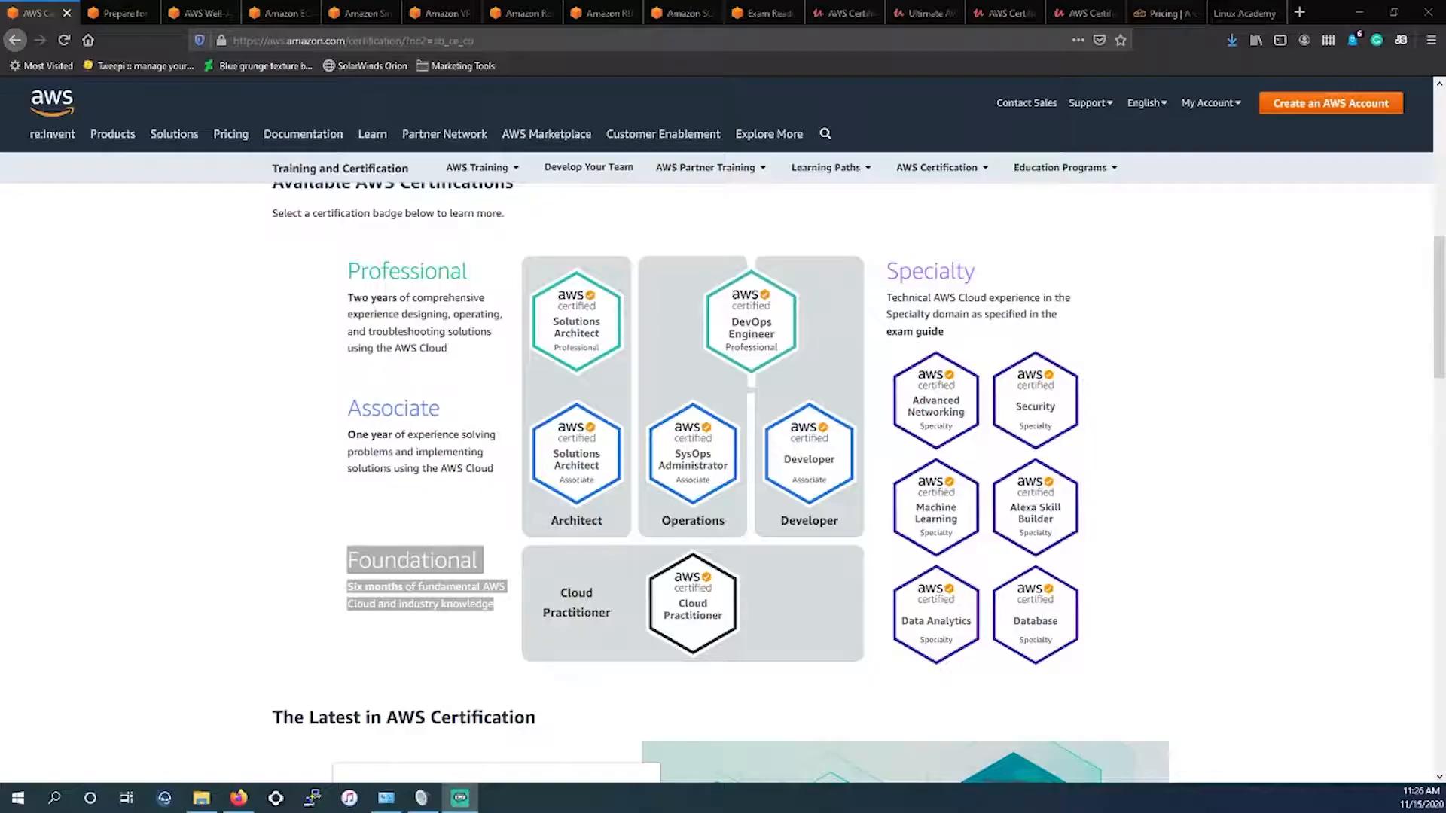
pyautogui.moveTo(139, 233)
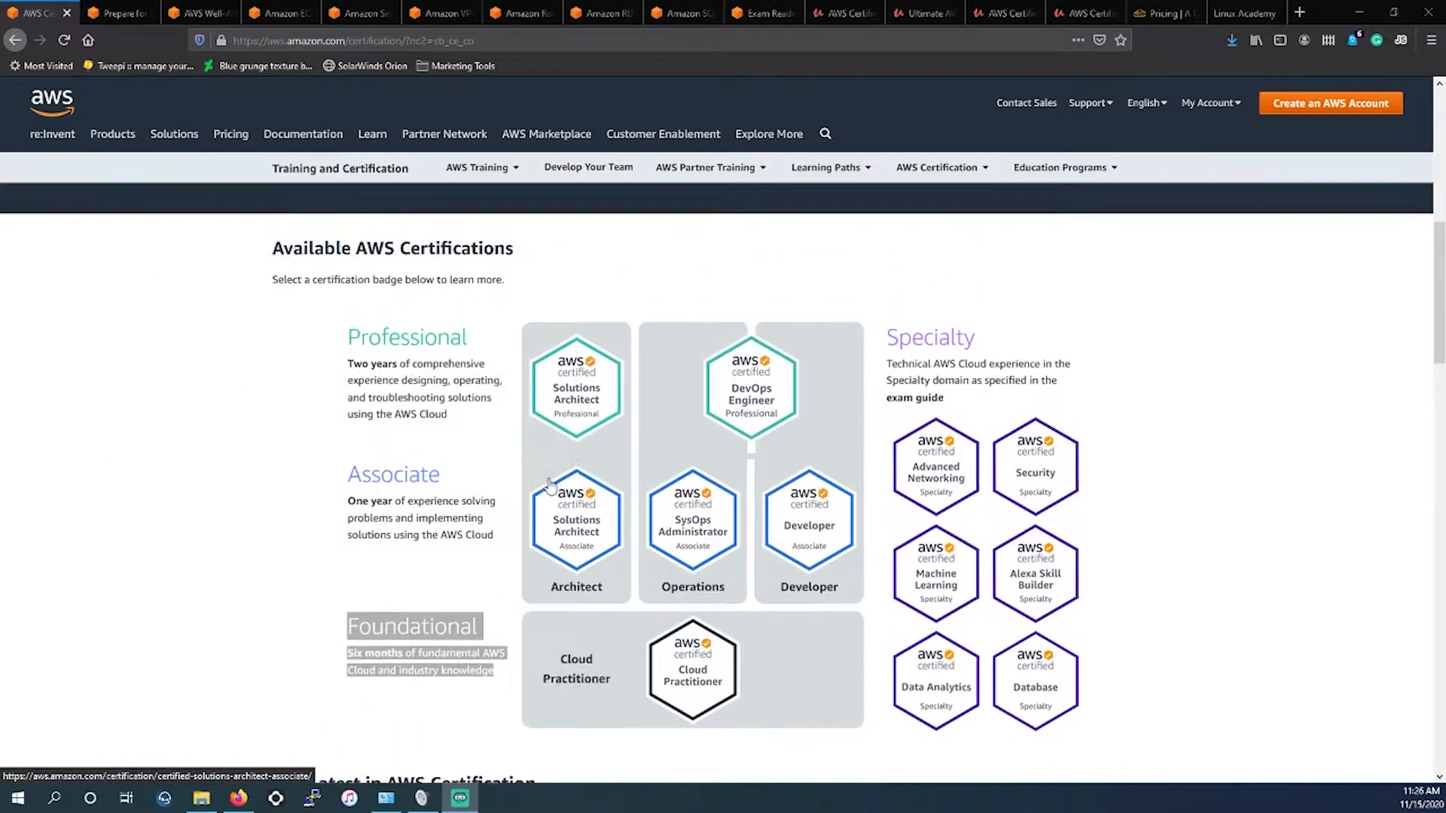
# - Scroll down the AWS Certification page to the Available AWS Certifications badge chart
pyautogui.scroll(-3)
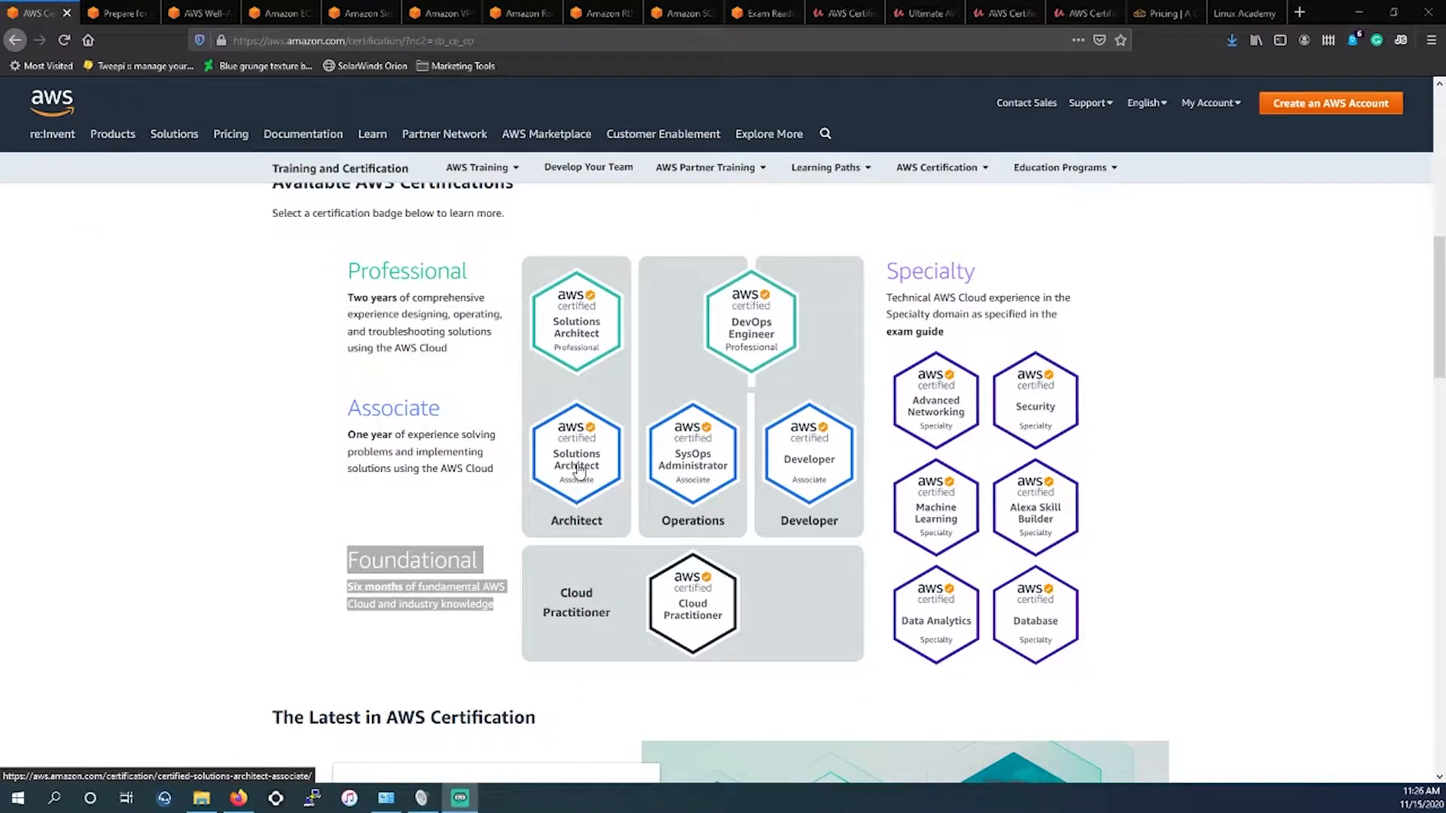
pyautogui.moveTo(578, 490)
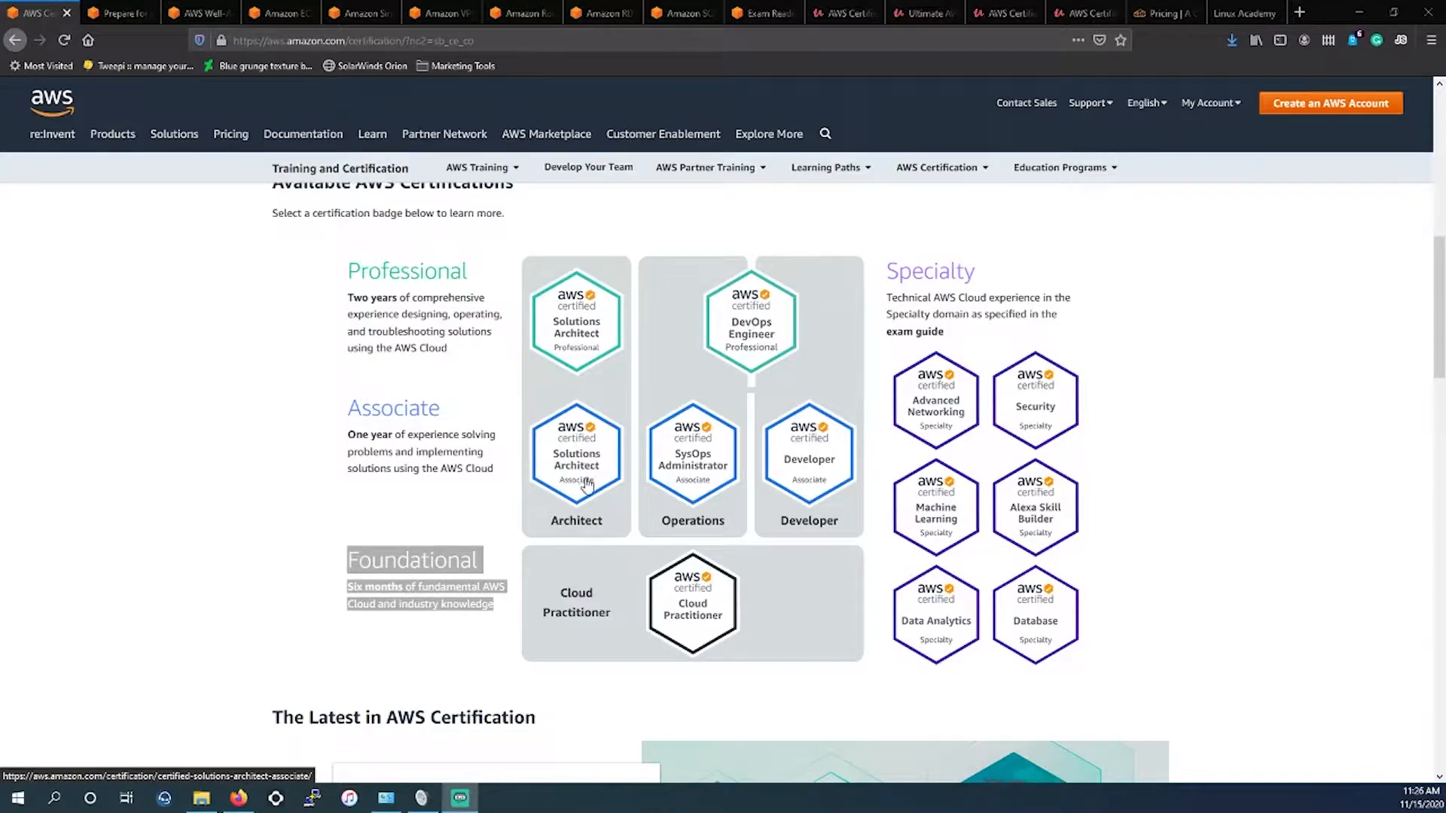
pyautogui.moveTo(569, 363)
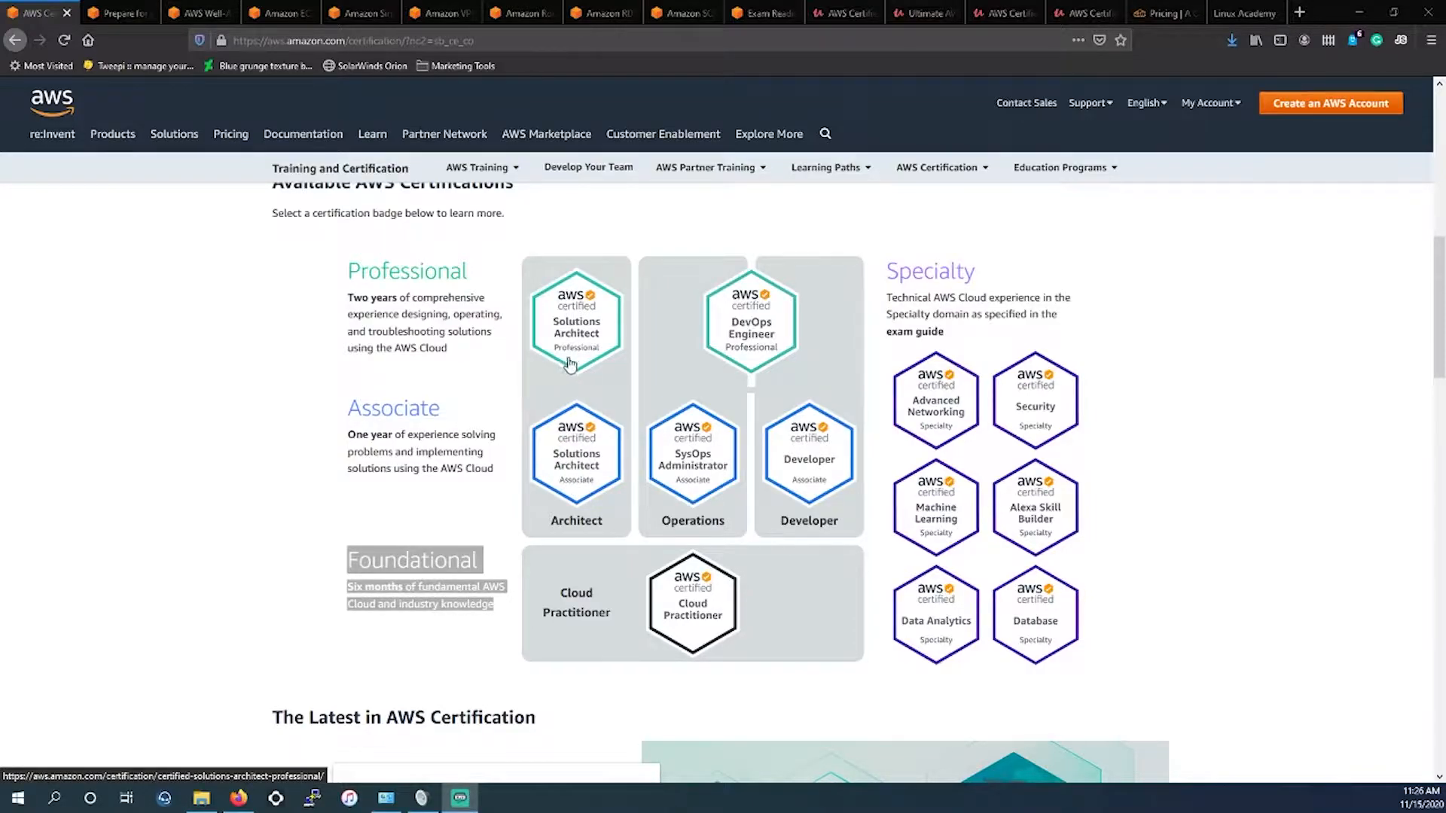
pyautogui.moveTo(596, 479)
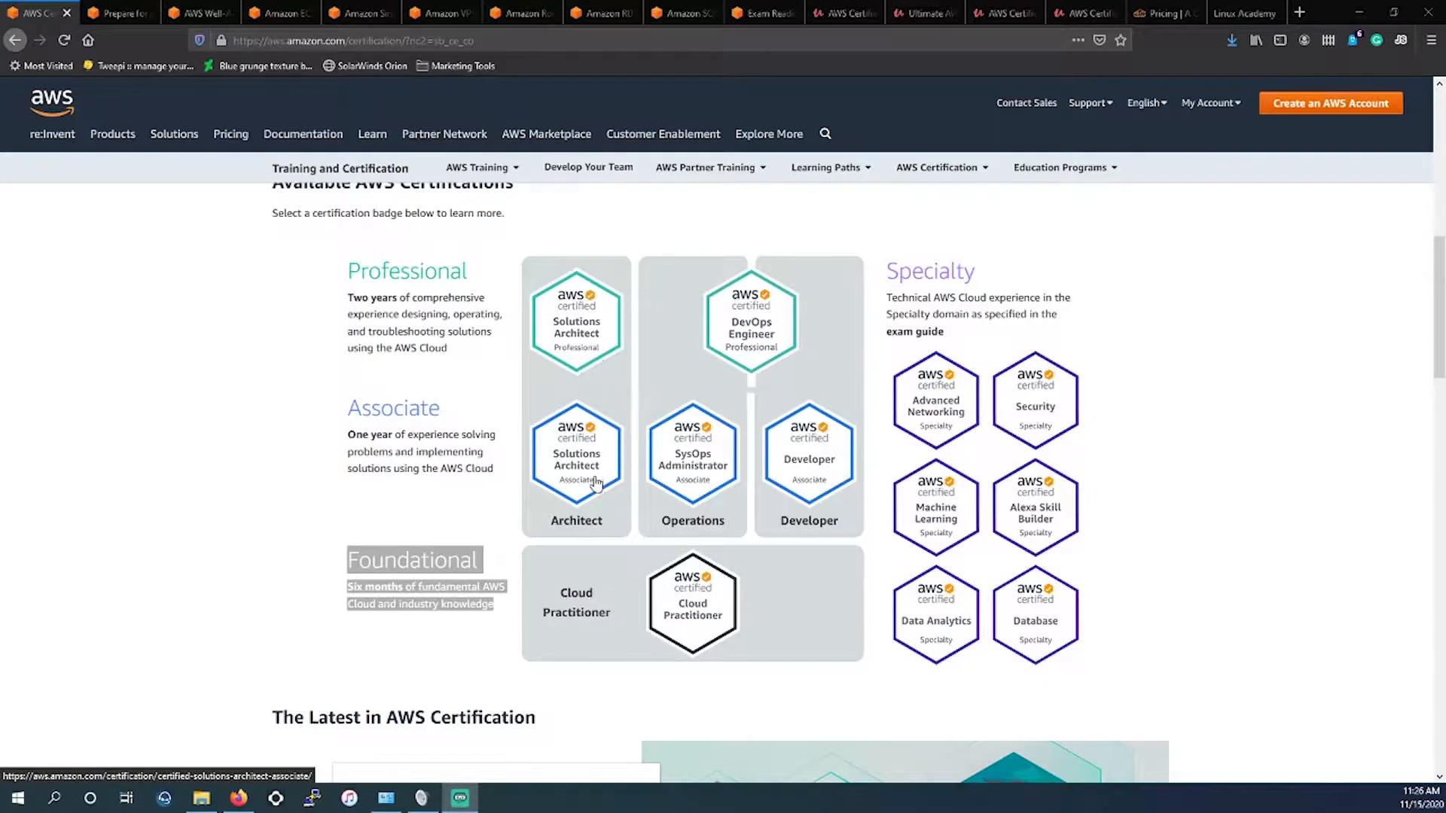
pyautogui.moveTo(586, 483)
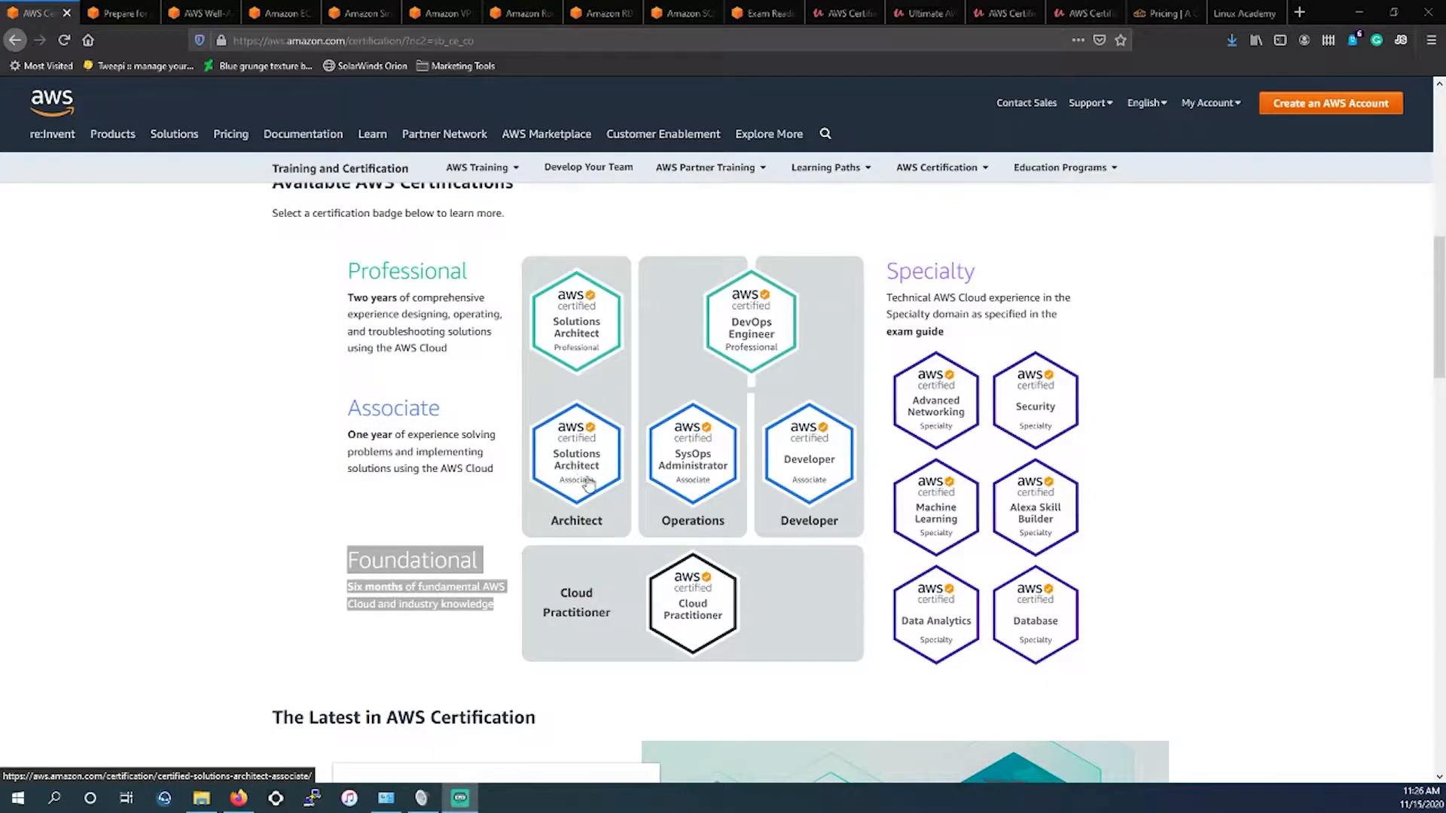
pyautogui.moveTo(804, 495)
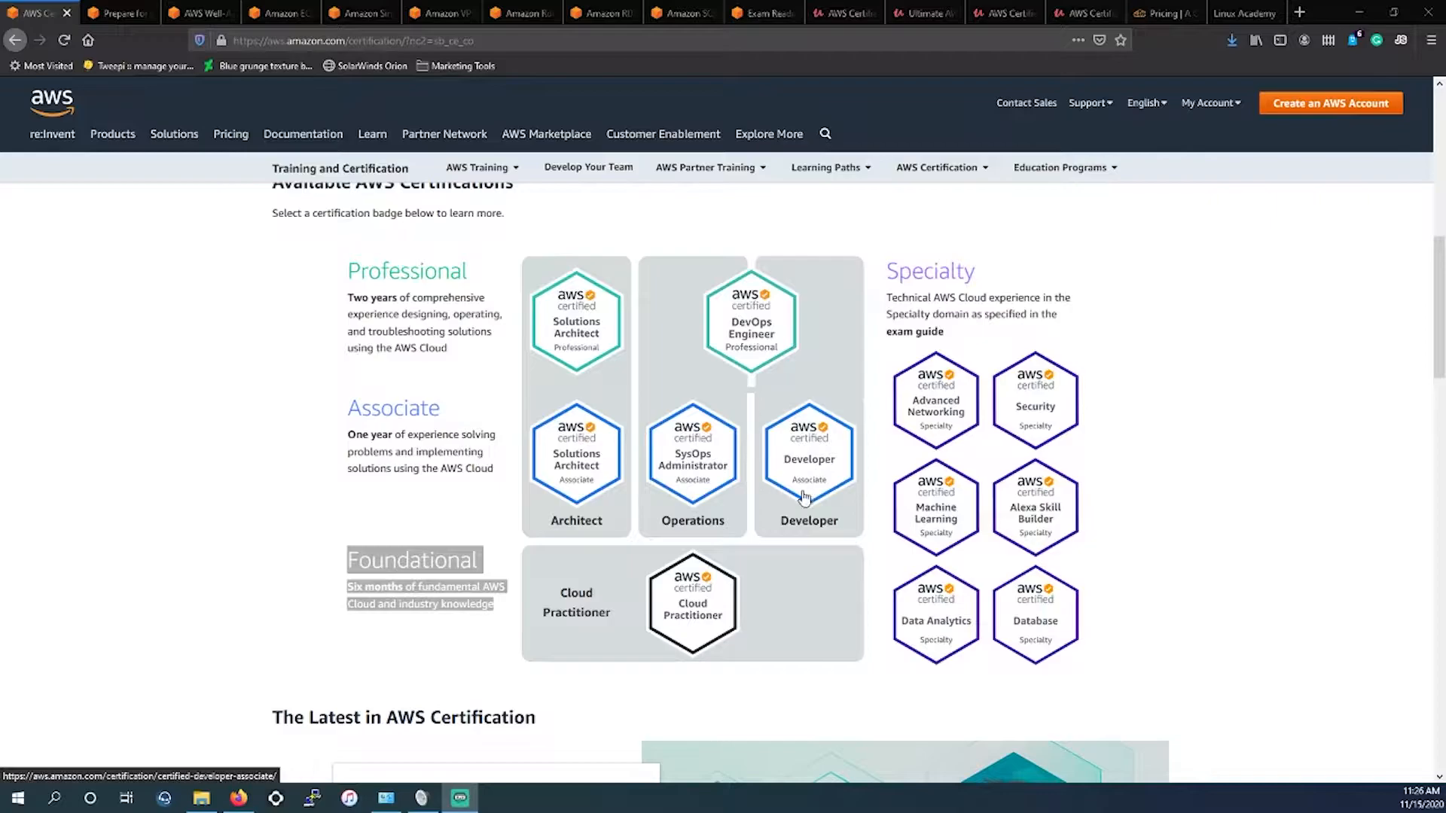
pyautogui.moveTo(586, 481)
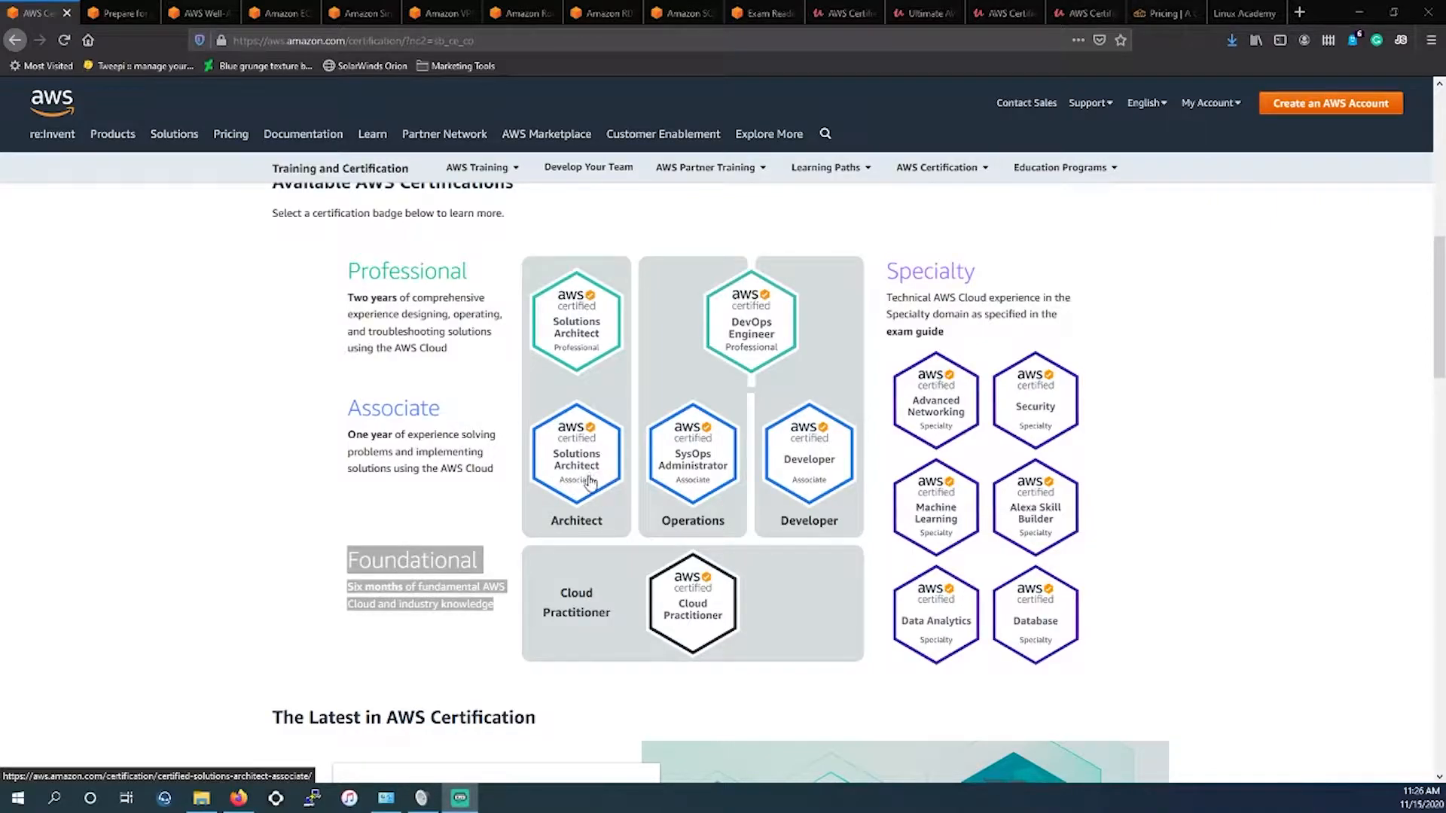
pyautogui.moveTo(667, 465)
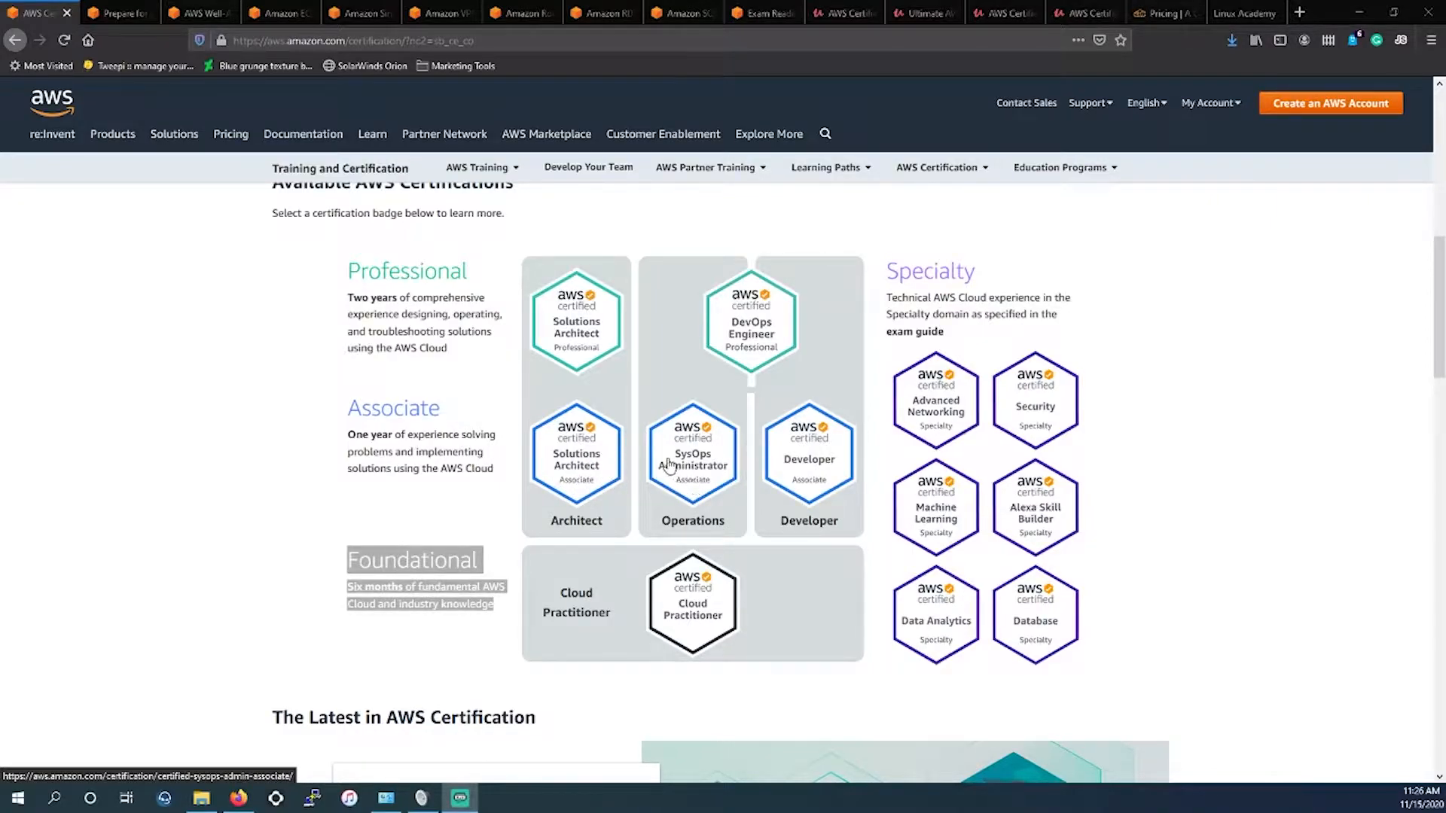
pyautogui.moveTo(672, 461)
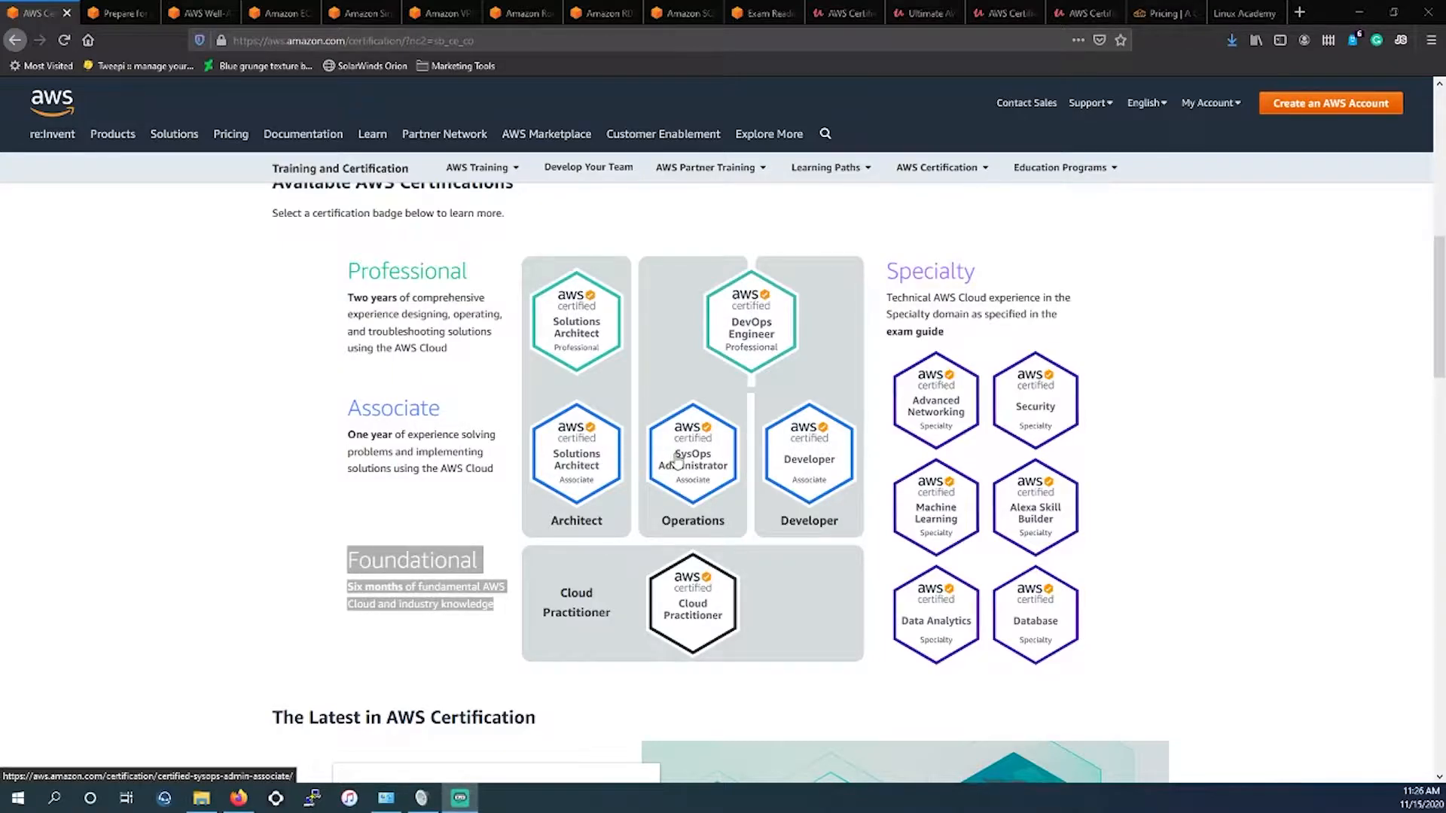
pyautogui.moveTo(582, 346)
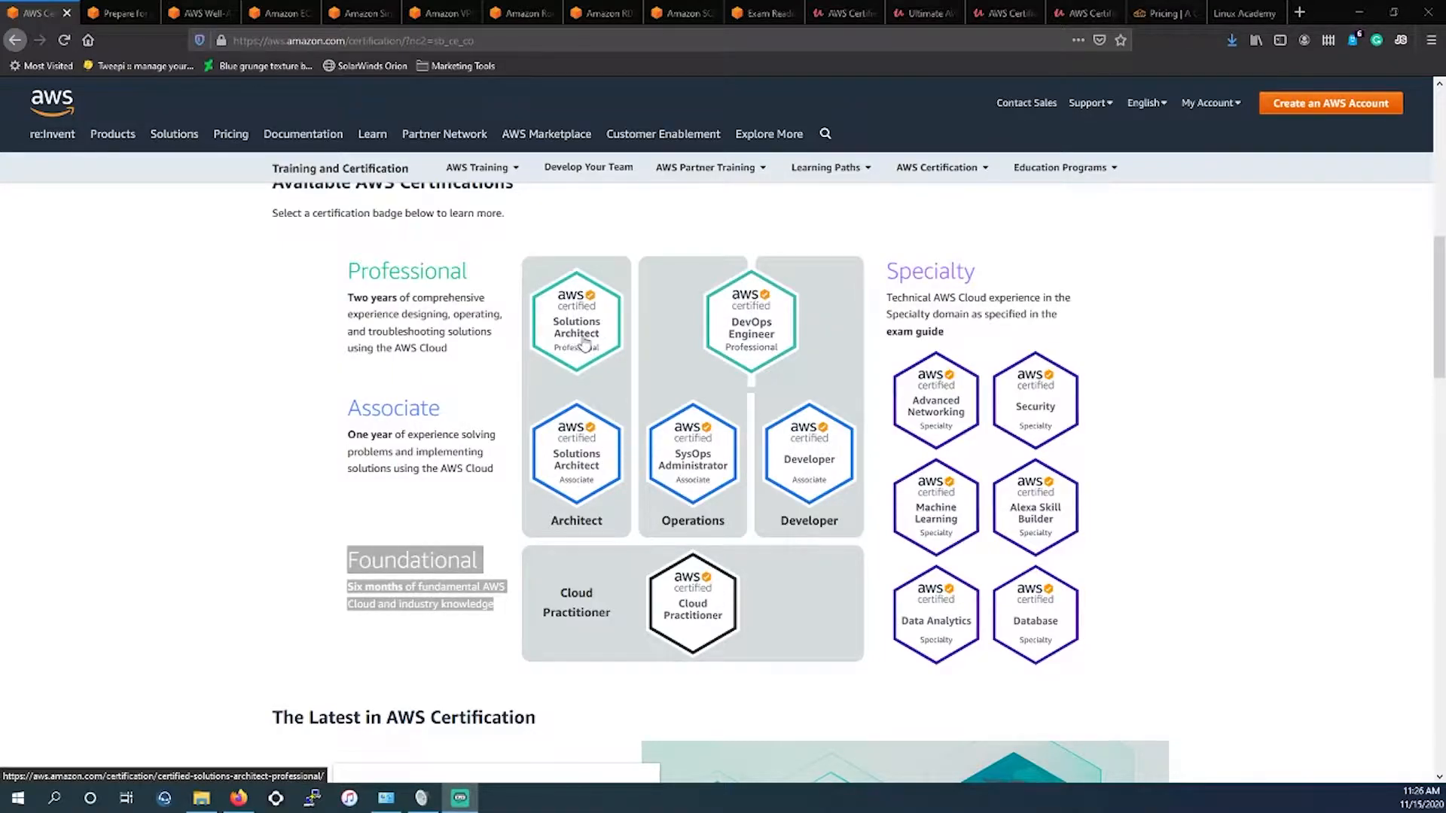
pyautogui.moveTo(692, 461)
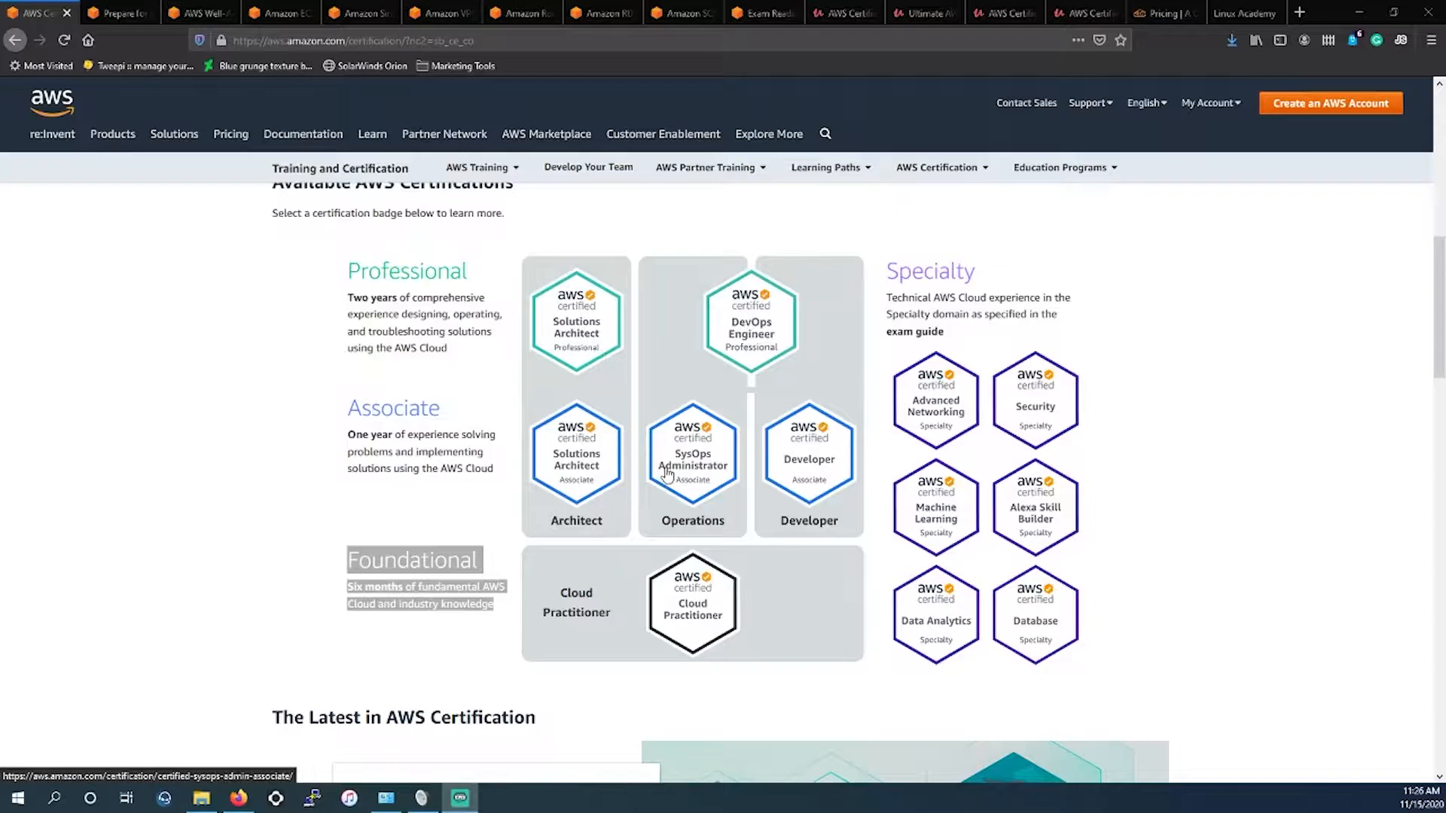
pyautogui.moveTo(628, 453)
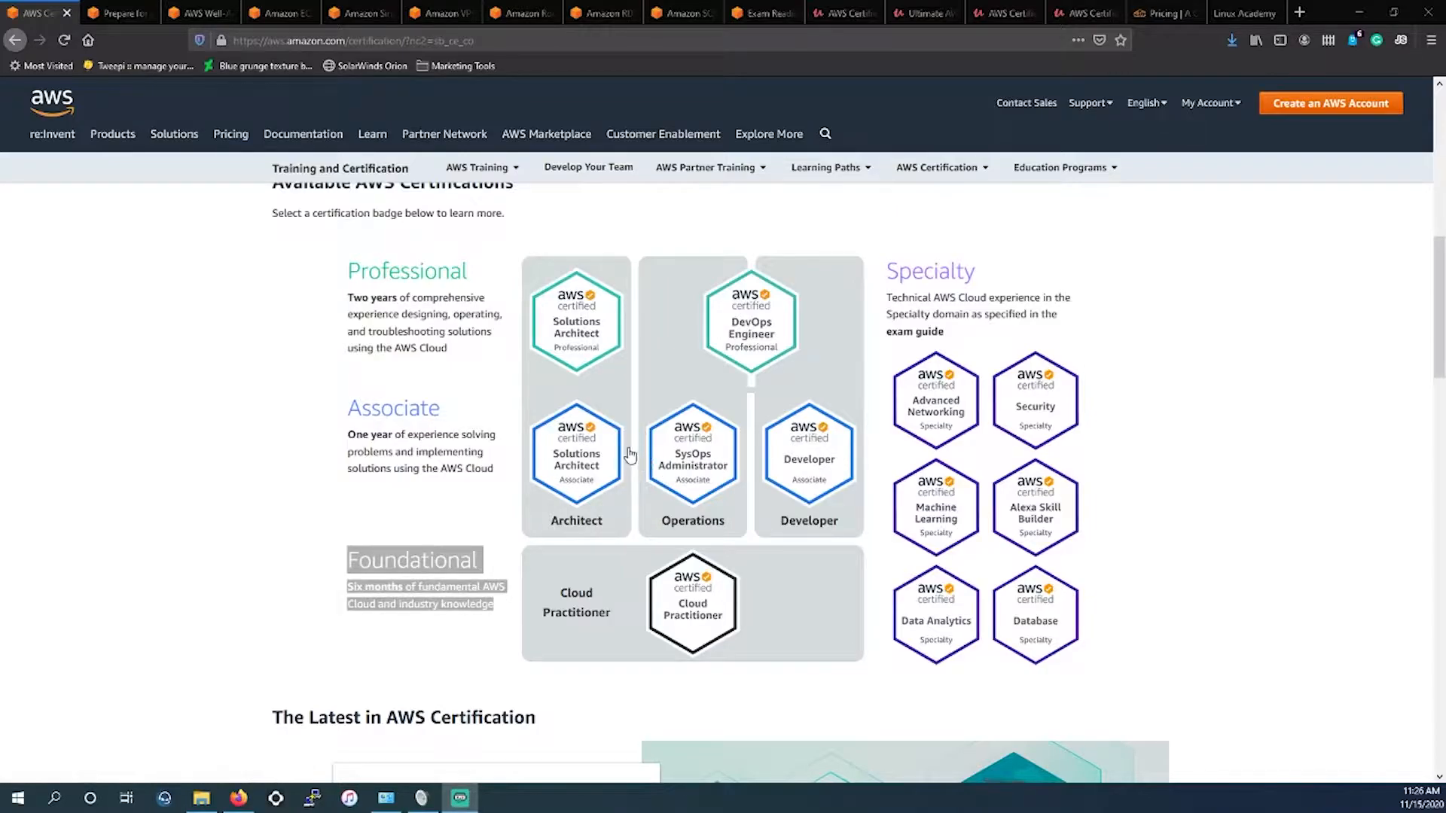
pyautogui.moveTo(756, 449)
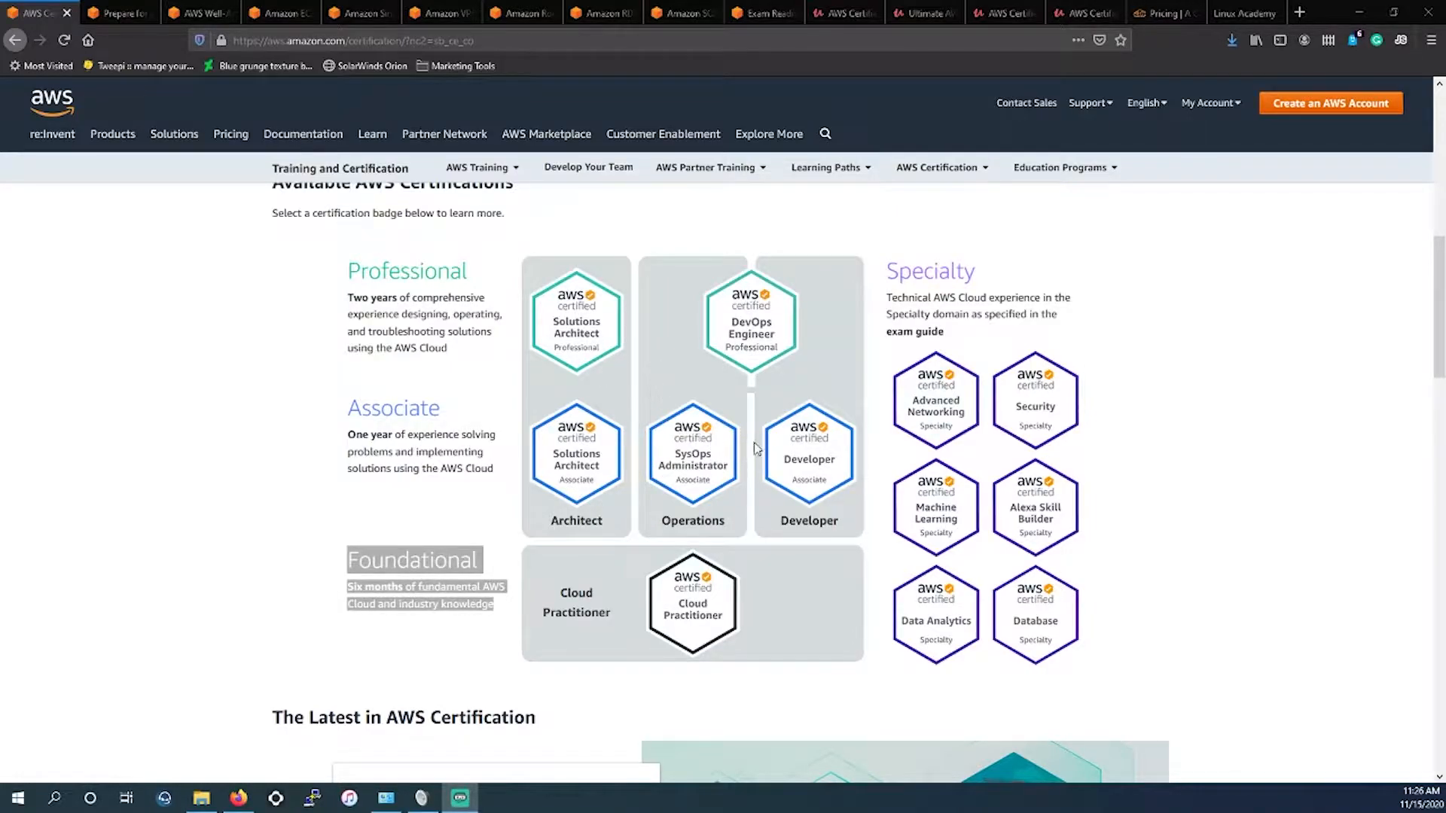
pyautogui.moveTo(703, 439)
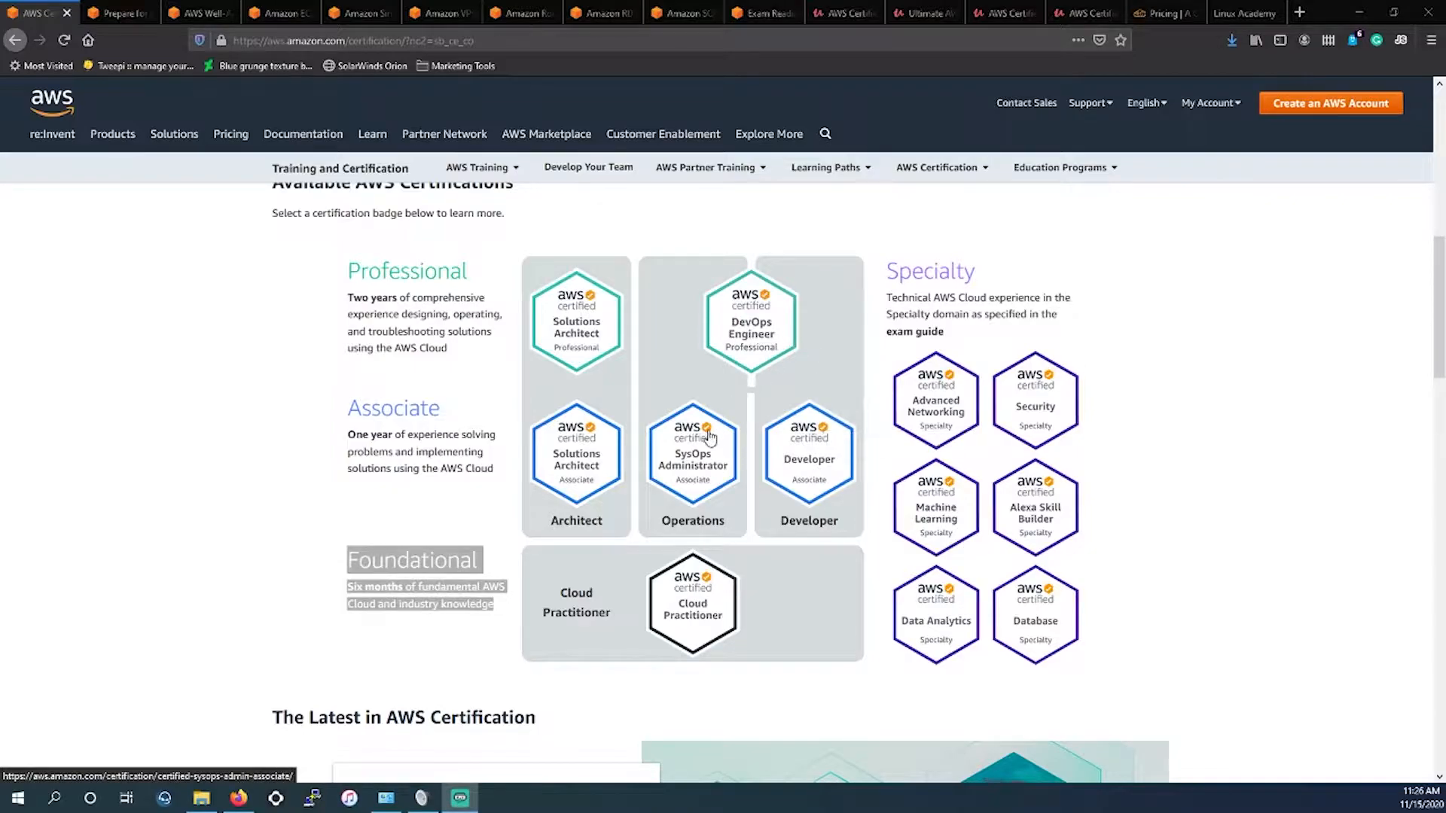
pyautogui.moveTo(1034, 600)
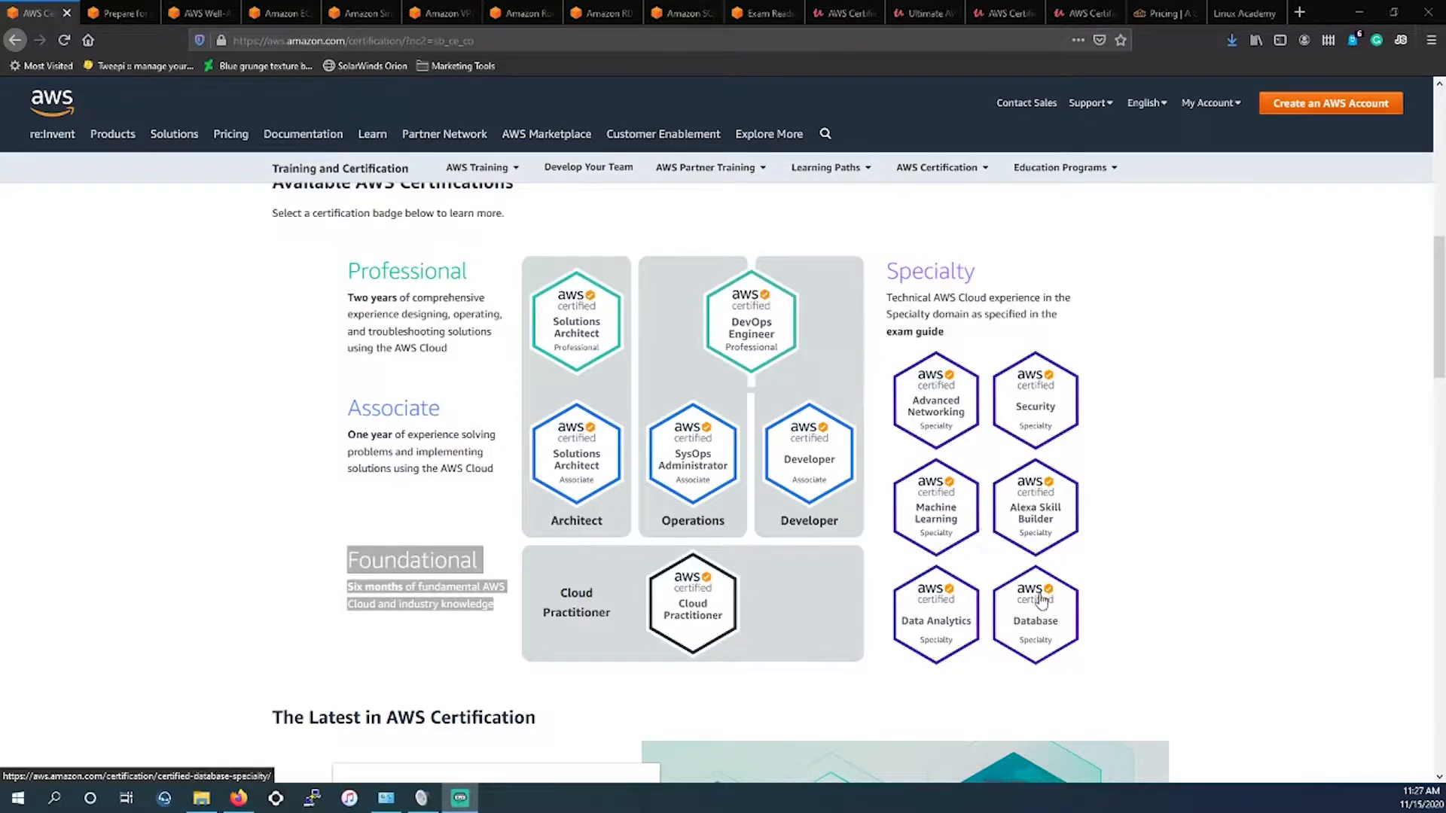
pyautogui.moveTo(935, 613)
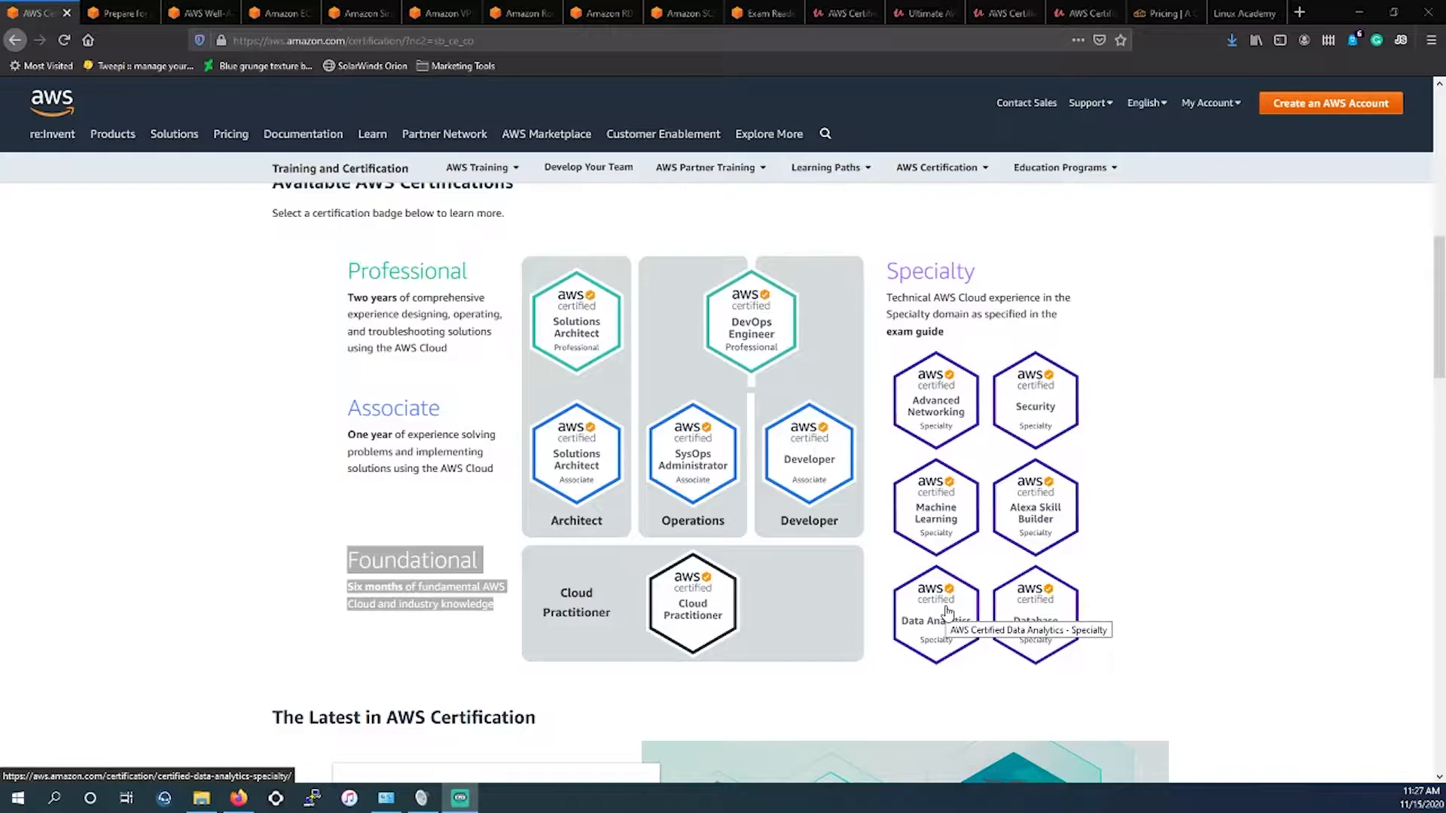
pyautogui.moveTo(612, 448)
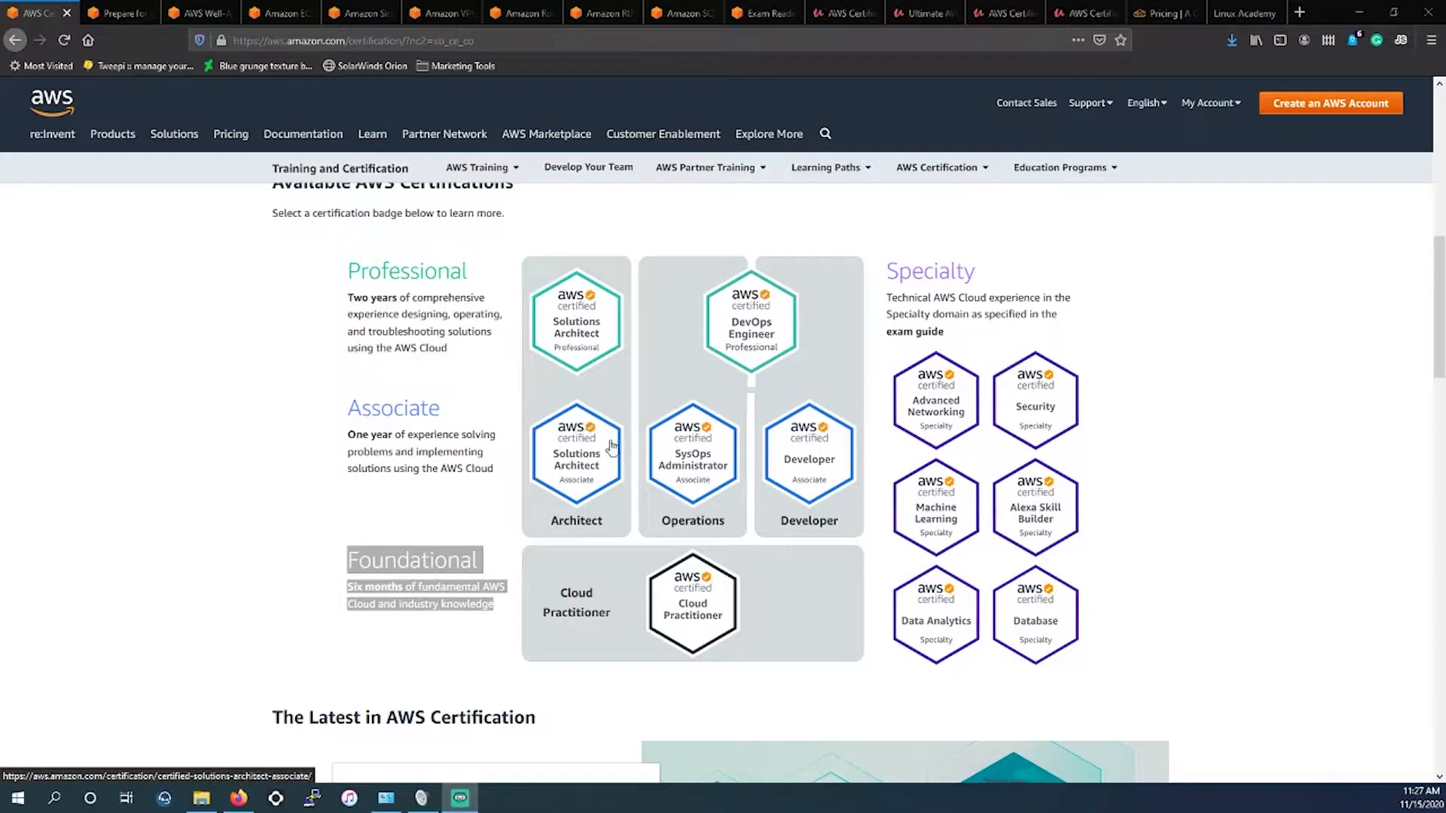
pyautogui.moveTo(643, 342)
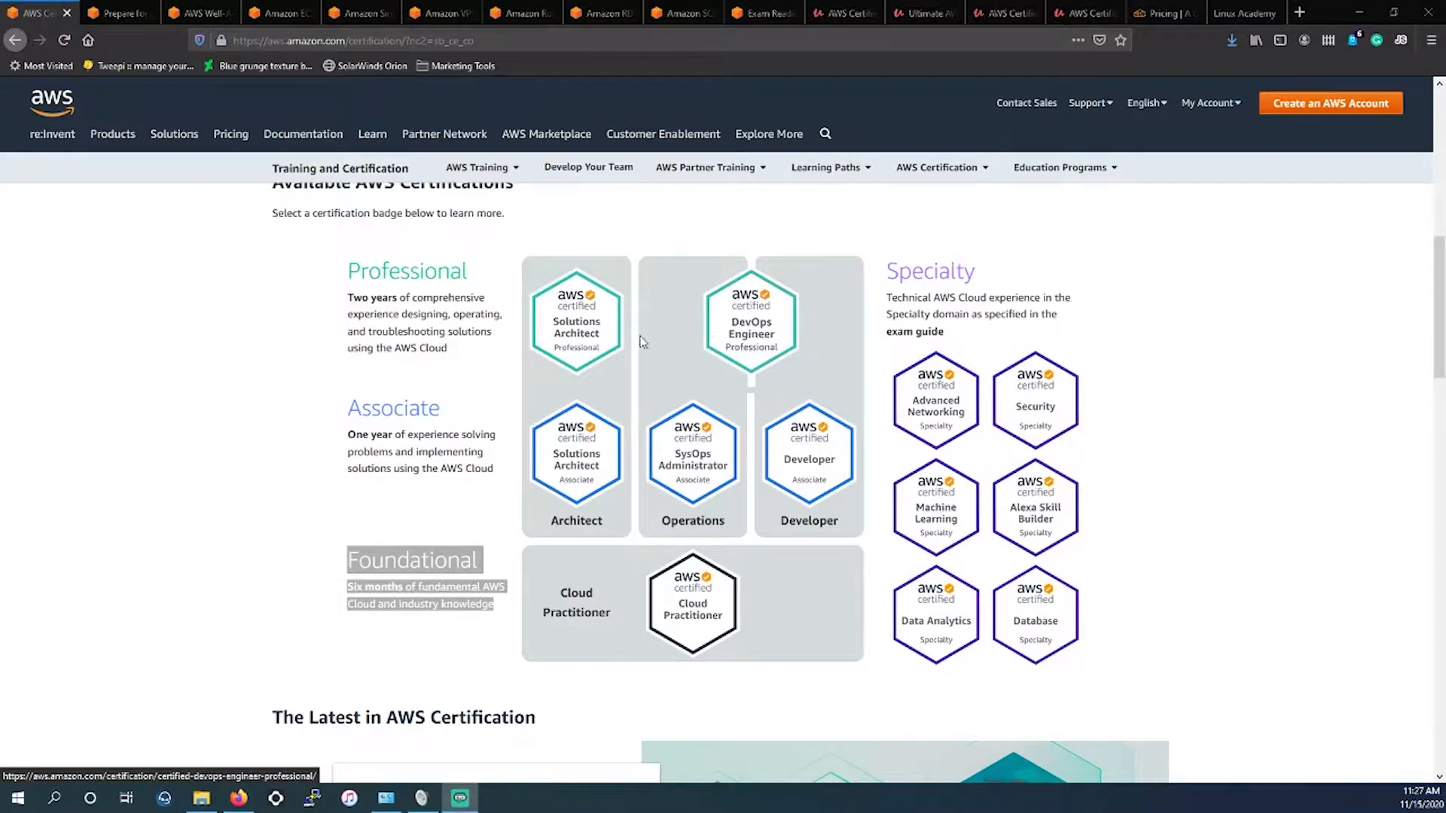
pyautogui.moveTo(1019, 470)
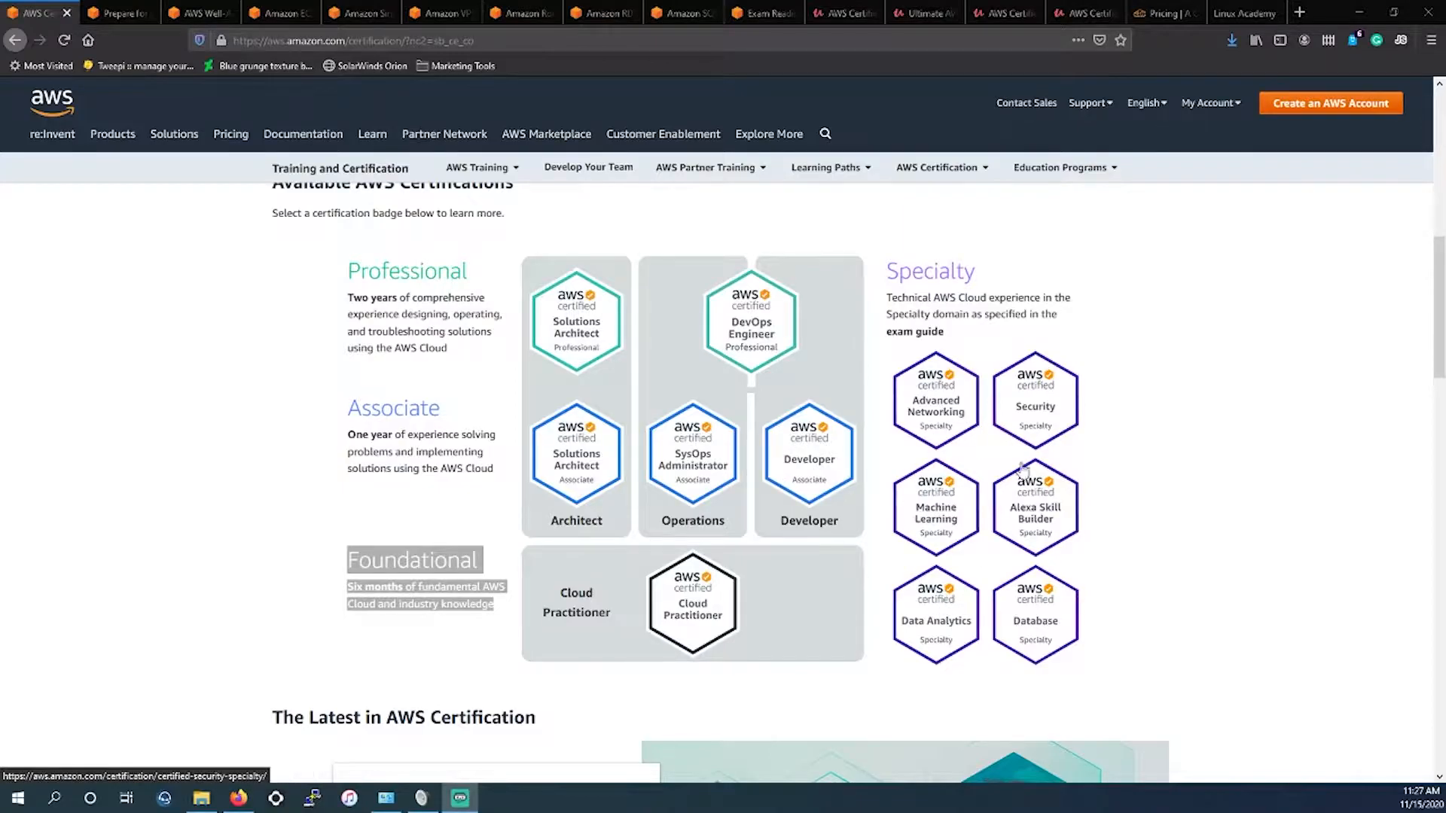
pyautogui.moveTo(975, 441)
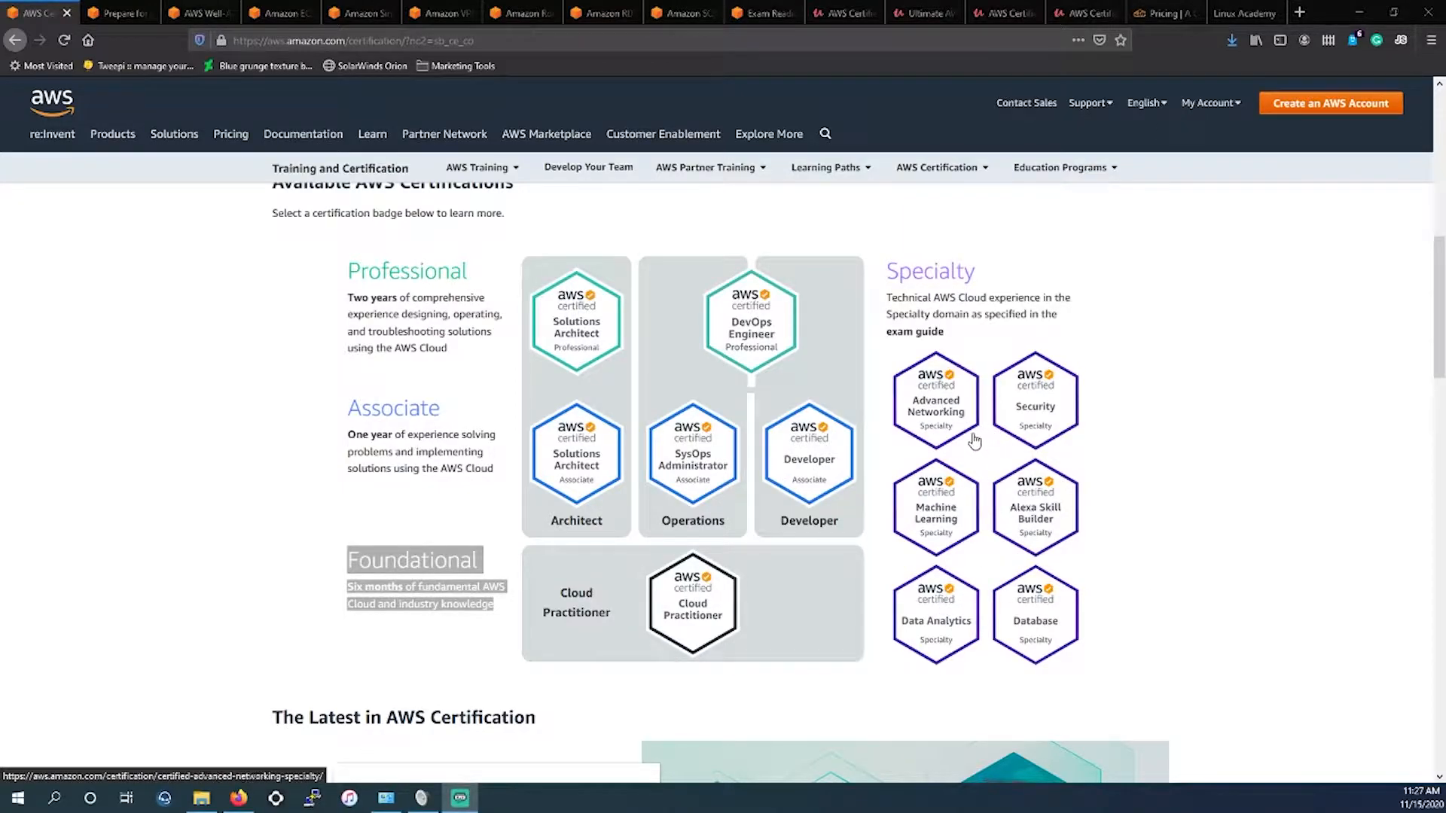
pyautogui.moveTo(690, 458)
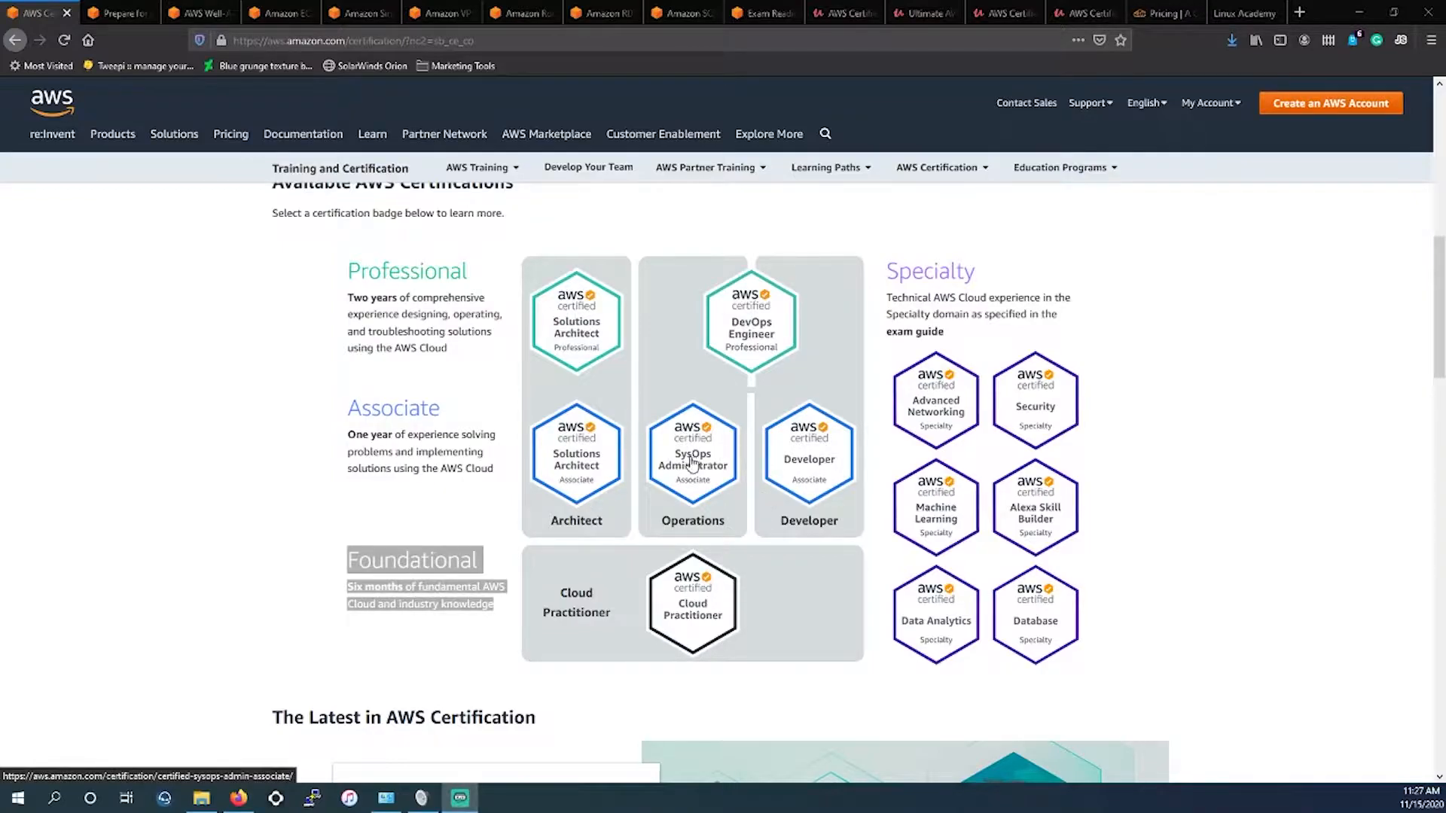
pyautogui.moveTo(693, 459)
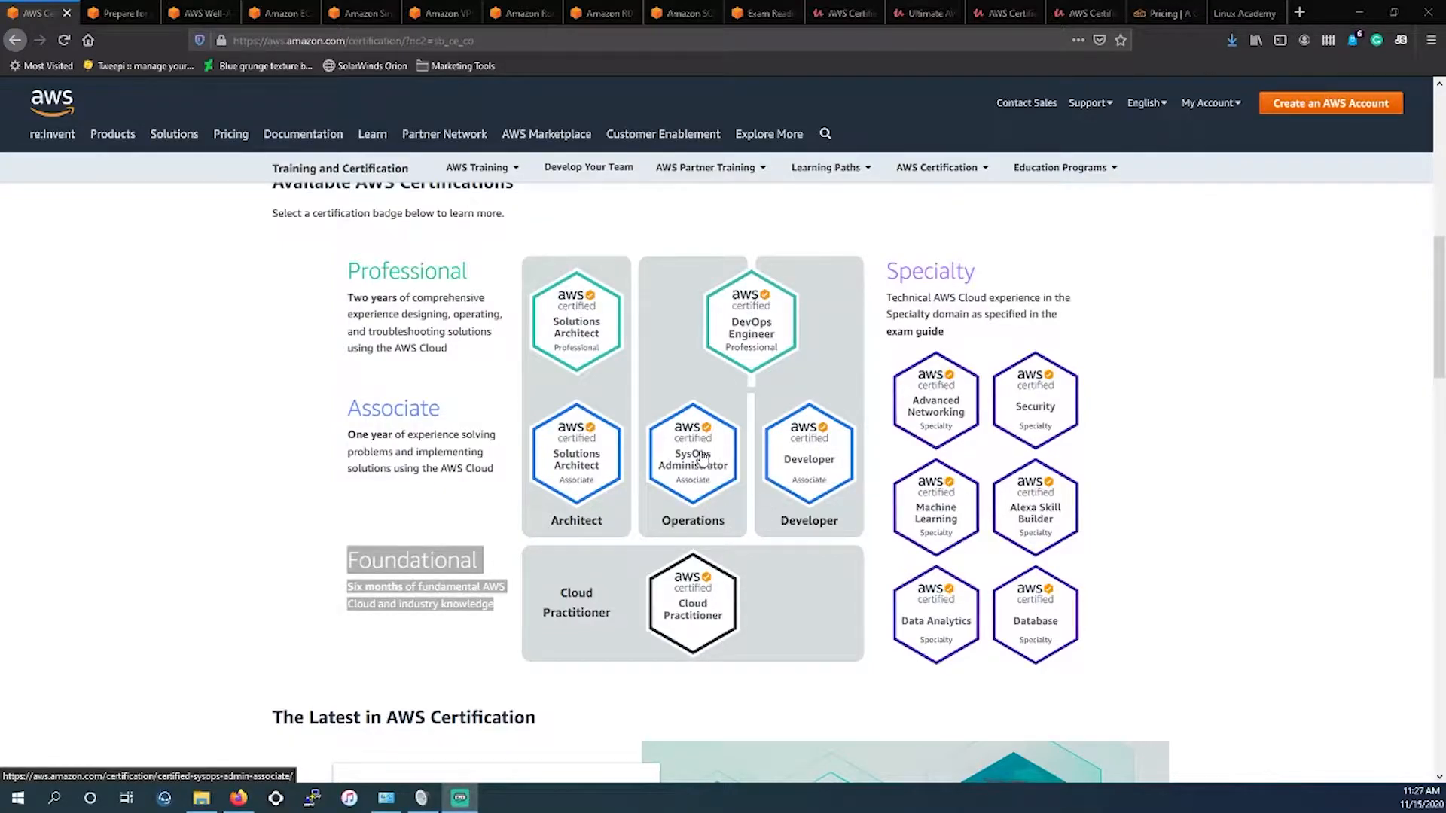
pyautogui.moveTo(855, 431)
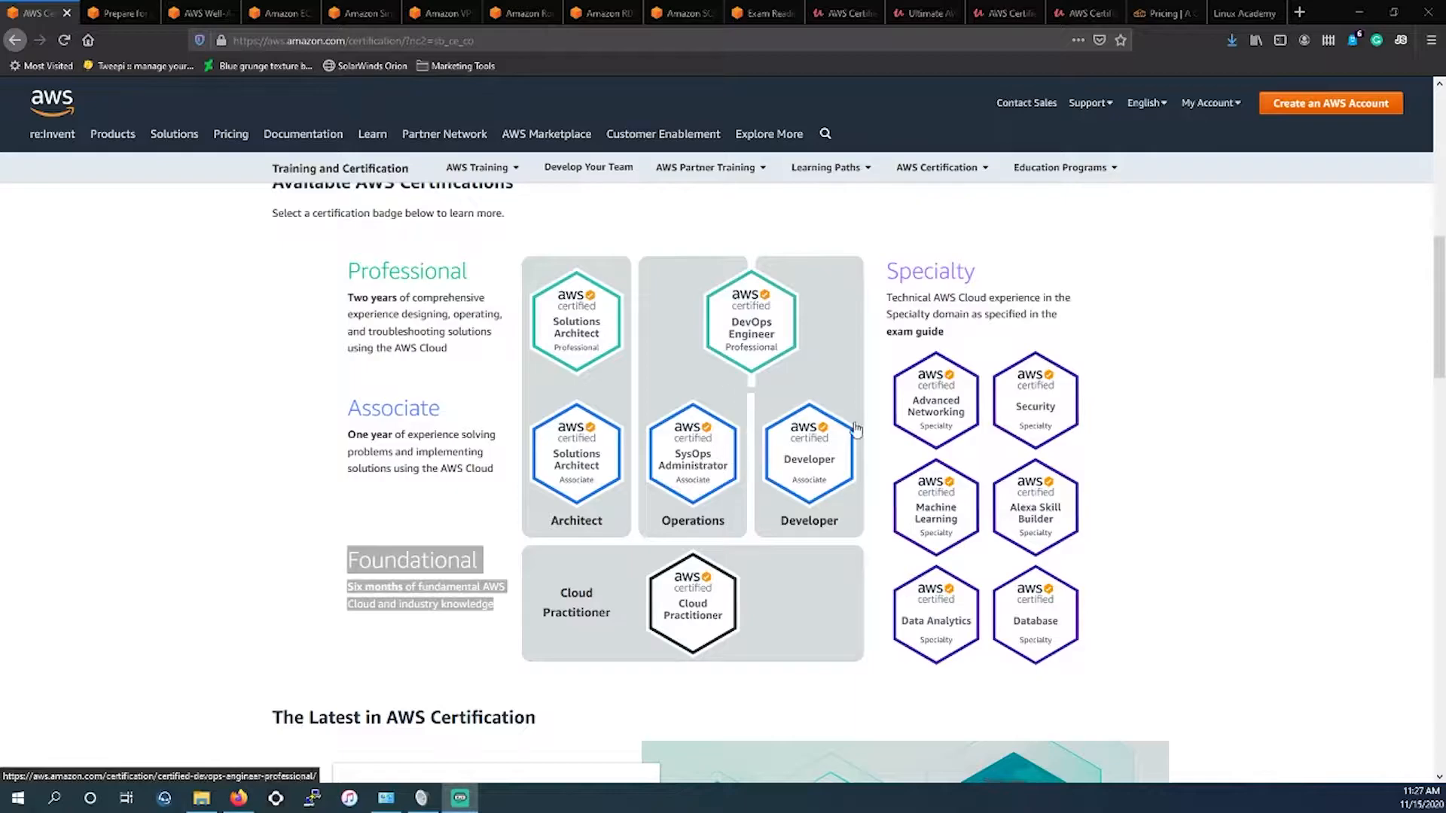
pyautogui.moveTo(947, 397)
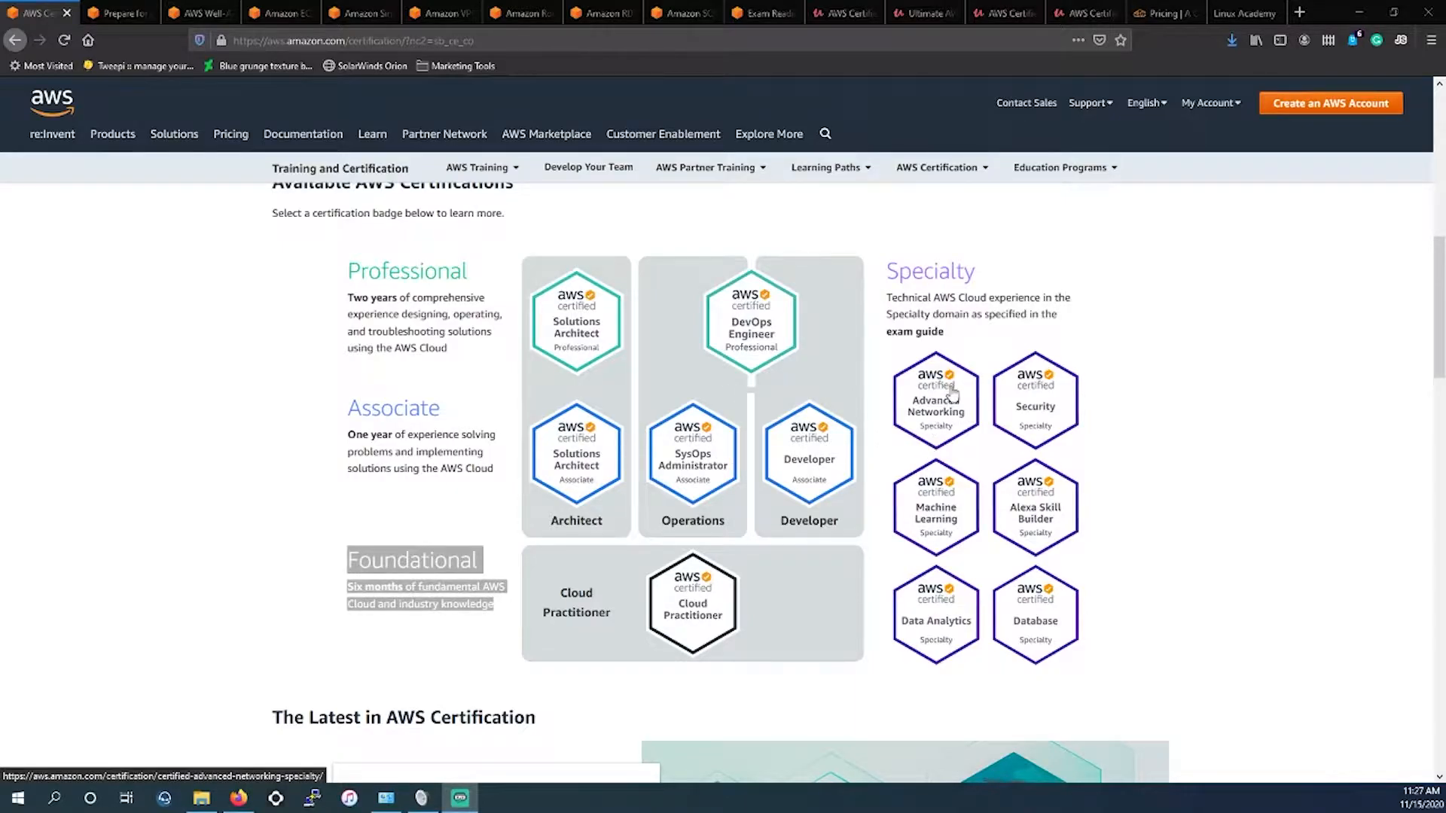
pyautogui.moveTo(943, 415)
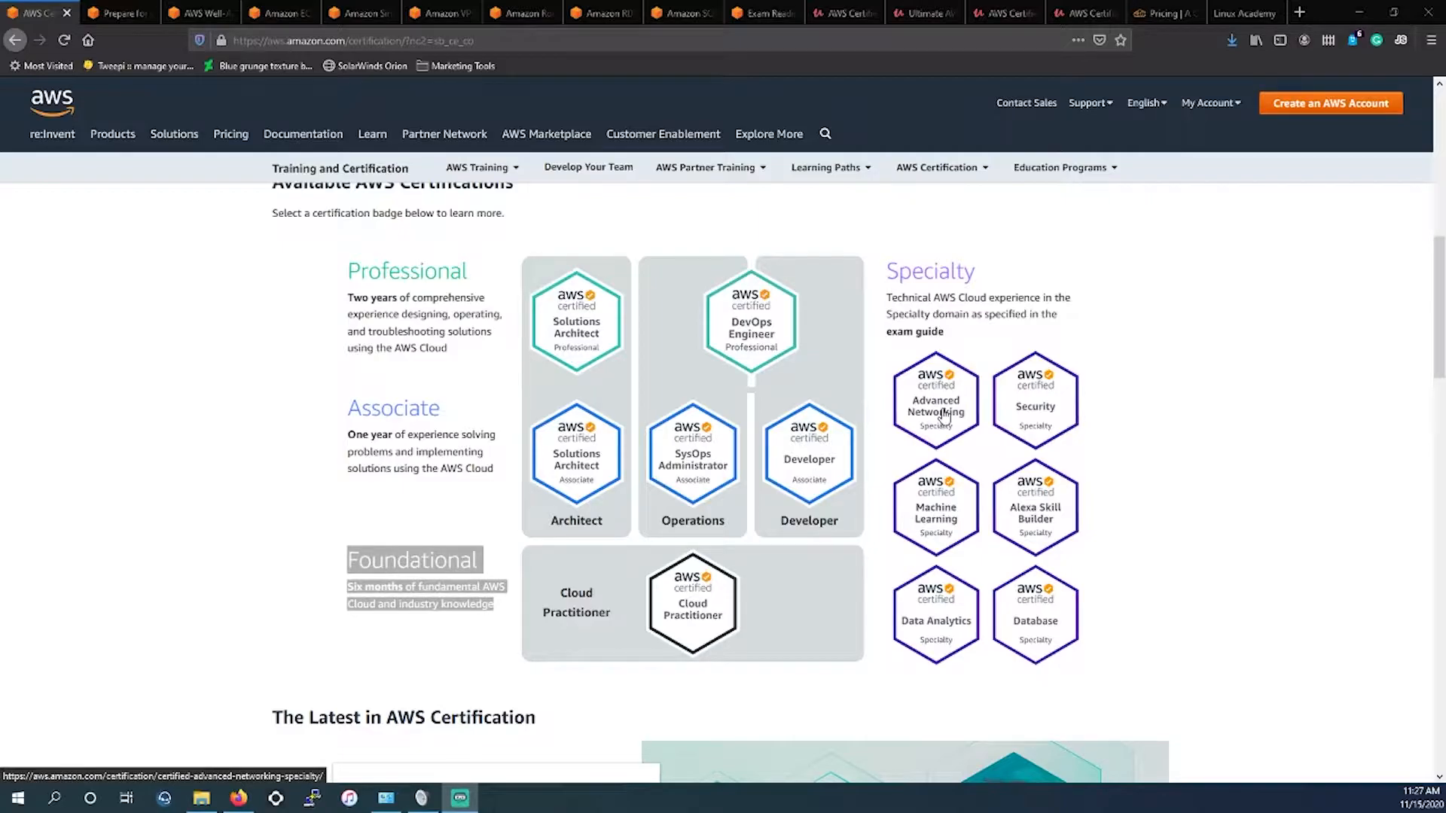
pyautogui.moveTo(950, 421)
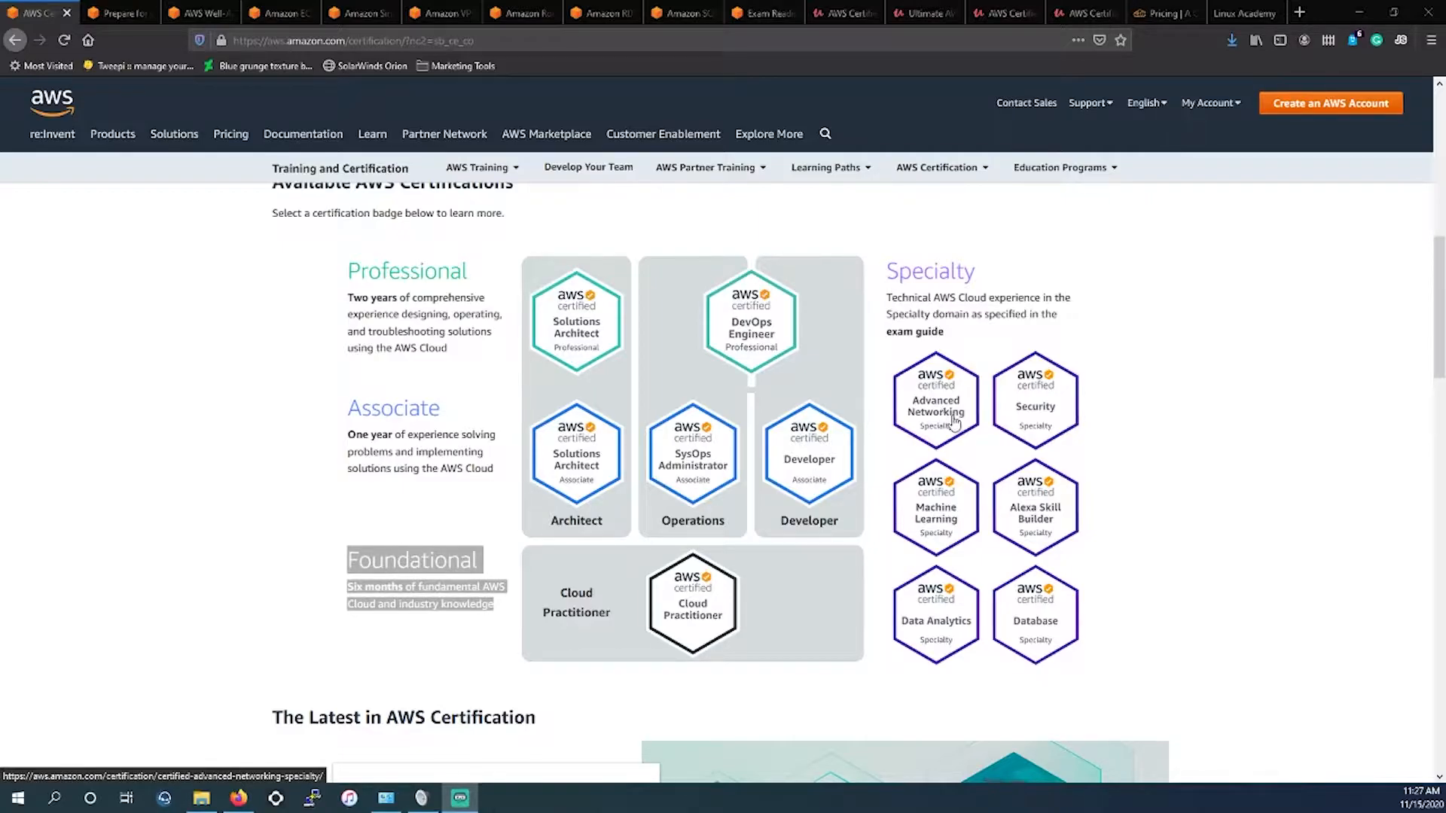
pyautogui.moveTo(756, 475)
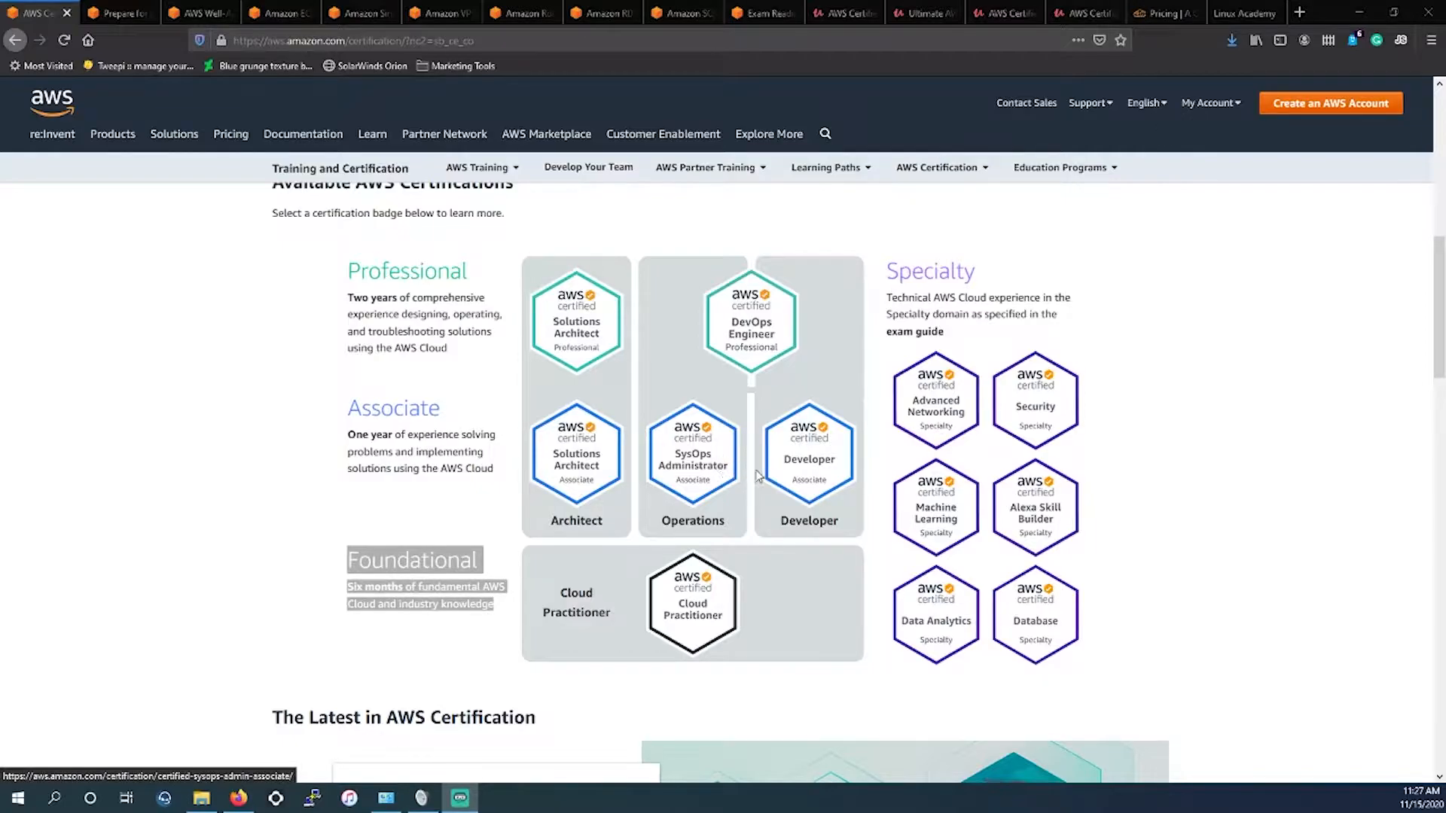
pyautogui.moveTo(750, 387)
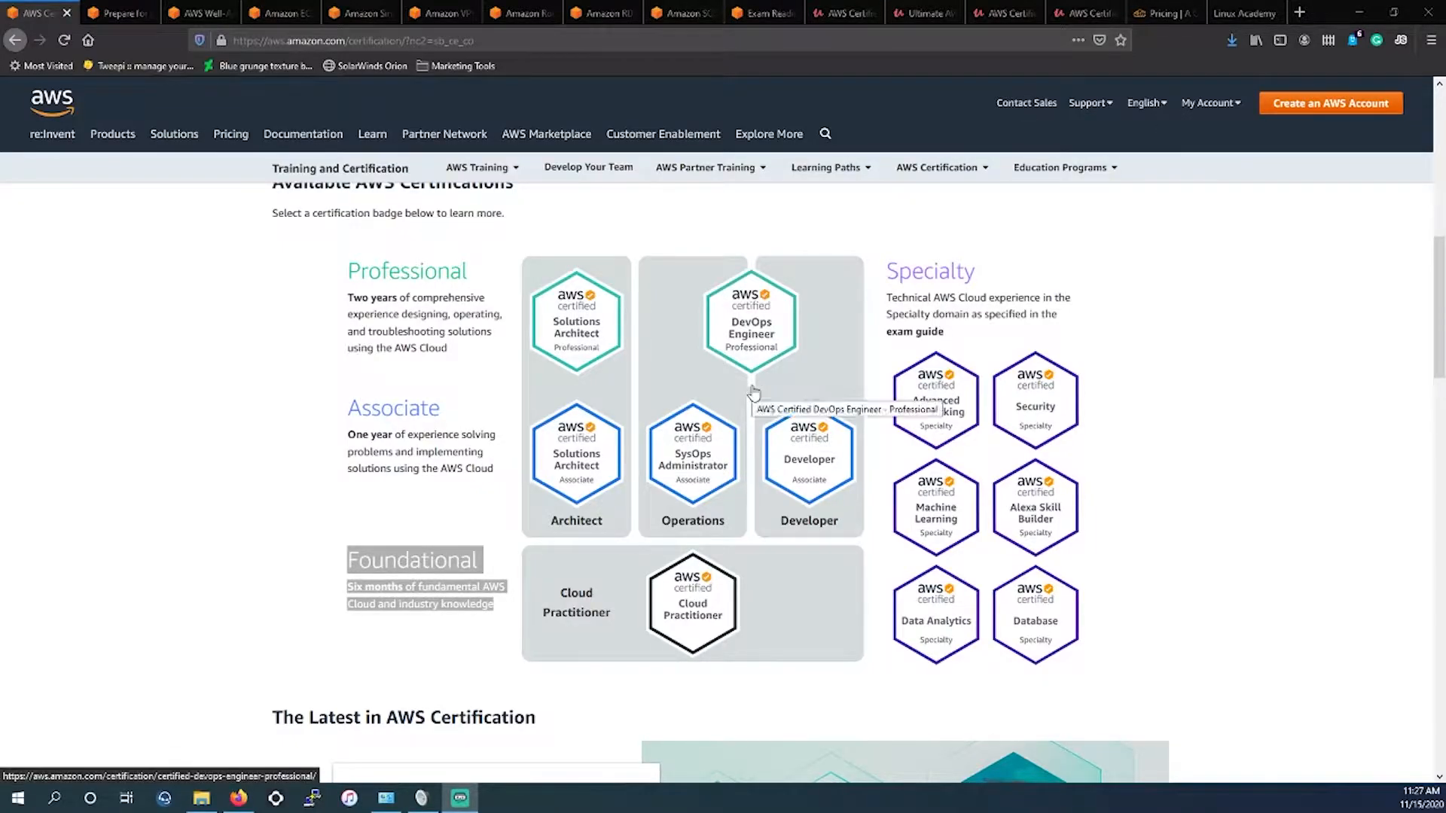
pyautogui.moveTo(752, 396)
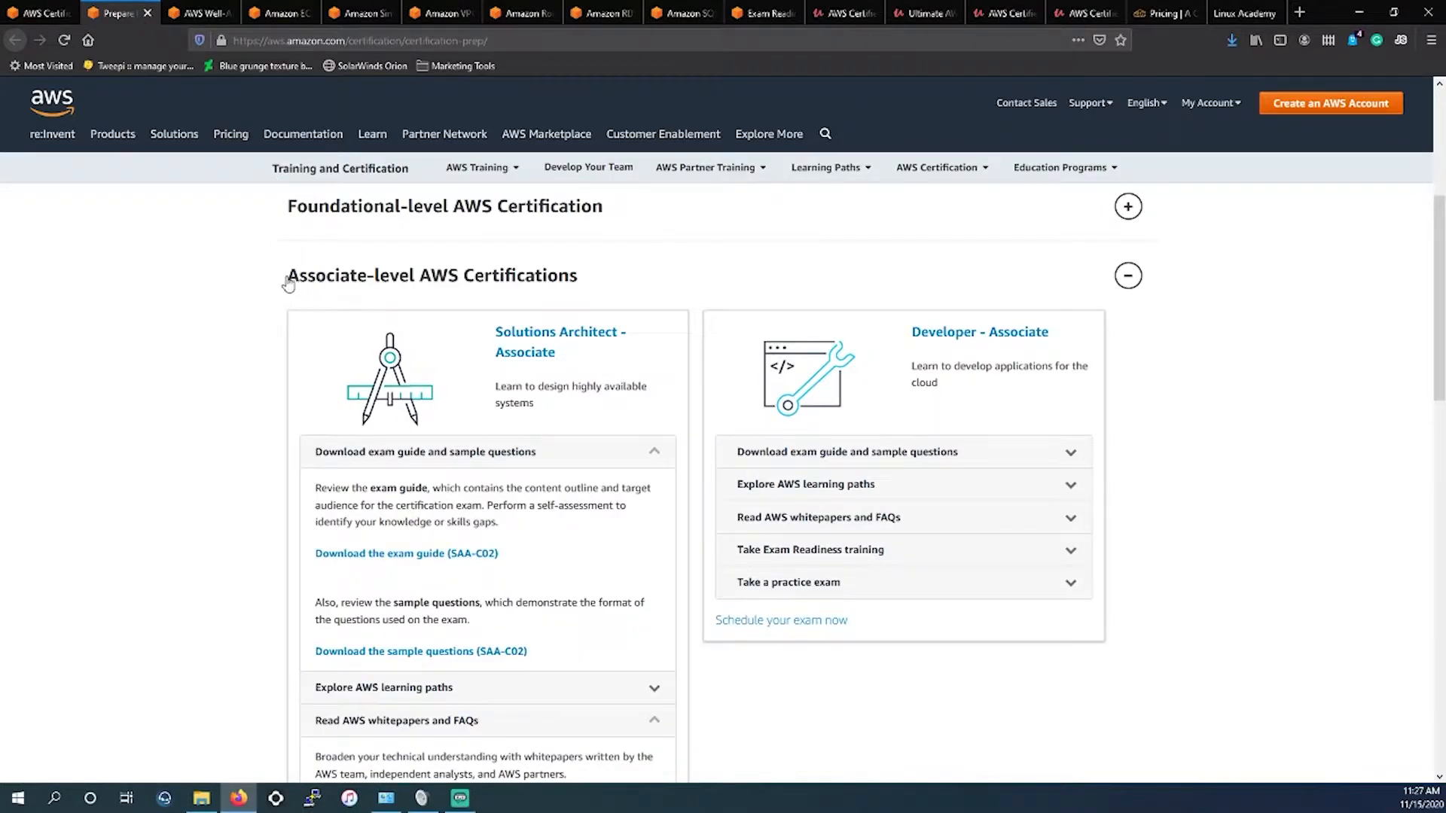
# - Scroll the preparation page to the Solutions Architect – Associate exam guide and sample question links
pyautogui.scroll(3)
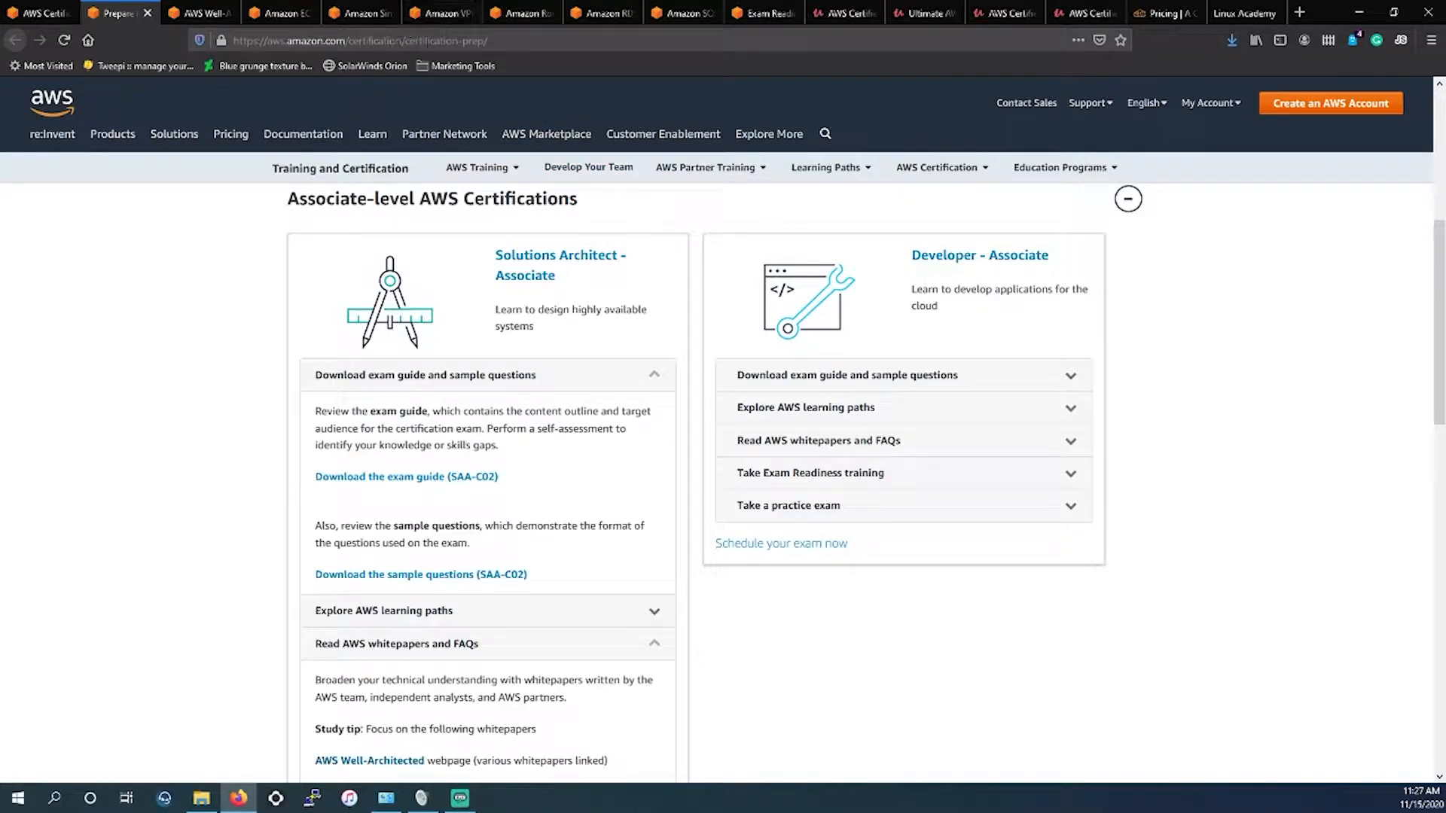
pyautogui.moveTo(921, 342)
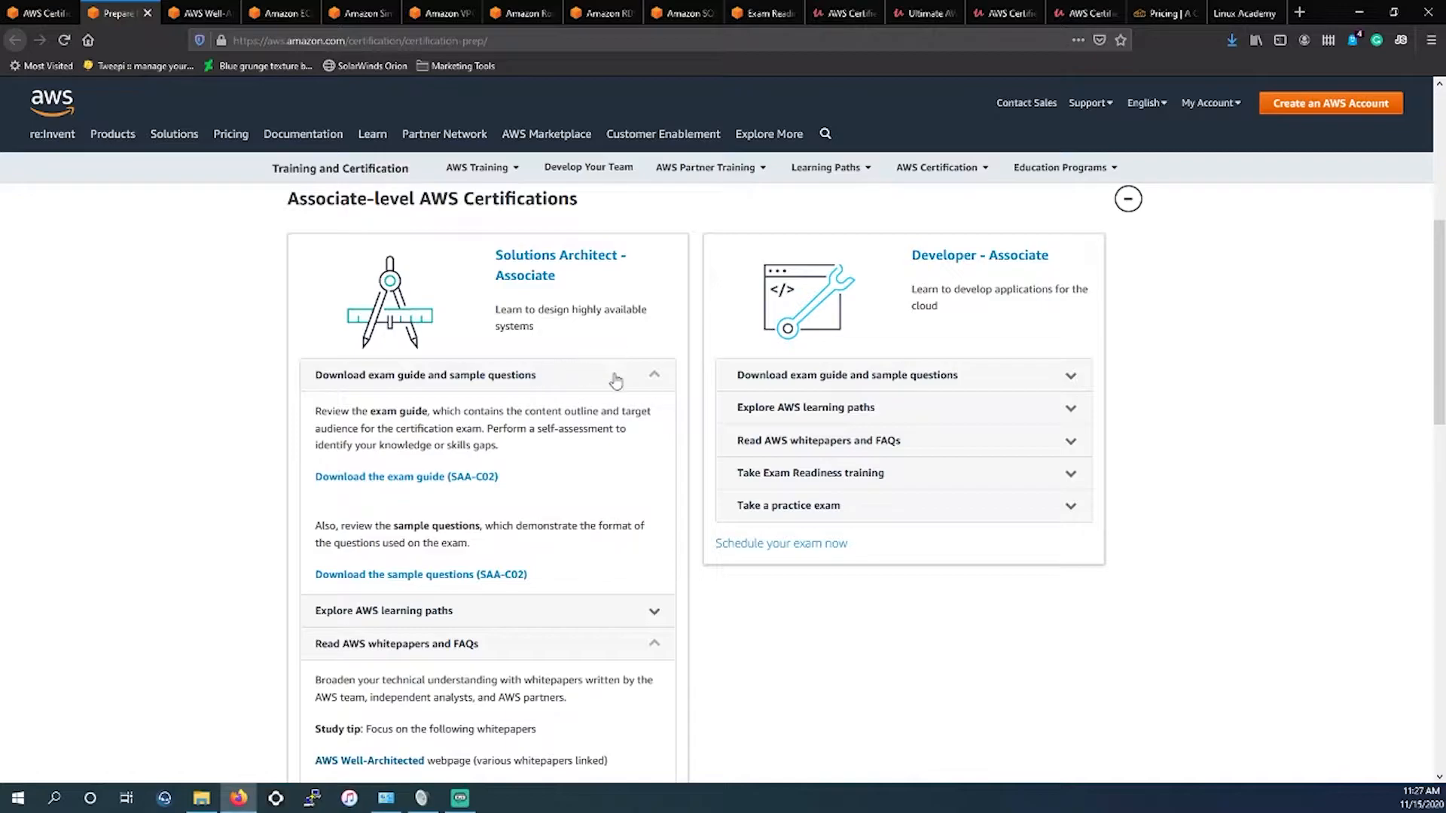
pyautogui.scroll(-3)
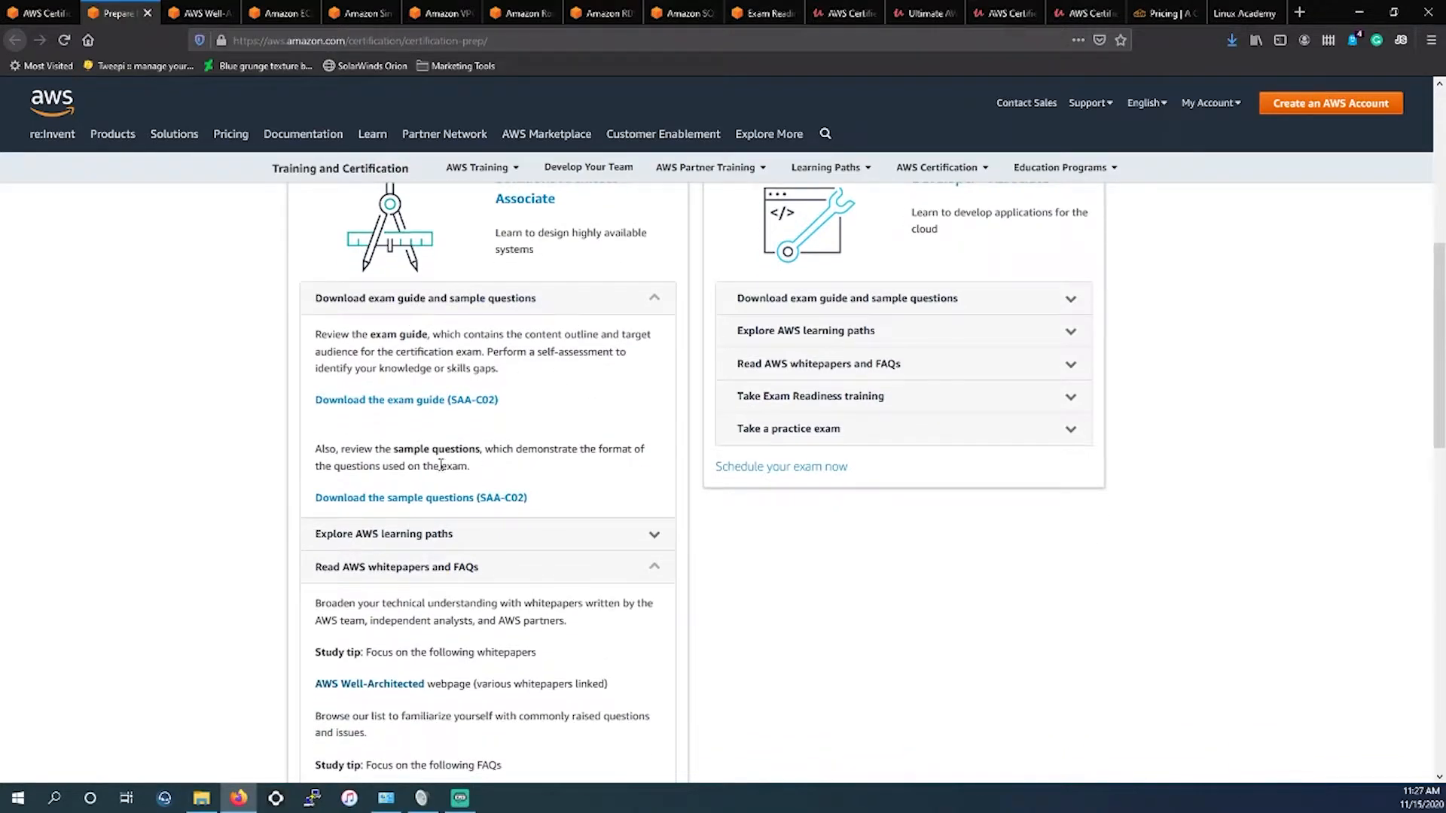
pyautogui.moveTo(405, 399)
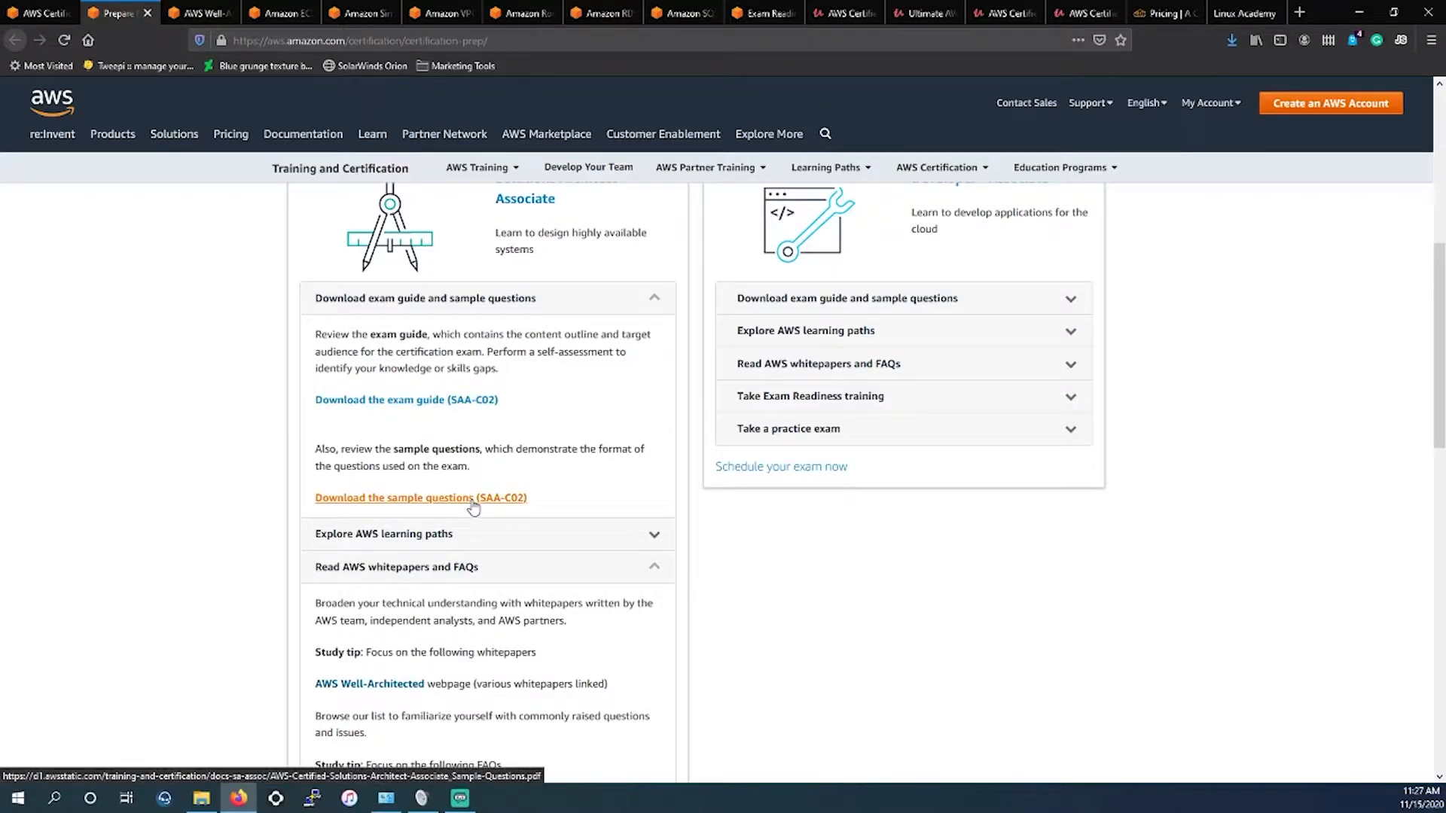
pyautogui.moveTo(442, 393)
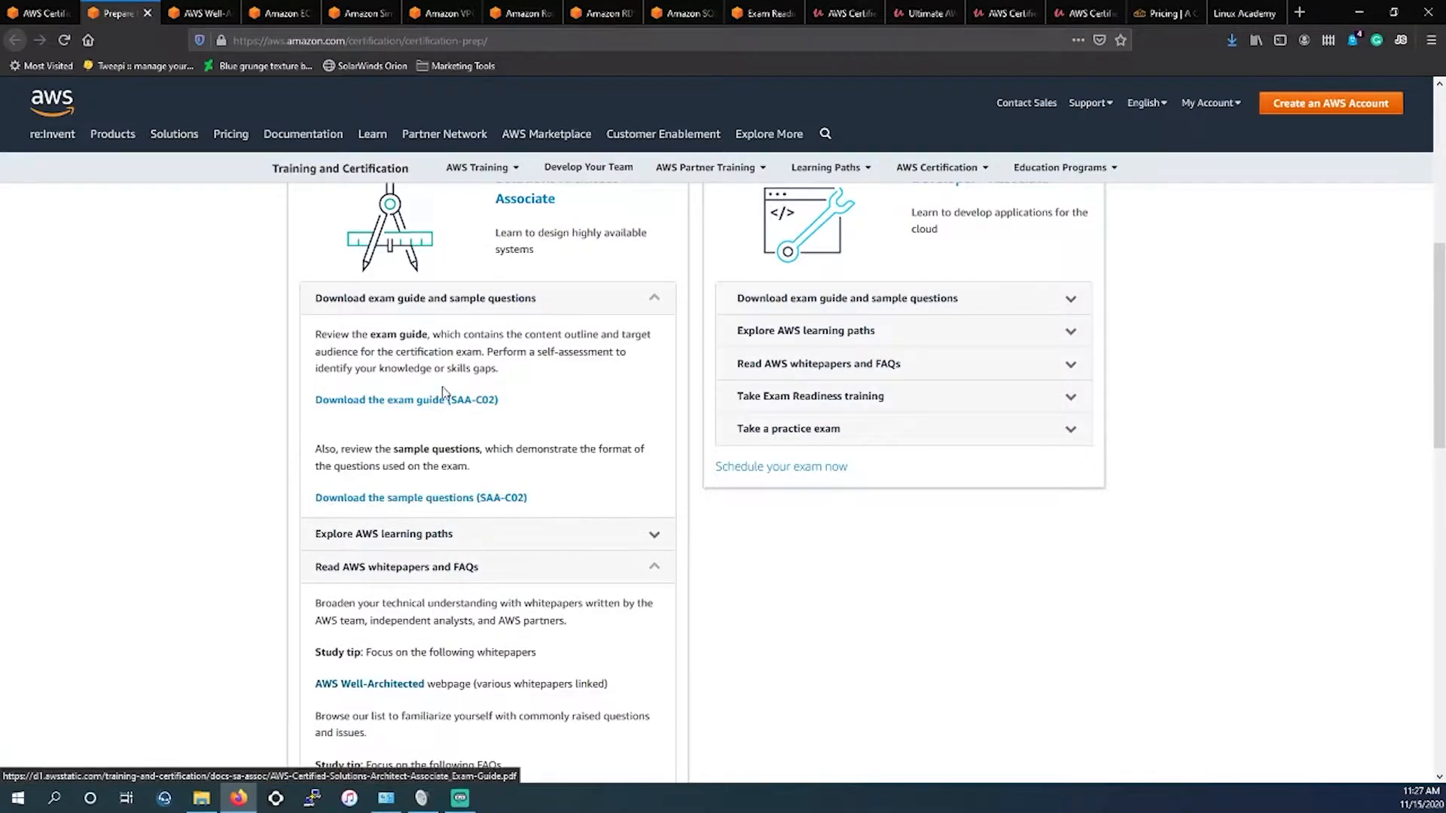
# - View the SAA-C02 exam guide PDF and highlight the introduction and one-year hands-on experience requirement
pyautogui.click(403, 399)
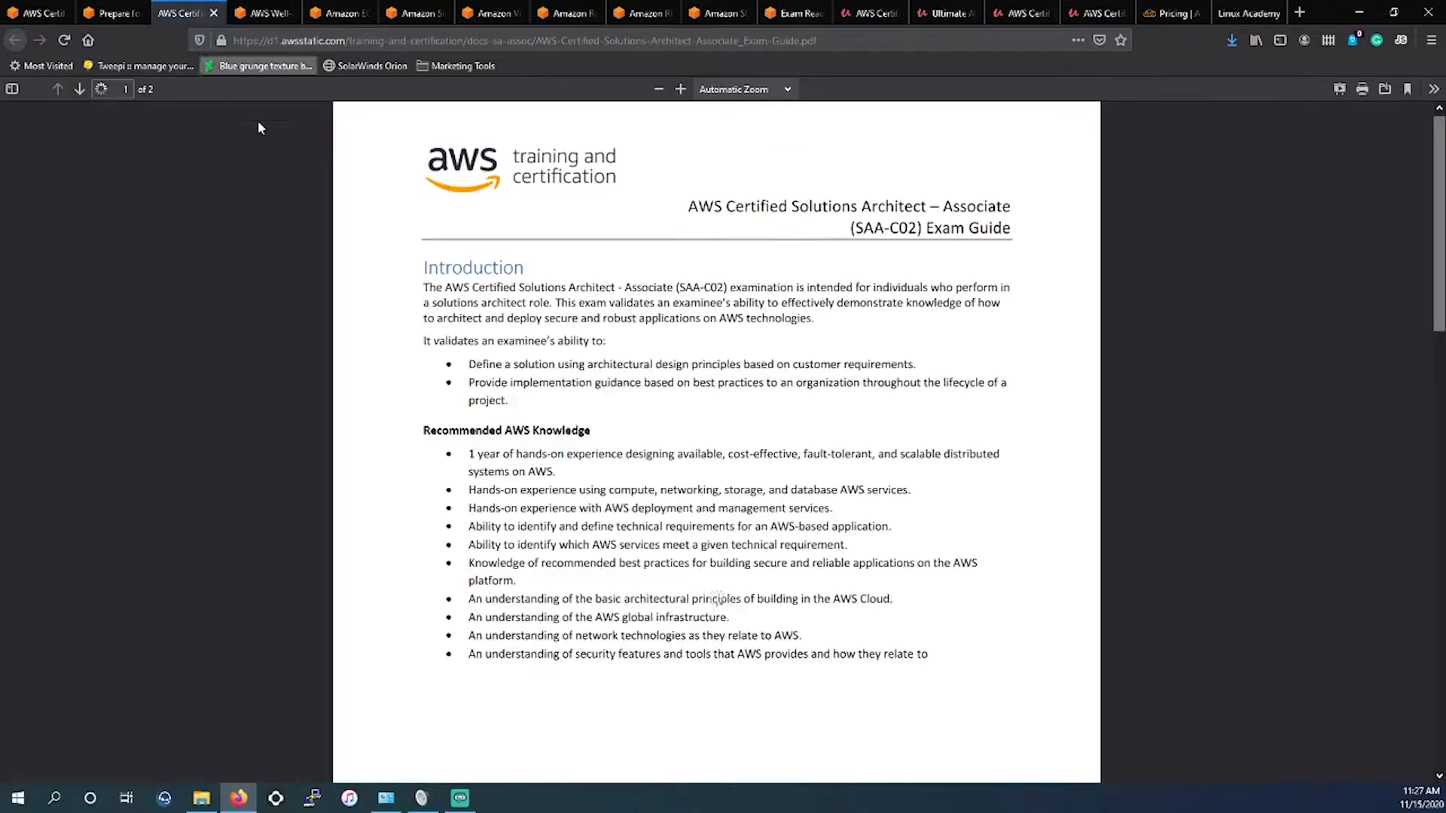
pyautogui.scroll(-3)
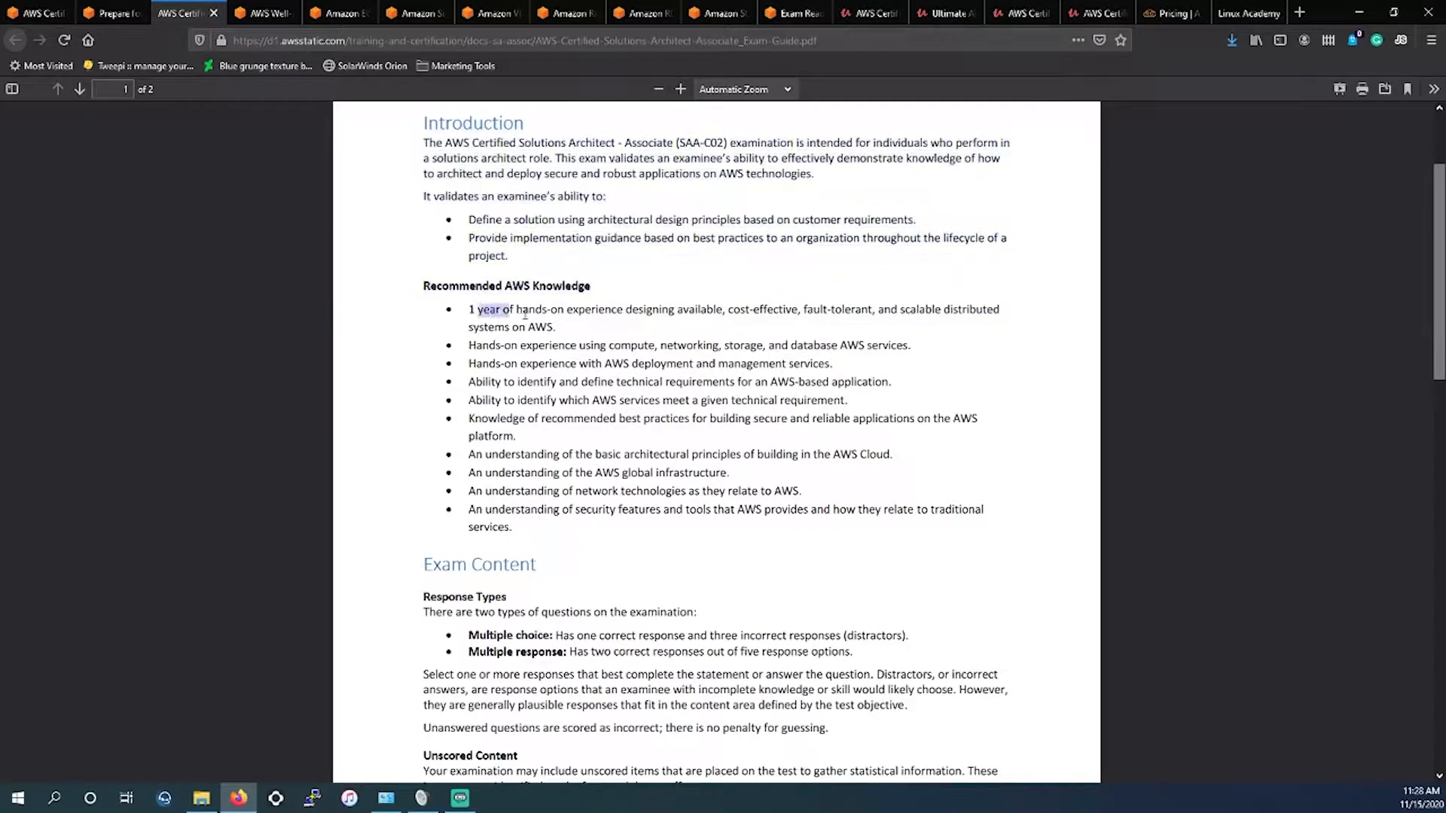
pyautogui.moveTo(471, 308); pyautogui.dragTo(552, 327)
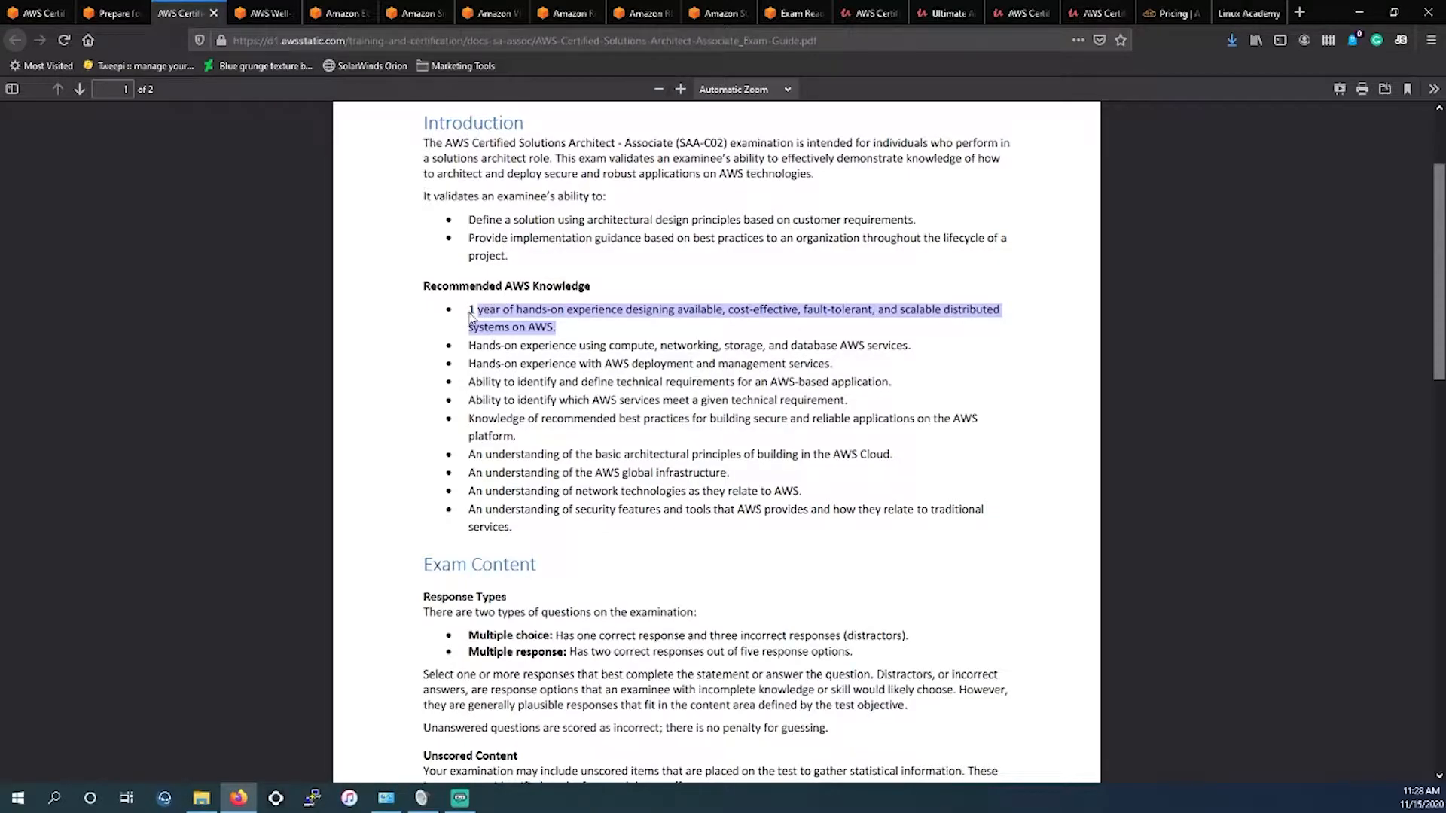
pyautogui.moveTo(467, 327); pyautogui.dragTo(424, 122)
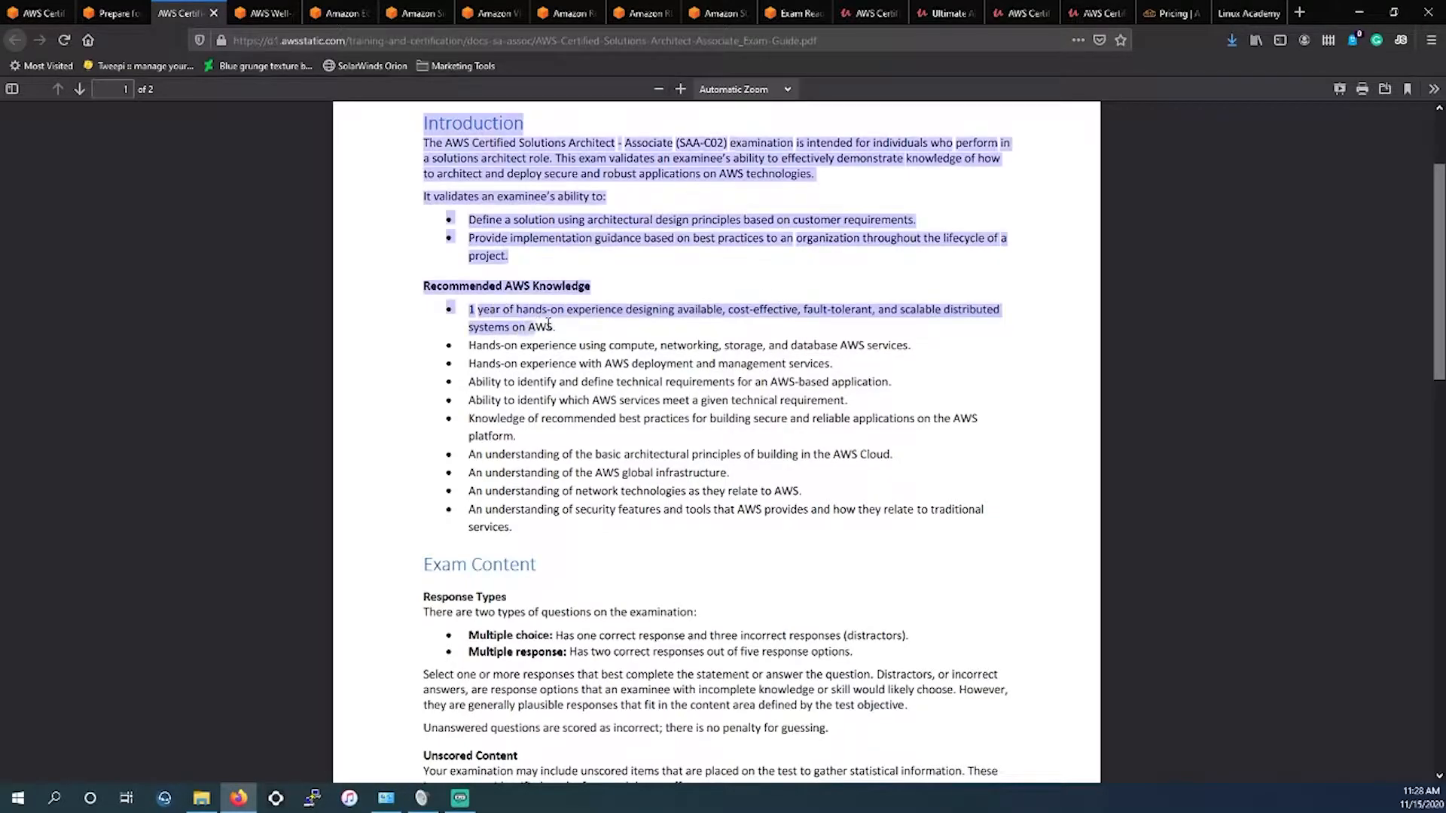
pyautogui.click(474, 307)
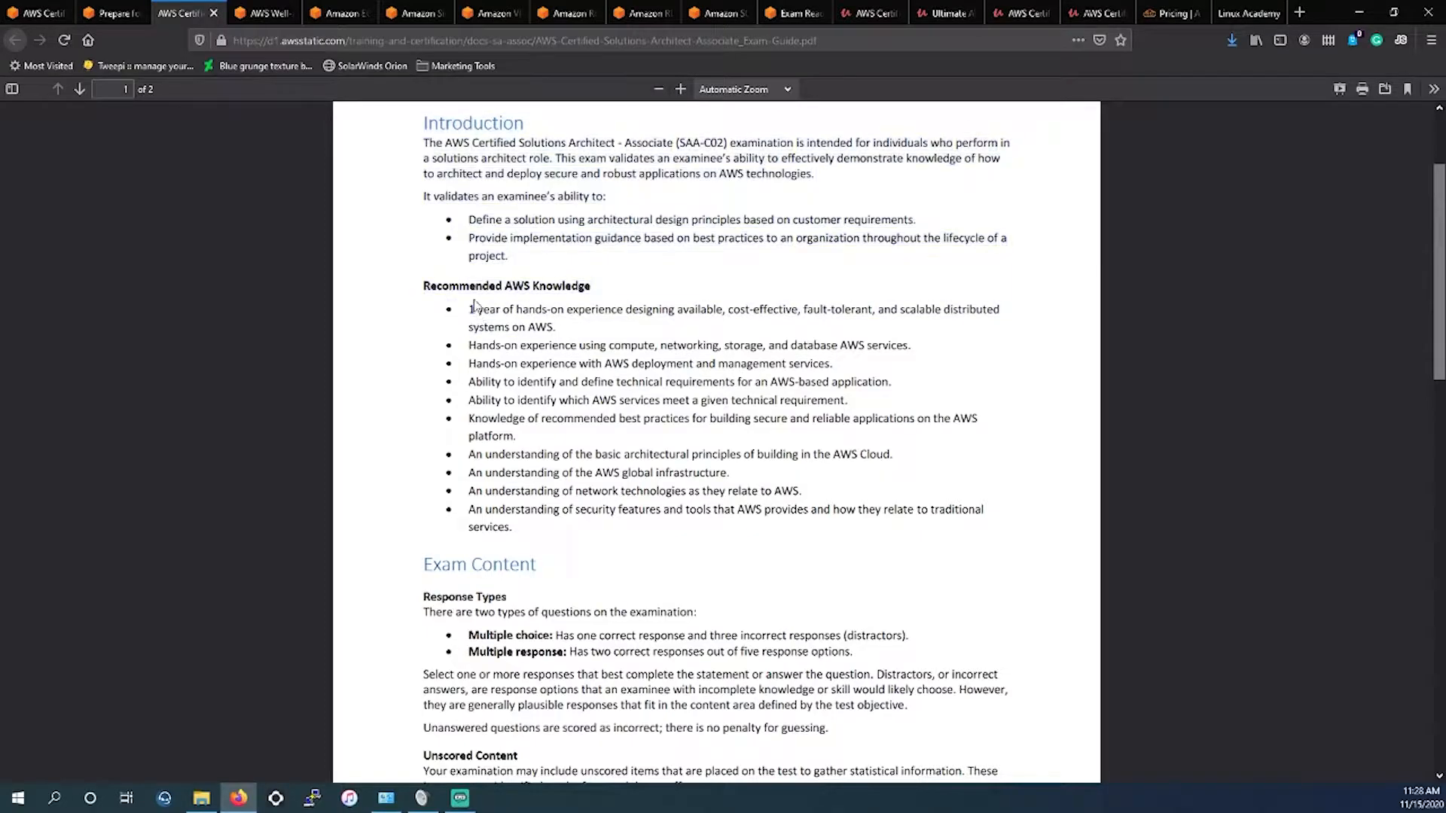
pyautogui.scroll(3)
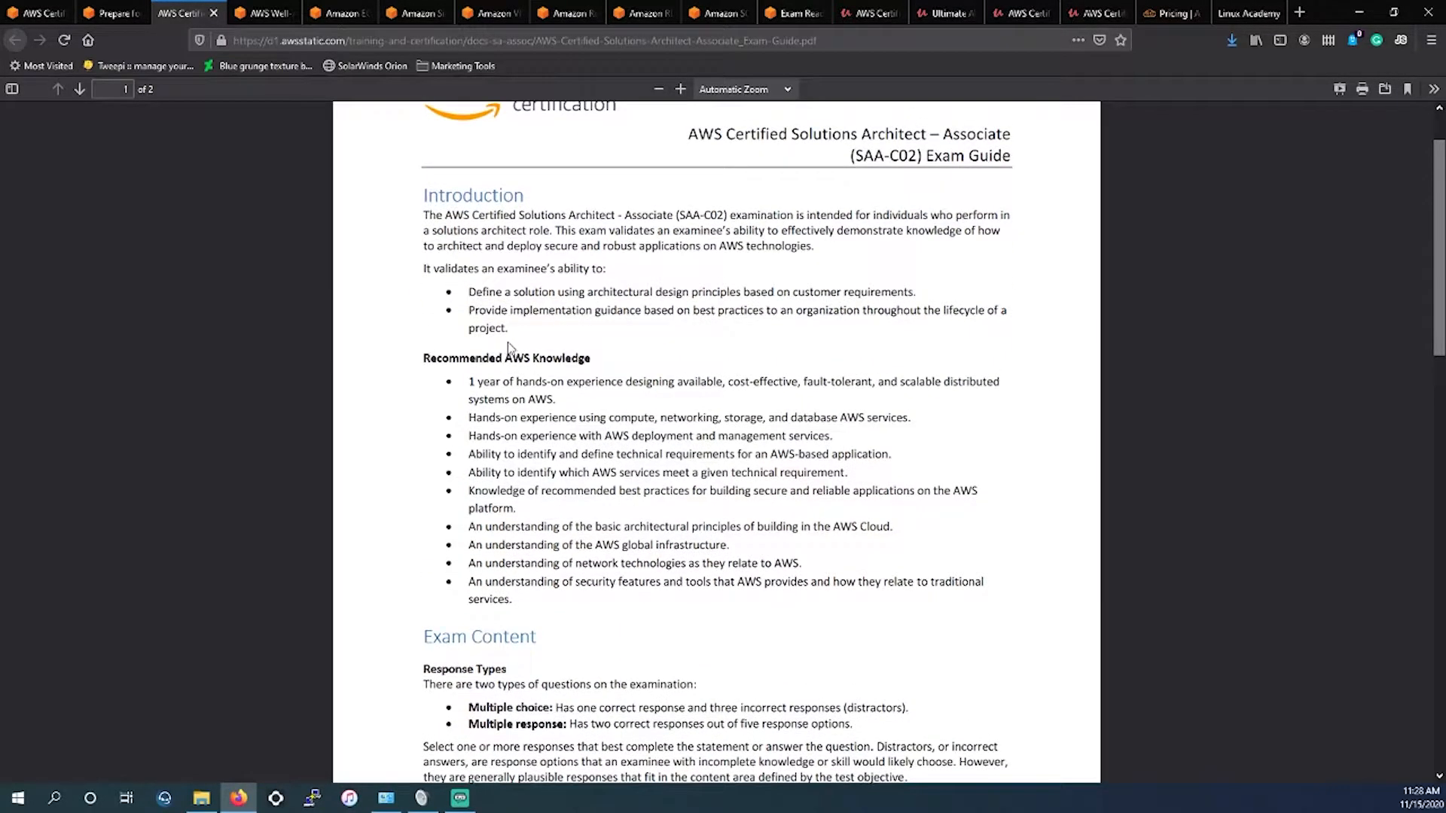
pyautogui.moveTo(565, 406)
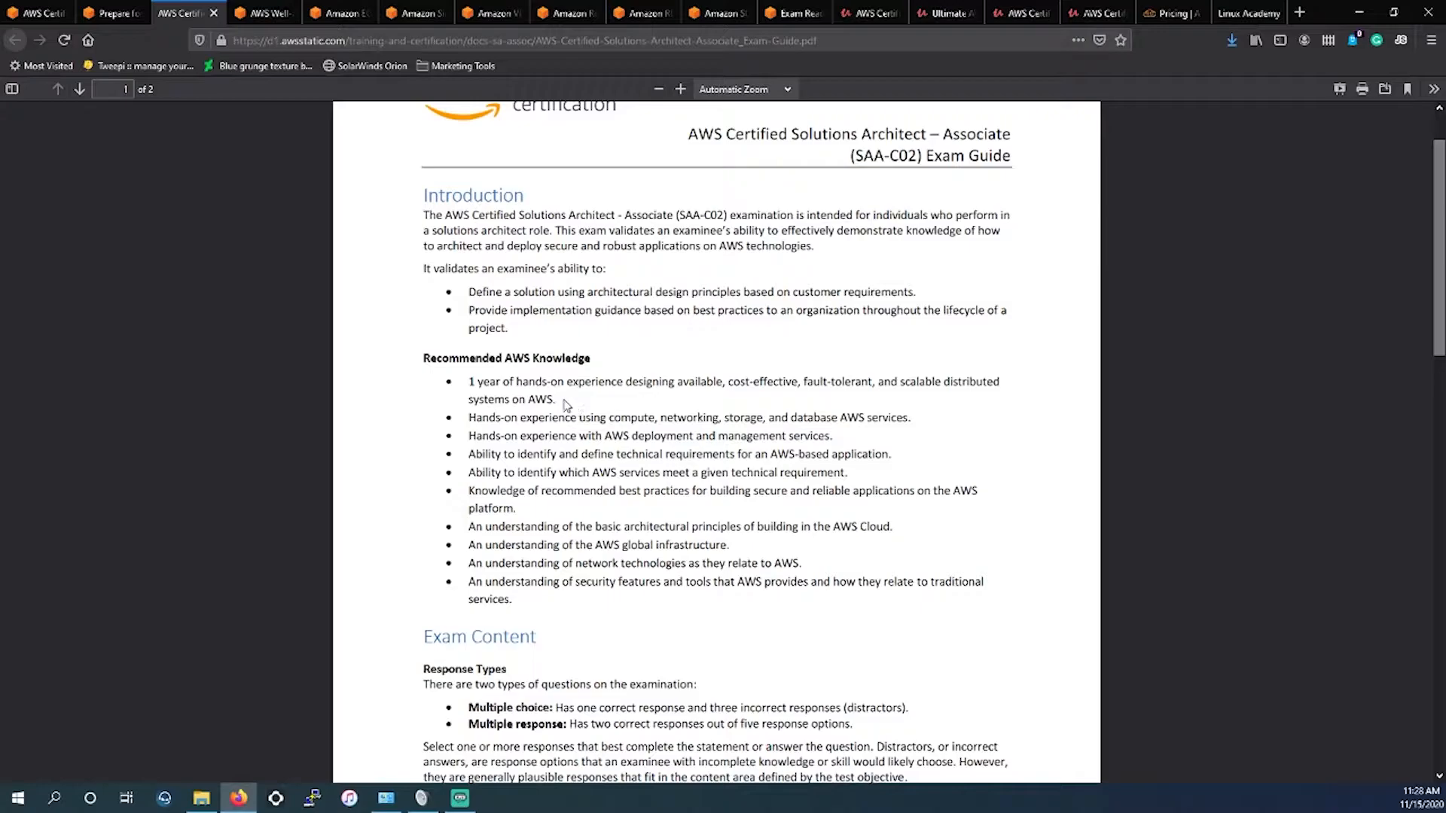
pyautogui.moveTo(555, 382)
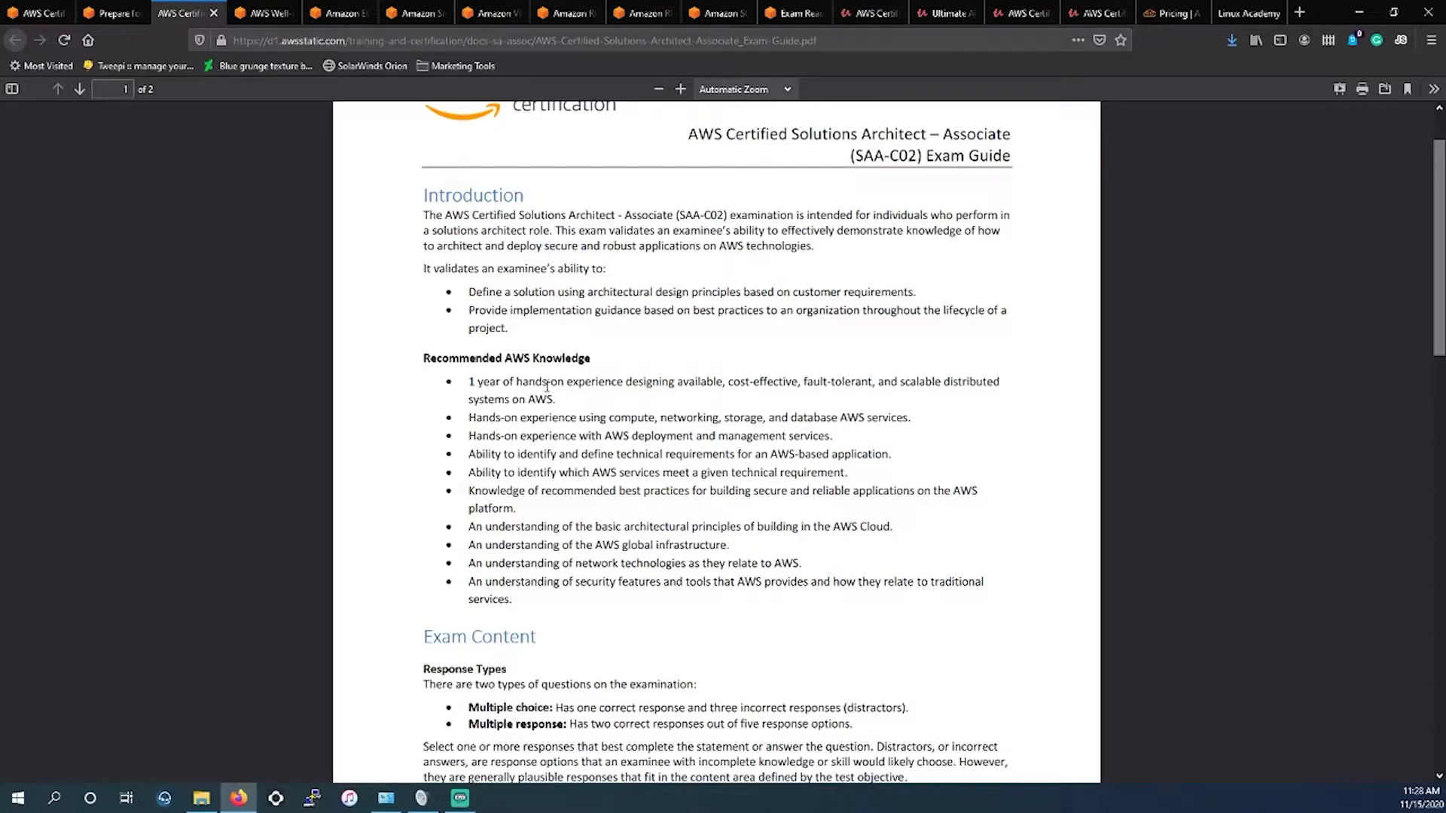
pyautogui.moveTo(557, 401)
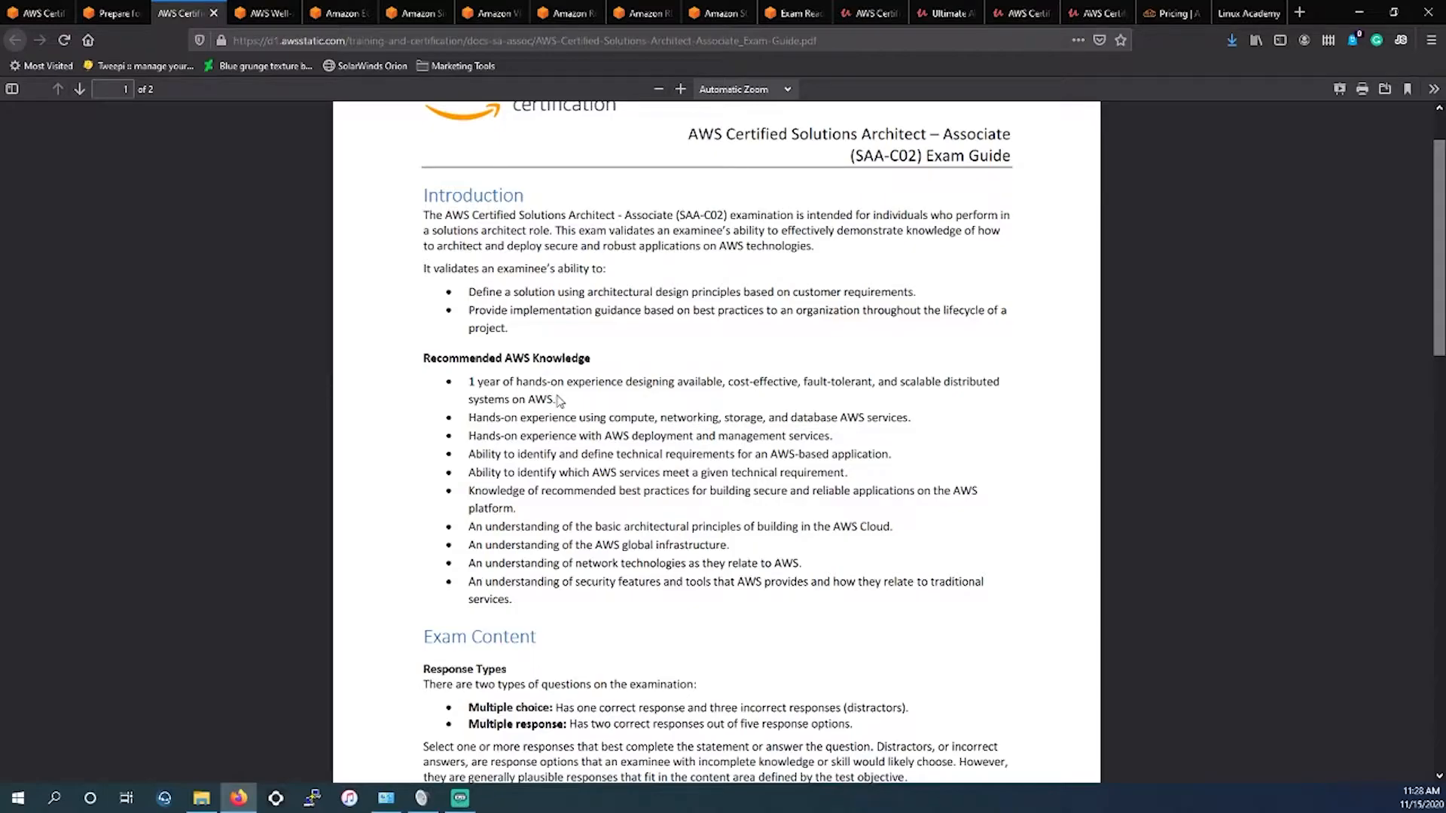
pyautogui.moveTo(557, 396)
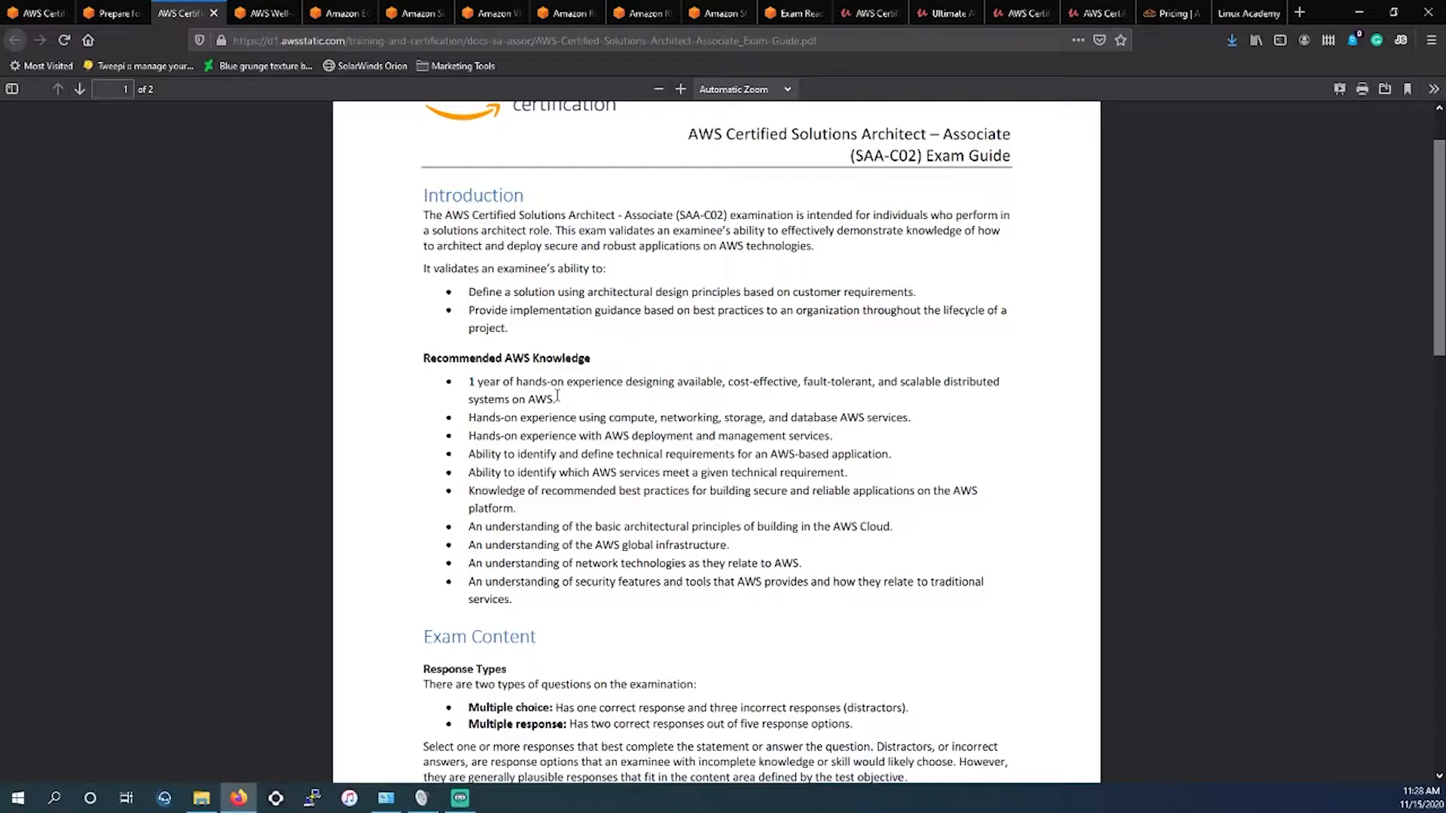
pyautogui.moveTo(562, 401)
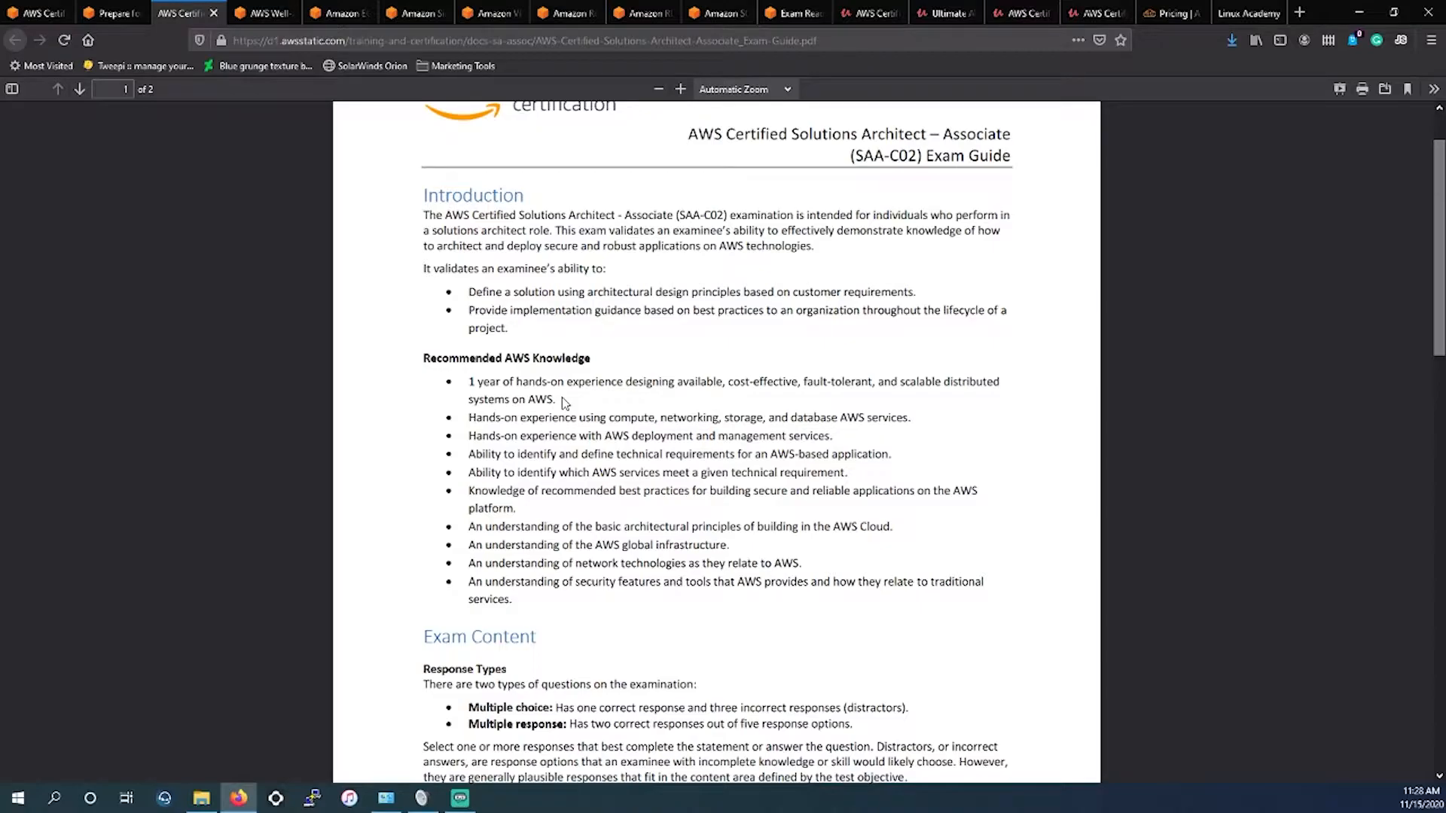
pyautogui.moveTo(470, 381)
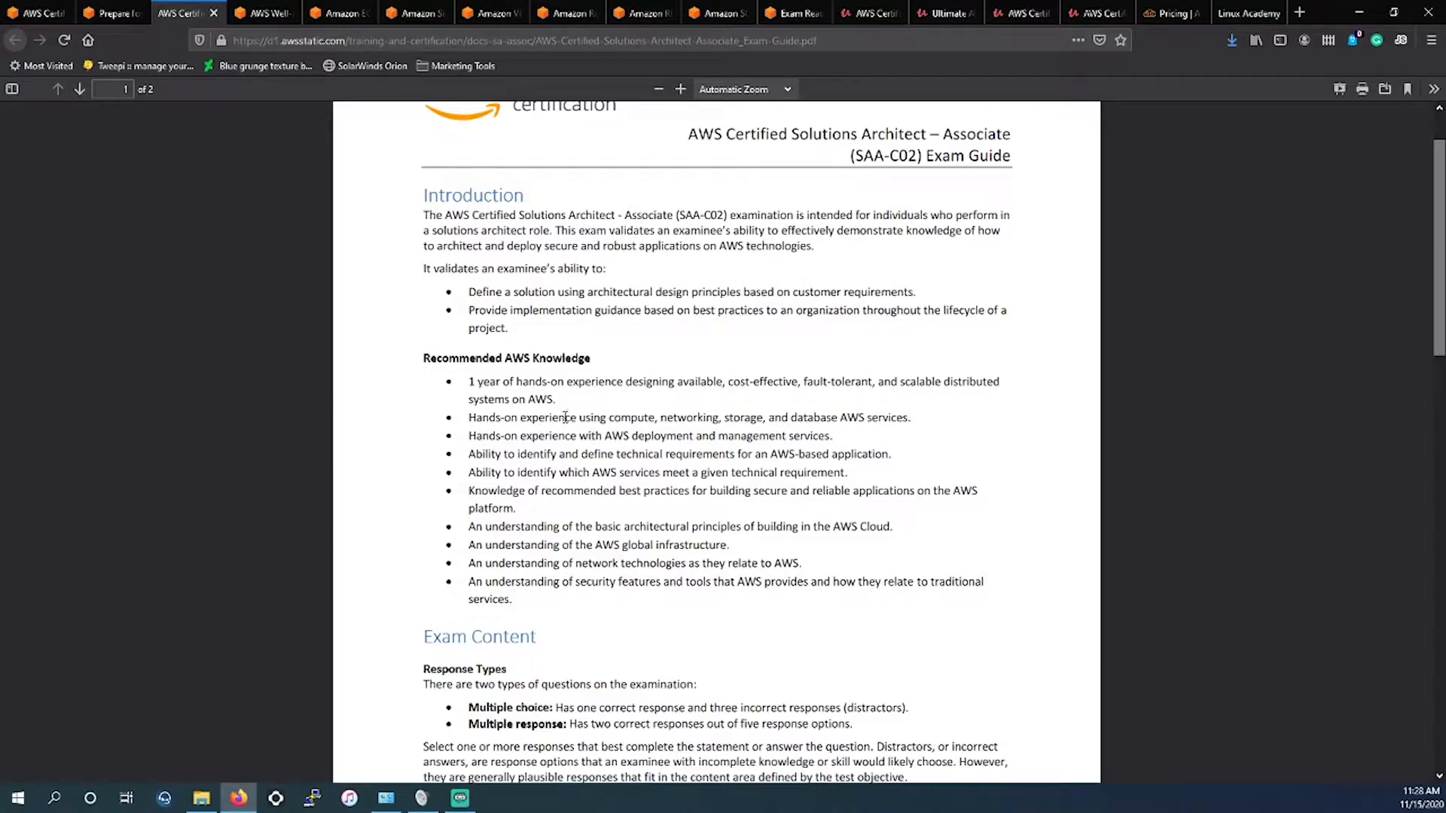
# - Read down to page 2 and highlight the Content Outline with its domain weighting table
pyautogui.scroll(-3)
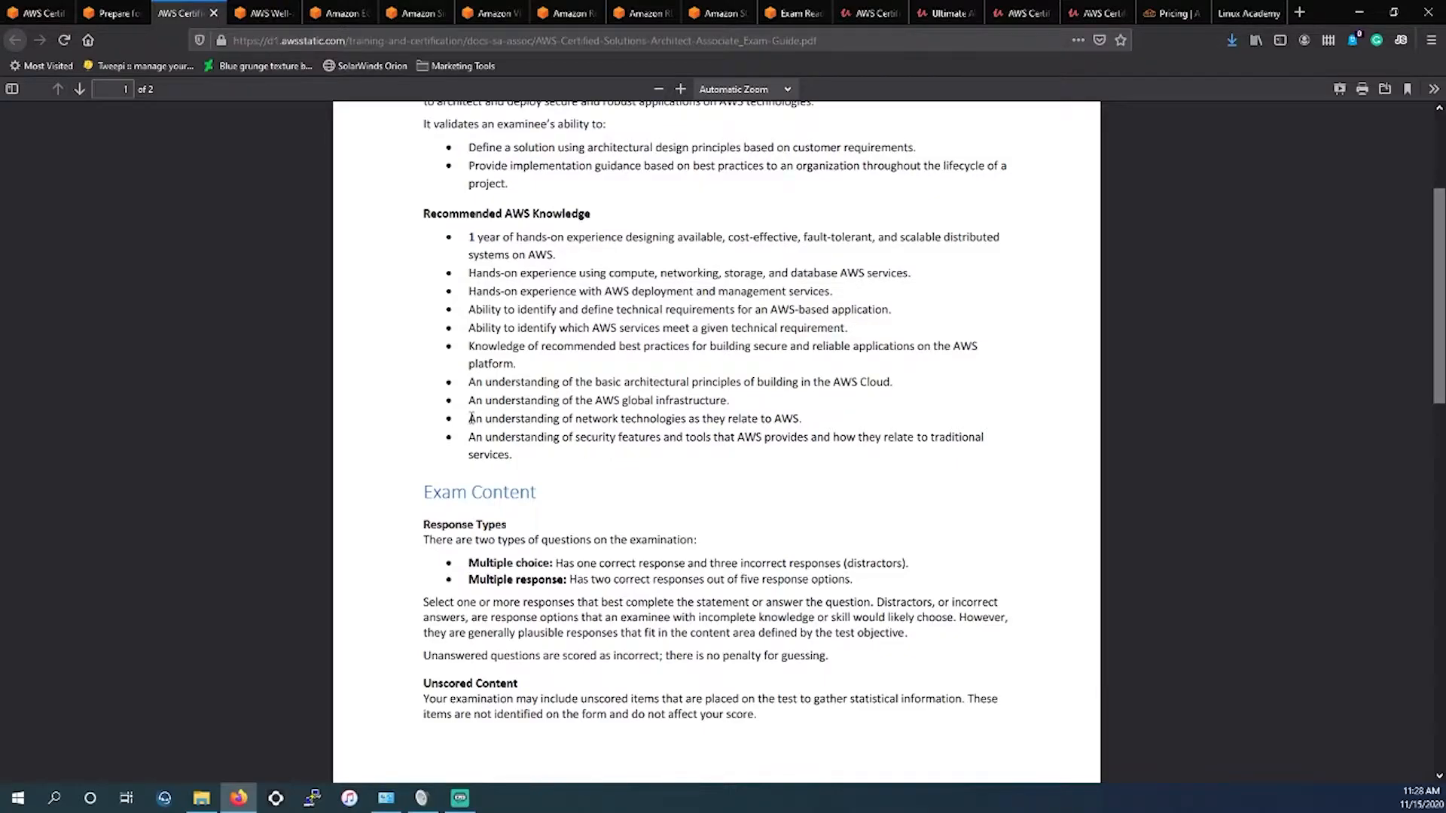
pyautogui.scroll(-3)
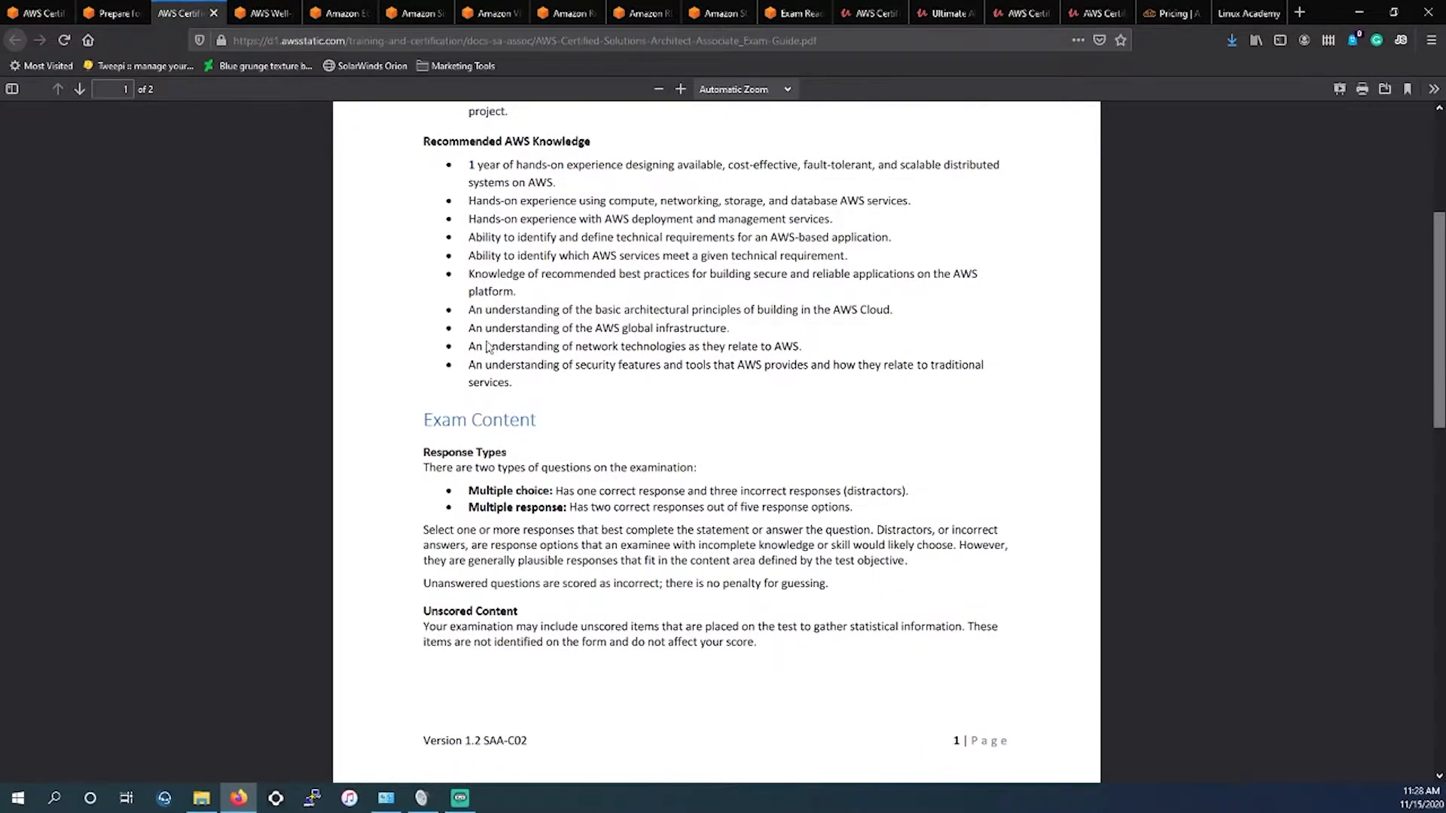
pyautogui.scroll(-3)
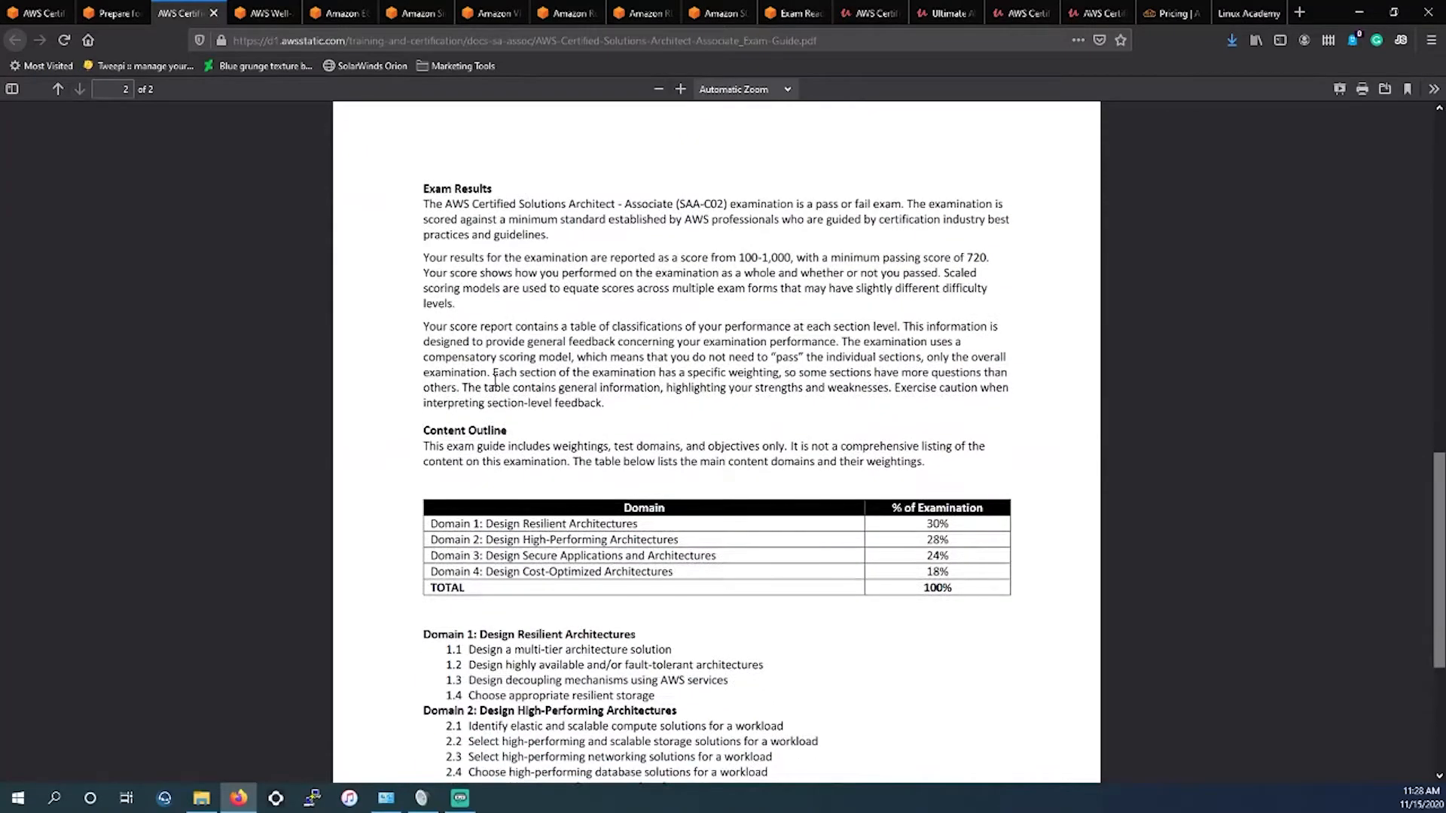
pyautogui.scroll(-3)
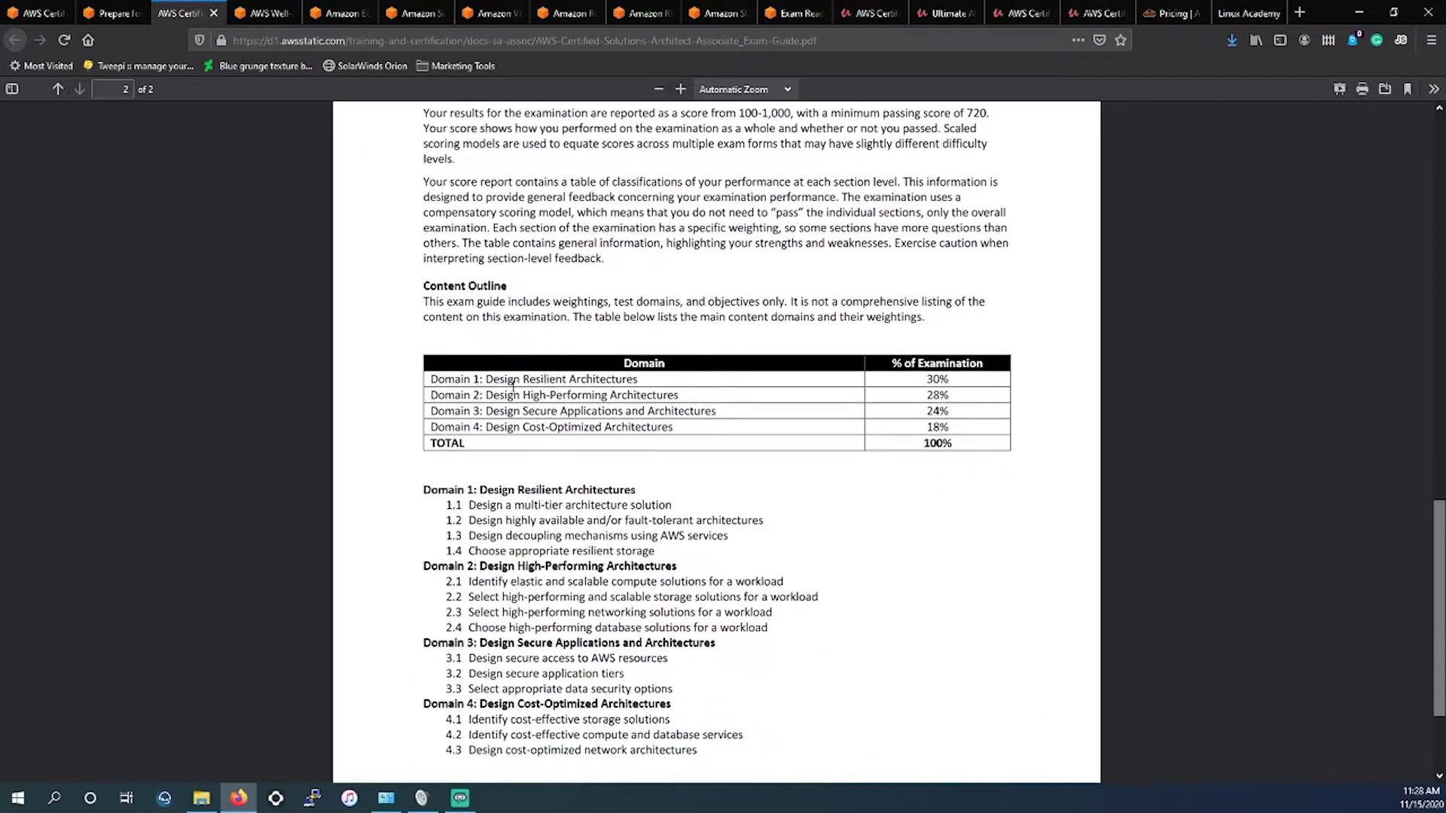
pyautogui.scroll(-3)
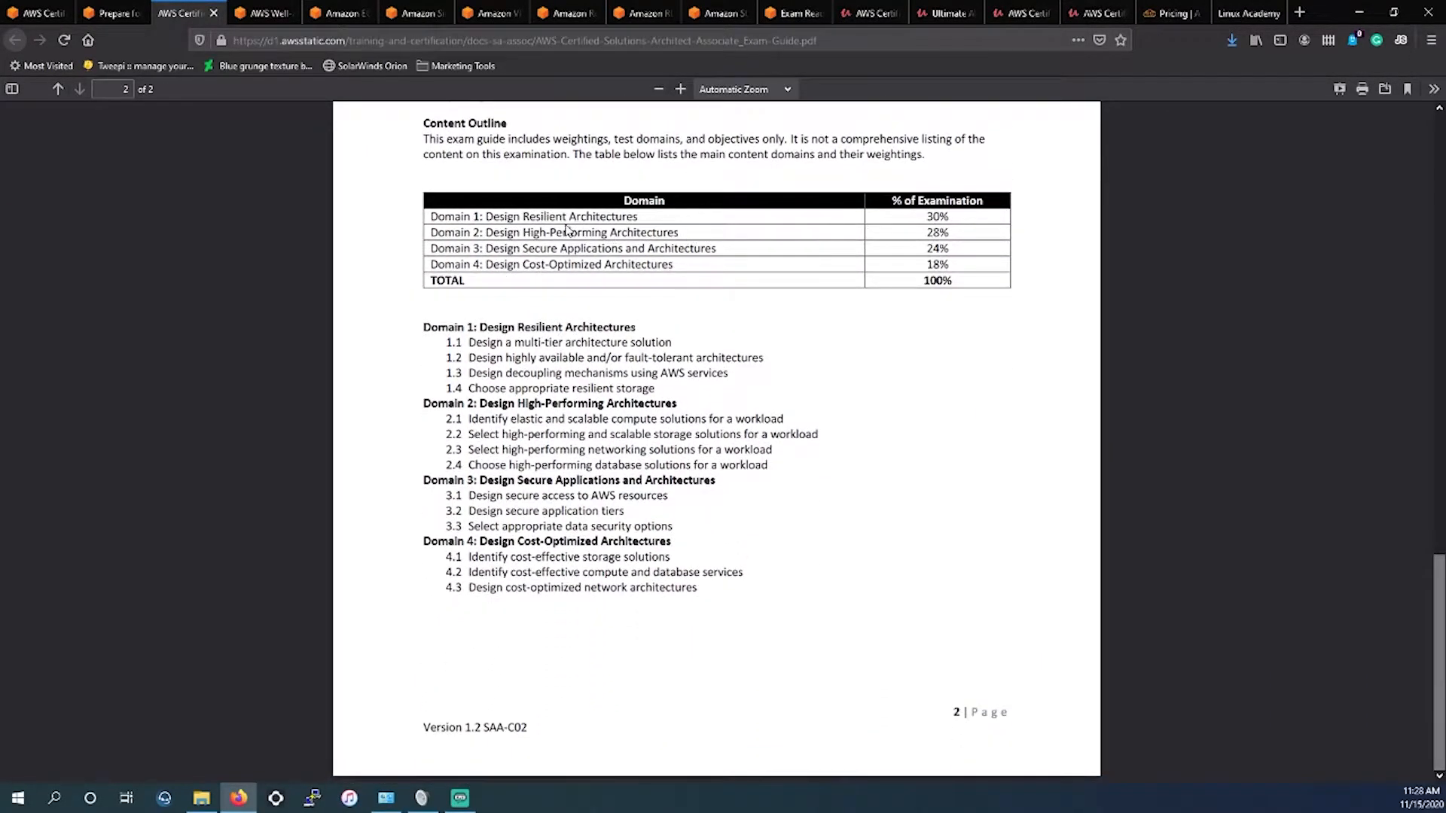
pyautogui.doubleClick(560, 215)
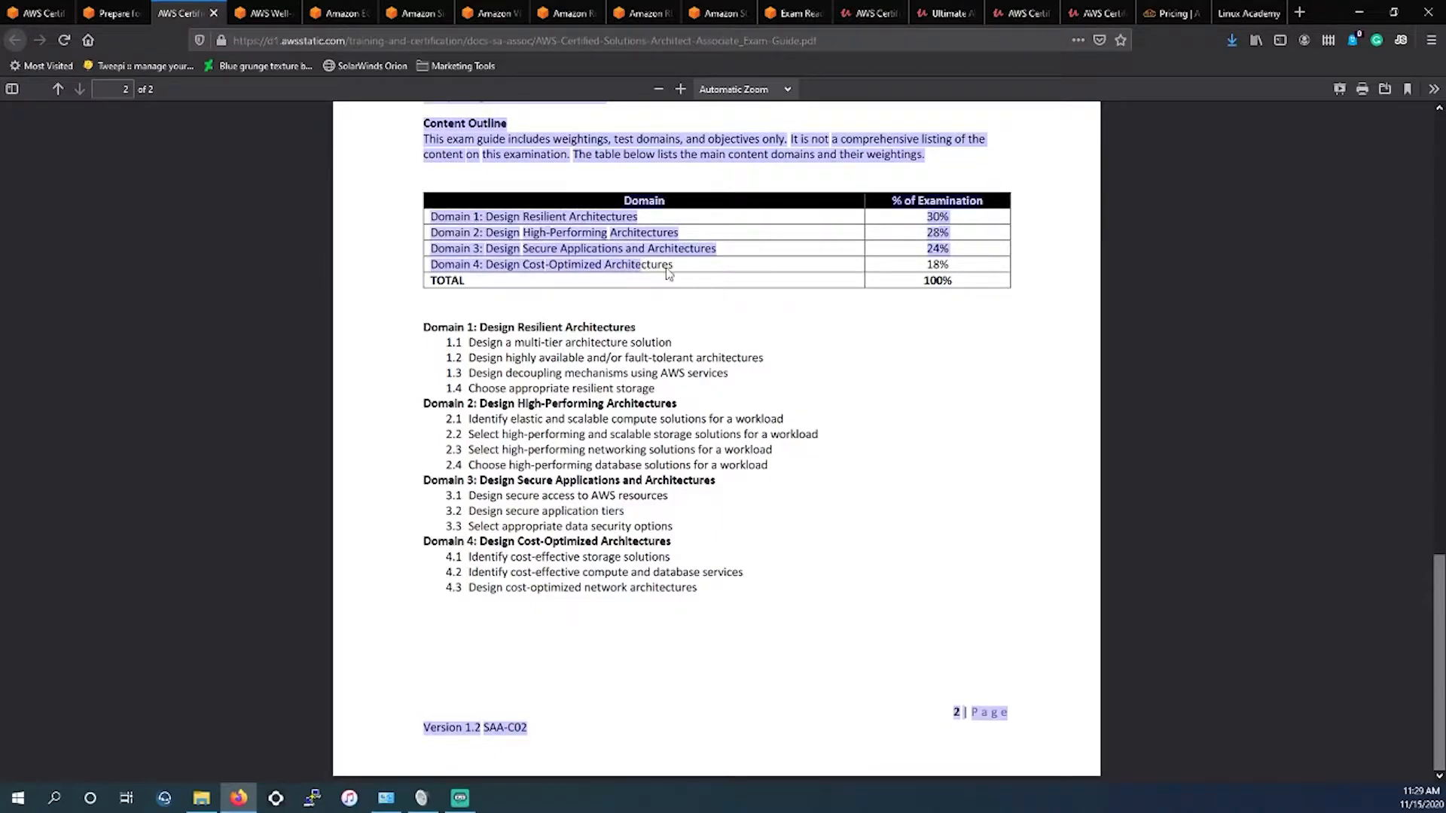
pyautogui.click(669, 310)
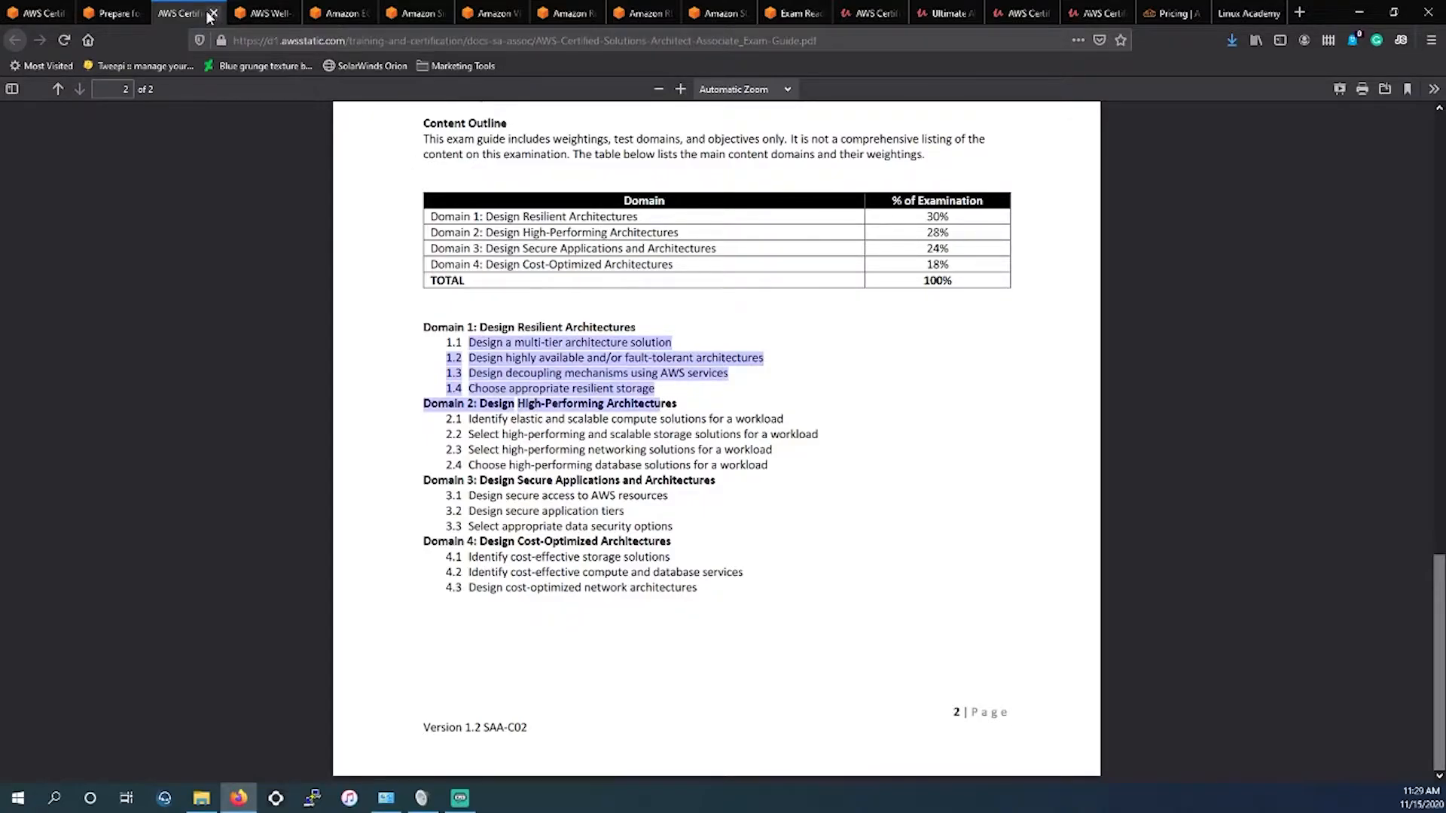
# - Close the exam guide and scroll the preparation page to the Solutions Architect whitepapers and FAQs list
pyautogui.click(213, 13)
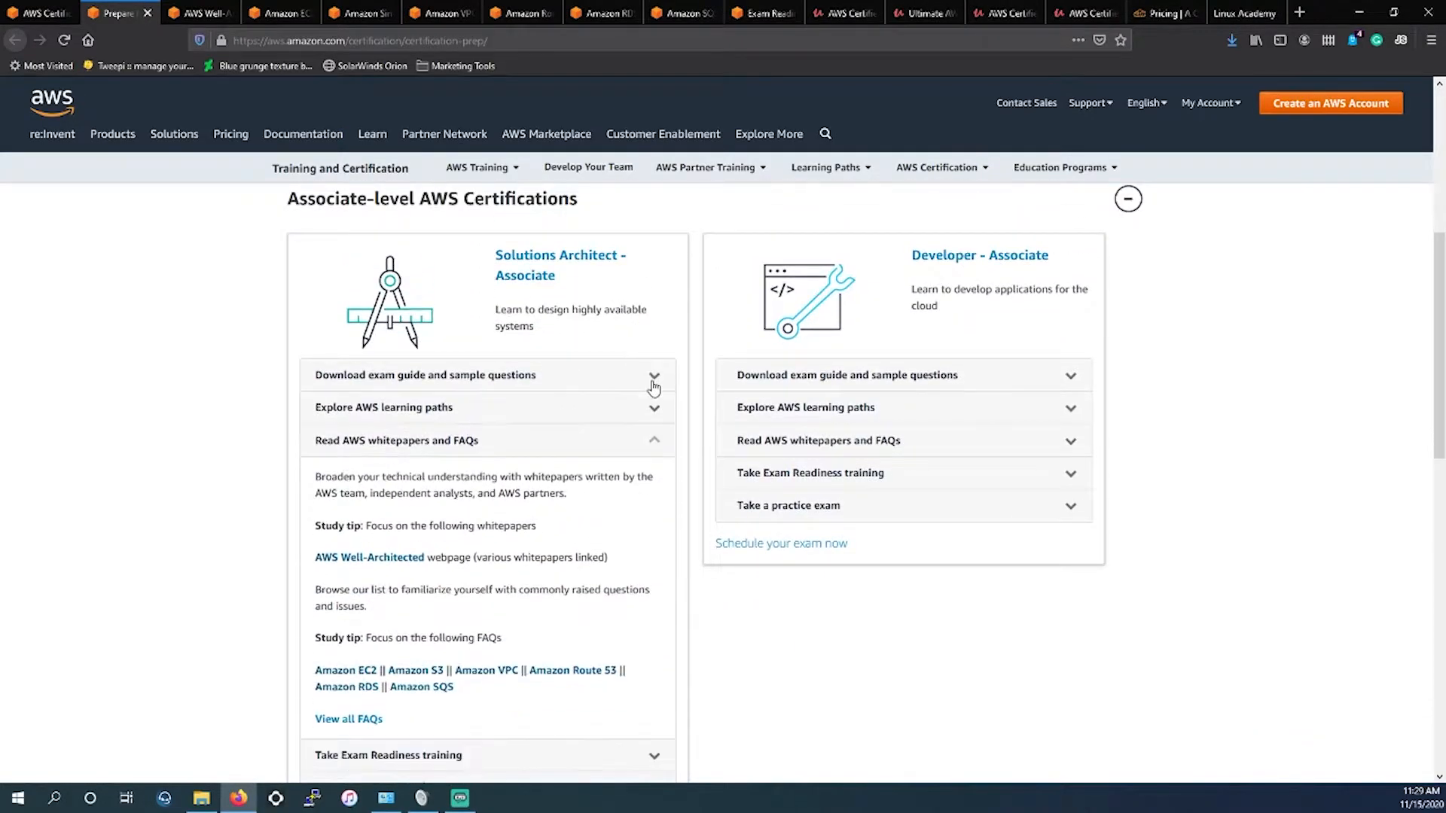
pyautogui.scroll(-3)
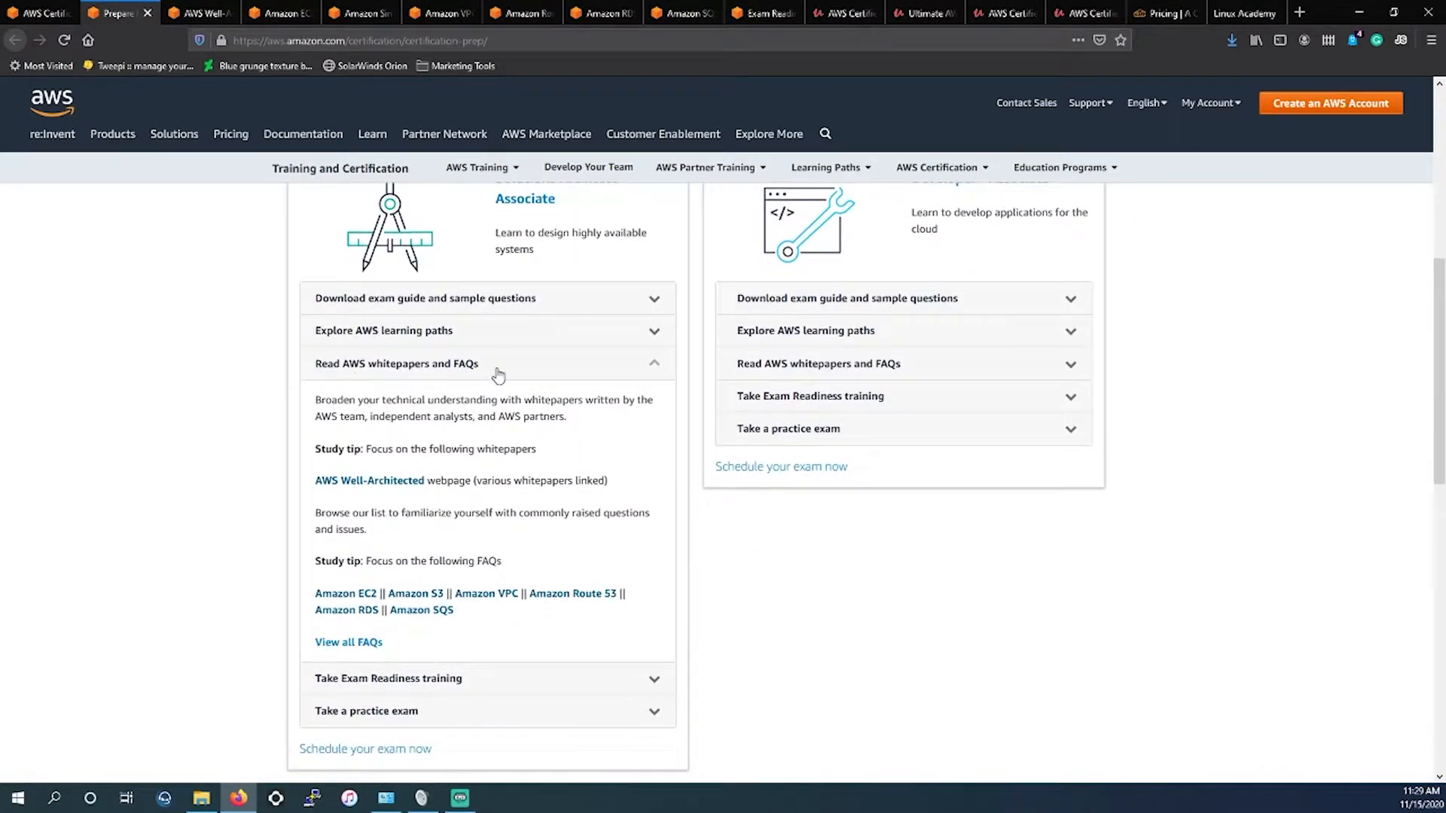
pyautogui.scroll(-3)
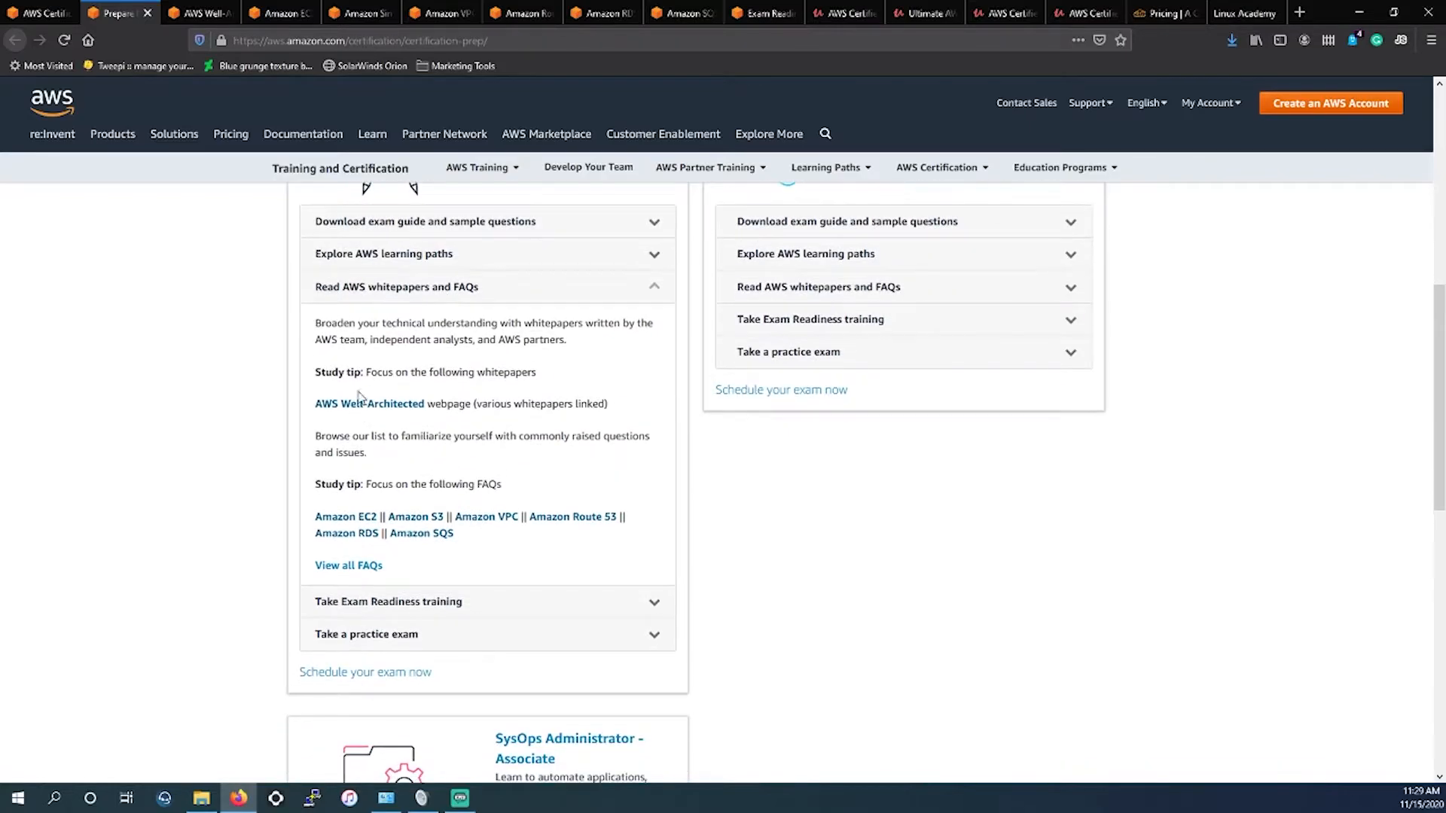
pyautogui.moveTo(346, 533)
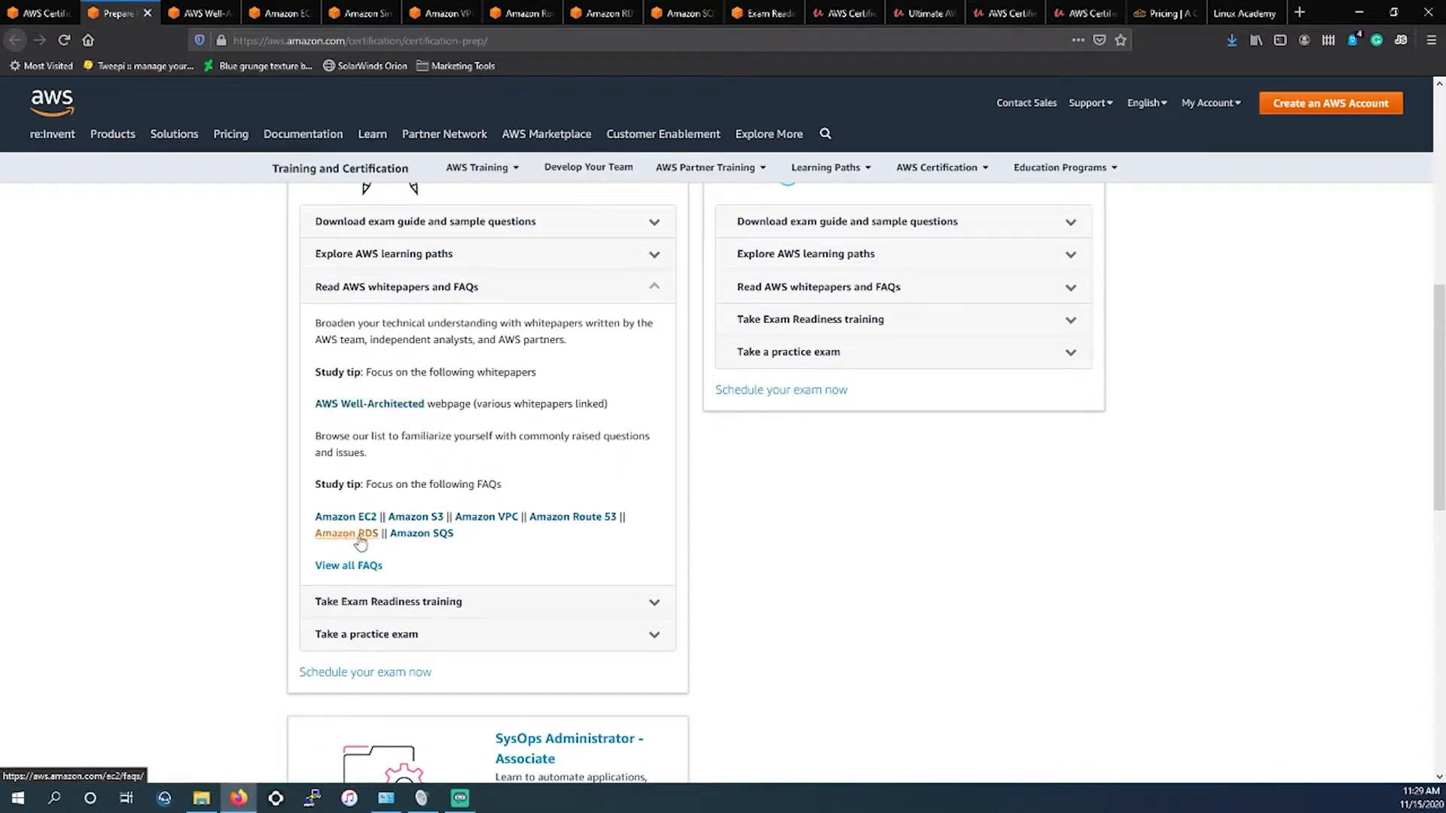
pyautogui.moveTo(572, 516)
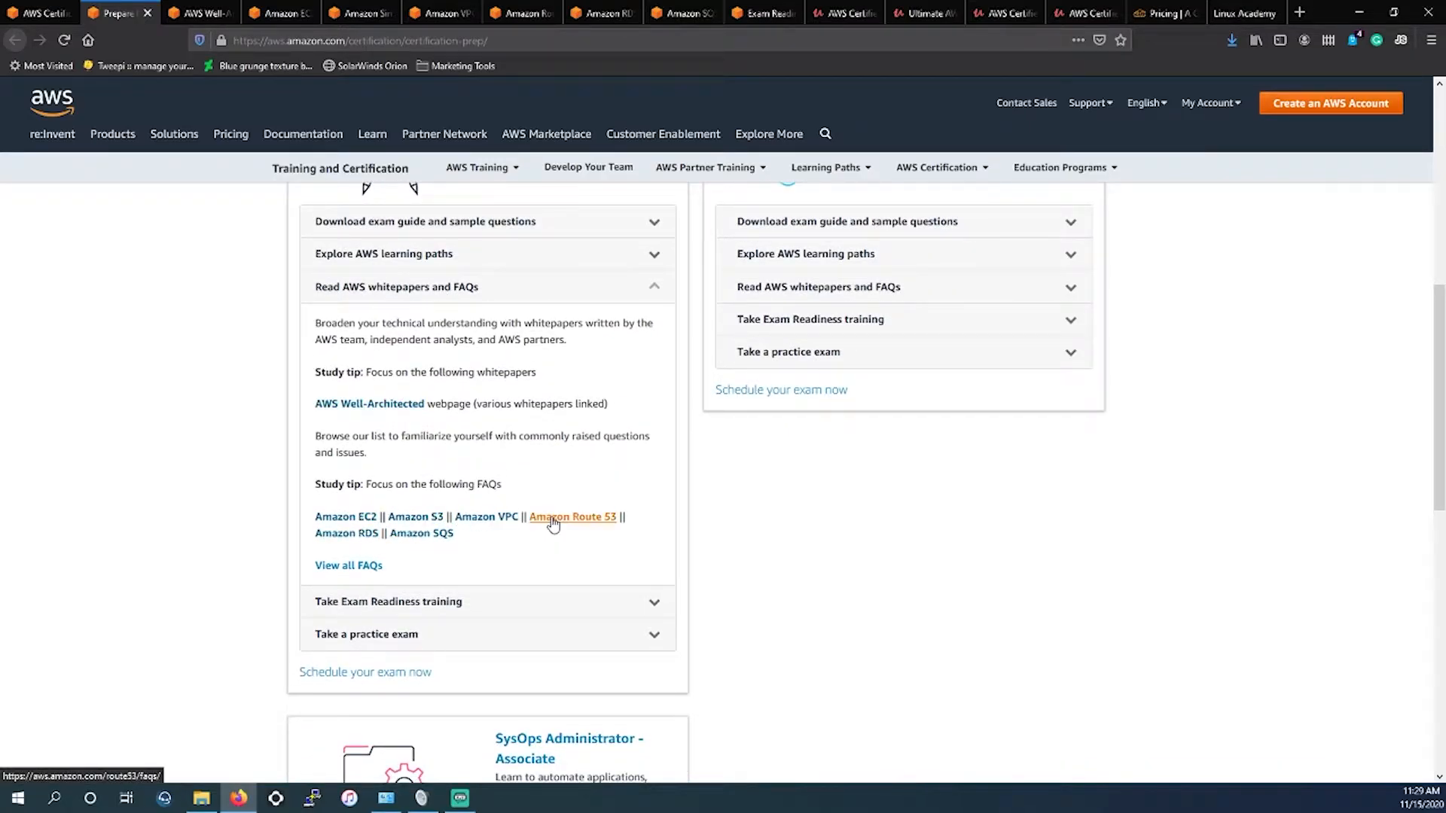
pyautogui.moveTo(386, 417)
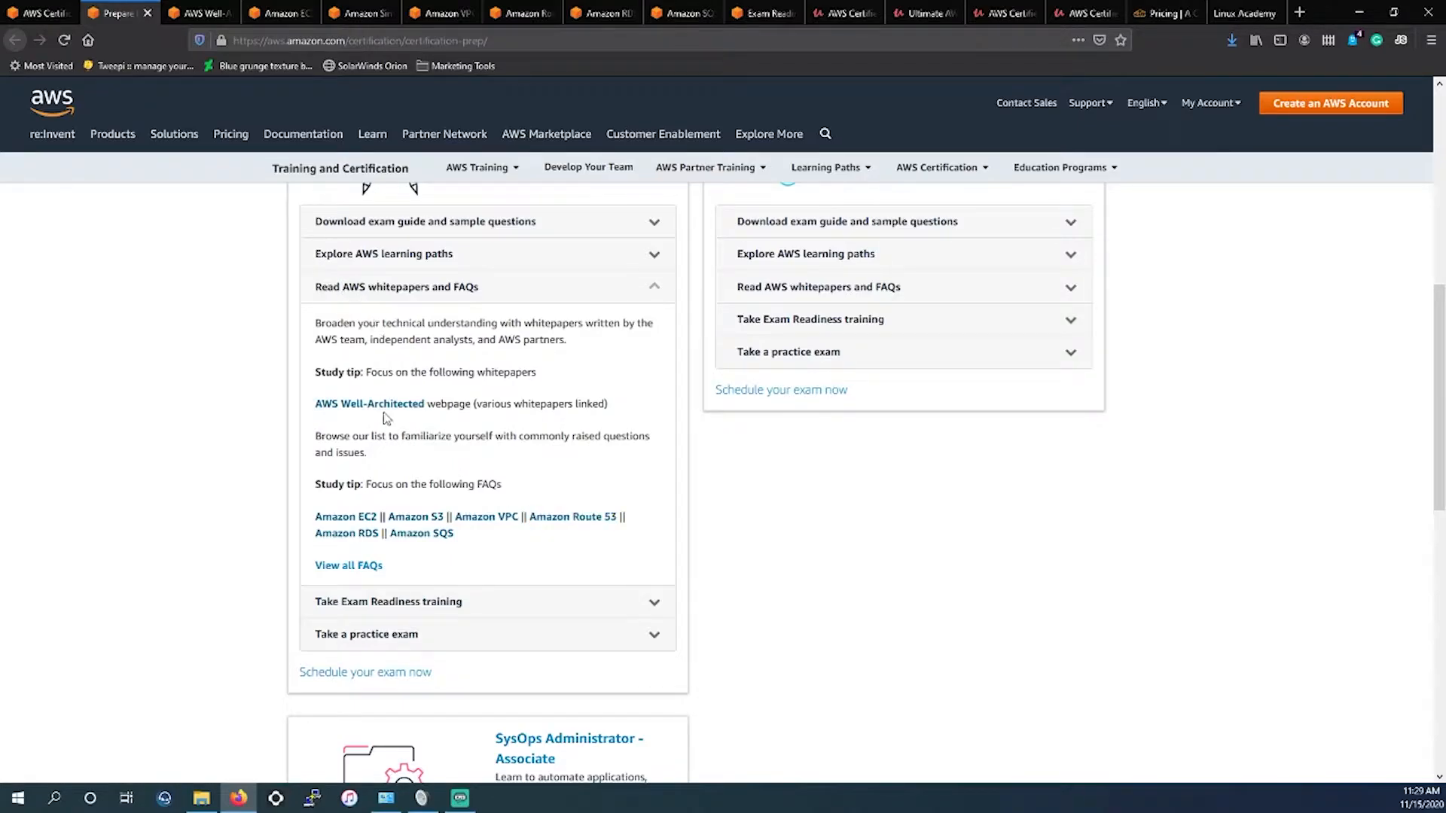
pyautogui.moveTo(421, 533)
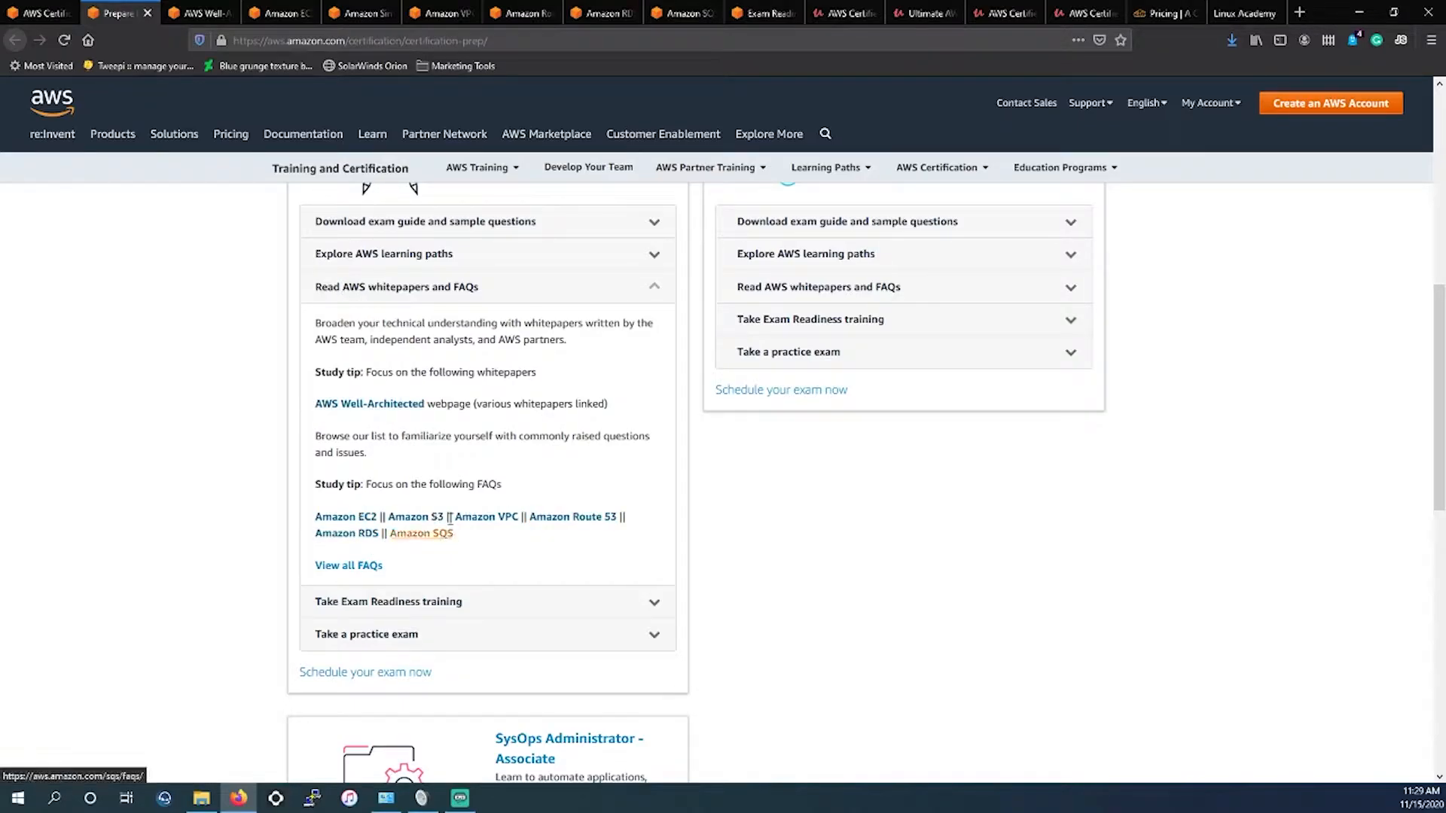
pyautogui.moveTo(369, 404)
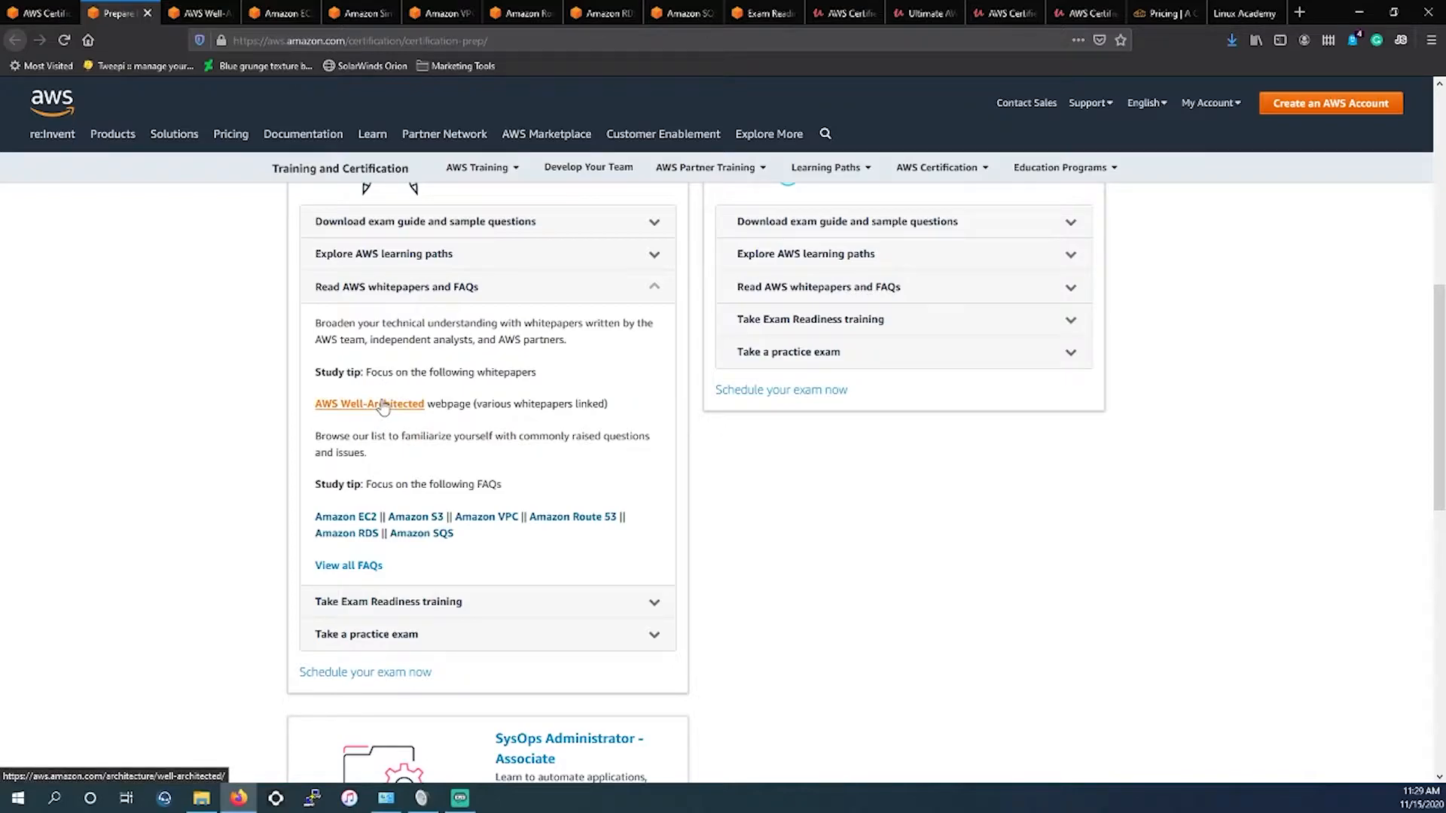
# - View the AWS Well-Architected page and read through the Framework Overview and five pillar whitepapers
pyautogui.click(369, 403)
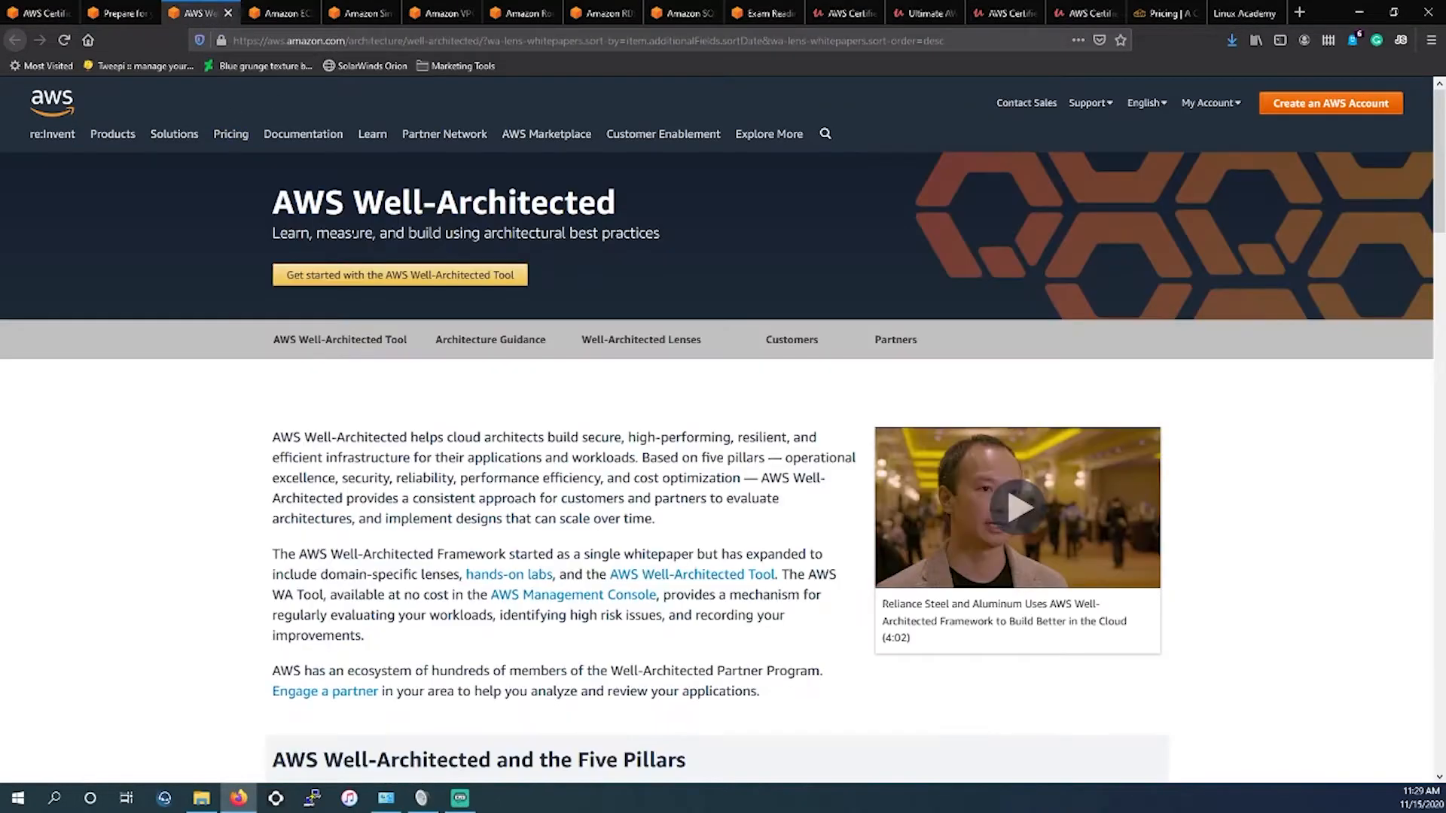
pyautogui.scroll(-3)
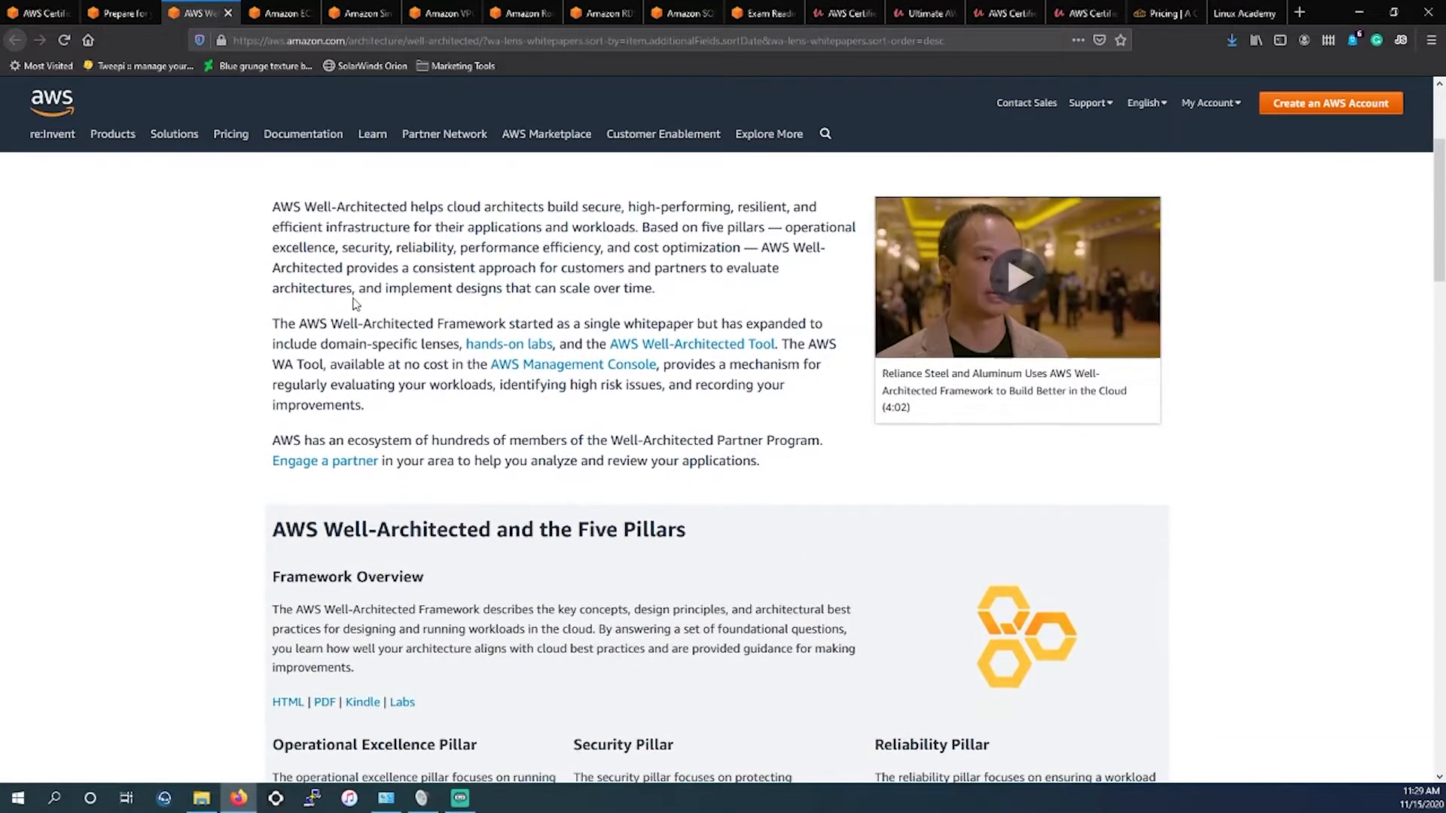
pyautogui.scroll(3)
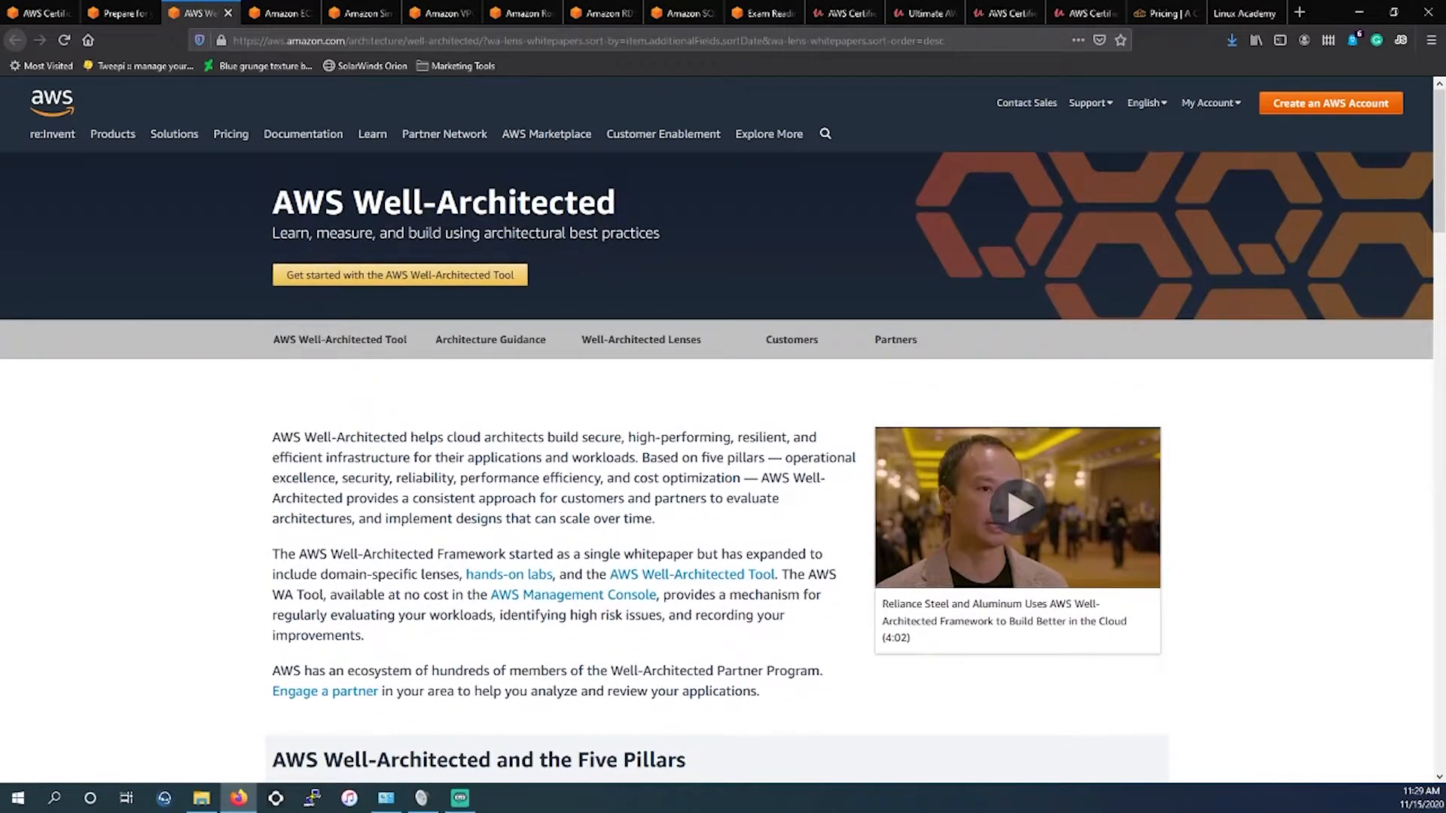
pyautogui.scroll(-3)
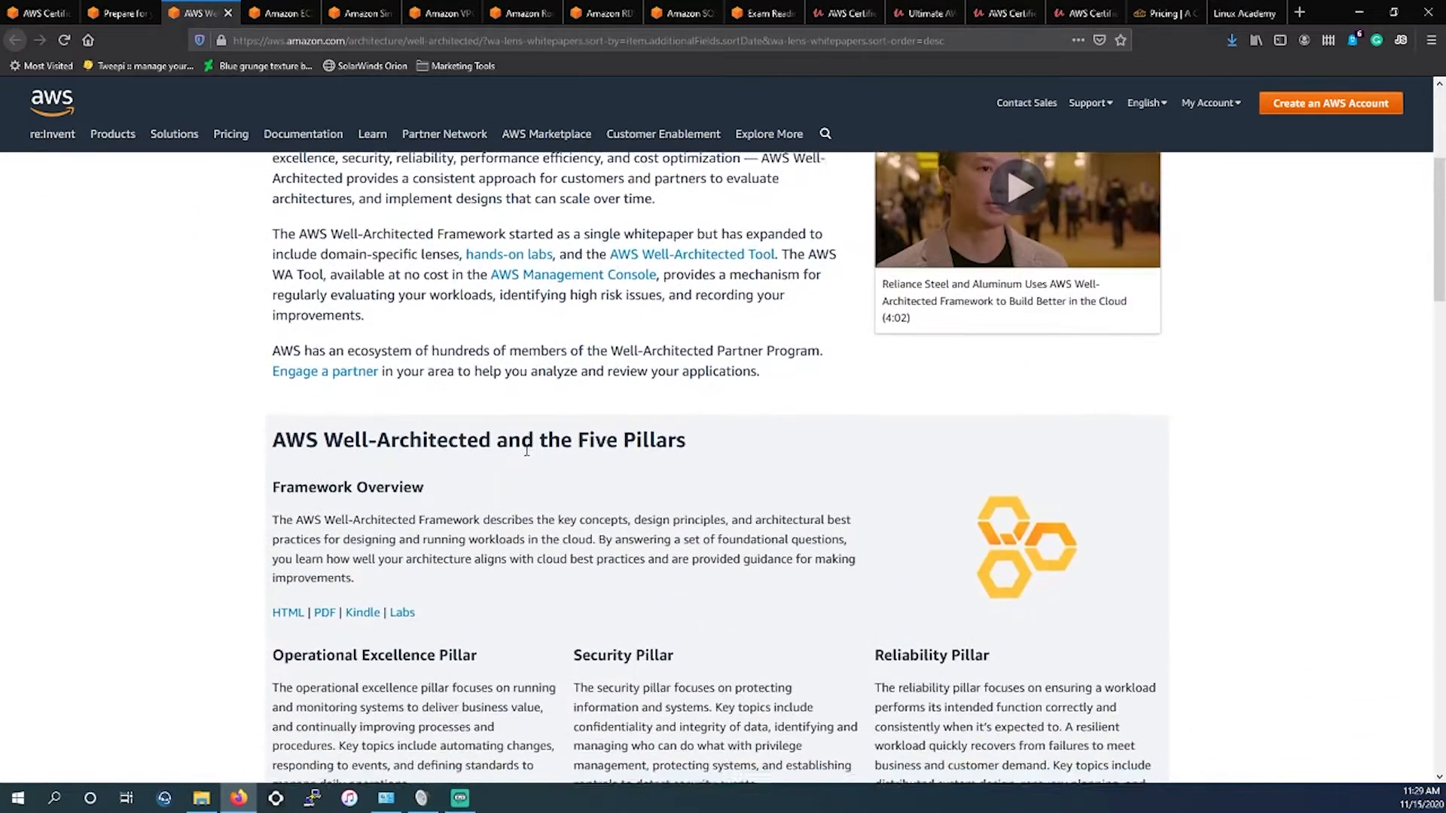
pyautogui.scroll(-3)
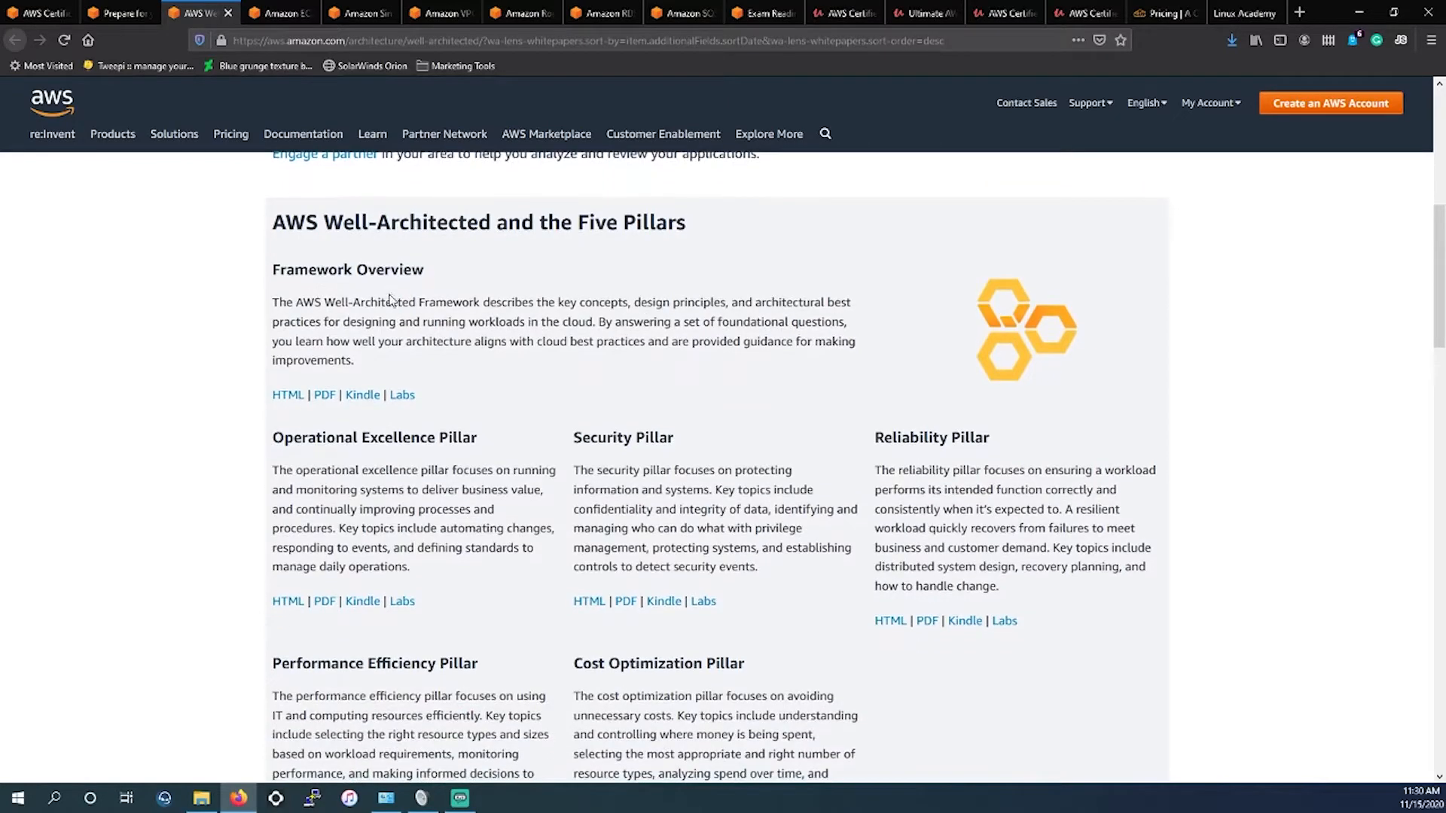
pyautogui.moveTo(286, 394)
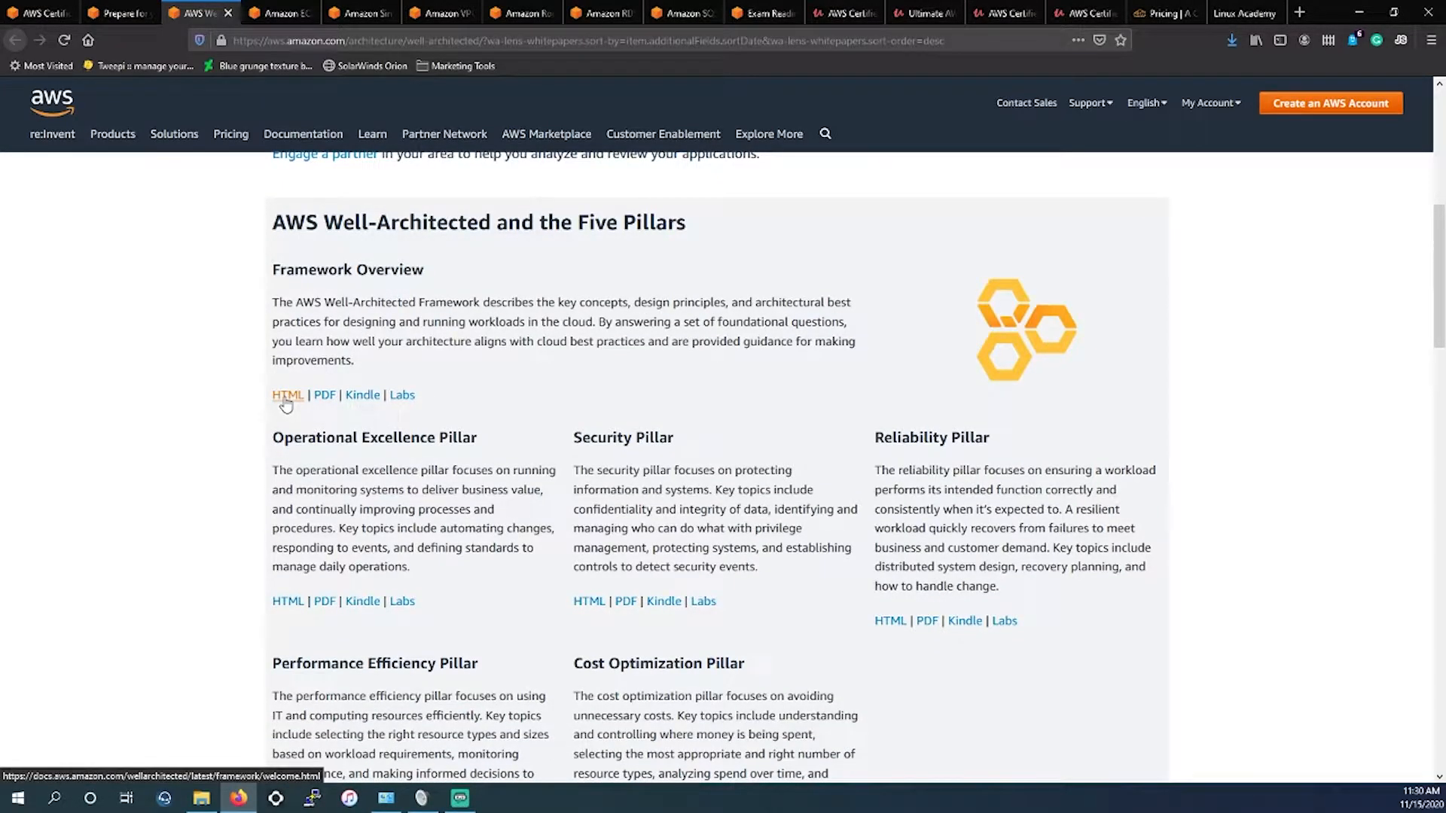
pyautogui.scroll(-3)
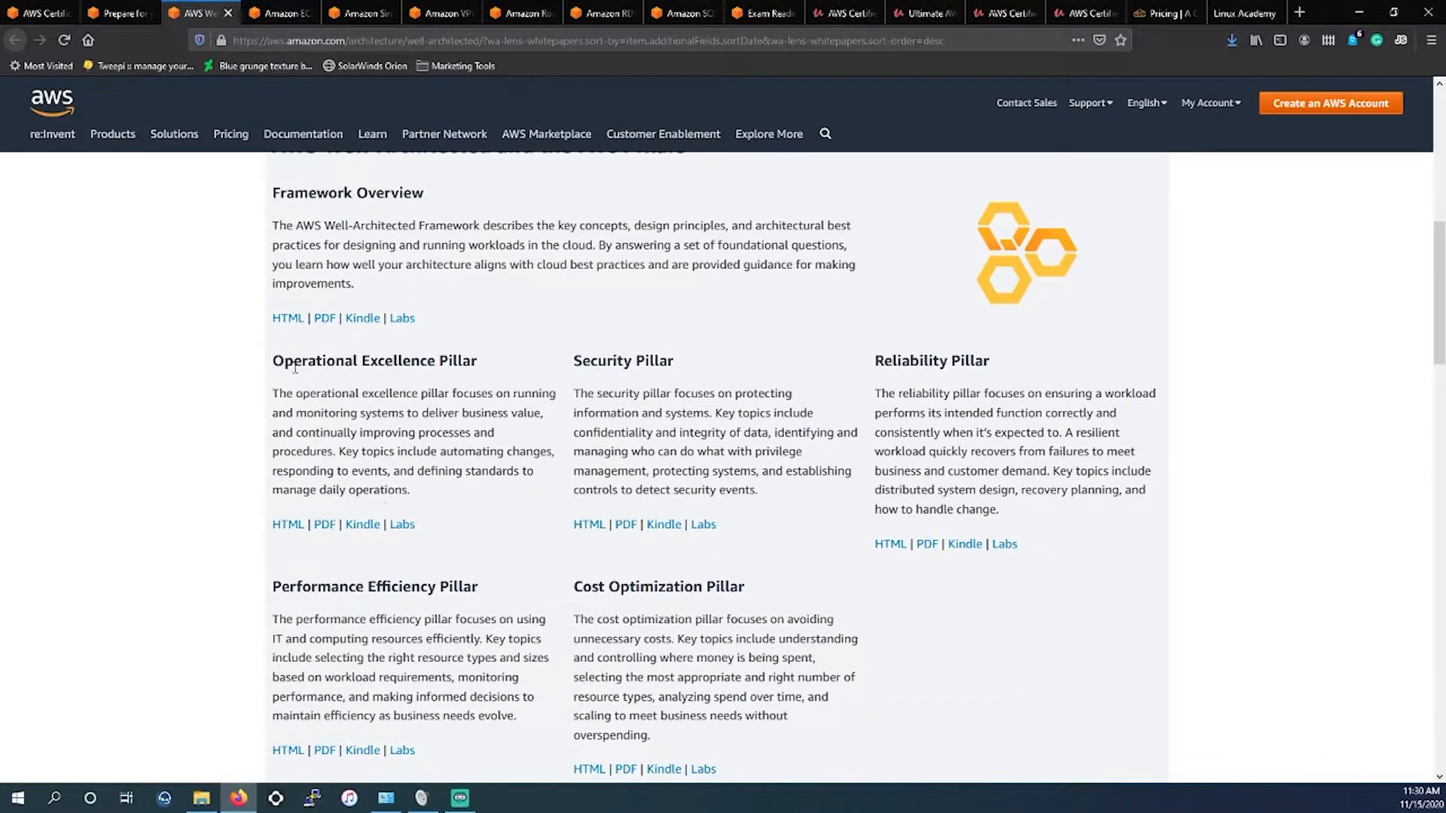
pyautogui.moveTo(881, 351)
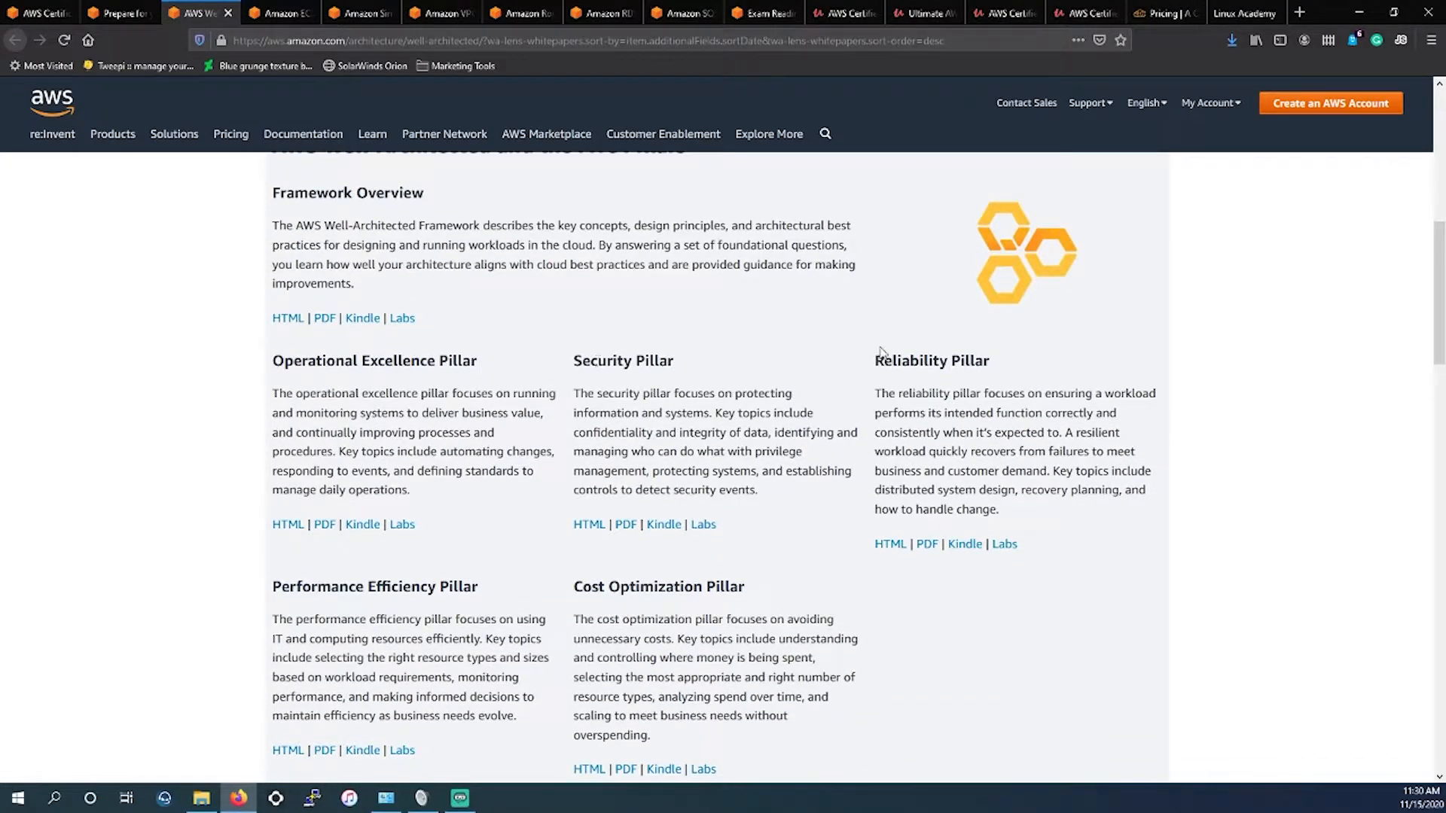
pyautogui.moveTo(738, 613)
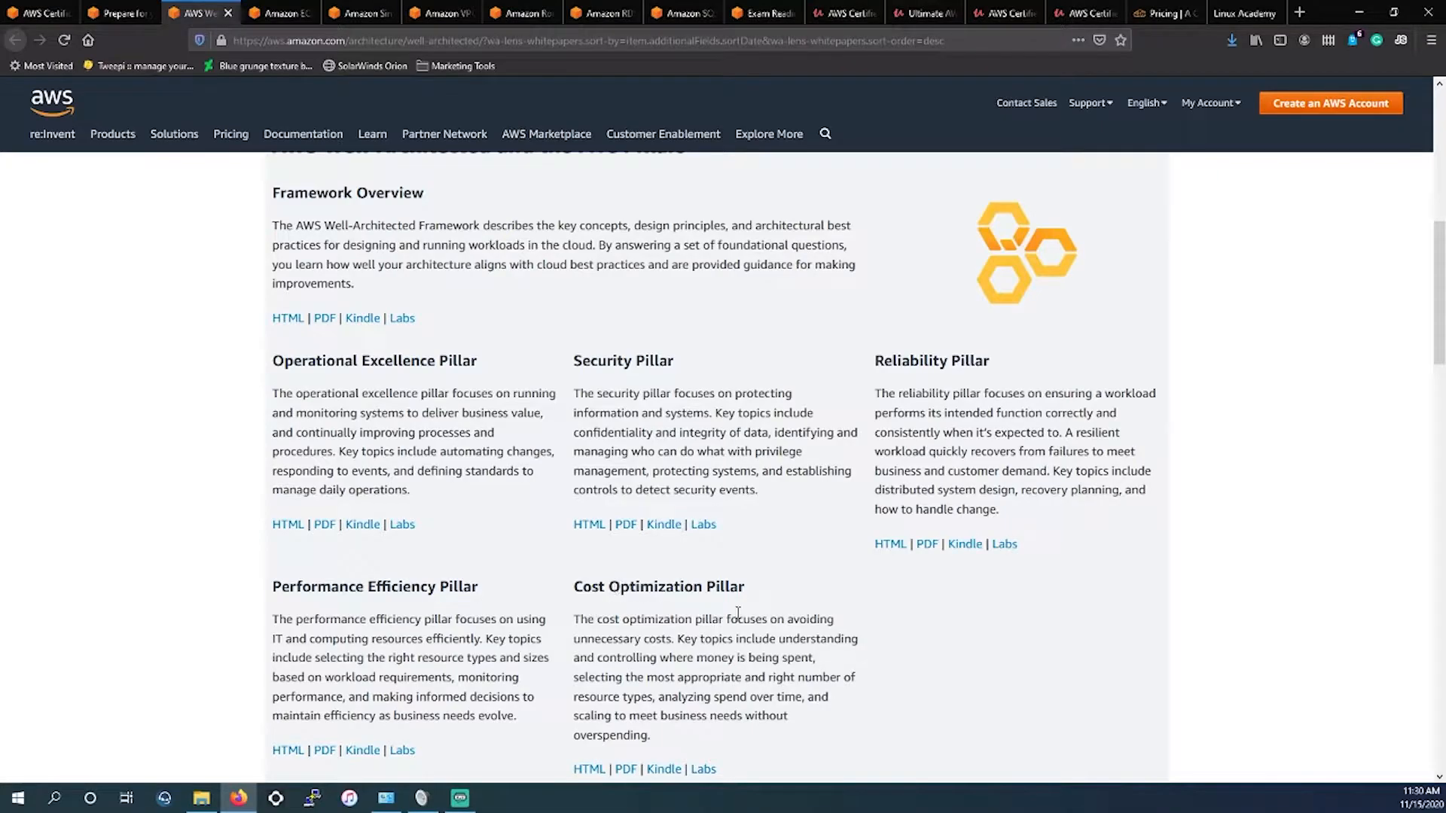
# - Look over the Well-Architected Lenses section, then scroll back toward the top
pyautogui.scroll(-3)
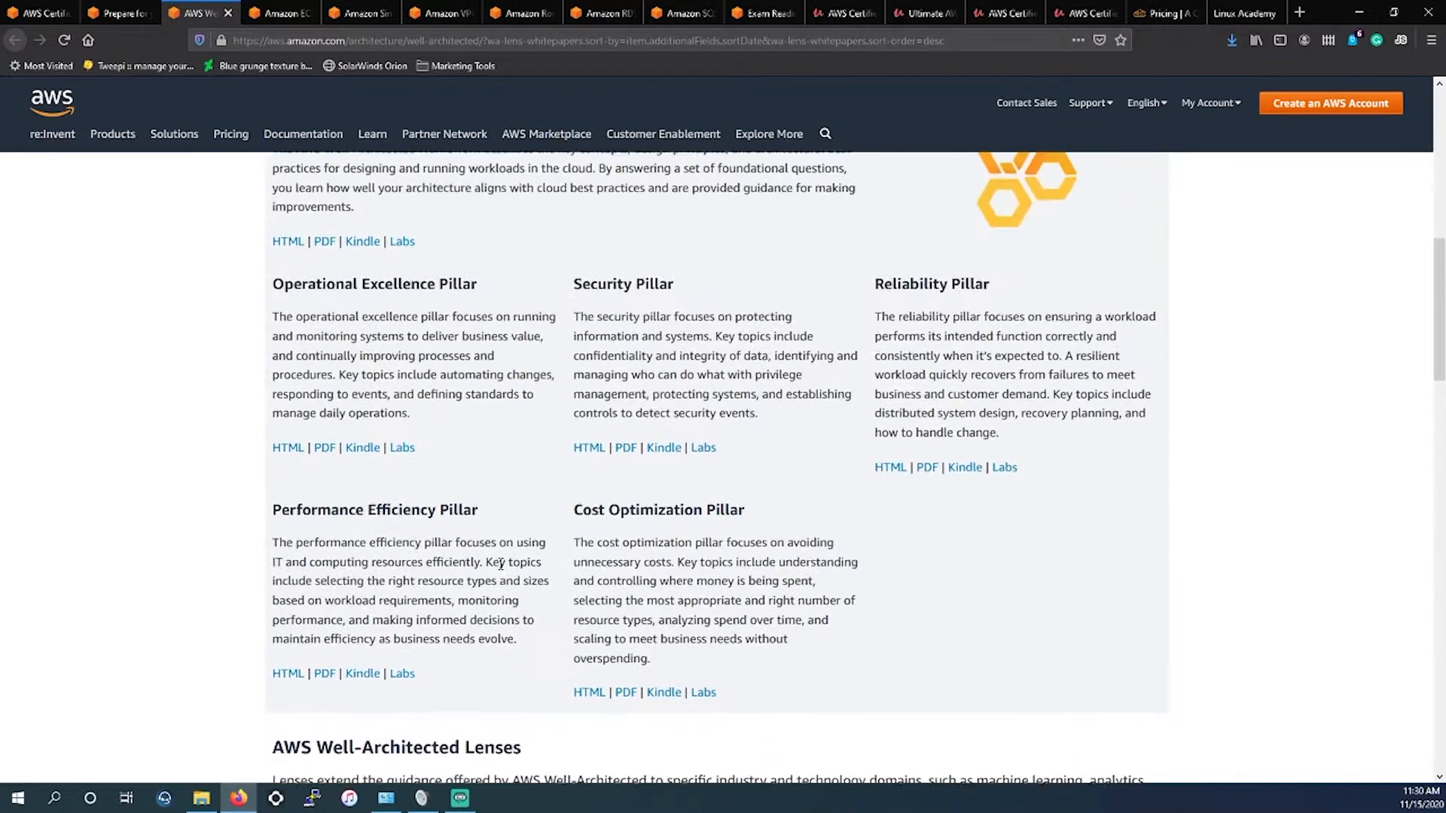
pyautogui.scroll(3)
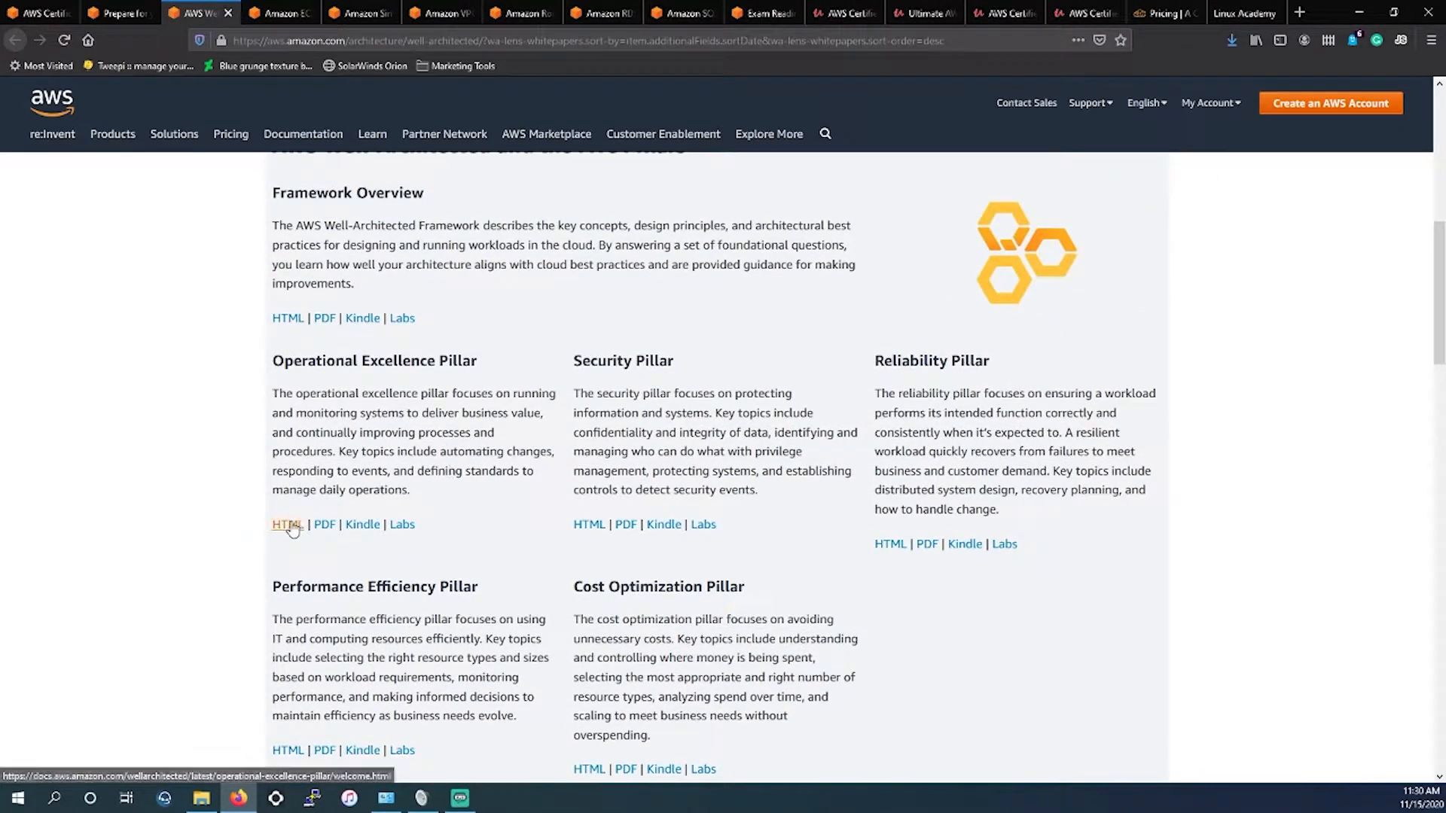
pyautogui.moveTo(324, 525)
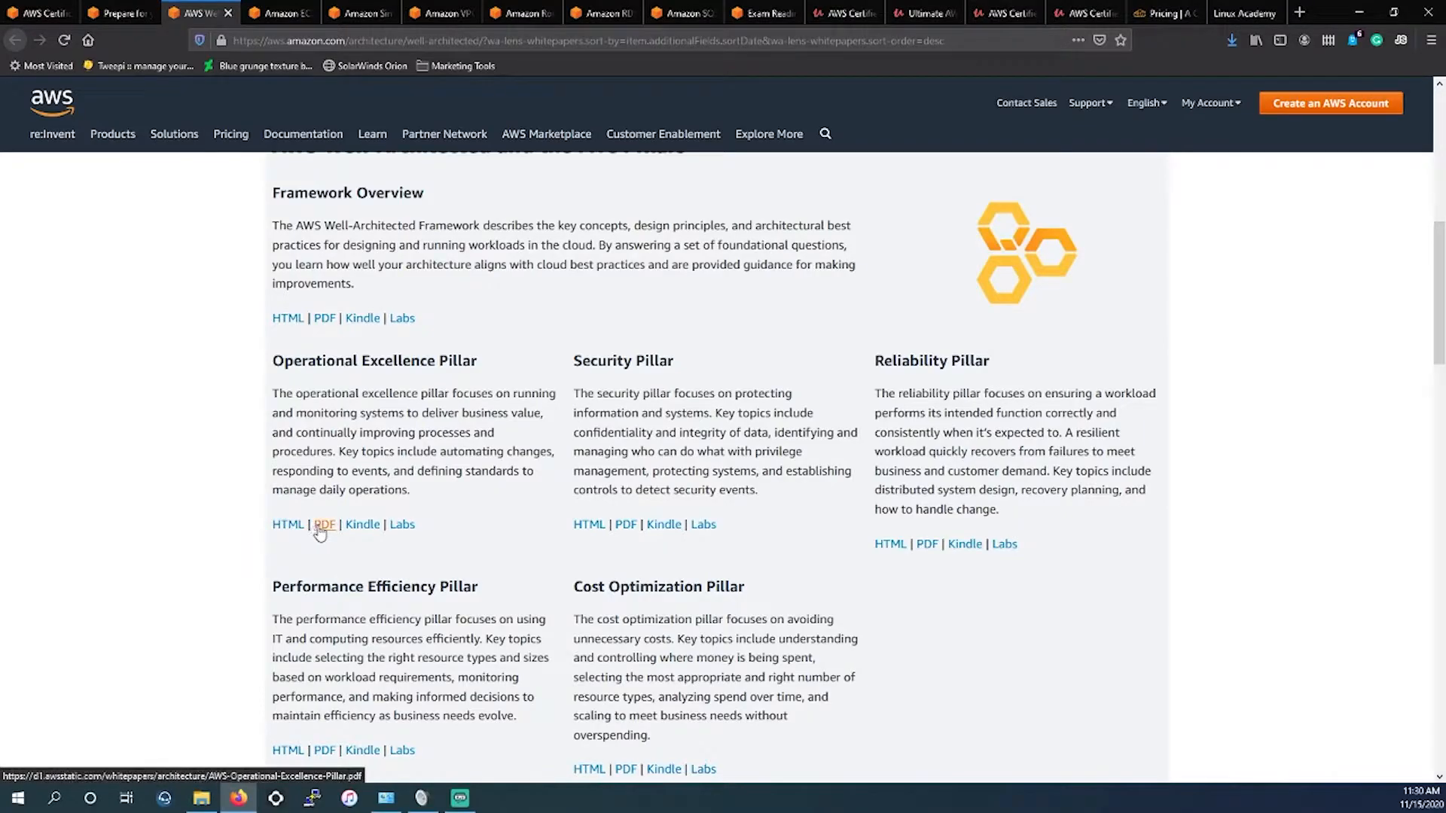
pyautogui.moveTo(646, 548)
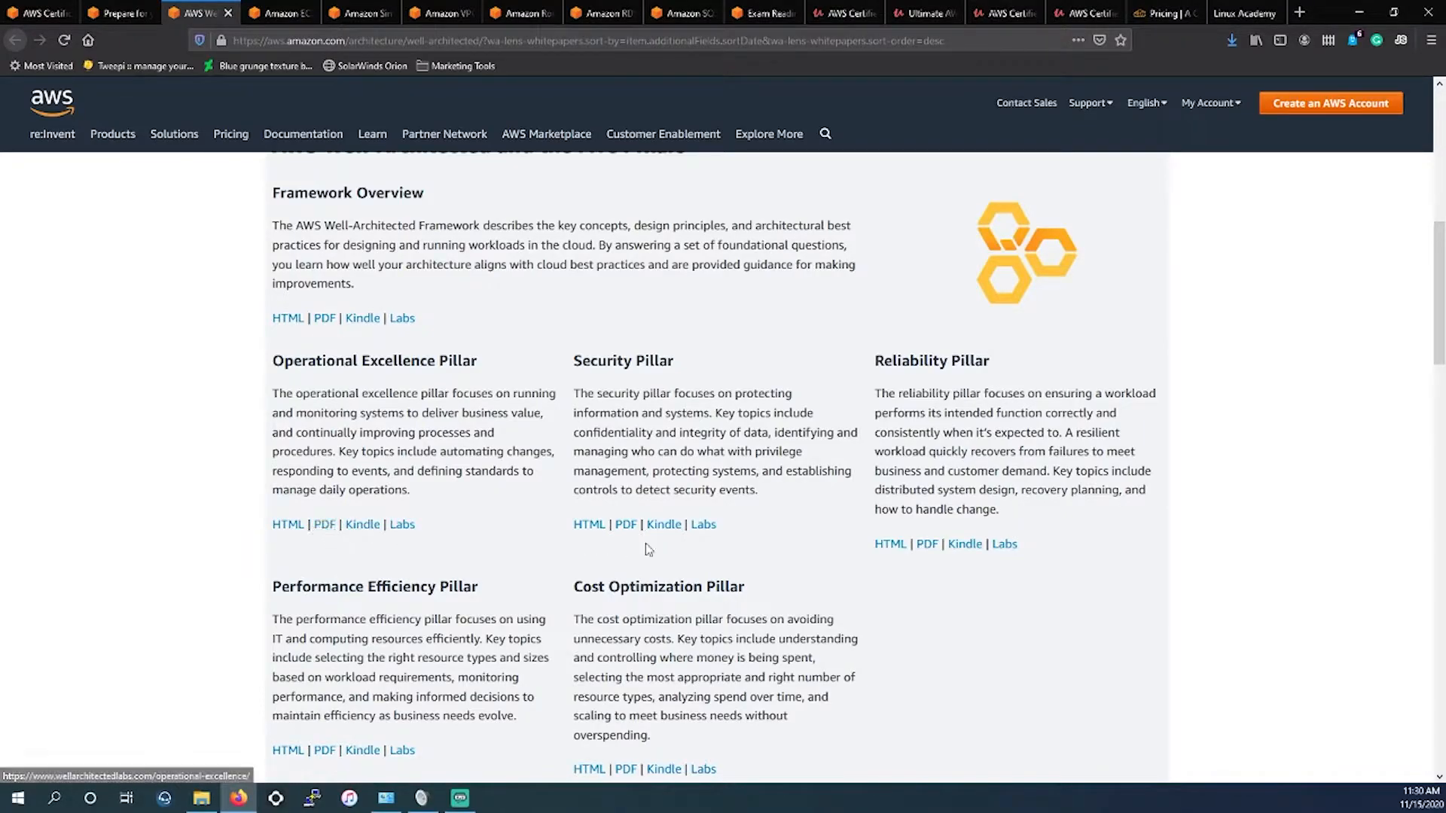
pyautogui.moveTo(503, 534)
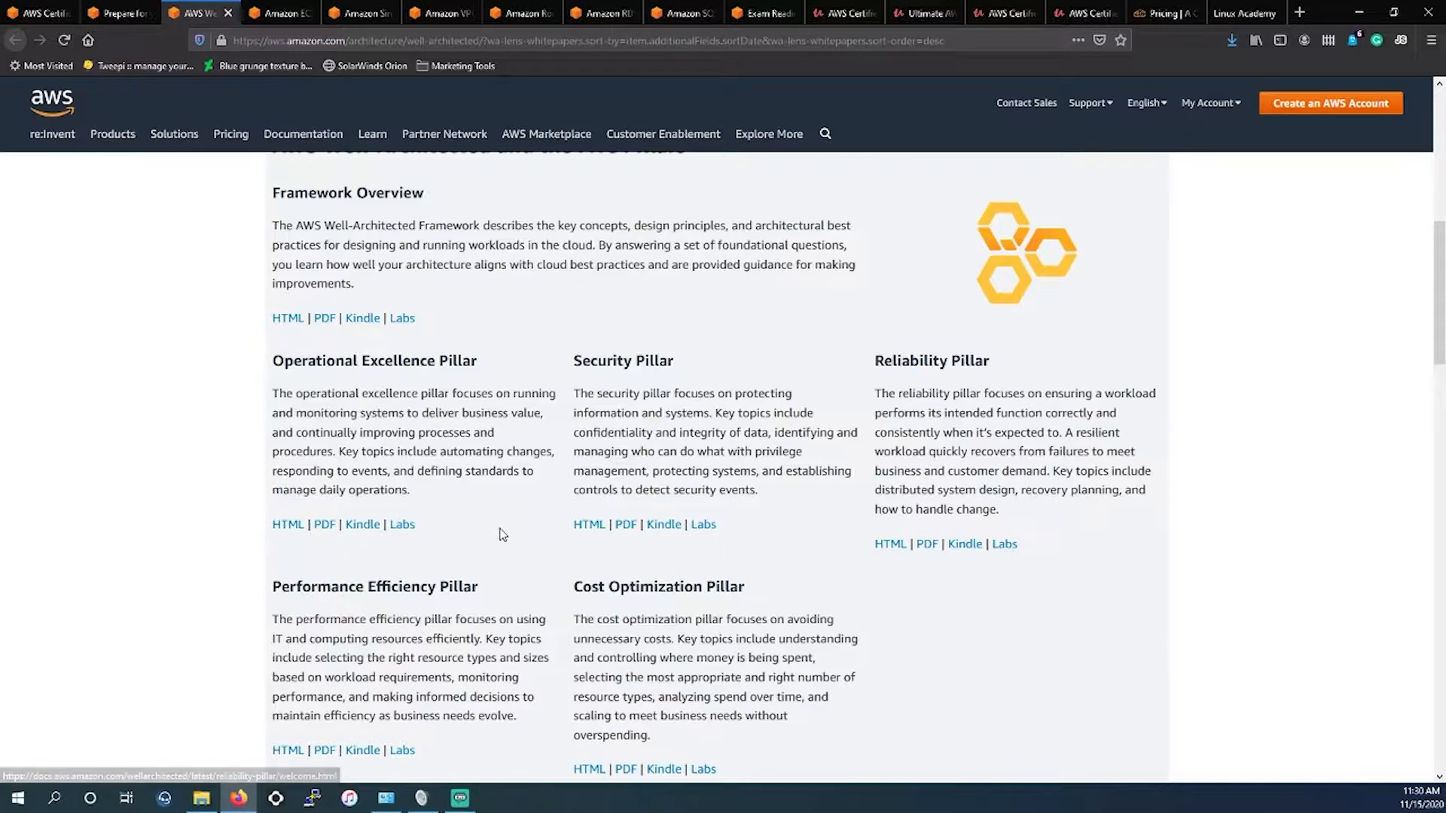
pyautogui.scroll(-3)
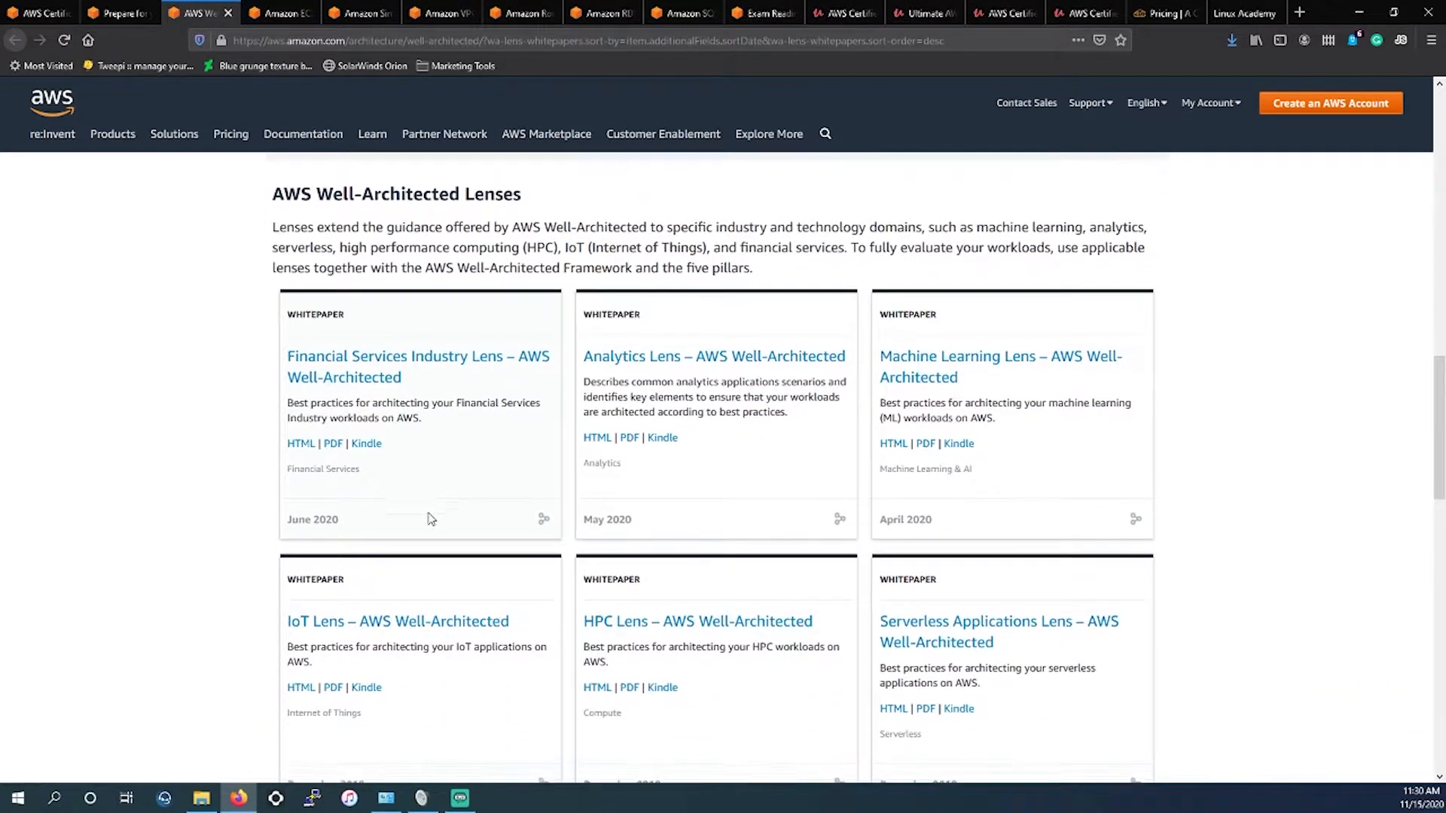
pyautogui.scroll(3)
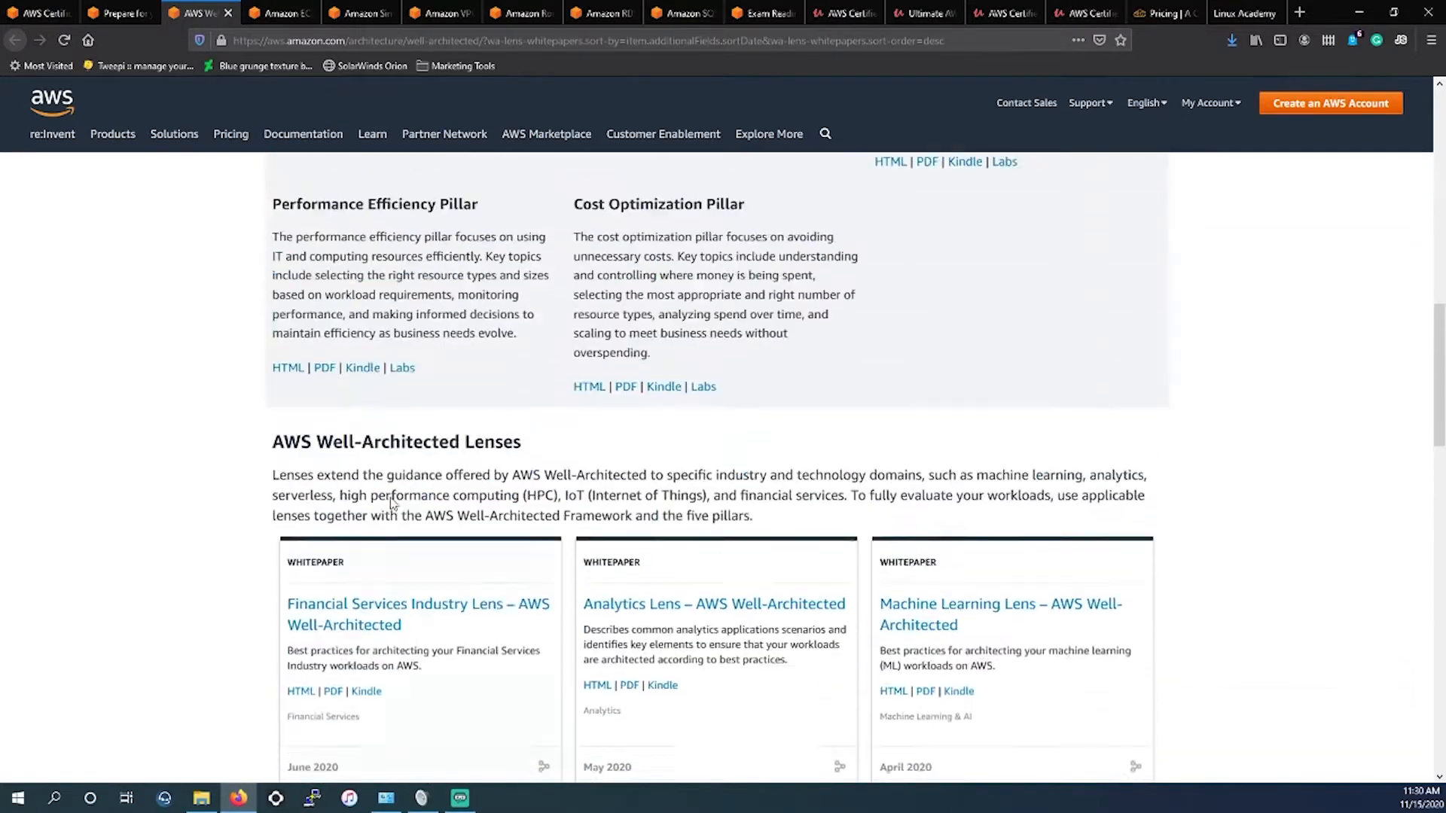
pyautogui.scroll(3)
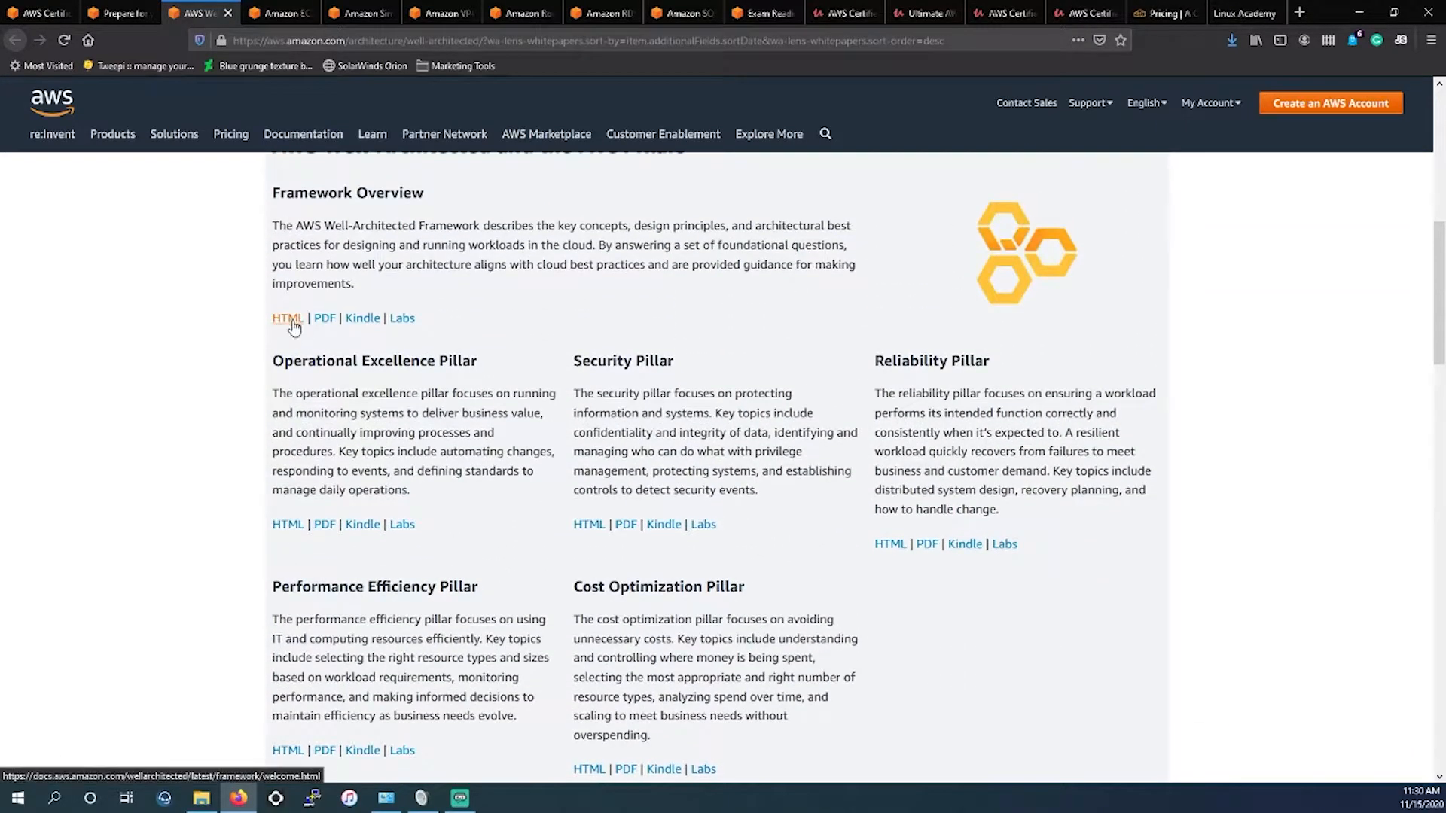
pyautogui.moveTo(332, 351)
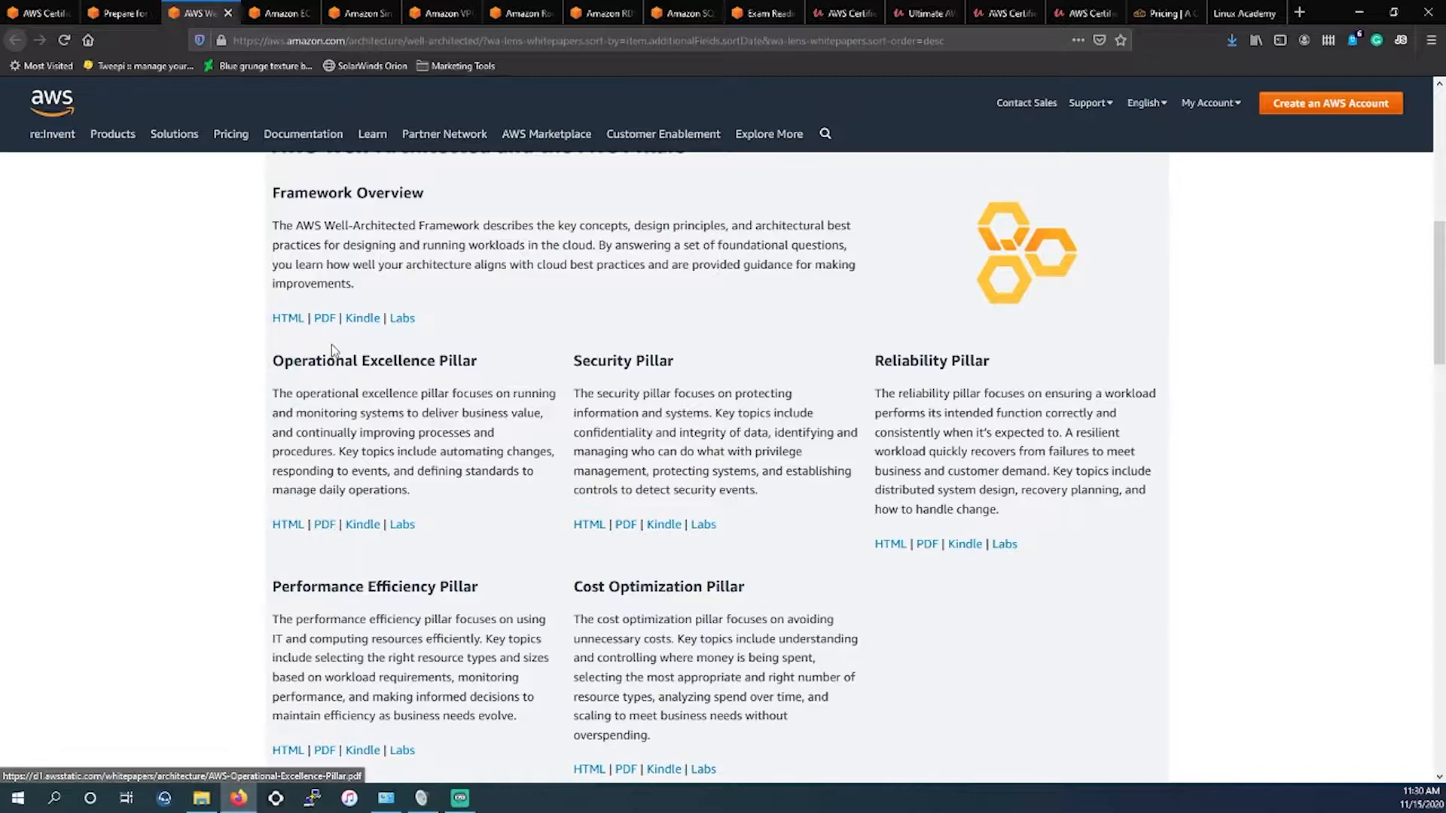
pyautogui.moveTo(588, 524)
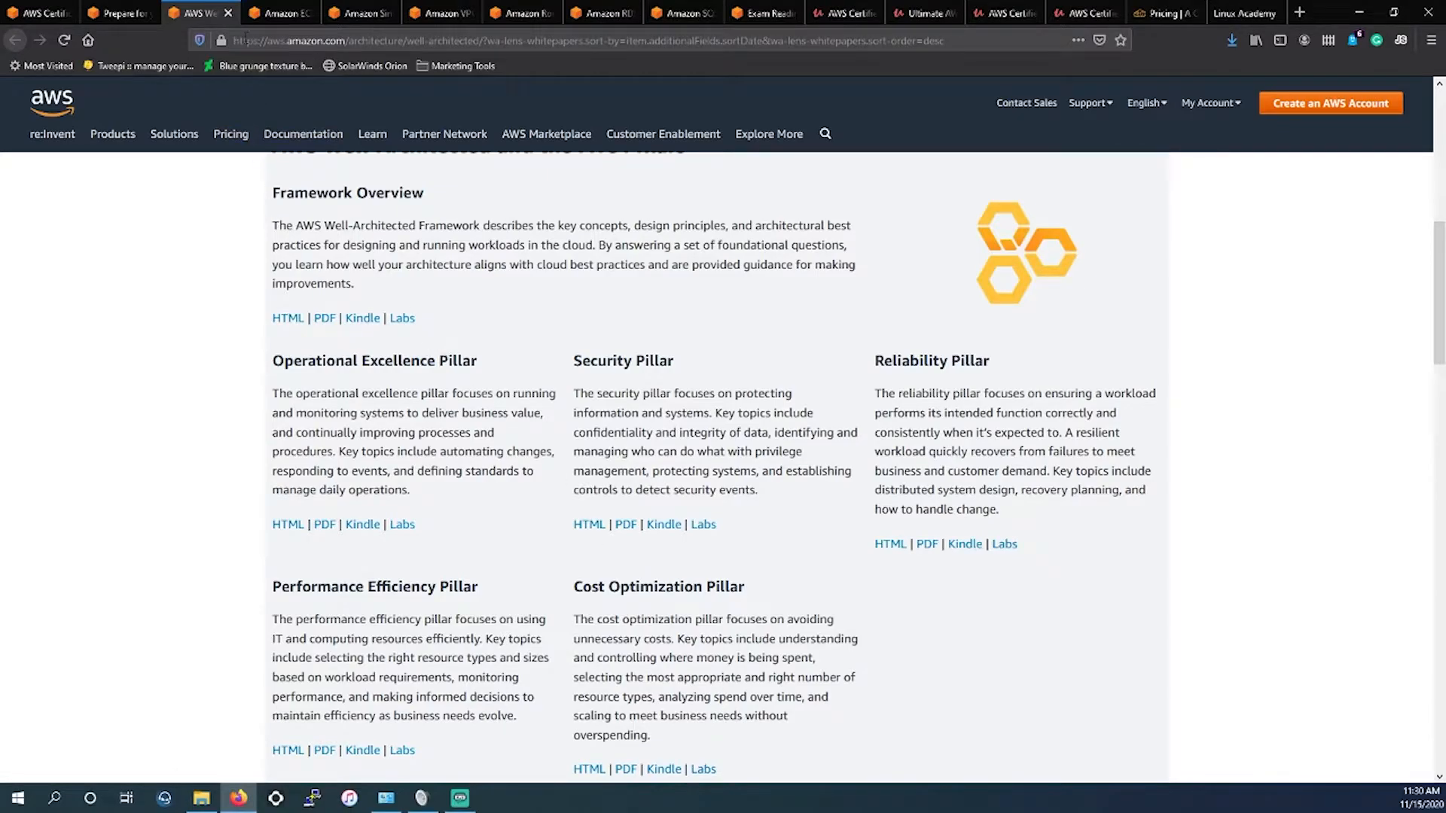
pyautogui.moveTo(226, 16)
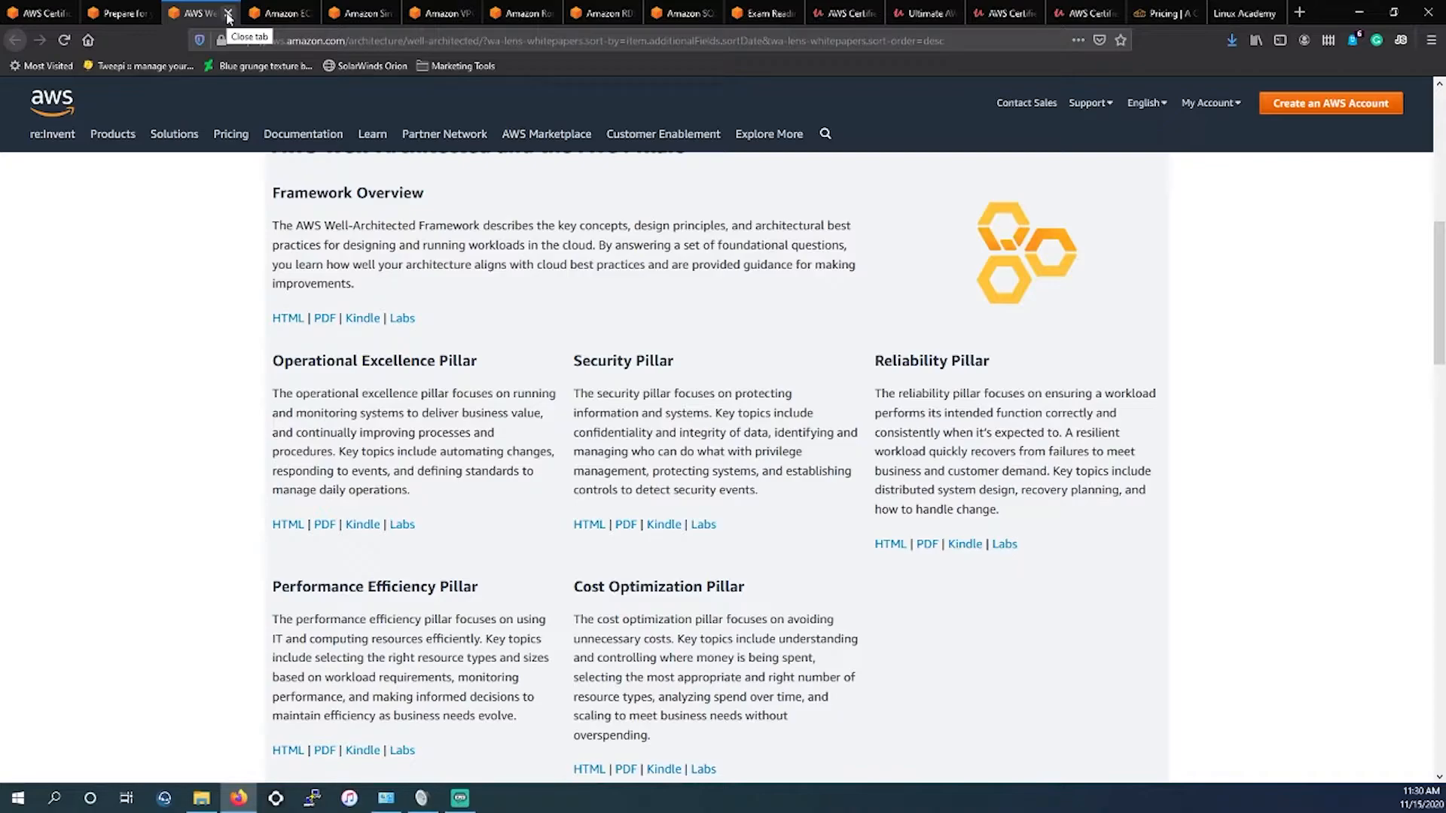
# - Close the Well-Architected tab and skim the Amazon EC2 FAQs General questions
pyautogui.click(227, 14)
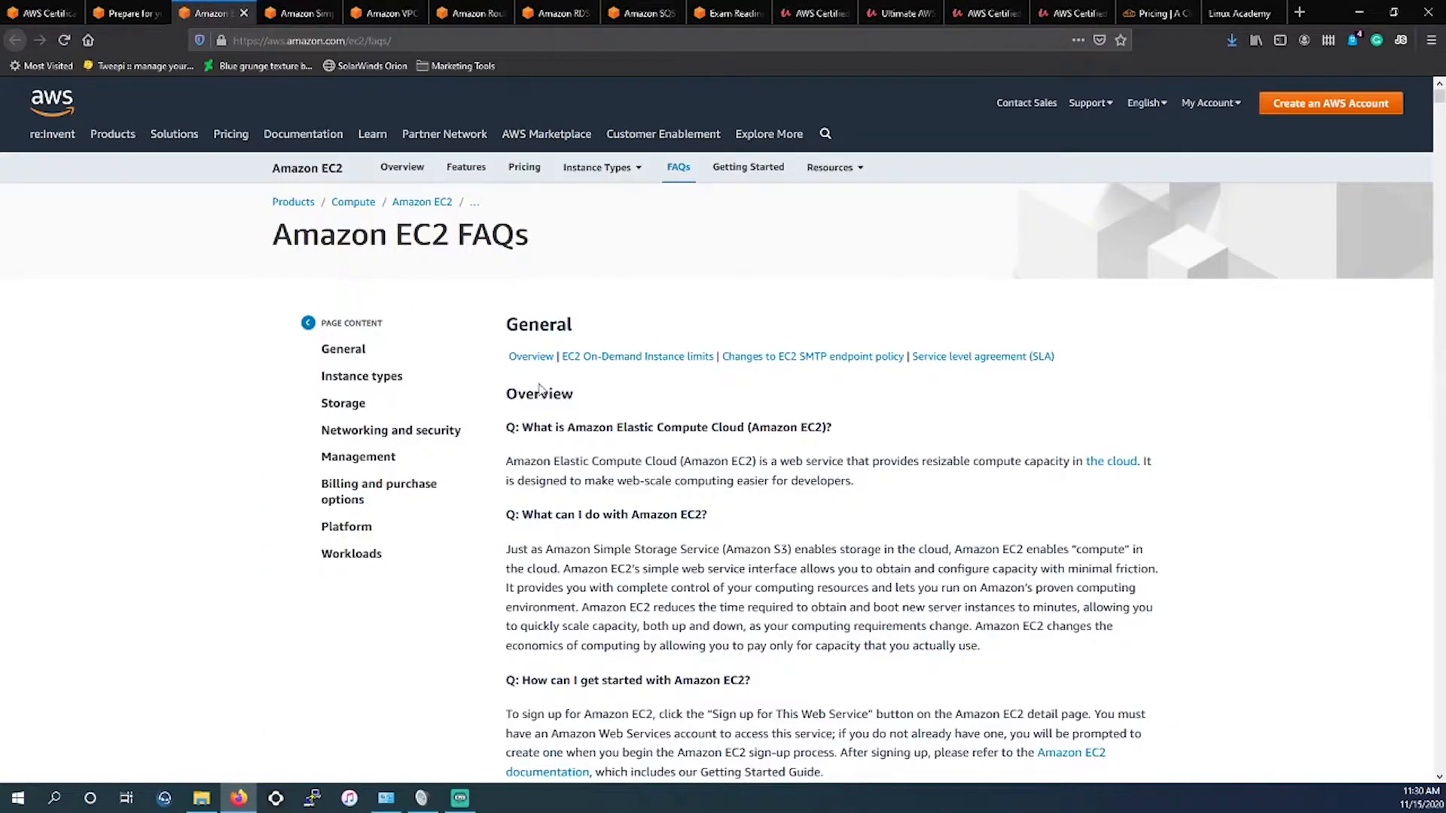
pyautogui.scroll(-3)
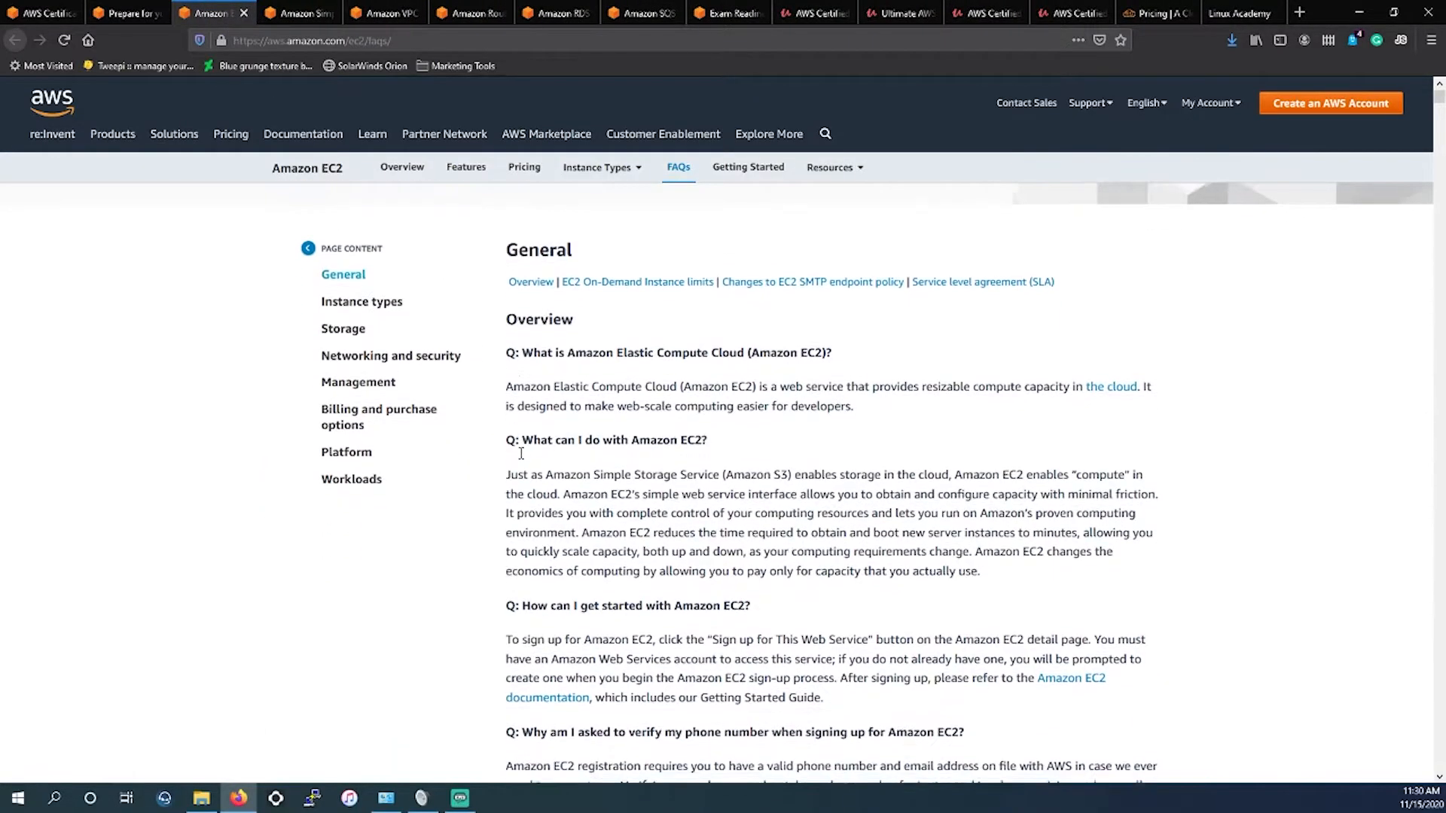
pyautogui.scroll(3)
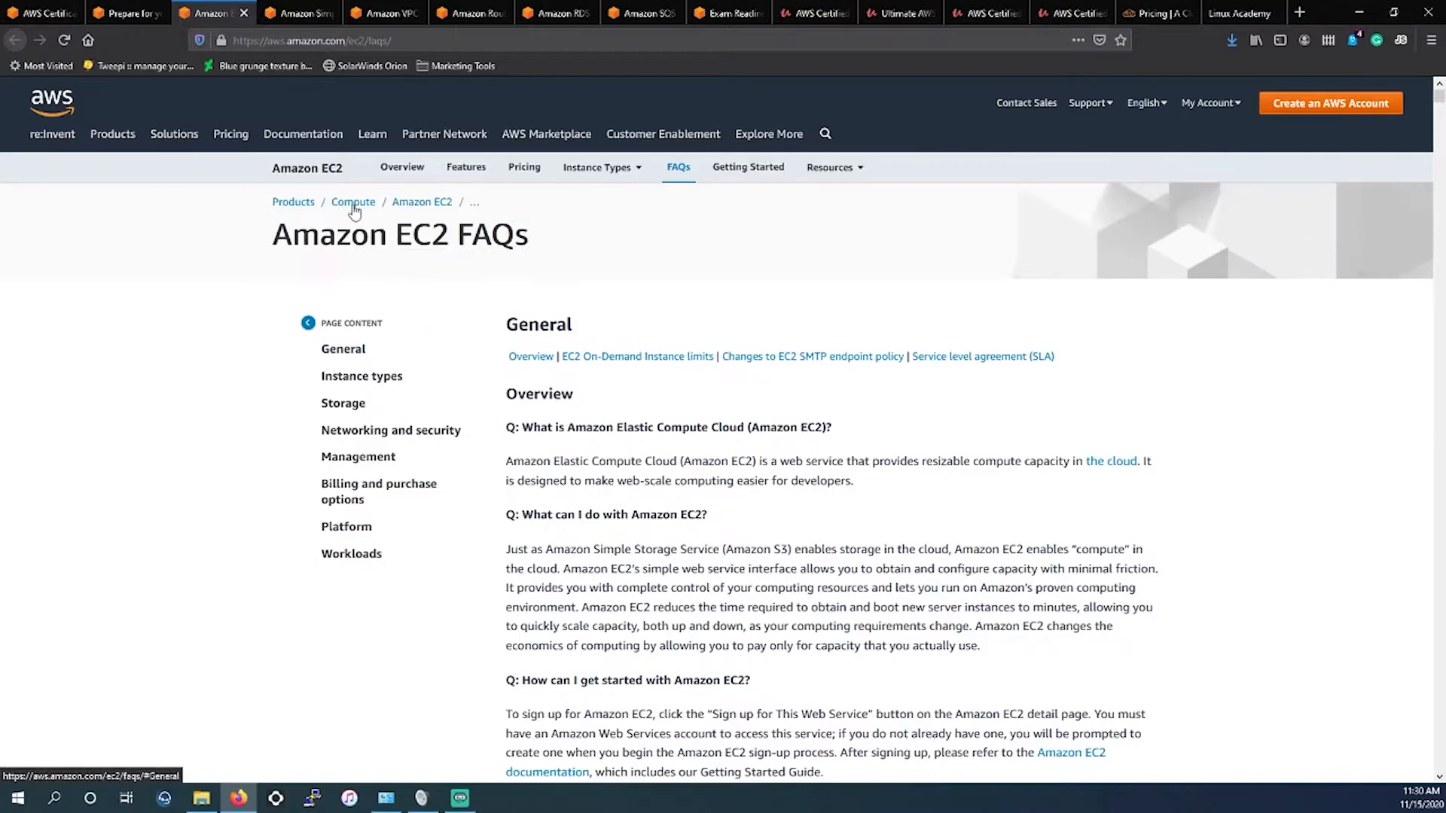
pyautogui.moveTo(241, 14)
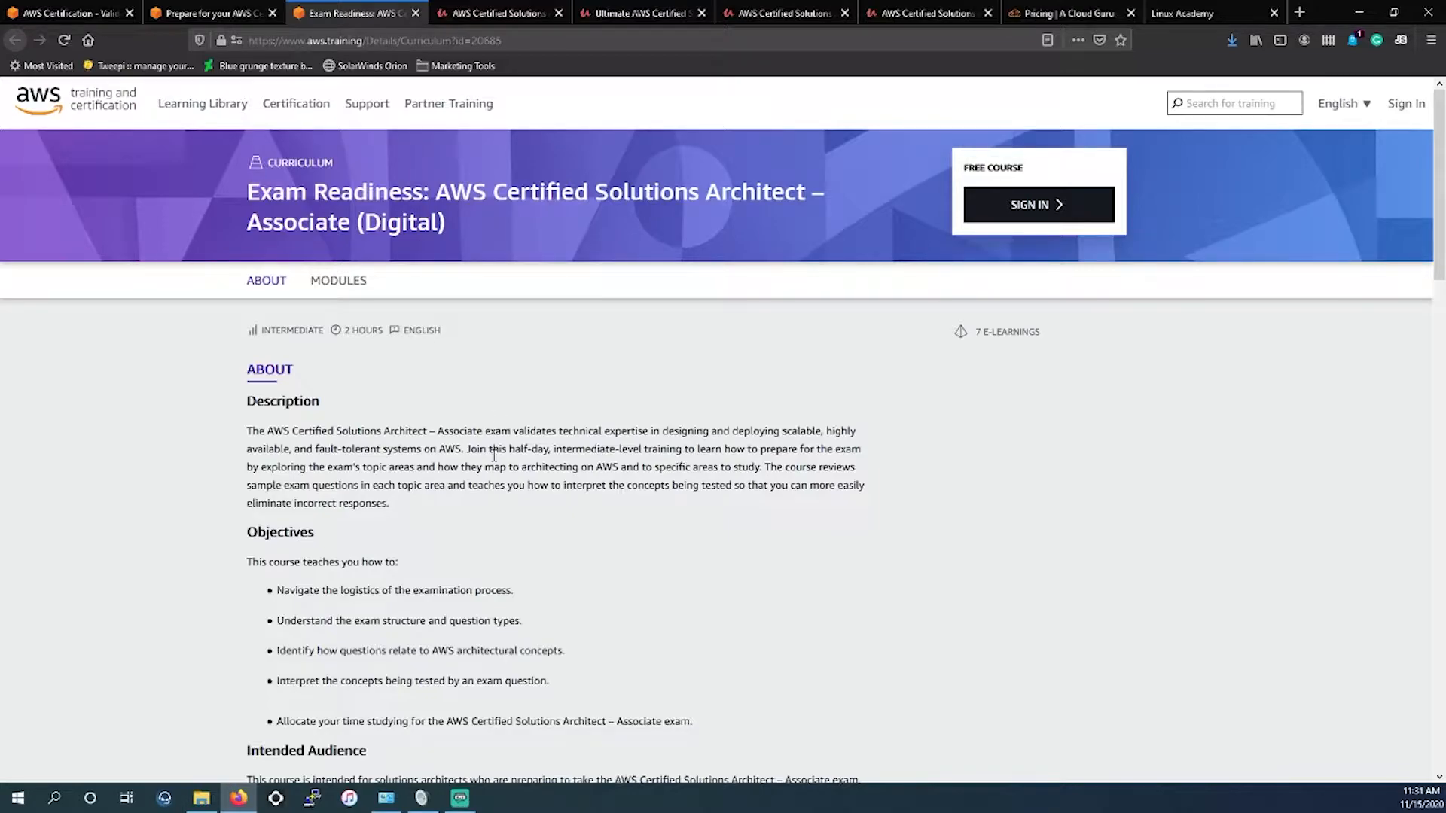
# - Move to the AWS Training Exam Readiness course page and scroll through its description
pyautogui.scroll(-3)
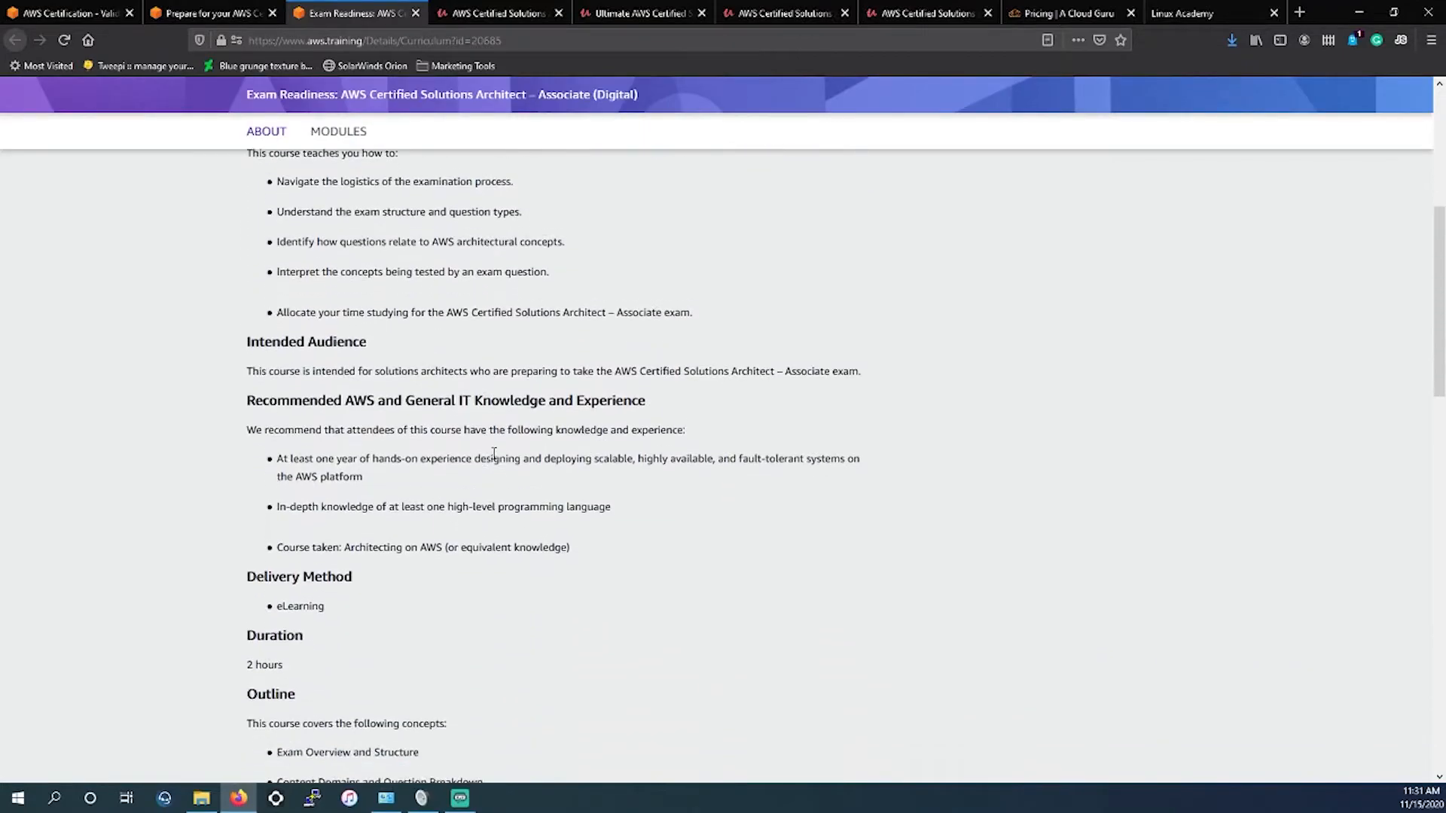
pyautogui.scroll(-3)
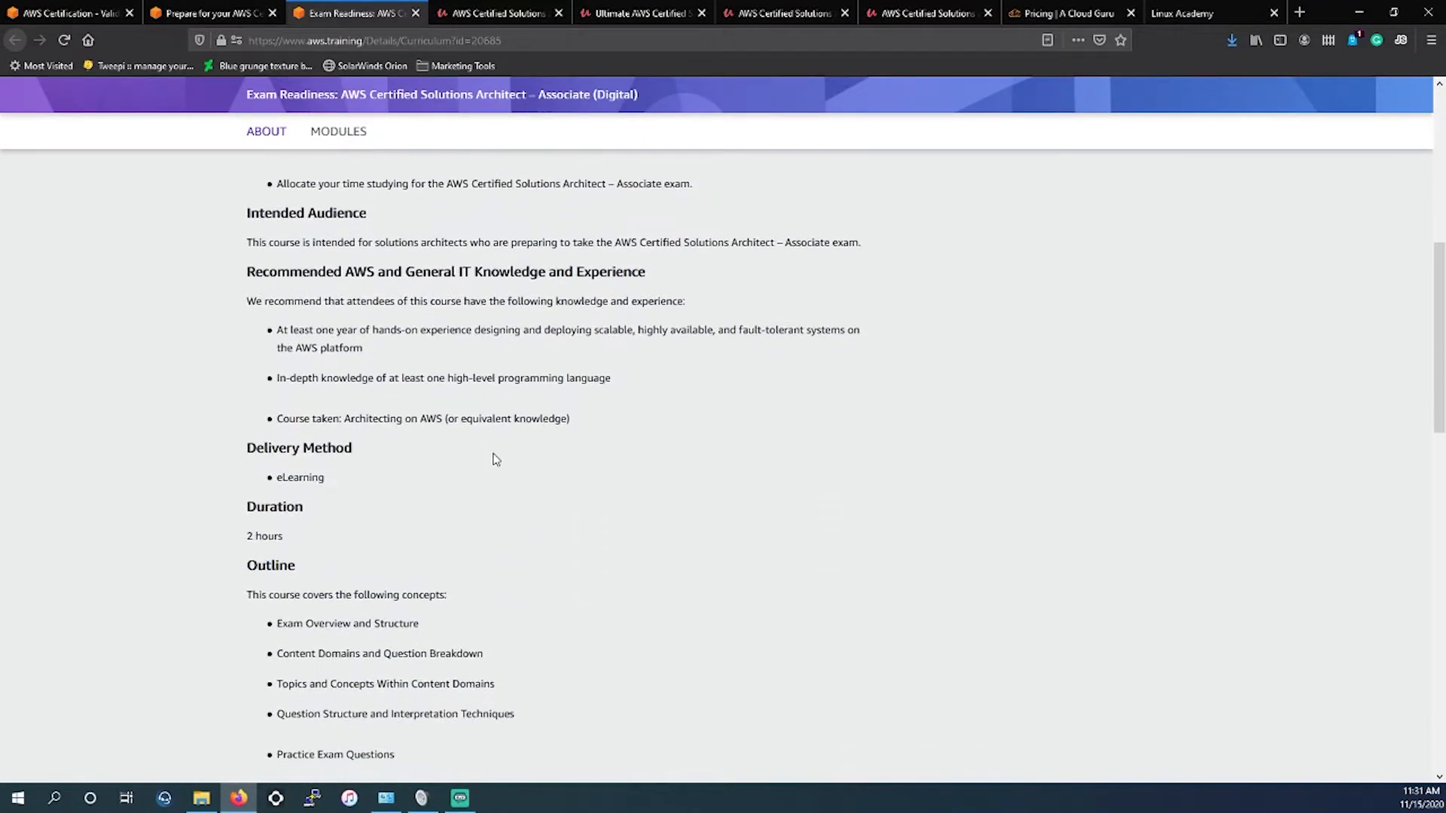
pyautogui.scroll(3)
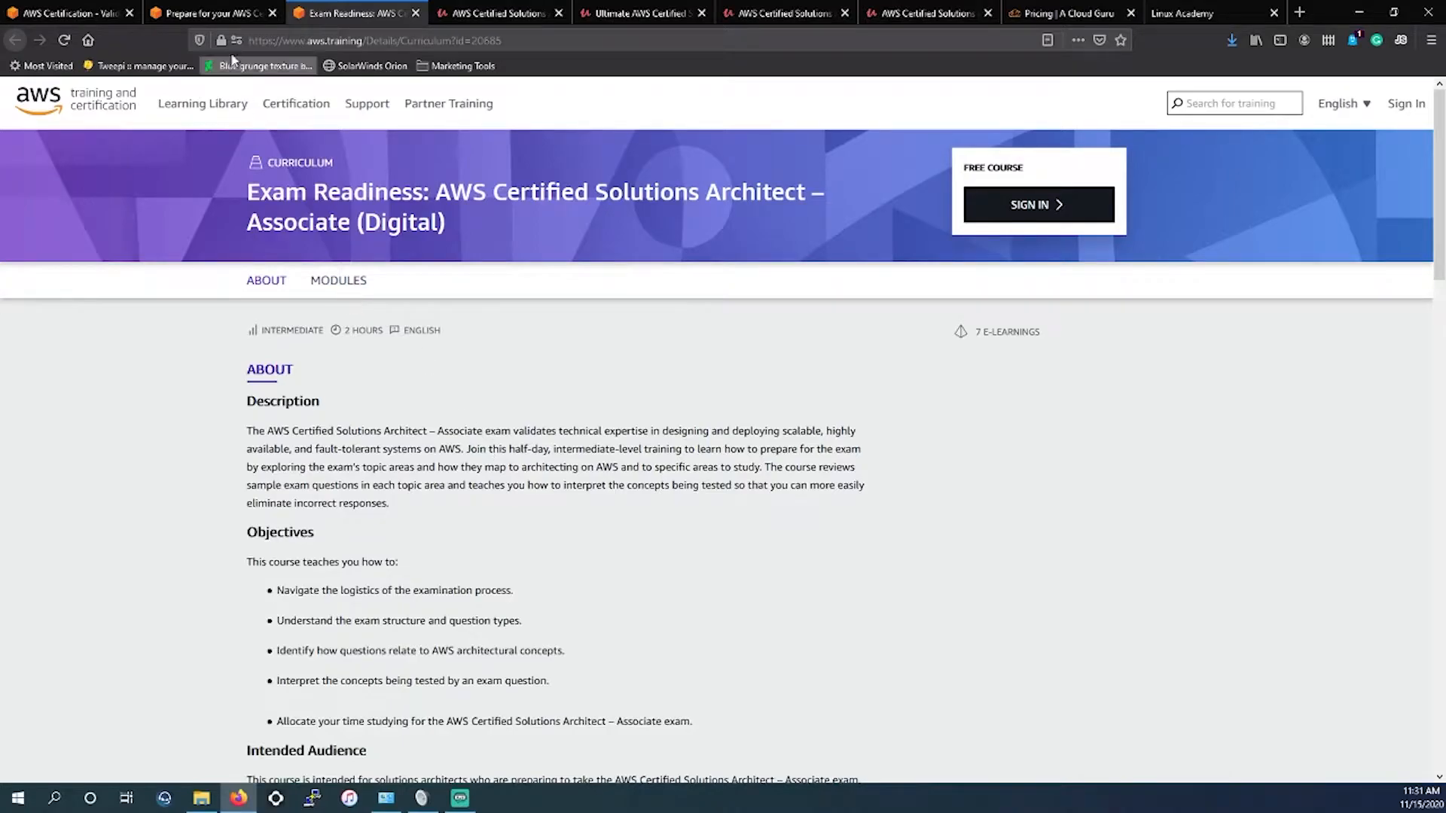
pyautogui.click(213, 13)
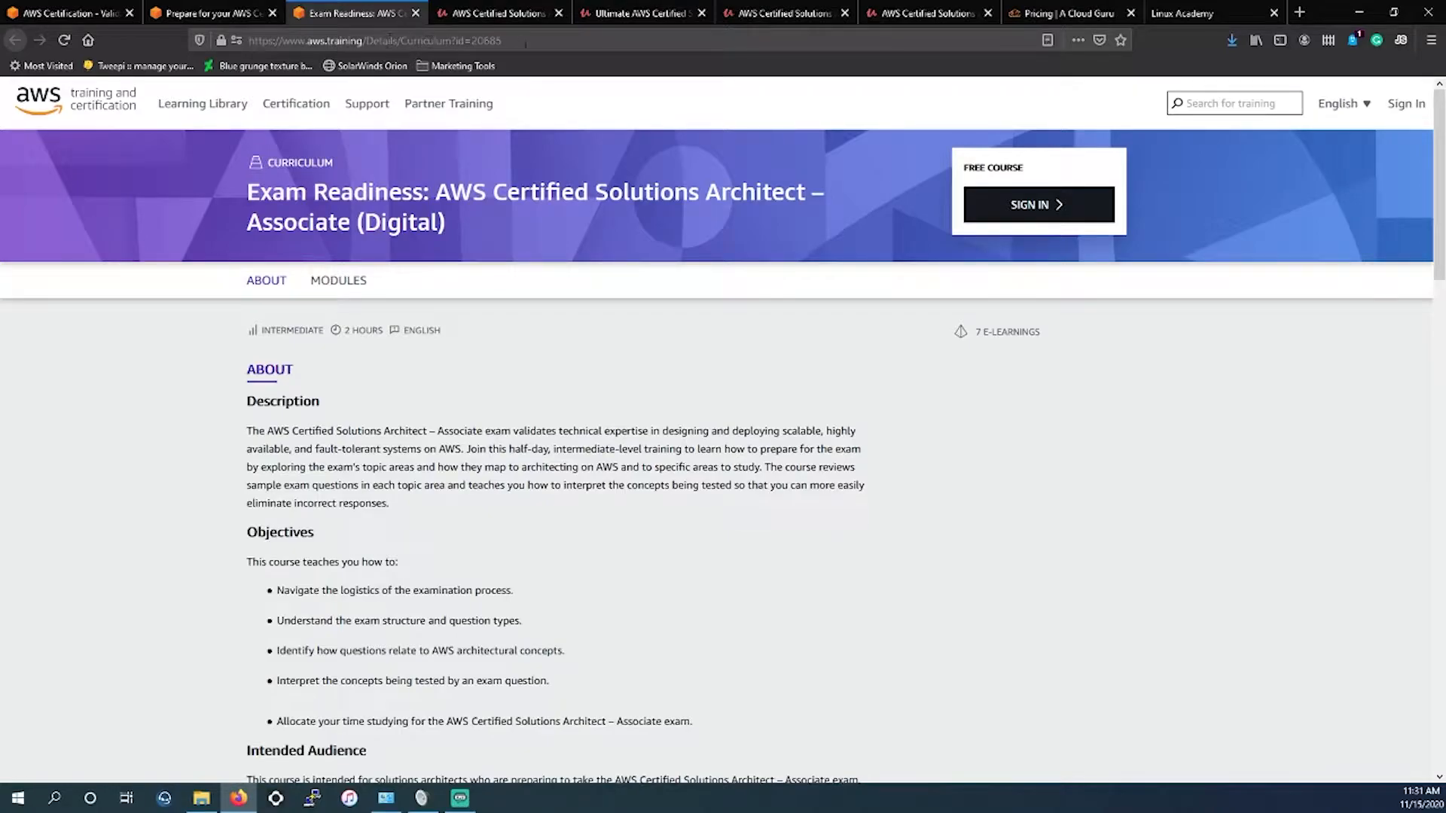
pyautogui.moveTo(505, 361)
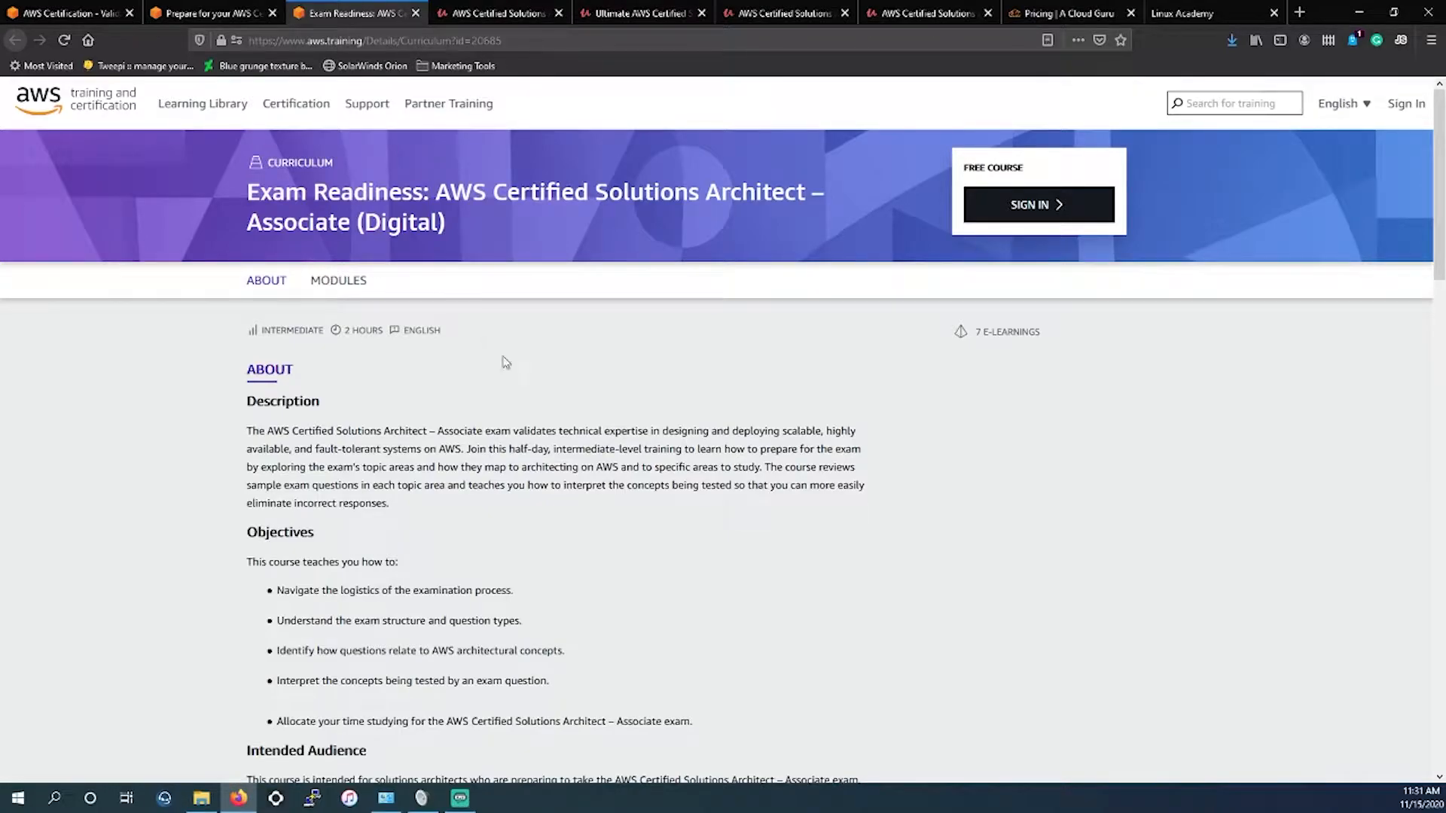
pyautogui.scroll(-3)
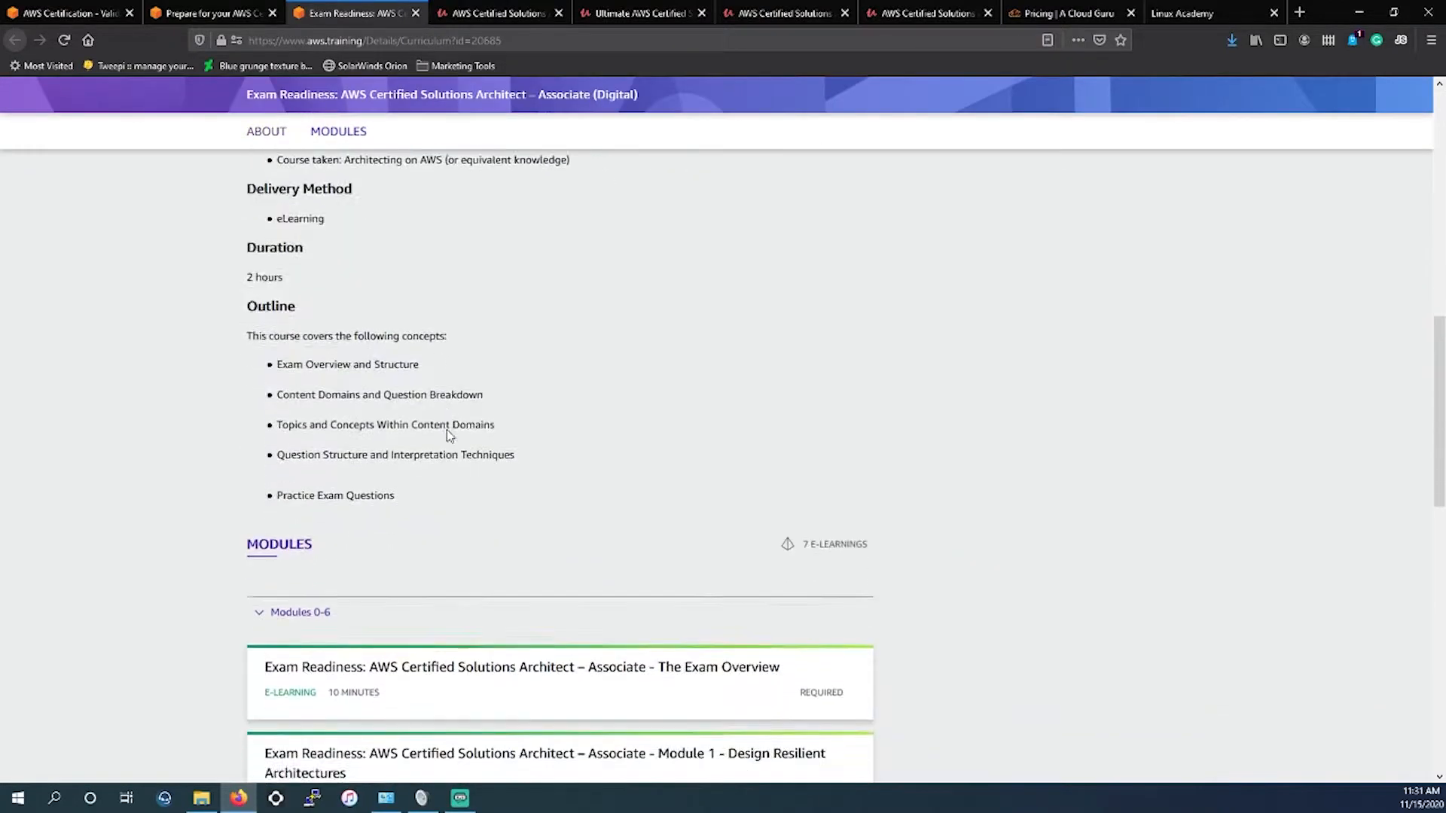
pyautogui.scroll(-3)
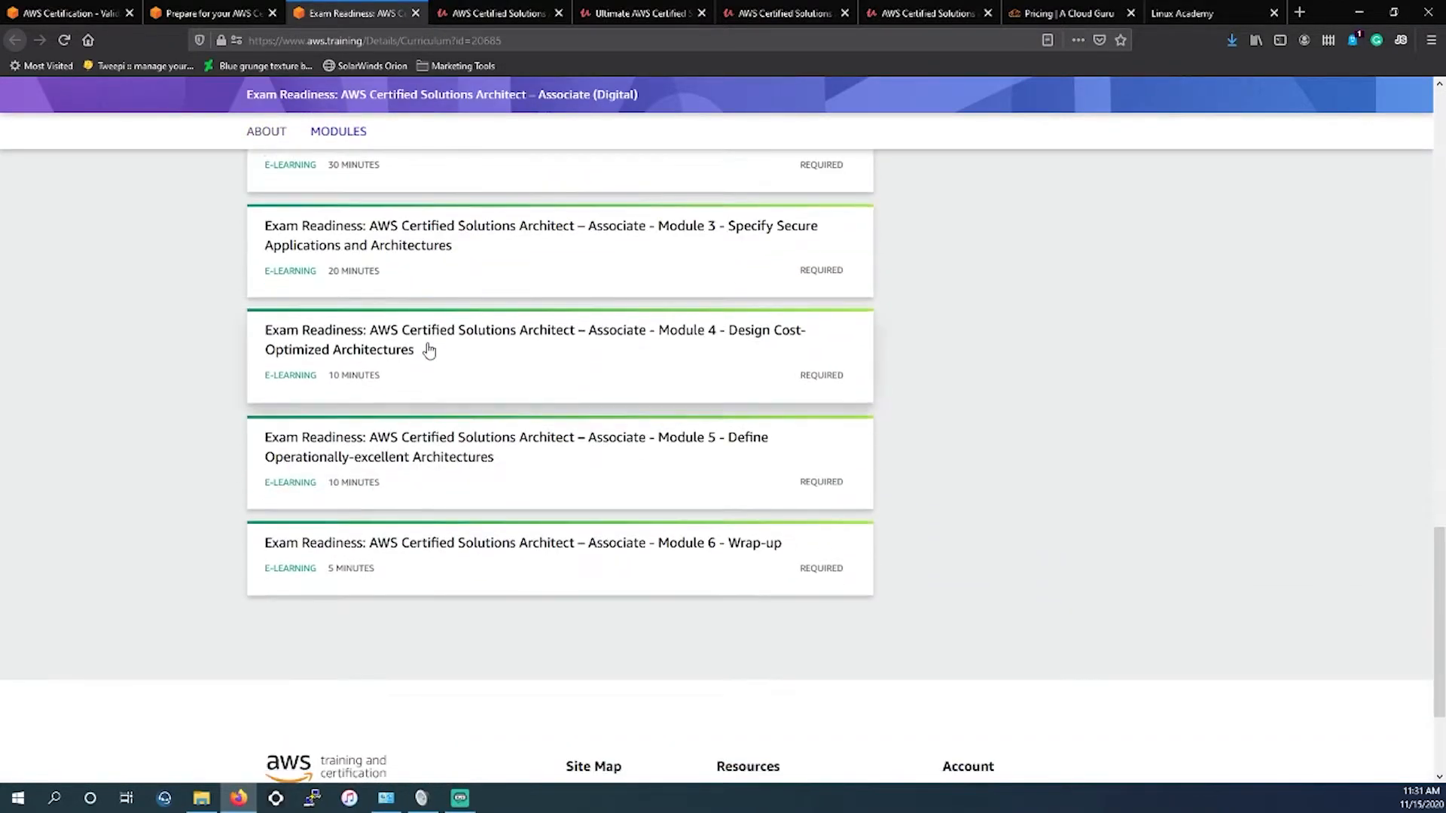
pyautogui.scroll(3)
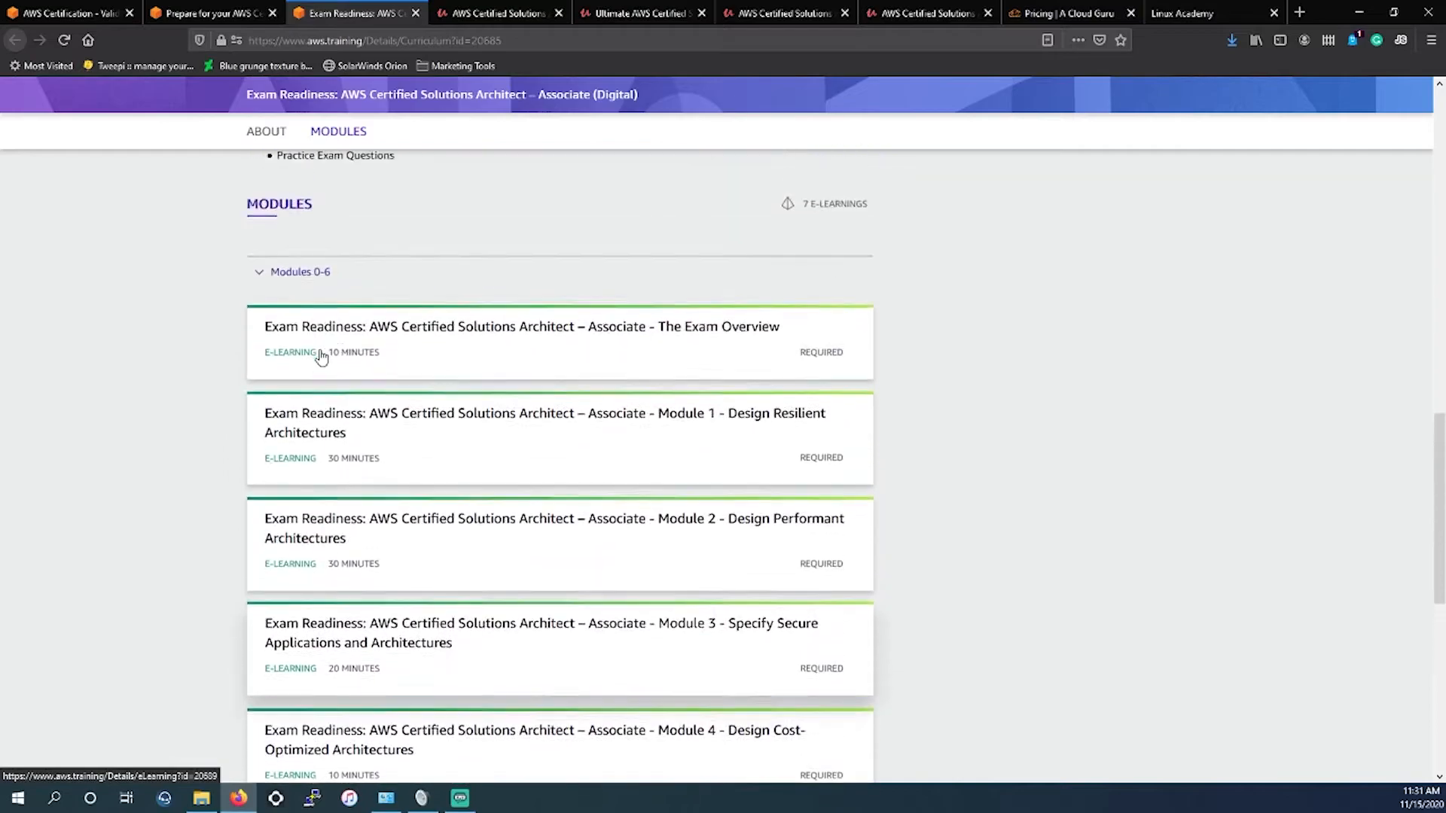
# - Collapse and re-expand the Modules 0-6 list, review them, then switch to the Udemy practice exams page
pyautogui.click(300, 271)
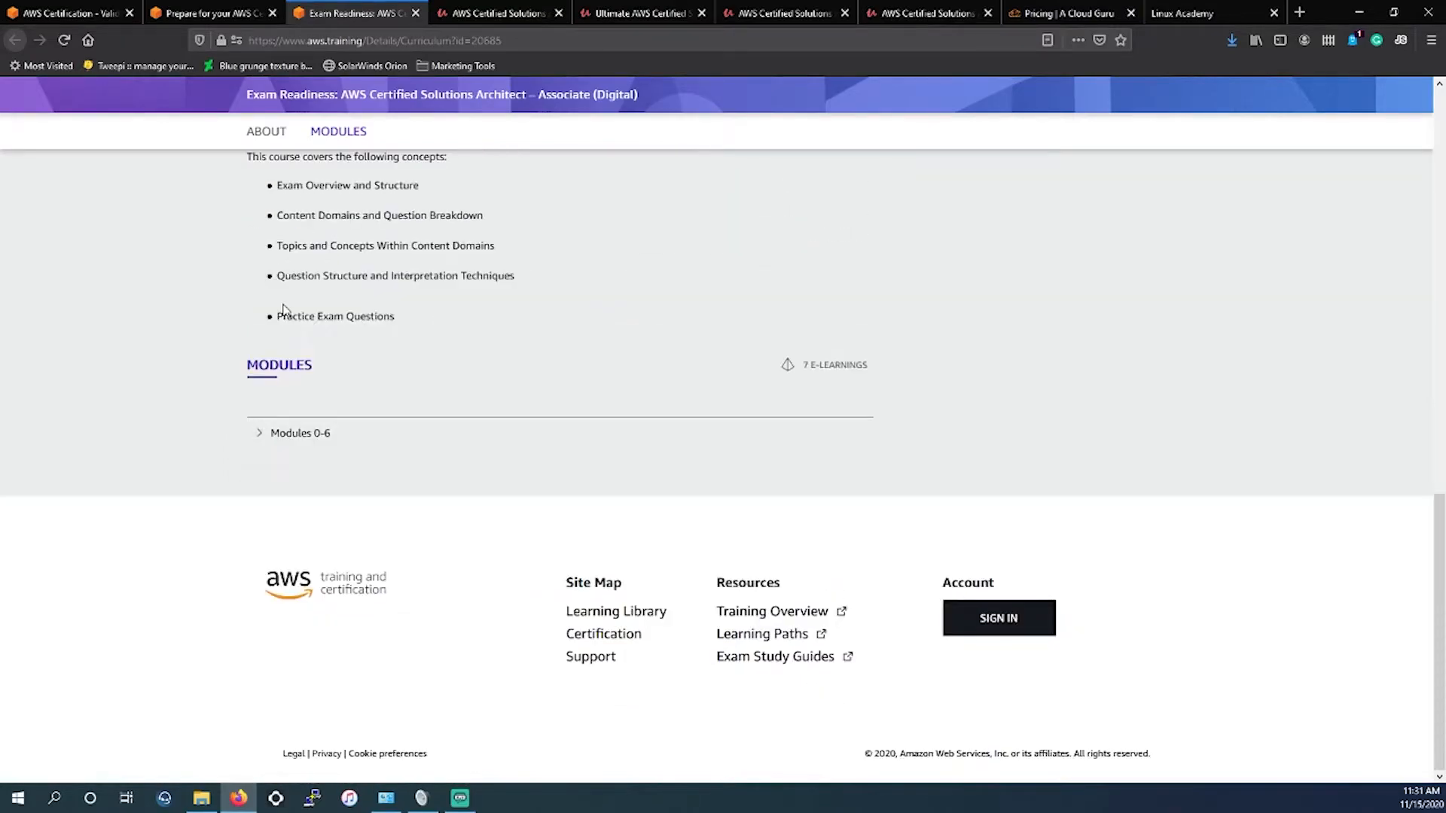
pyautogui.click(299, 433)
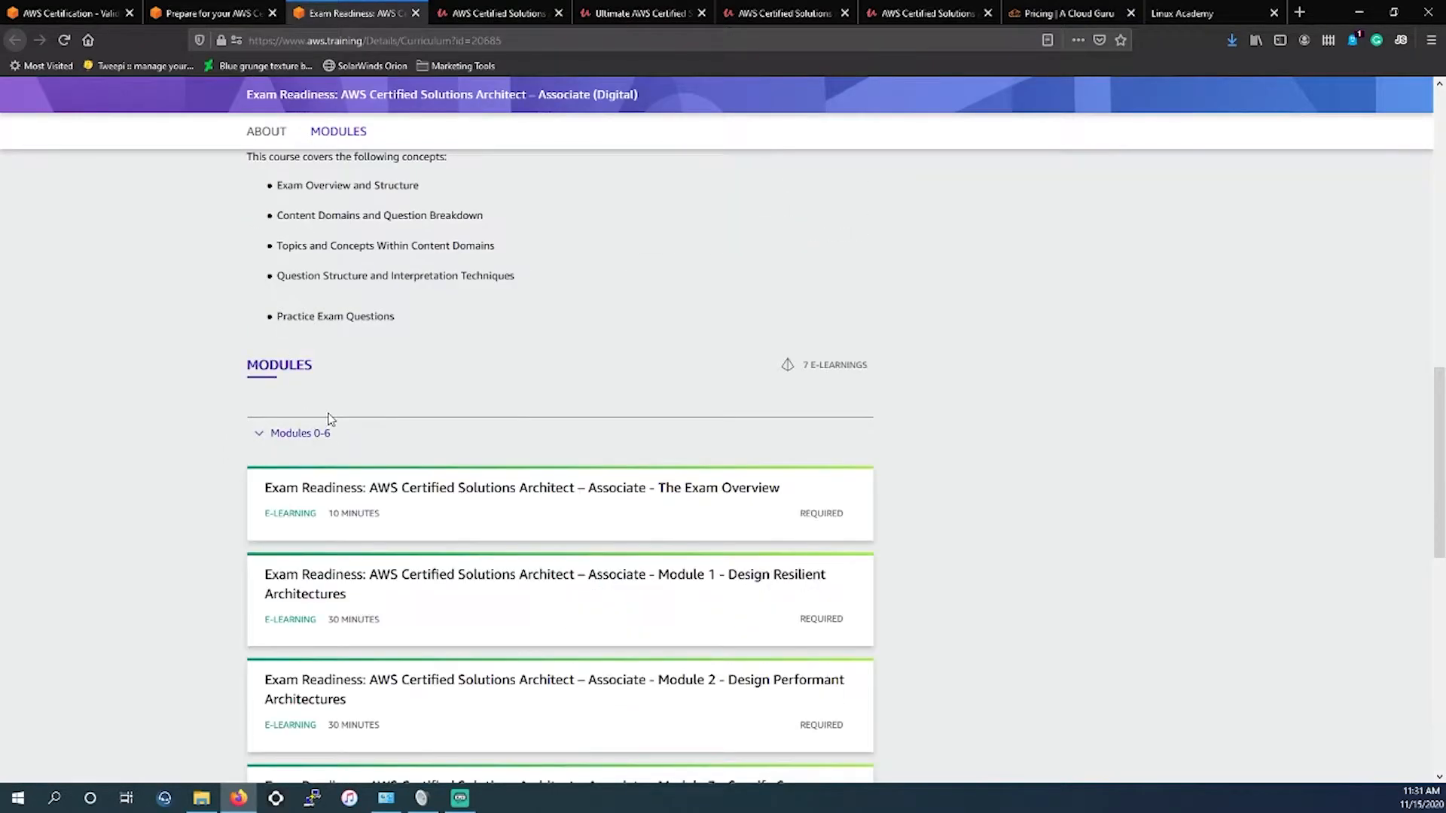
pyautogui.scroll(-3)
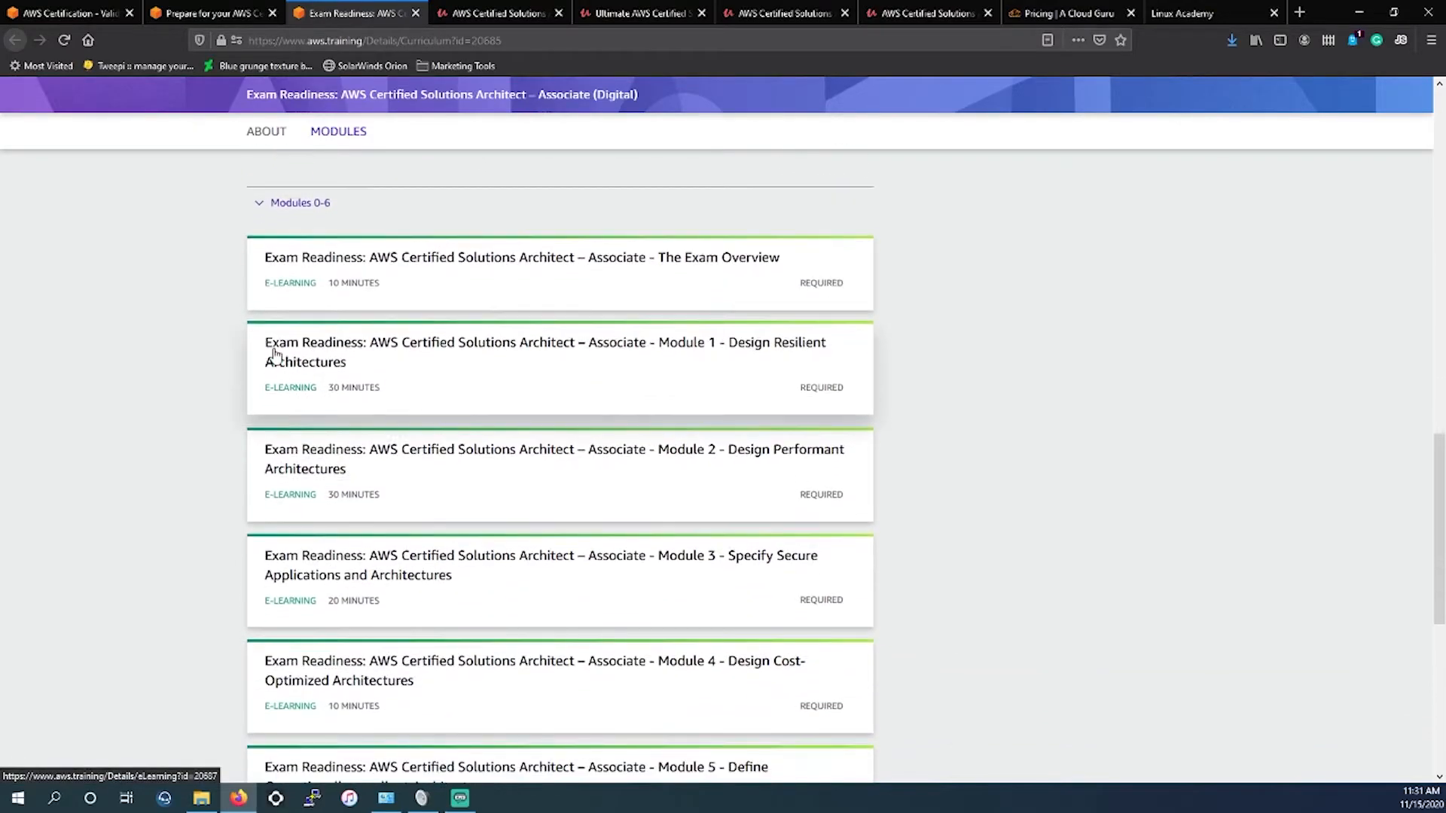
pyautogui.scroll(-3)
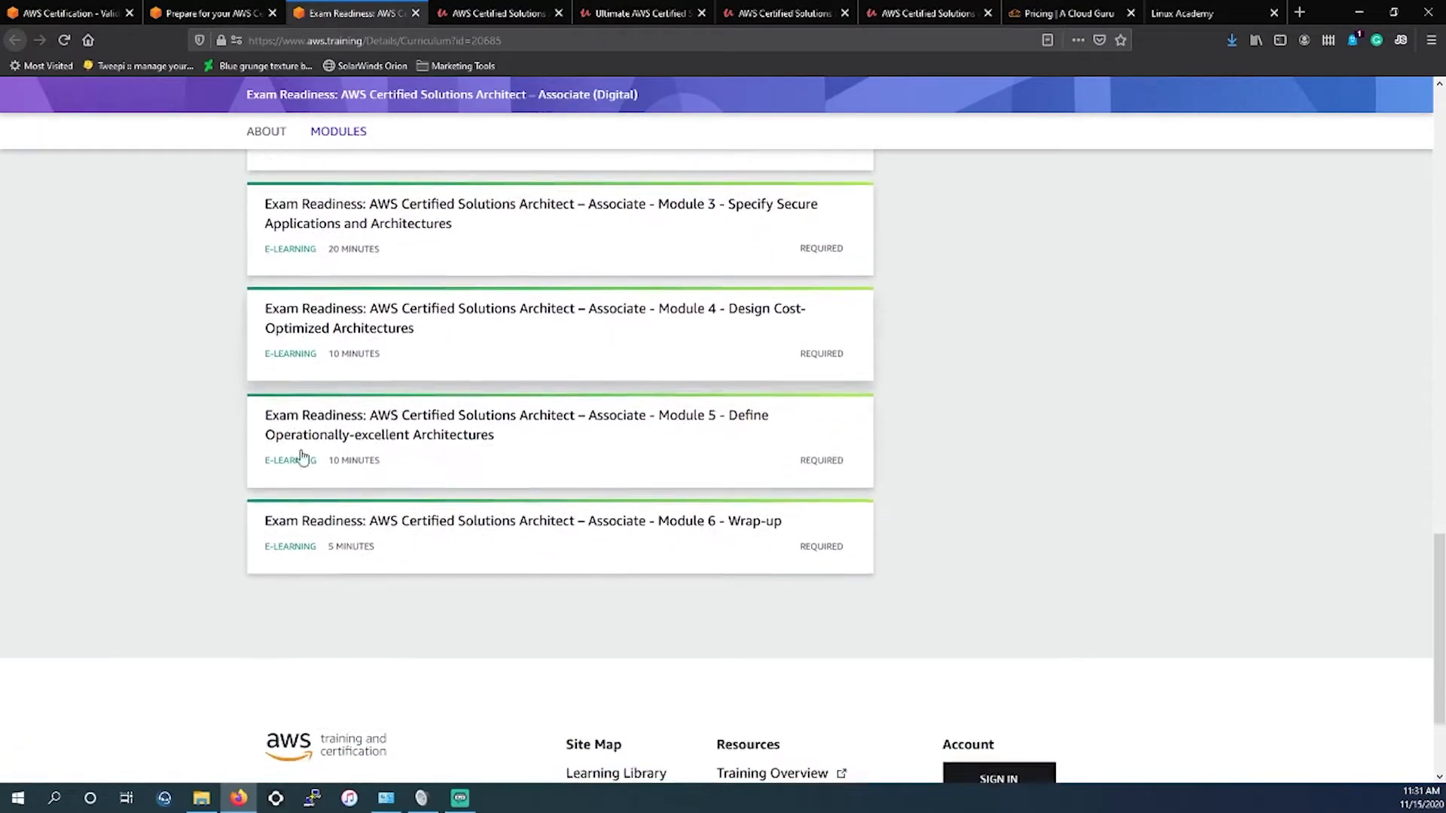
pyautogui.scroll(3)
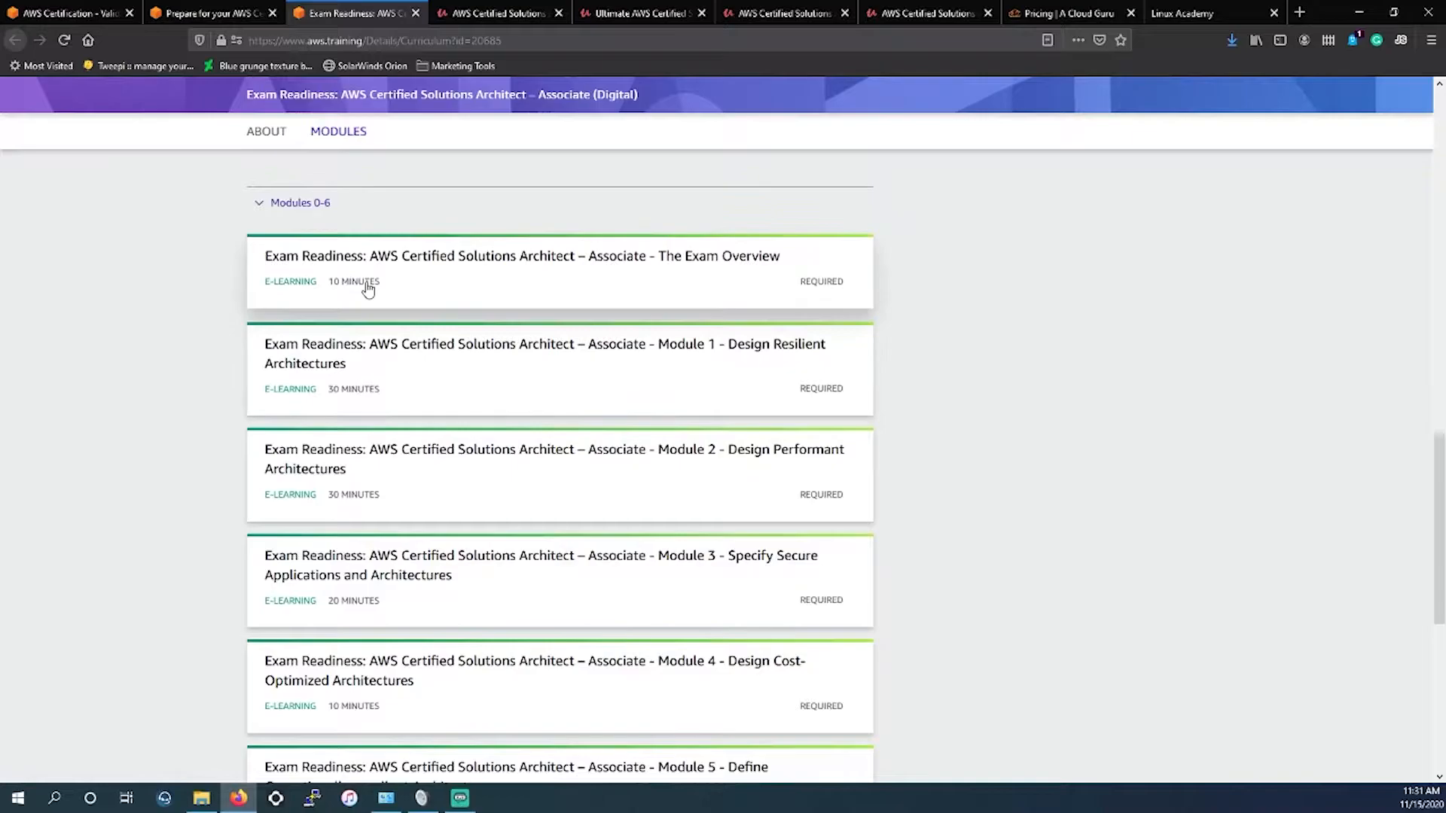
pyautogui.moveTo(474, 268)
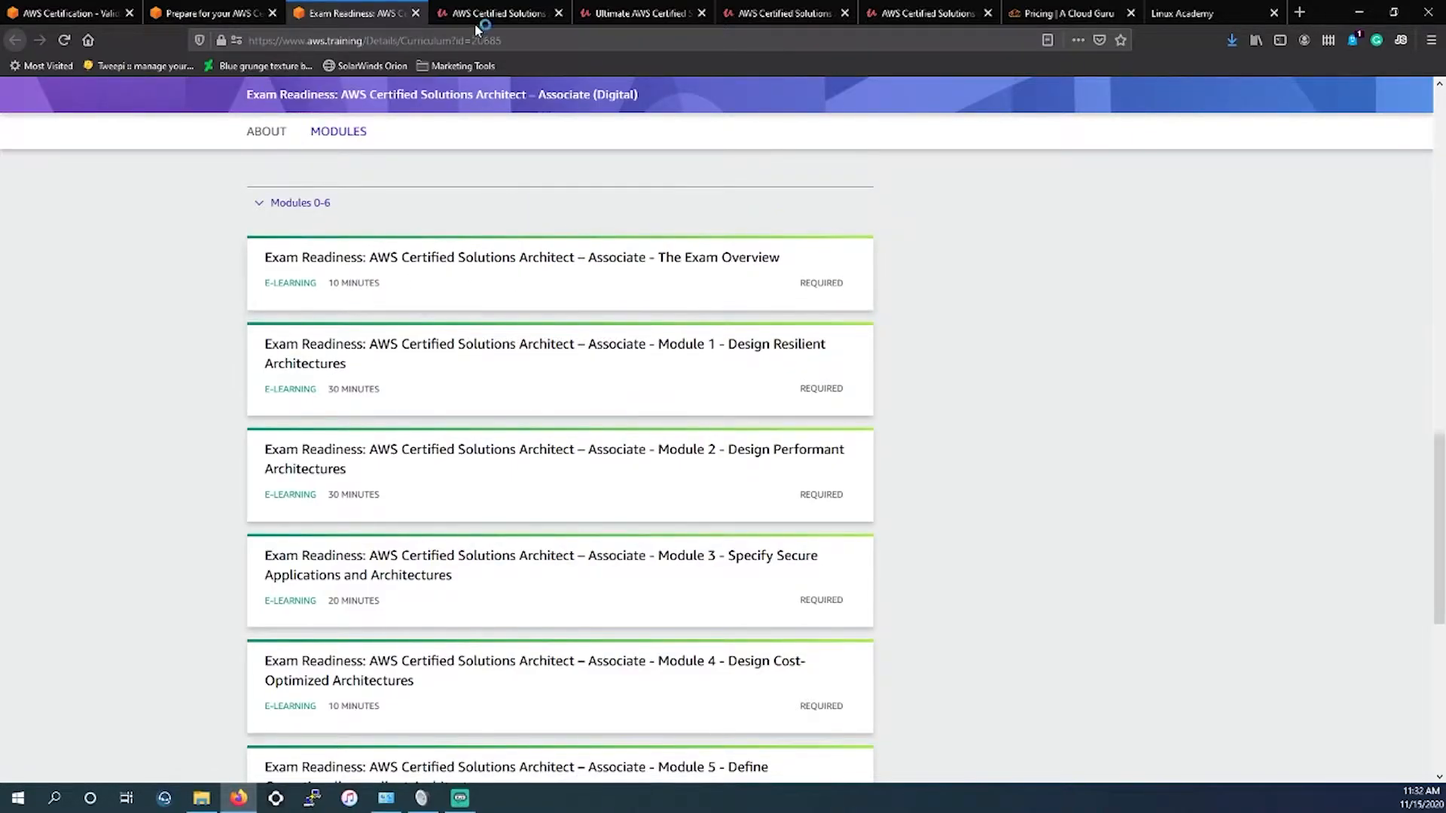
pyautogui.click(498, 14)
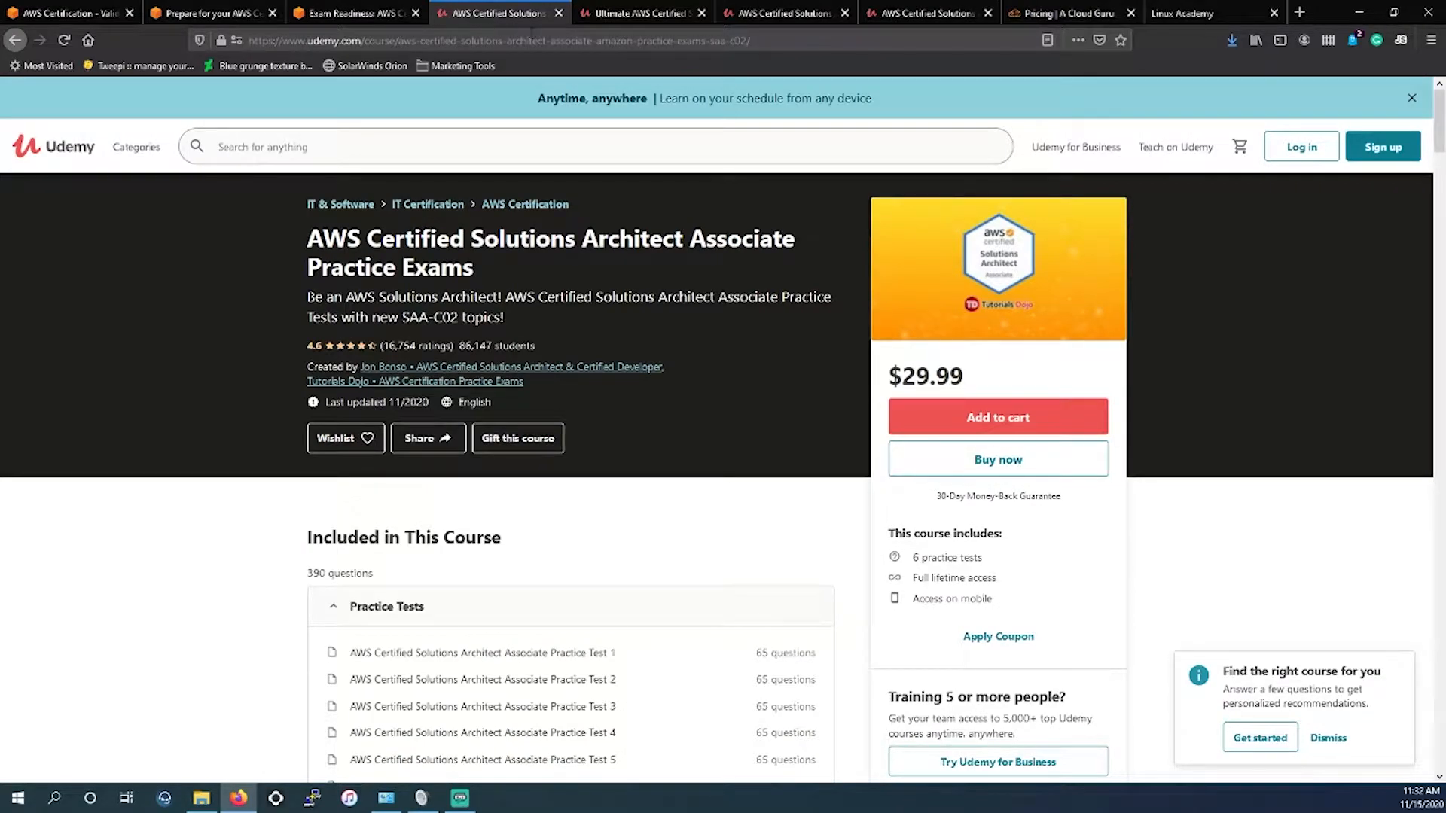
pyautogui.moveTo(857, 14)
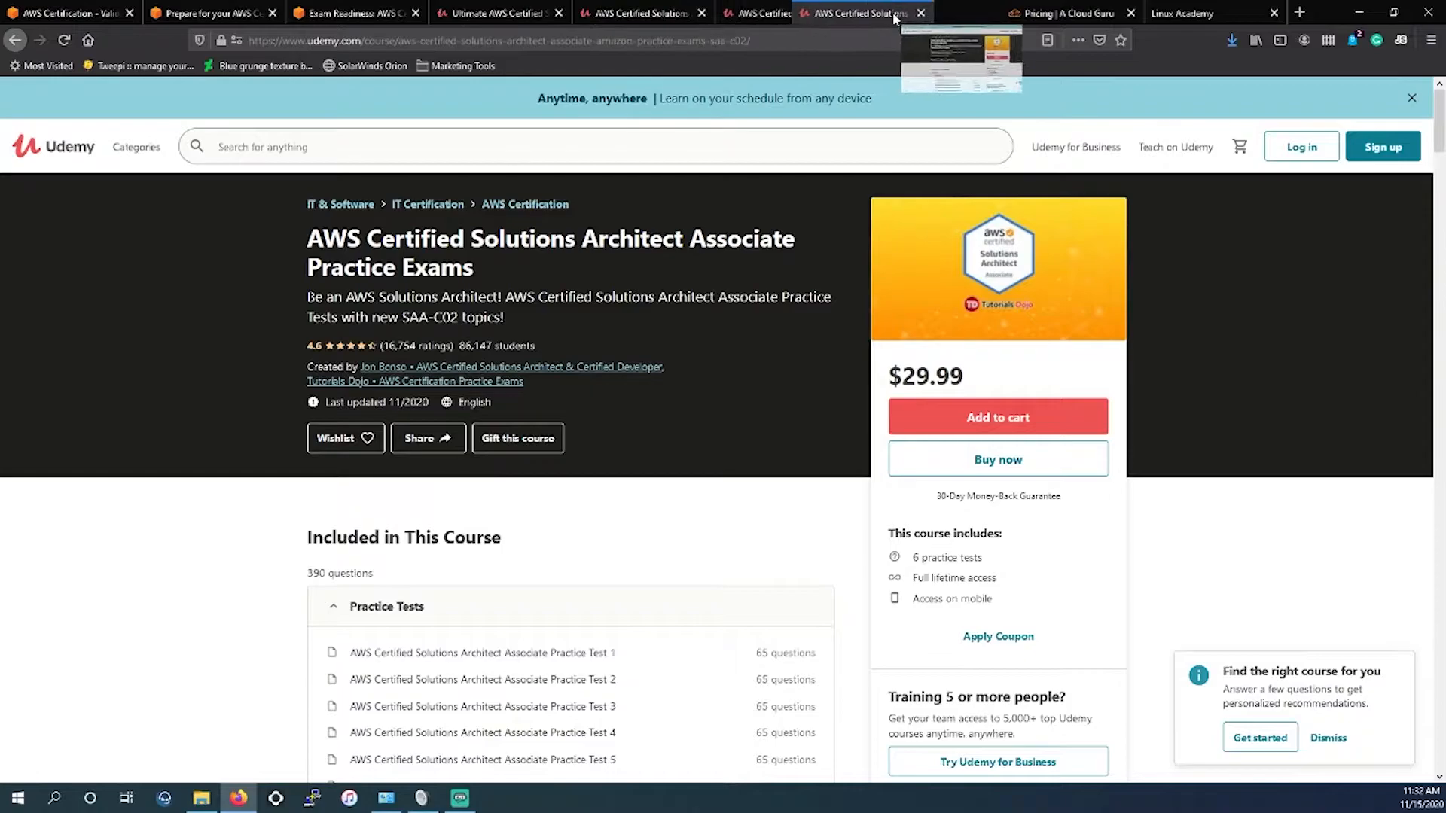
# - View the Ultimate AWS Certified Solutions Architect Associate 2020 course at $94.99 and its 'This course includes' list
pyautogui.click(499, 14)
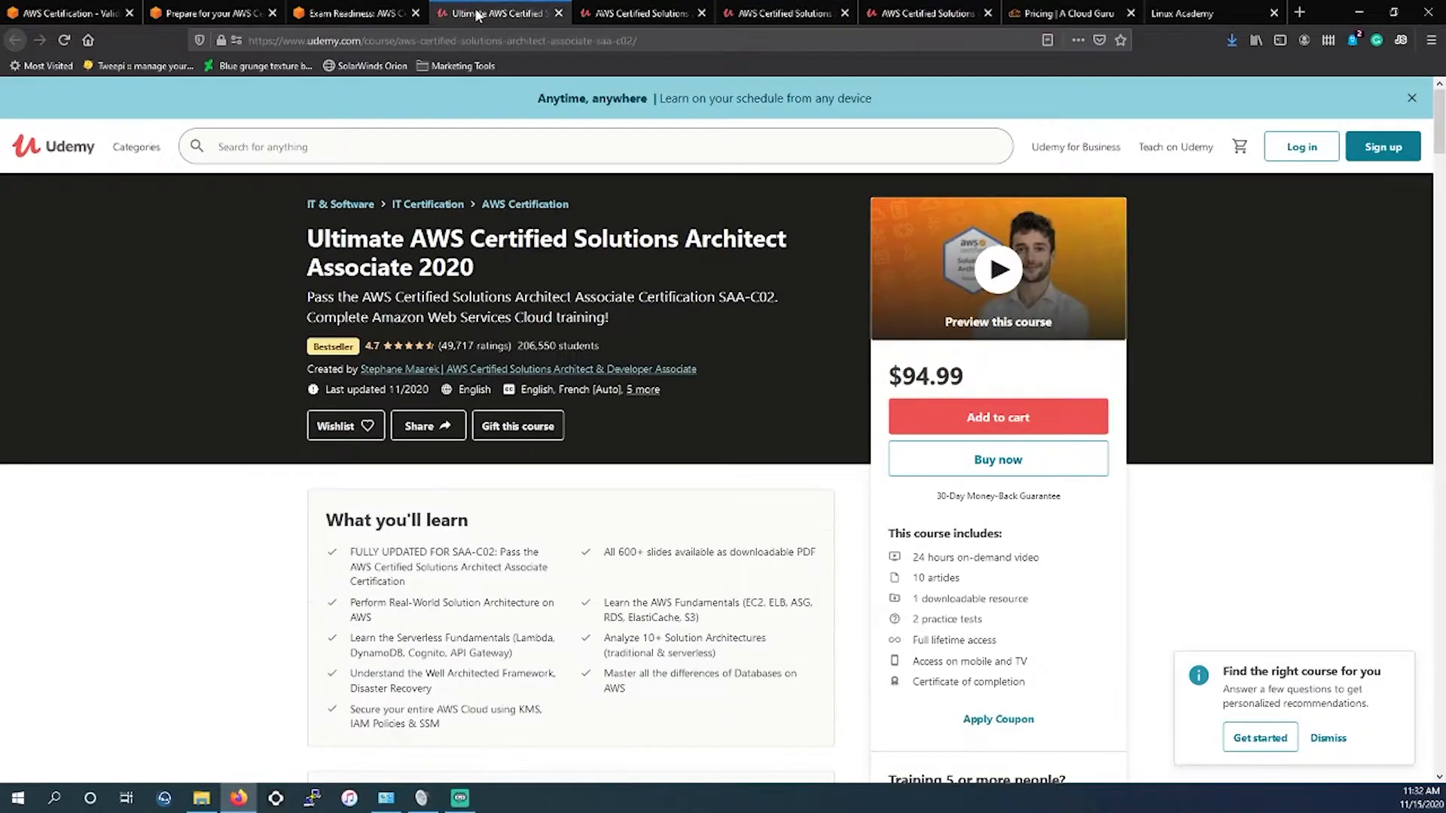
pyautogui.moveTo(472, 14)
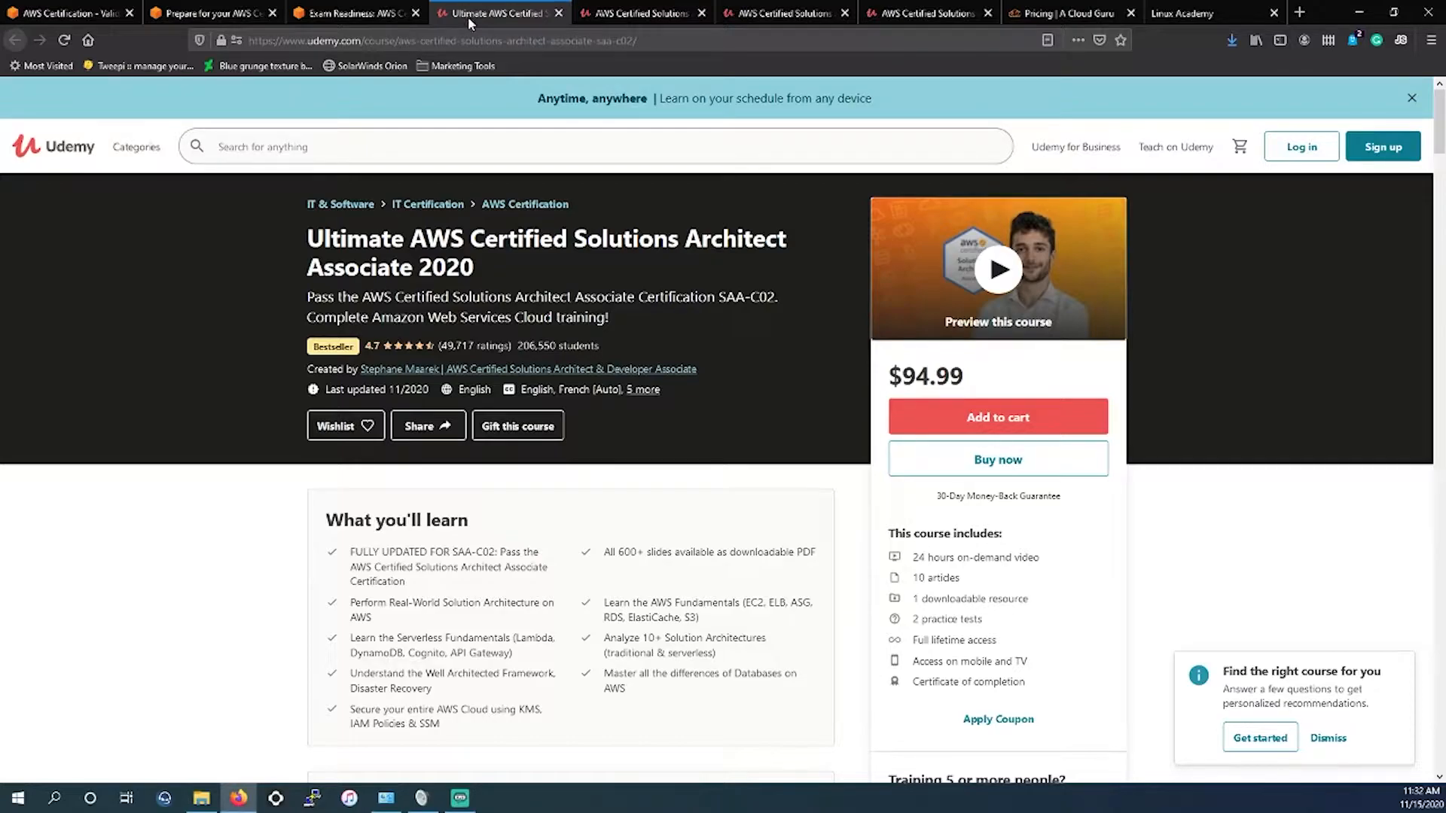
pyautogui.moveTo(568, 83)
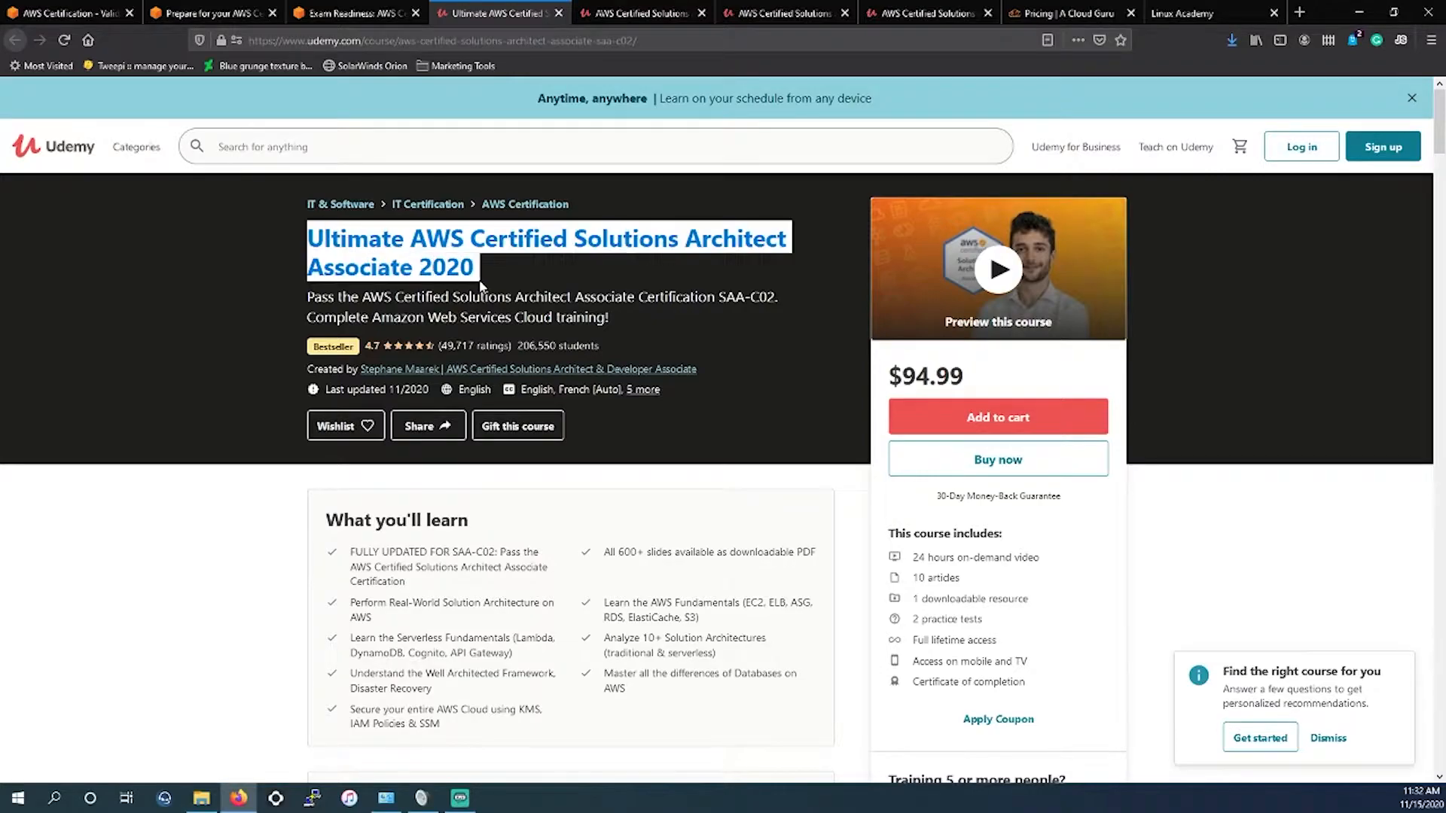
pyautogui.moveTo(401, 374)
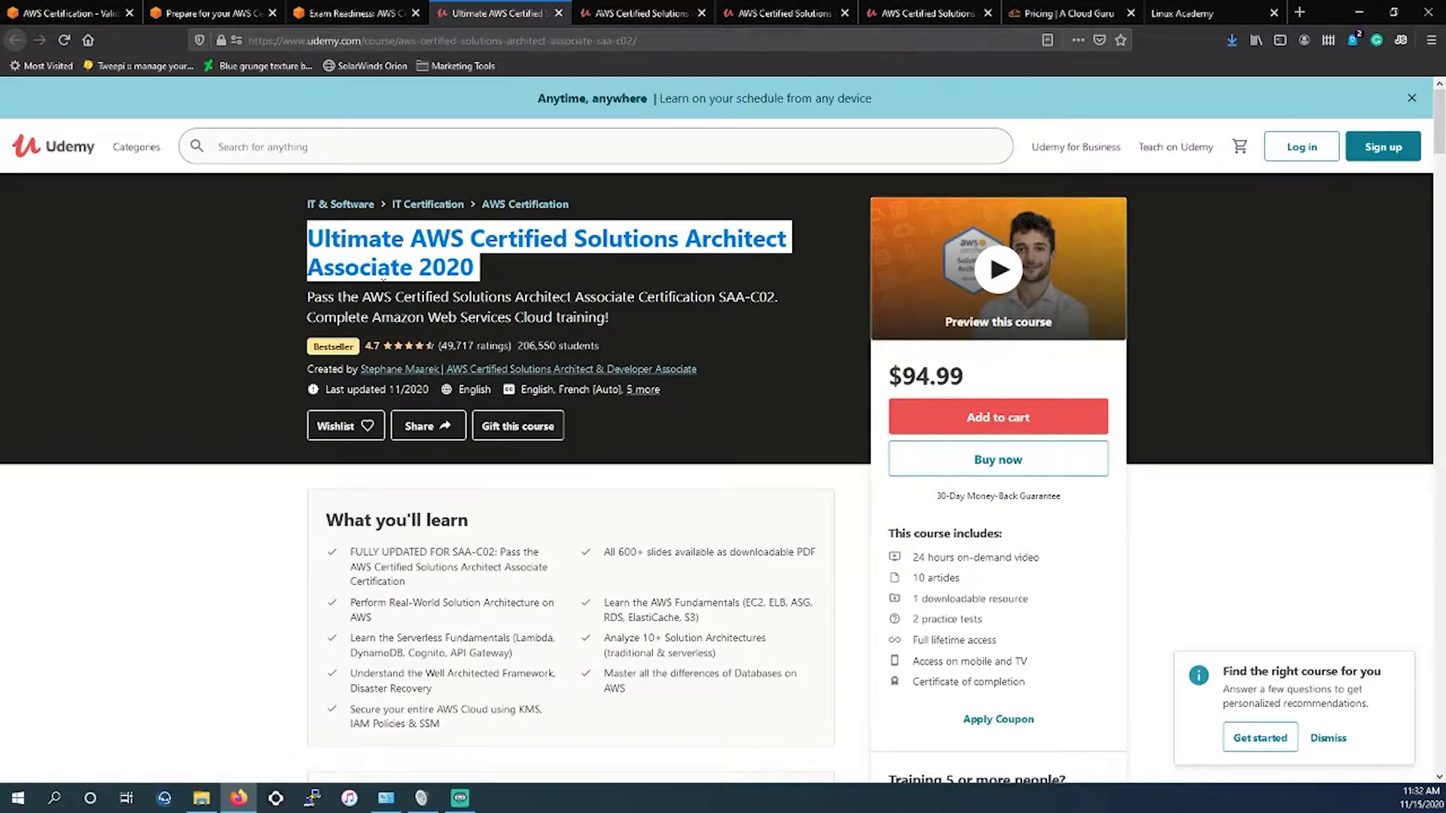
pyautogui.moveTo(559, 363)
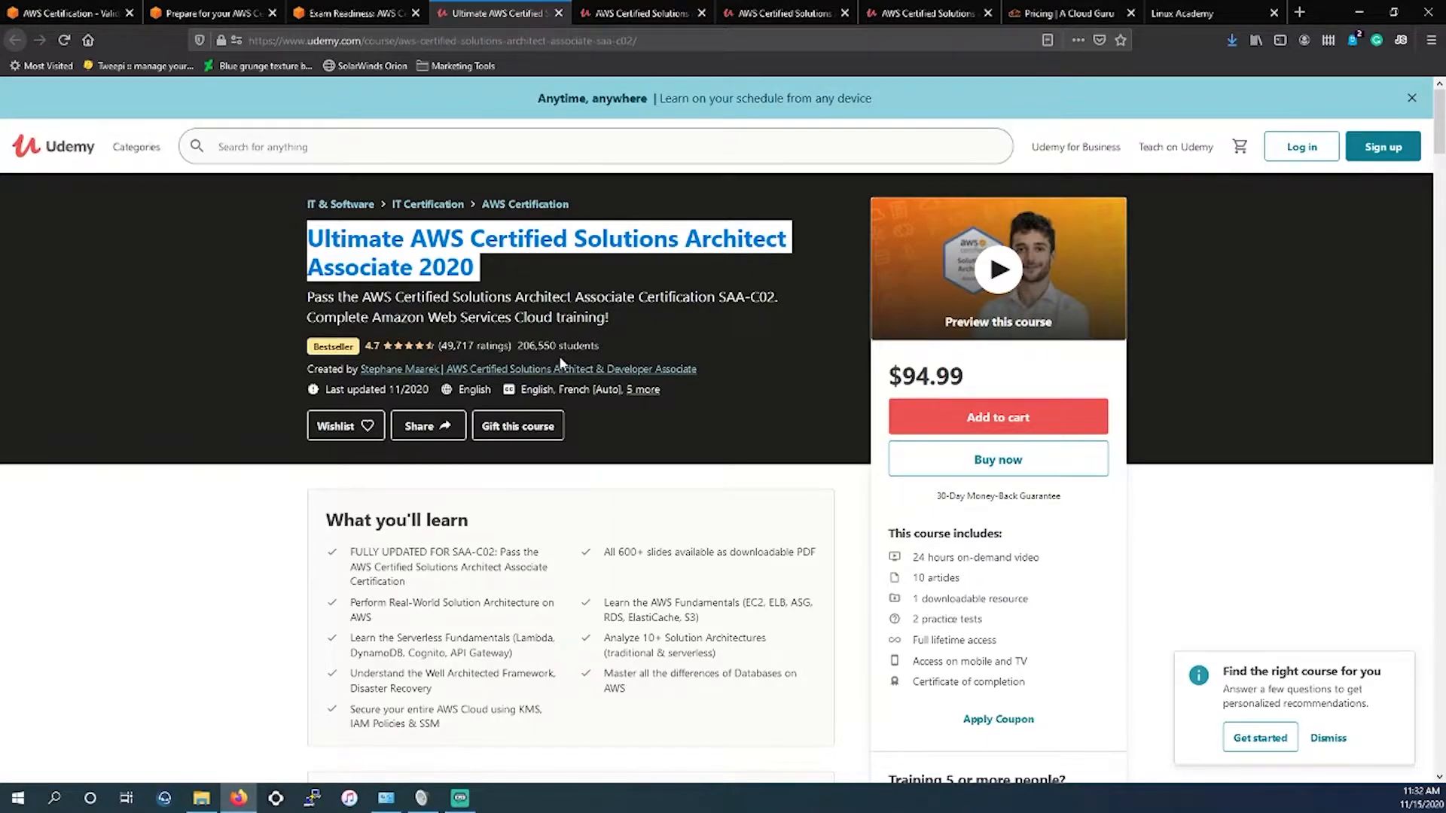
pyautogui.moveTo(617, 360)
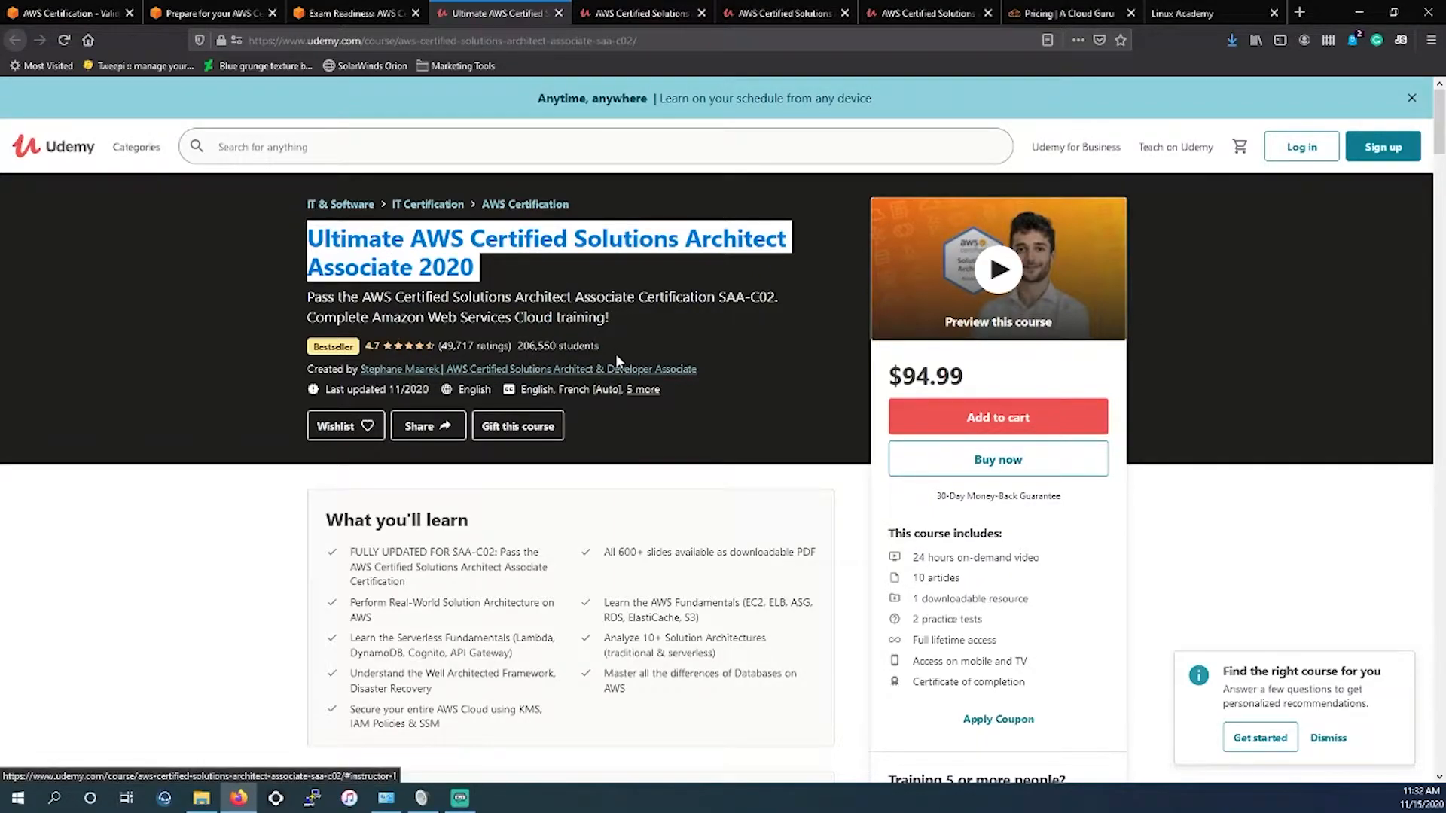
pyautogui.moveTo(474, 362)
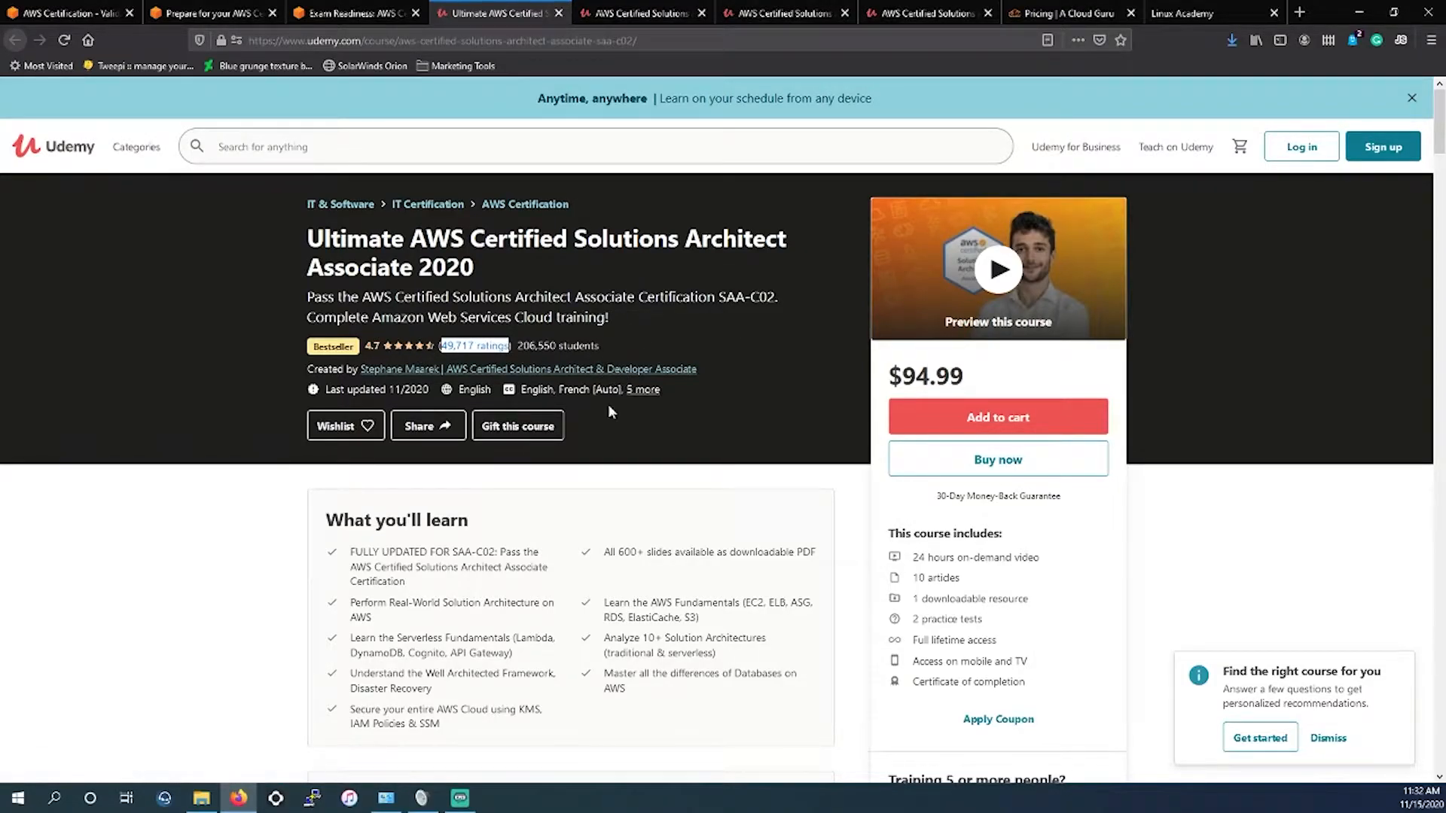
pyautogui.scroll(-3)
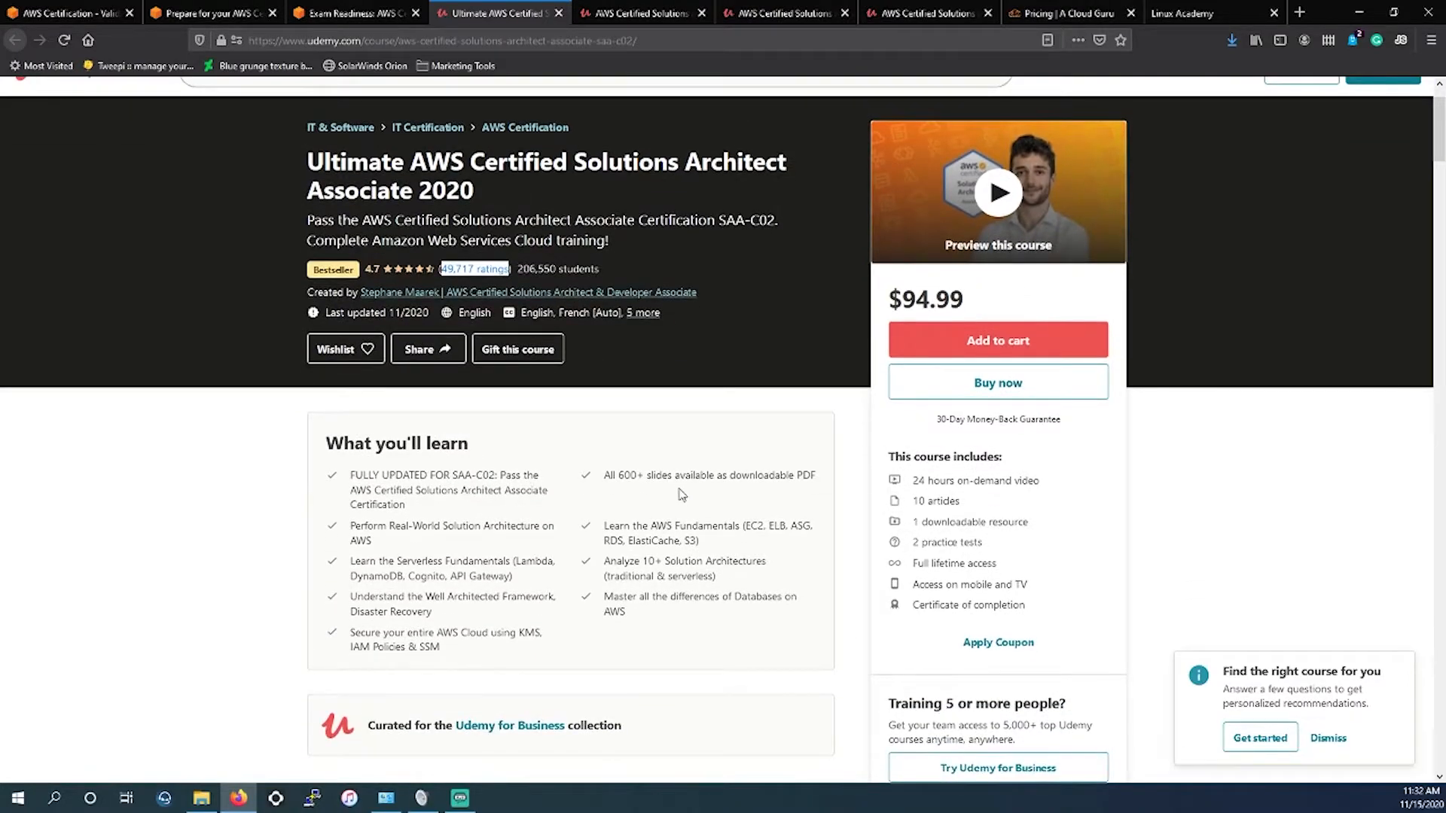
pyautogui.moveTo(667, 498)
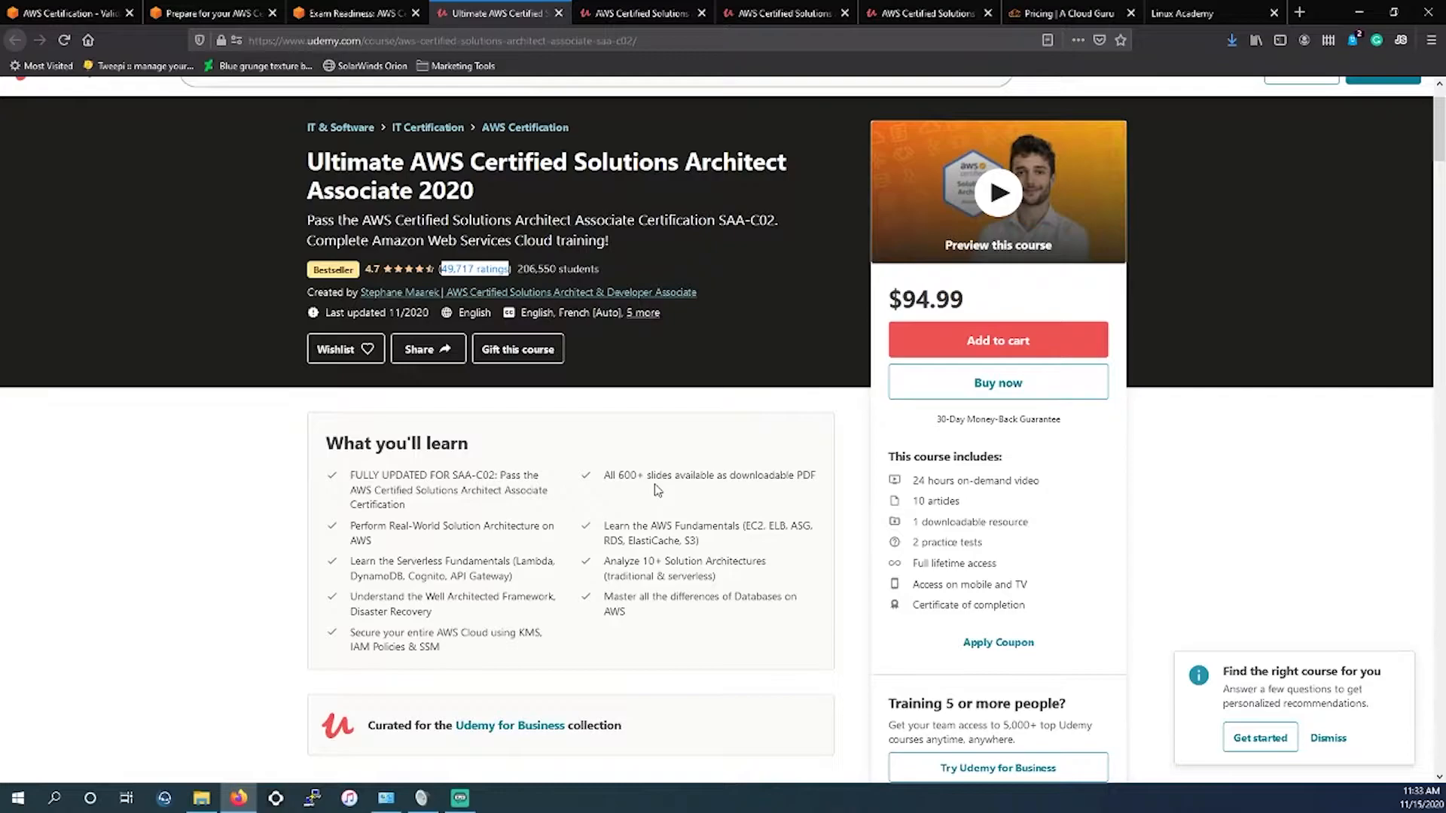
pyautogui.scroll(-3)
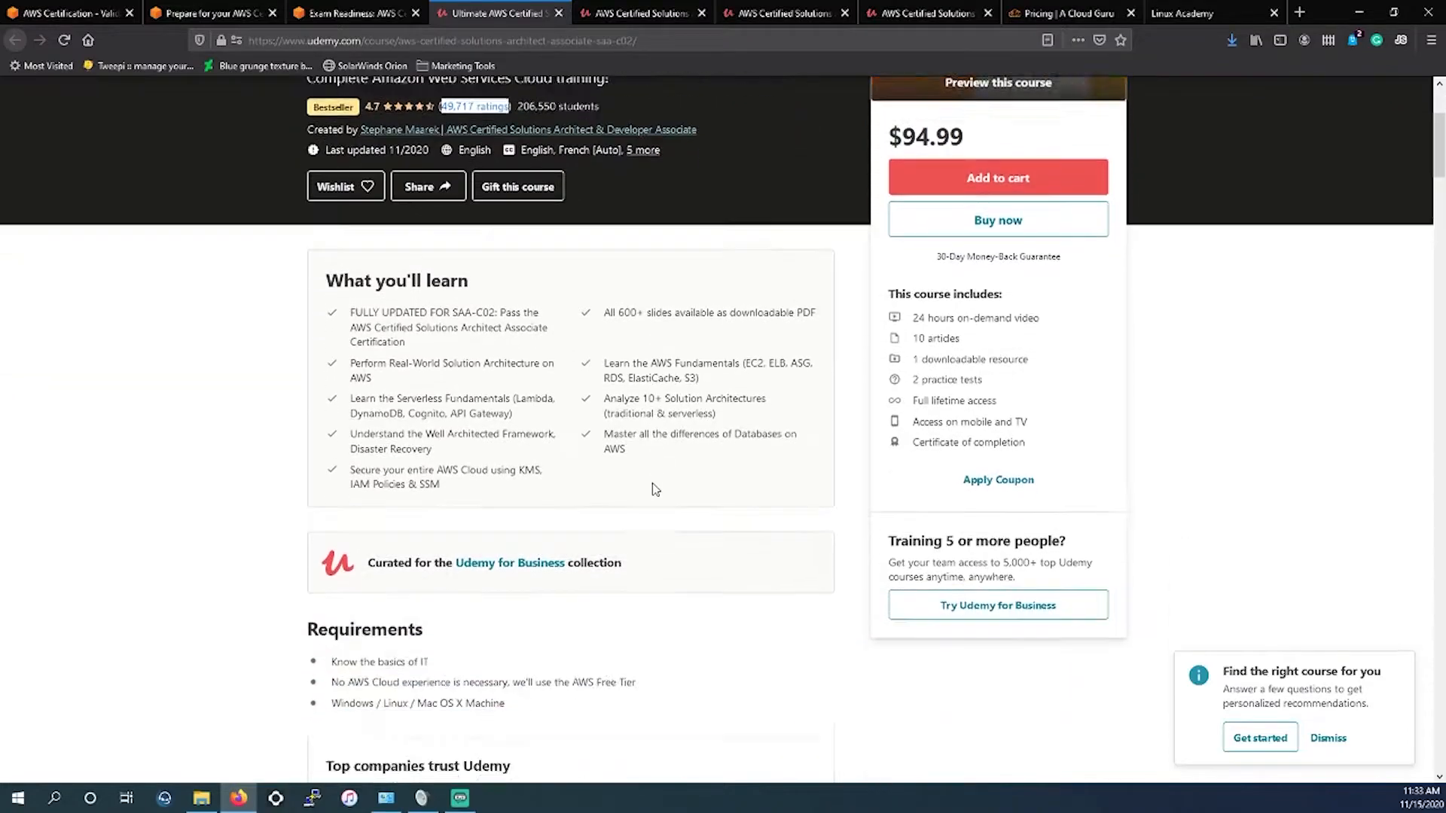
pyautogui.scroll(3)
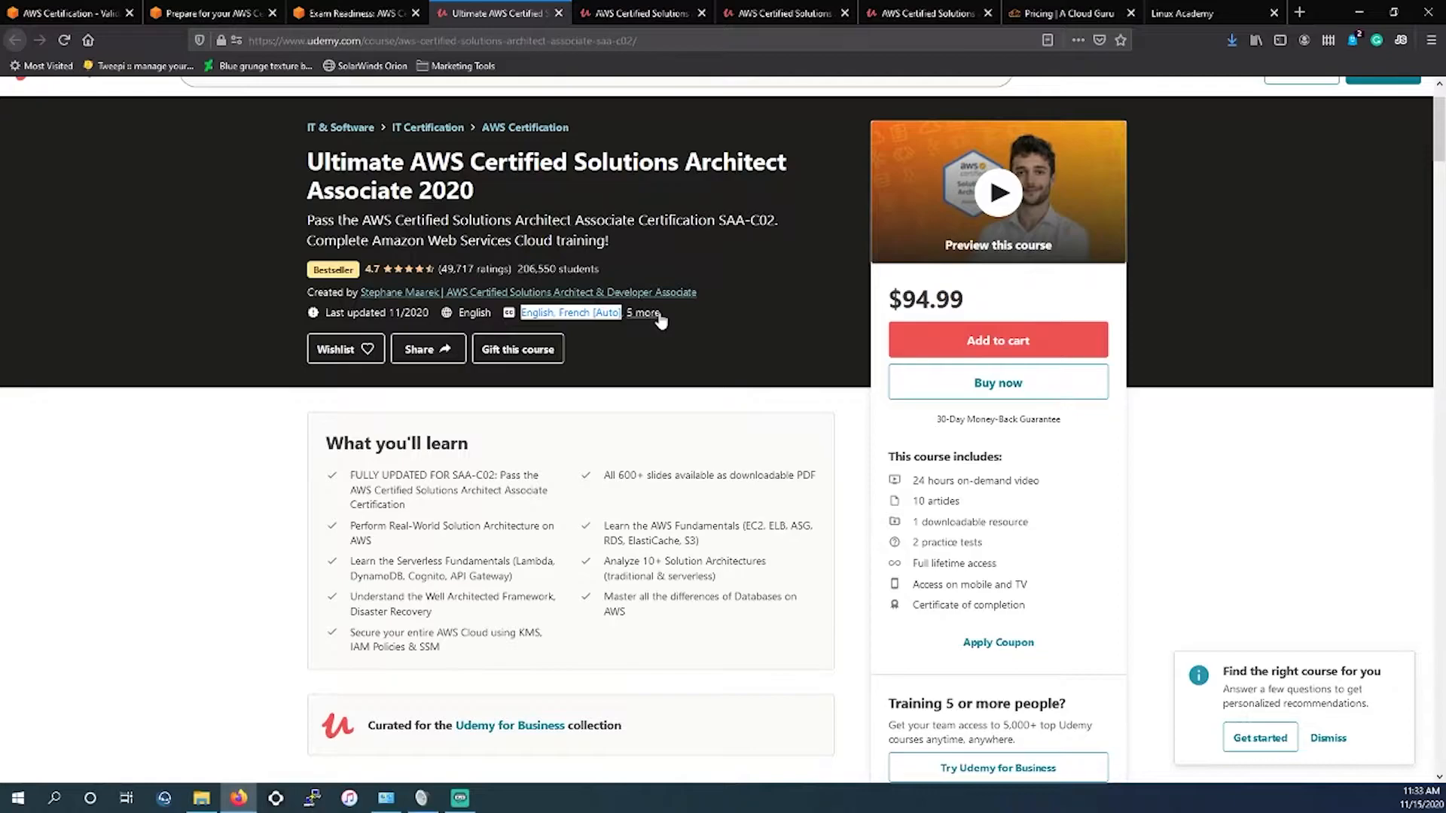
pyautogui.moveTo(442, 500)
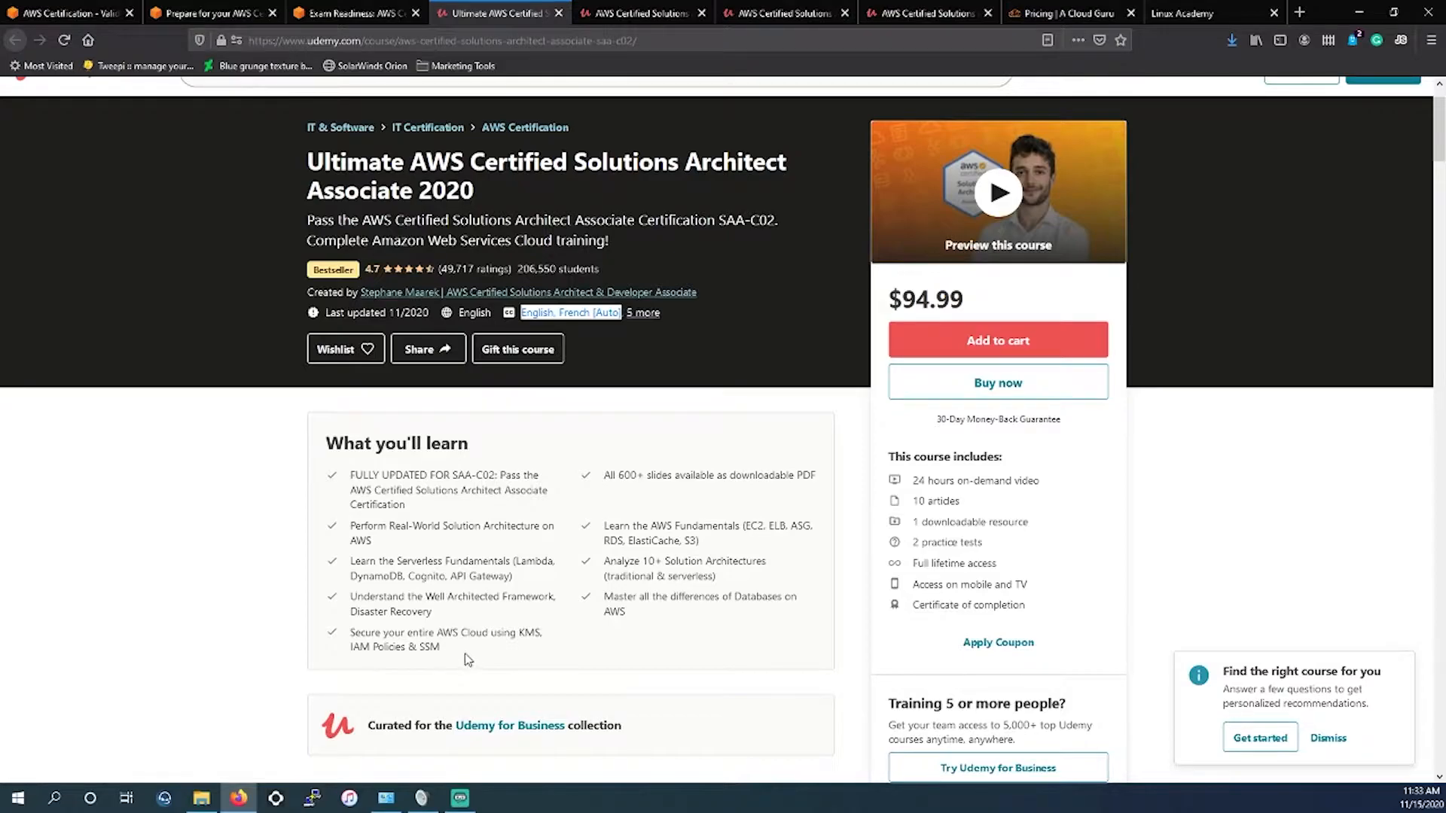
pyautogui.moveTo(562, 353)
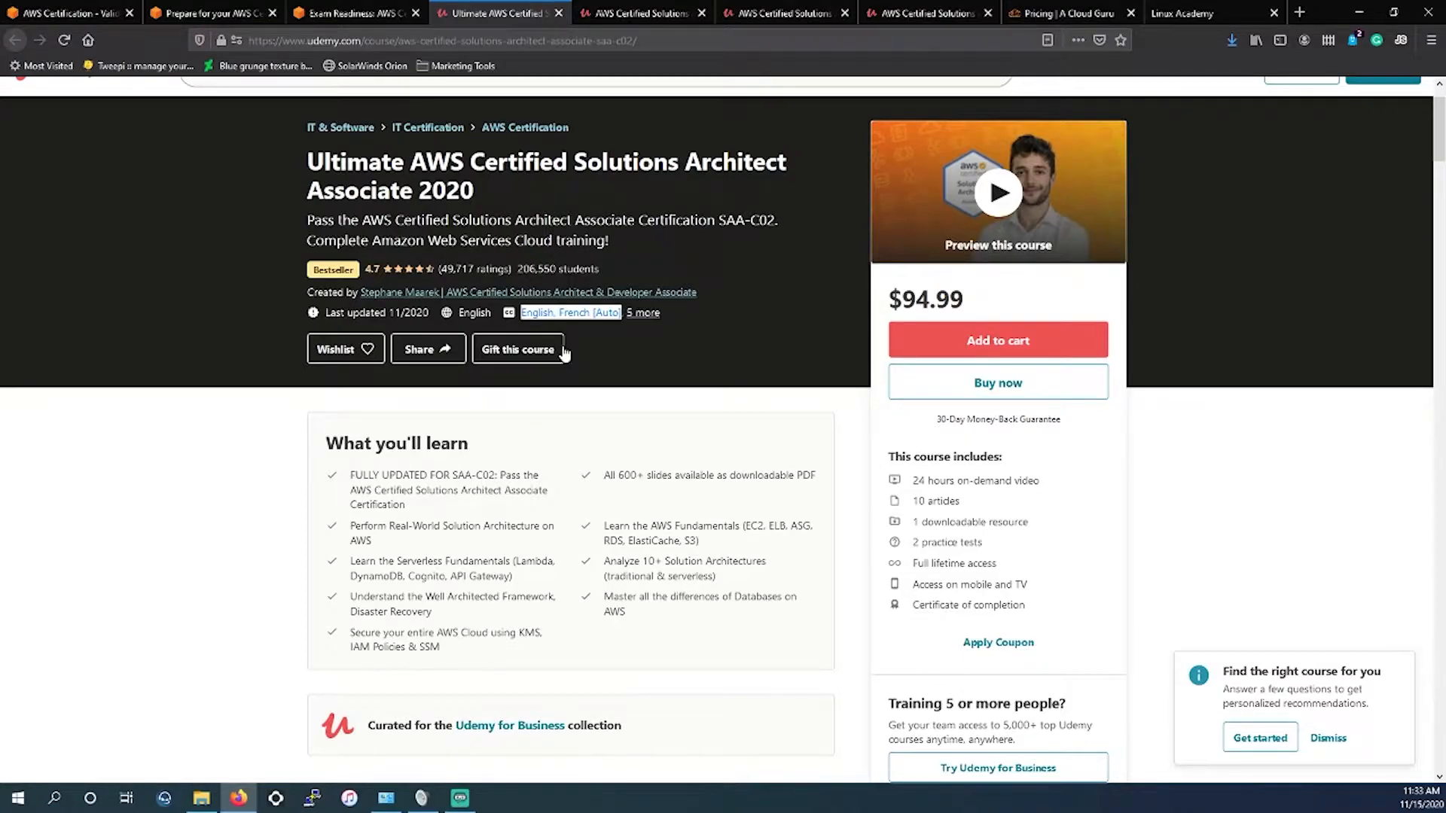
pyautogui.moveTo(620, 251)
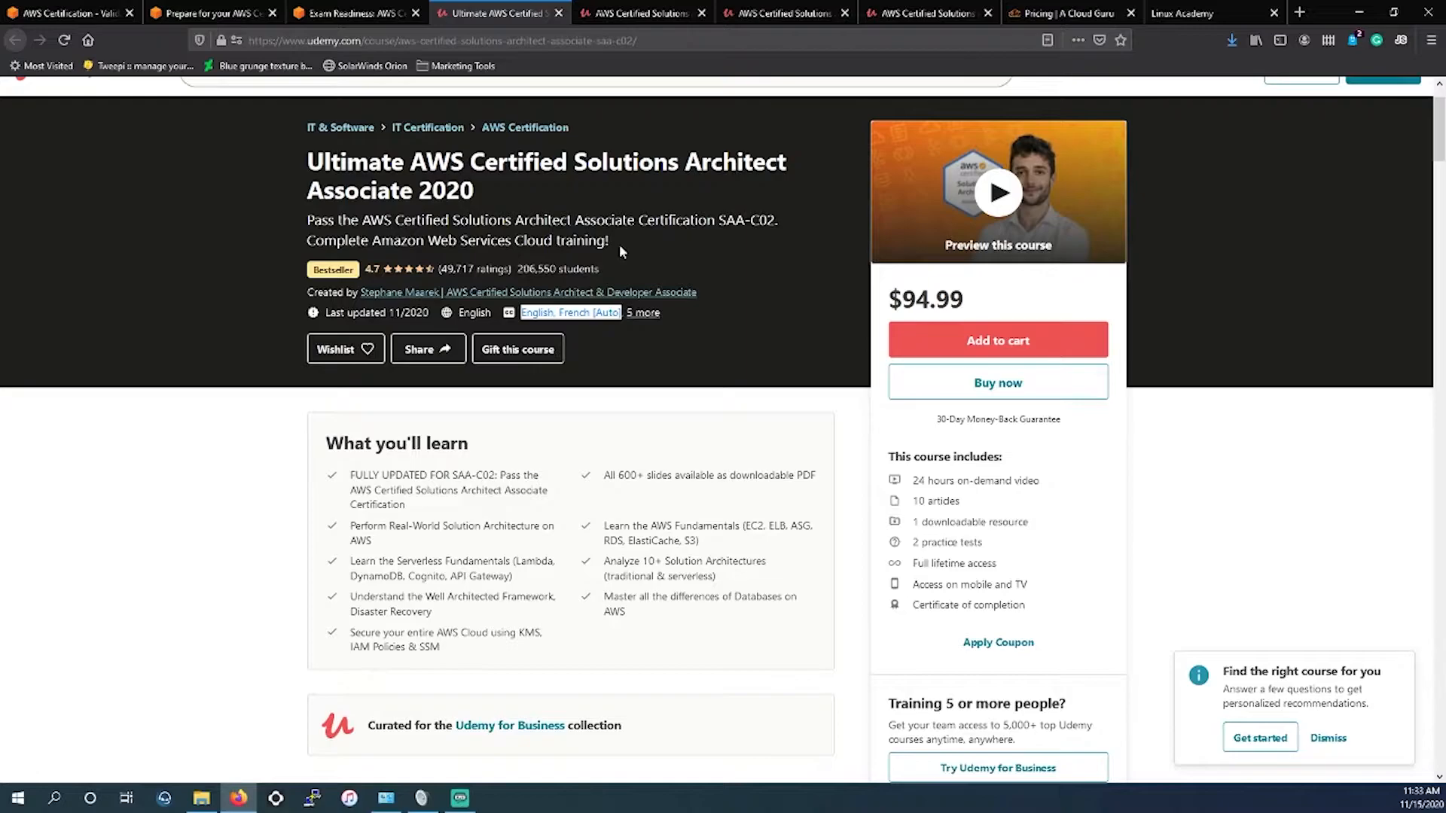
pyautogui.moveTo(561, 17)
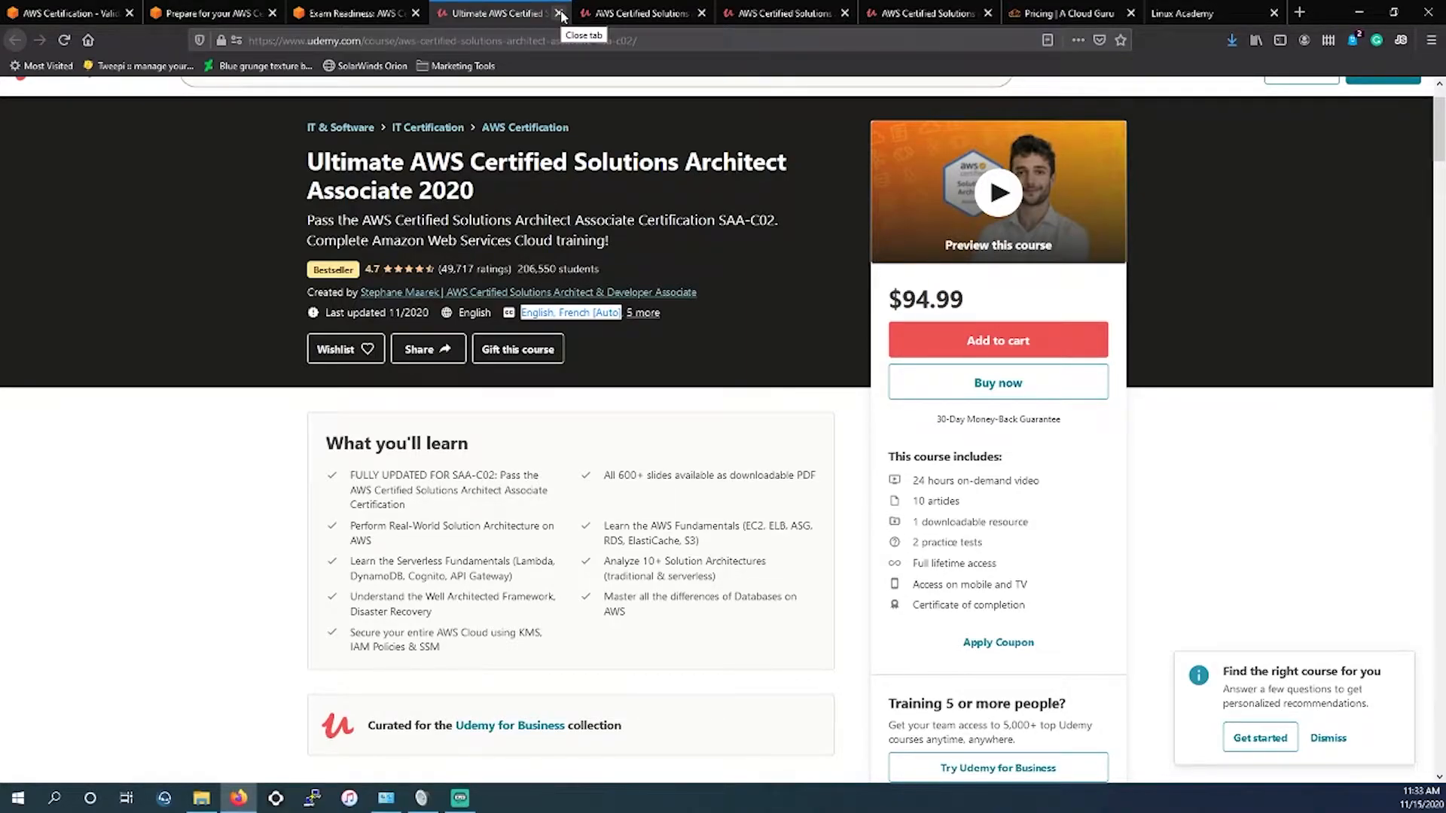
# - Close the Ultimate AWS course tab to reveal A Cloud Guru's Solutions Architect - Associate 2020 course at $94.99
pyautogui.click(560, 13)
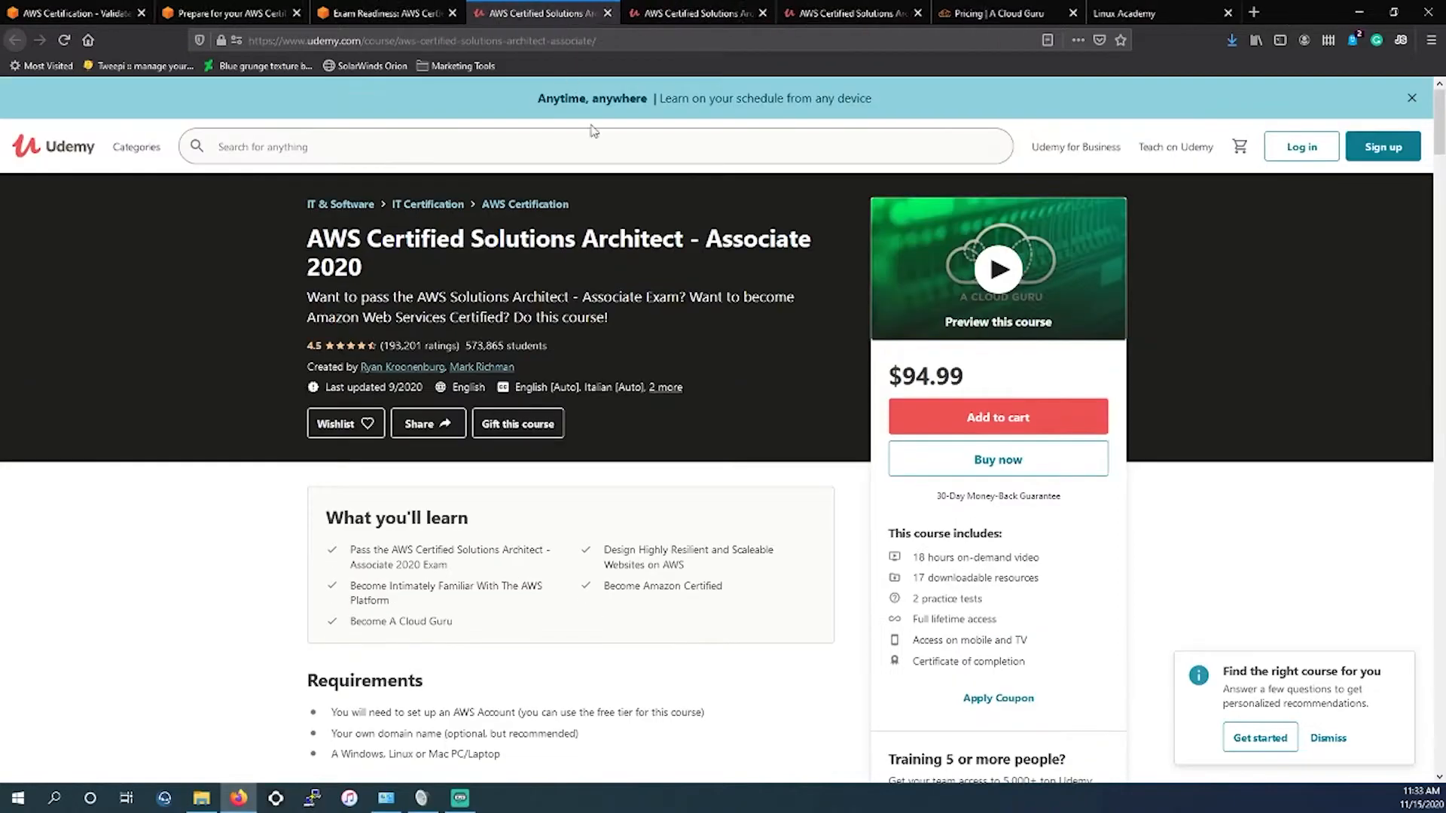
pyautogui.moveTo(403, 367)
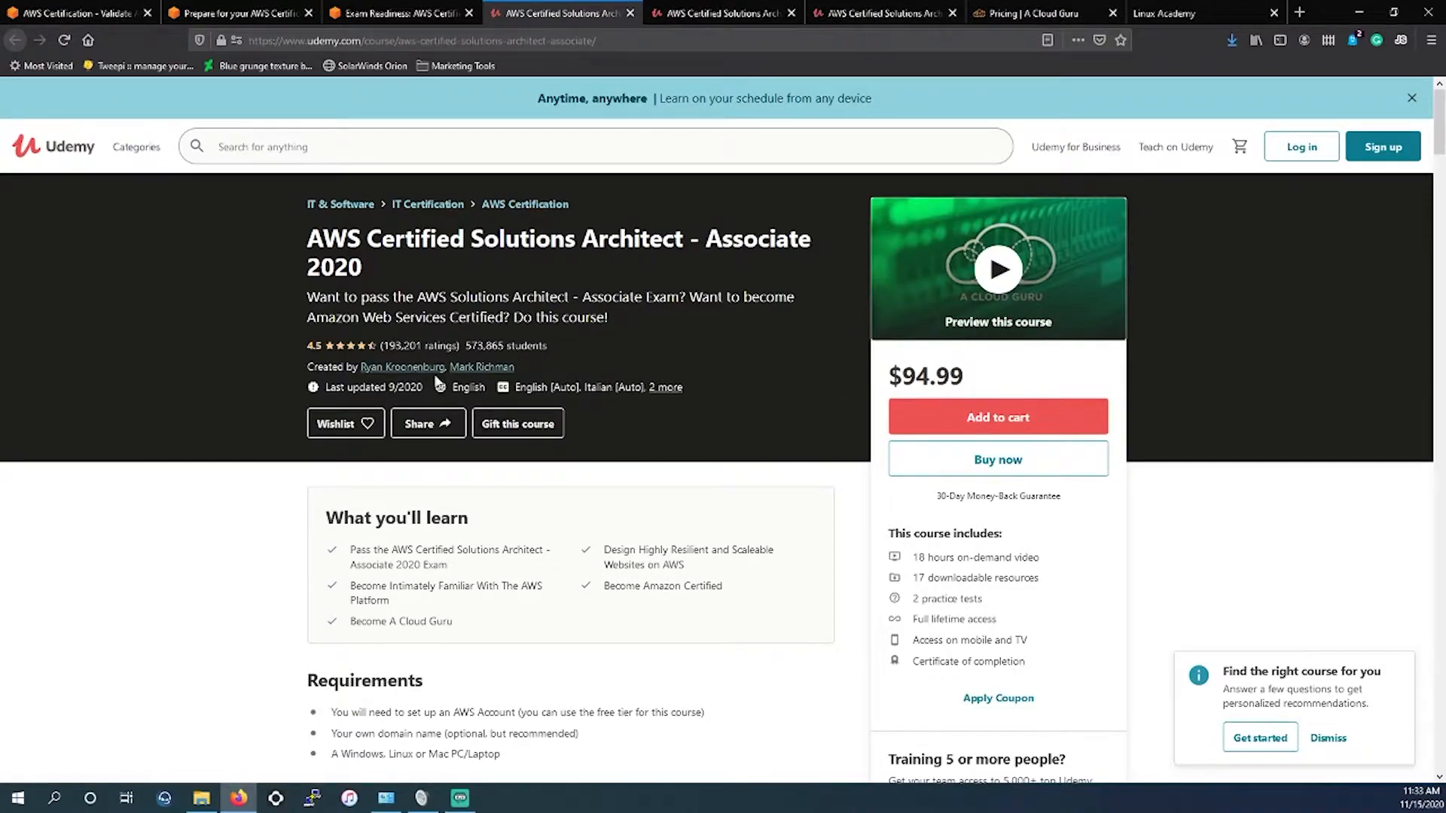
pyautogui.moveTo(402, 368)
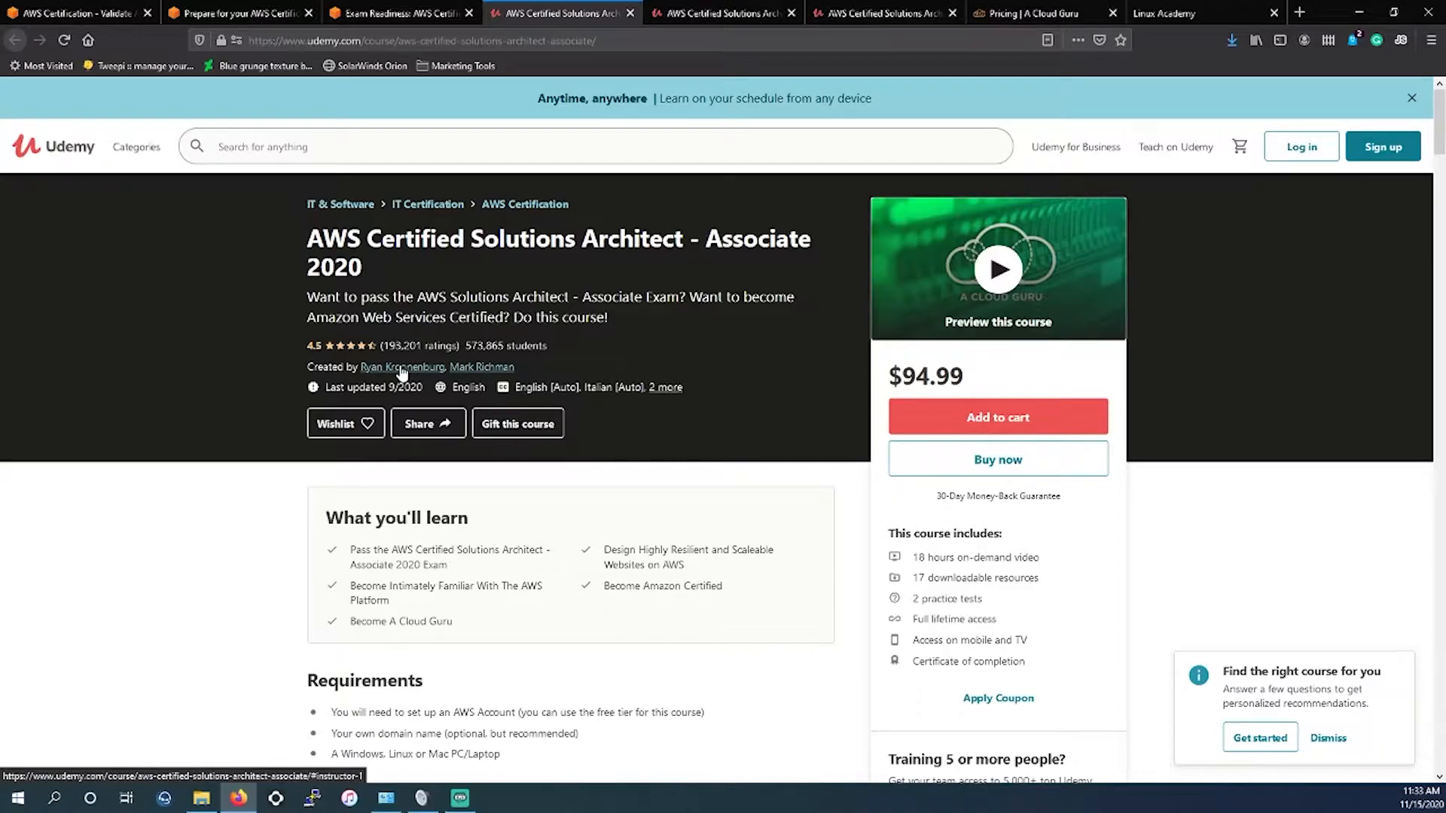
pyautogui.moveTo(306, 230)
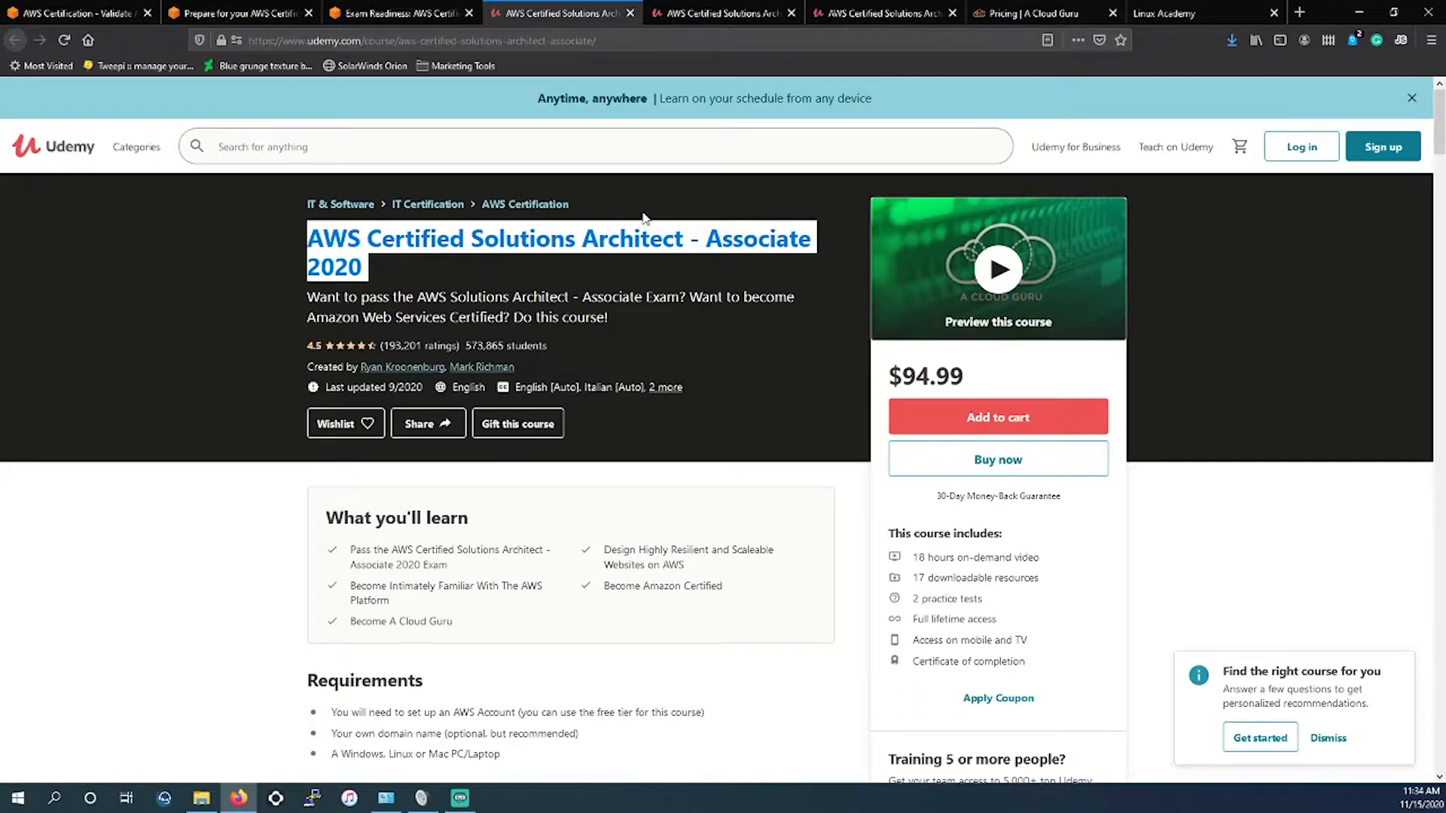
pyautogui.moveTo(598, 295)
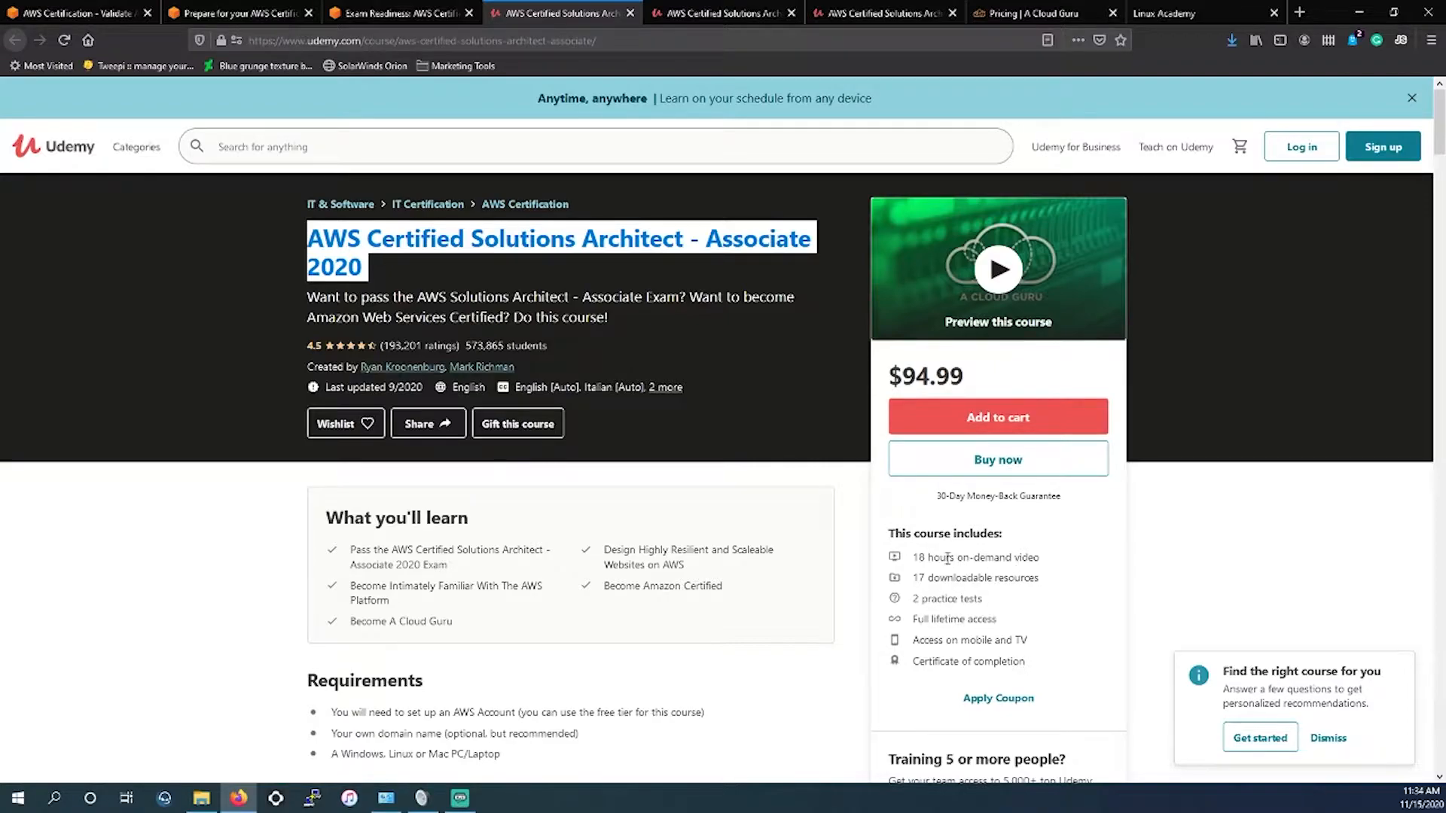
pyautogui.moveTo(955, 230)
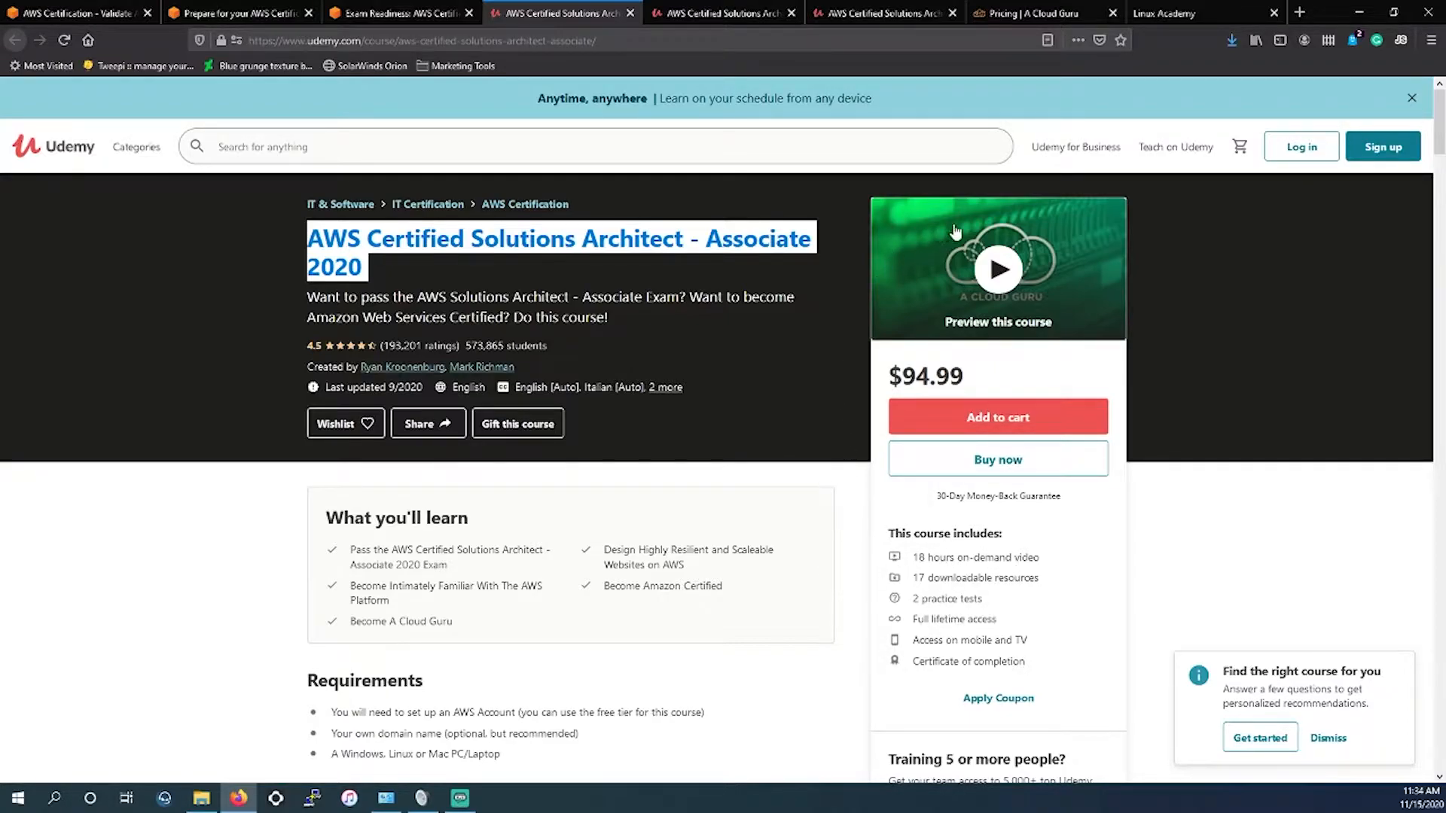
pyautogui.moveTo(1024, 13)
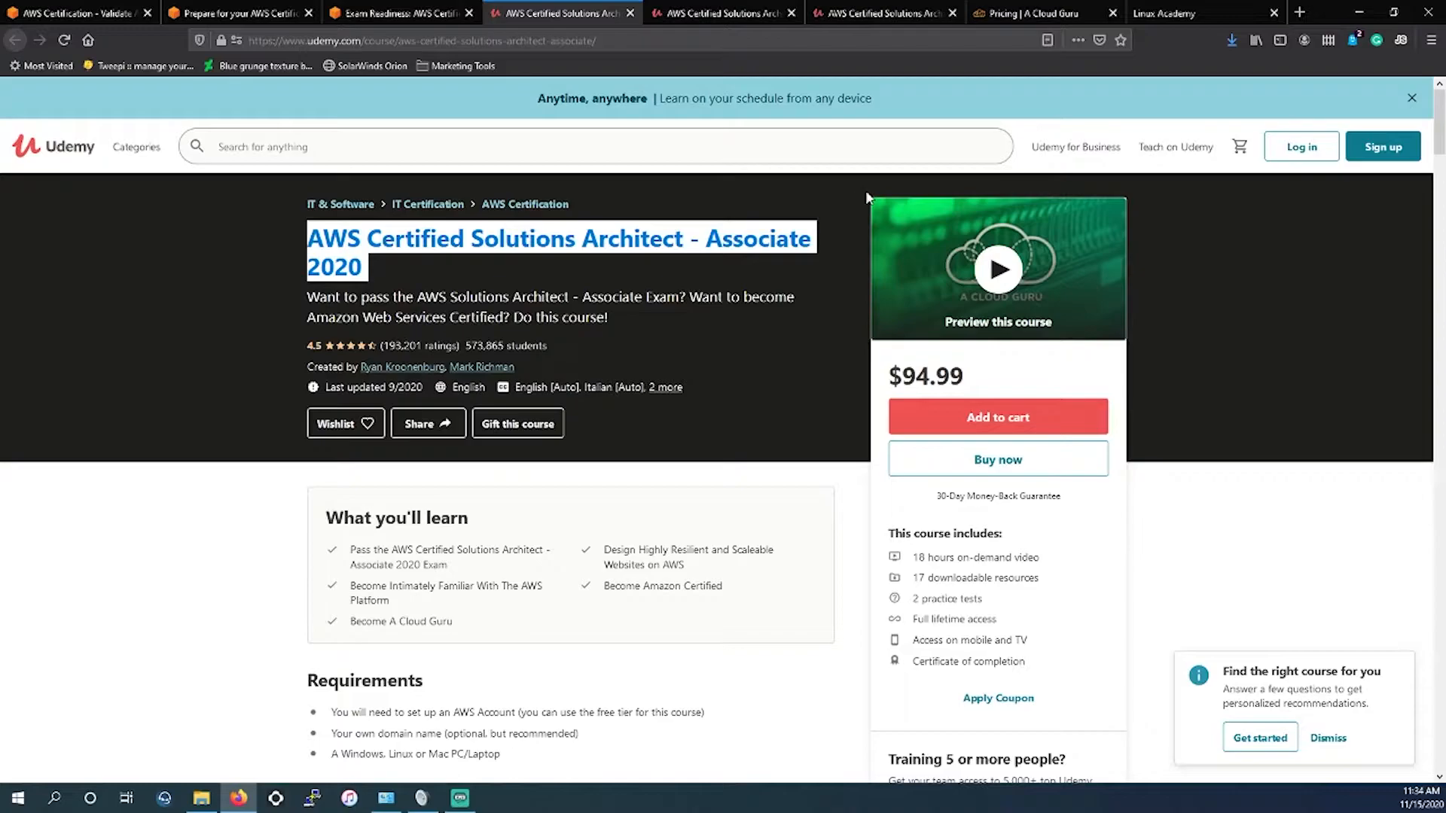
pyautogui.moveTo(856, 202)
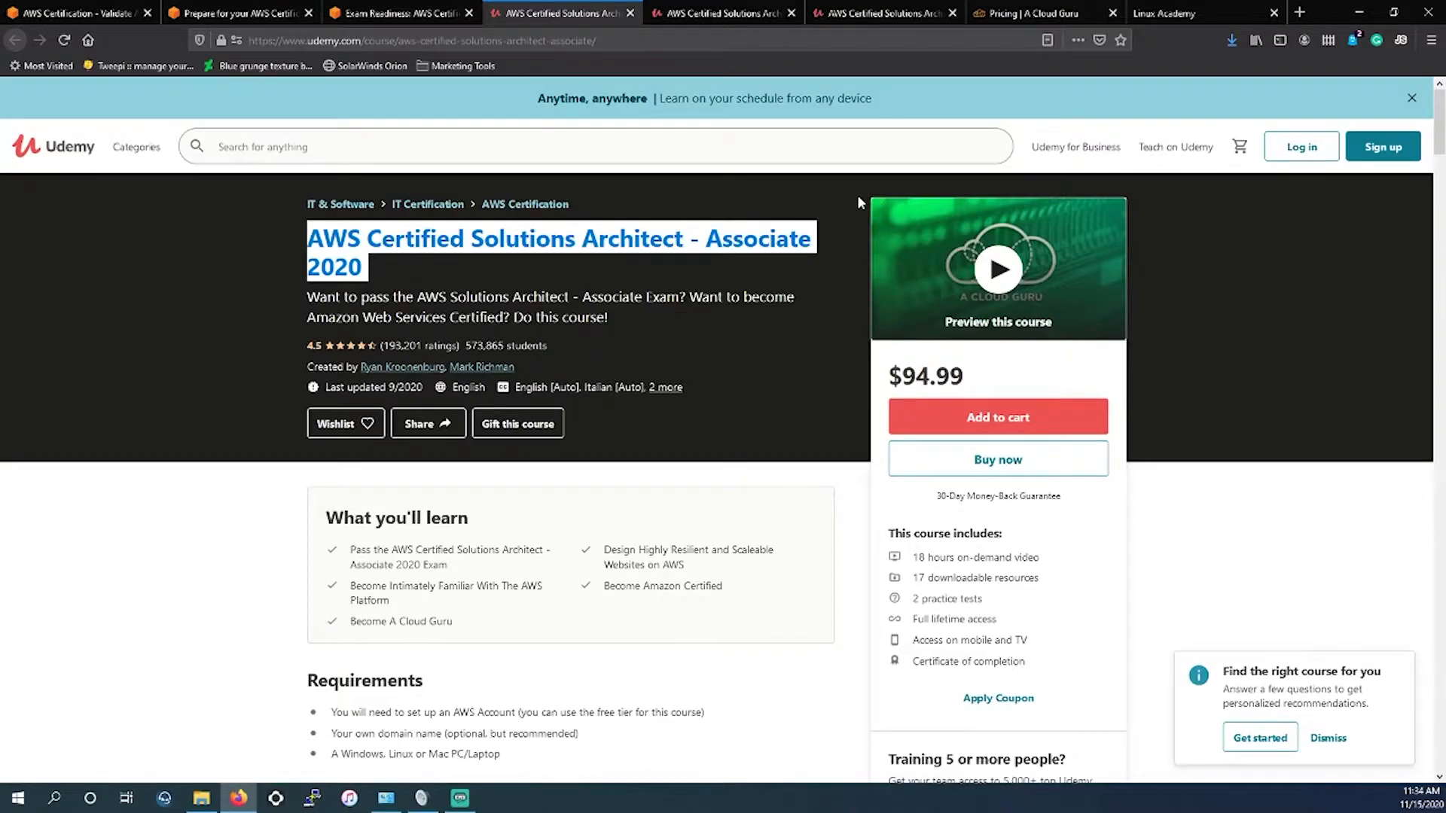
# - On A Cloud Guru pricing, switch Personal Basic to Pay Monthly and highlight the $49 price
pyautogui.click(1026, 13)
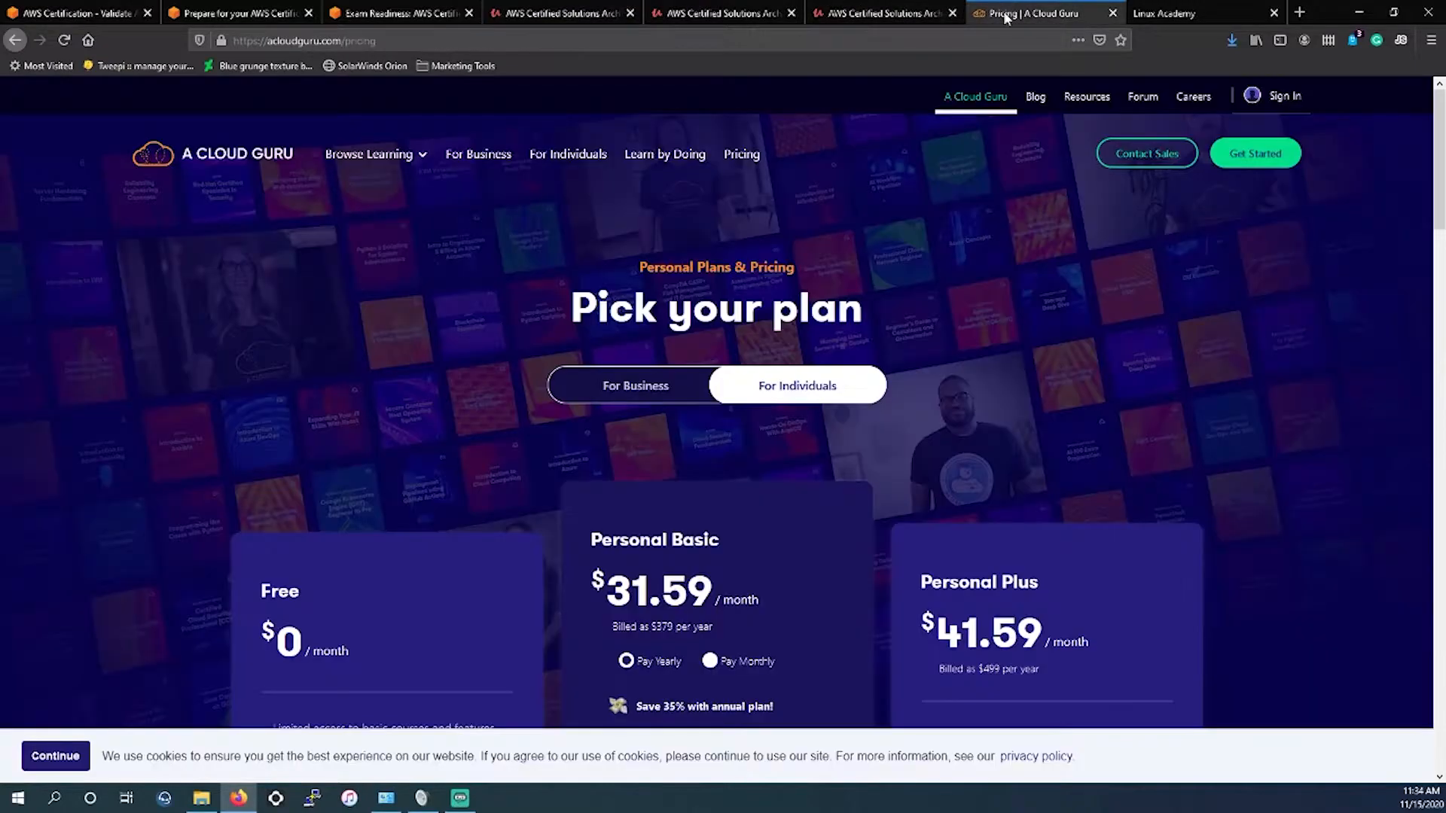
pyautogui.scroll(-3)
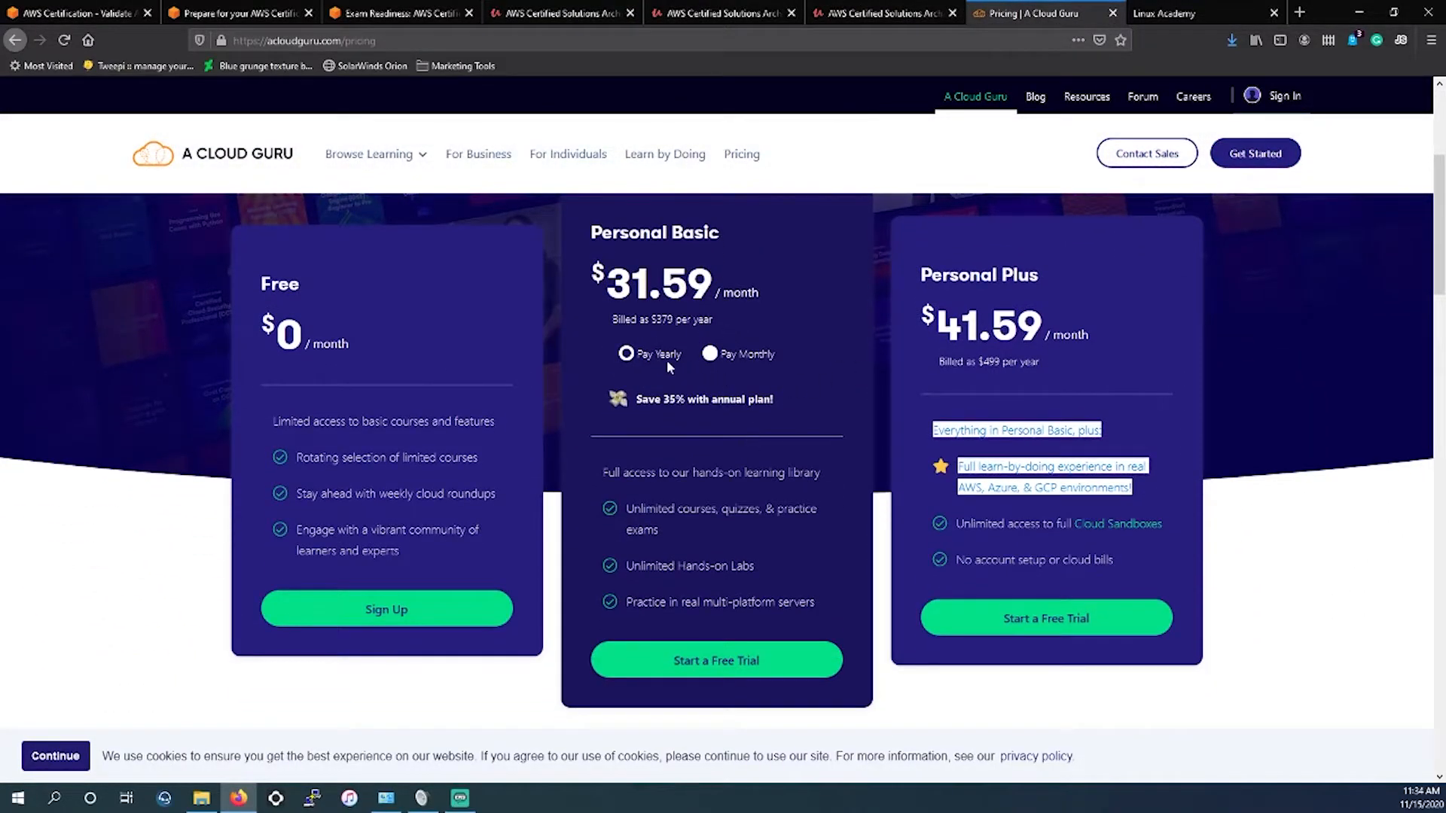
pyautogui.click(709, 352)
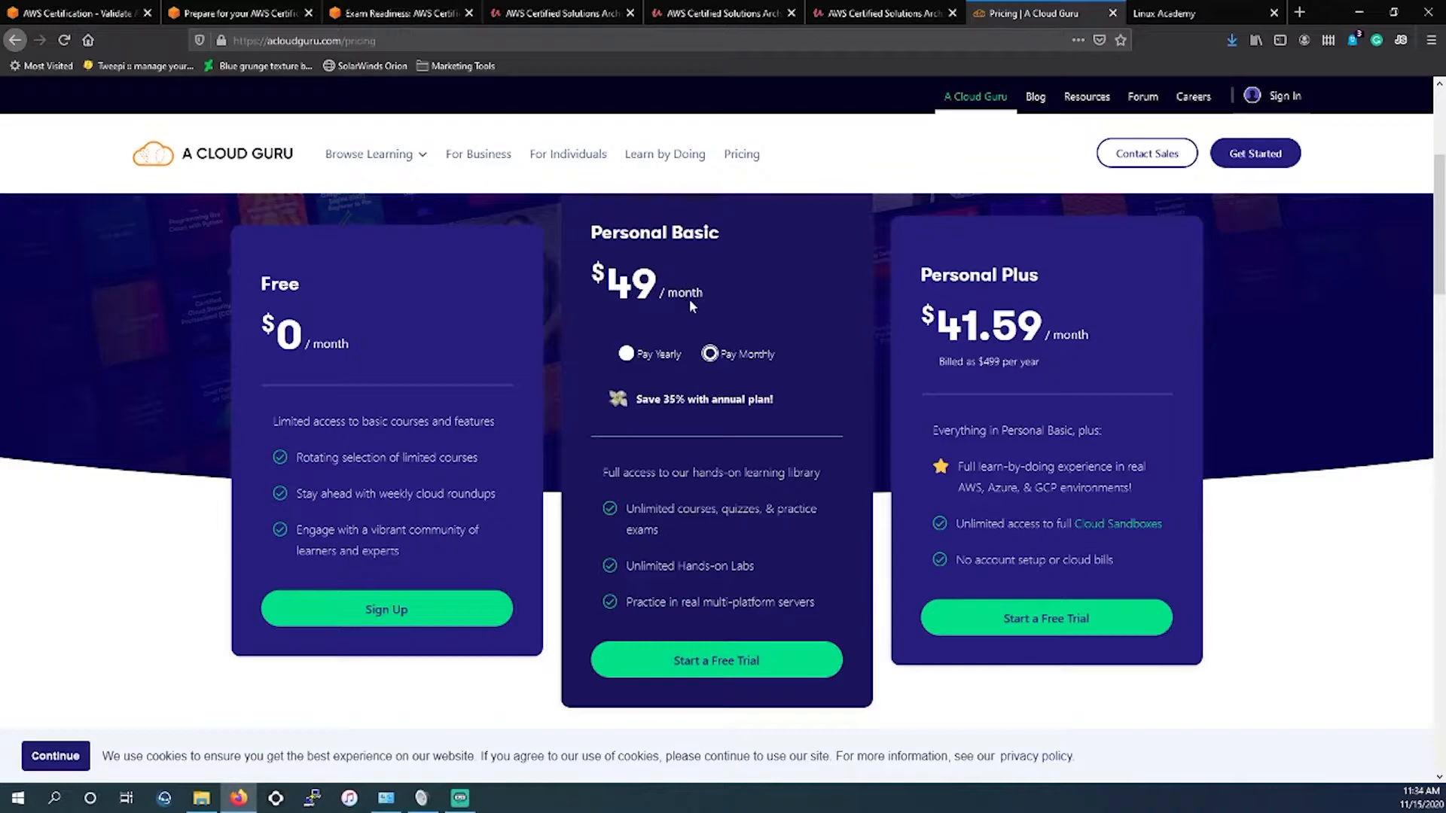
pyautogui.doubleClick(627, 285)
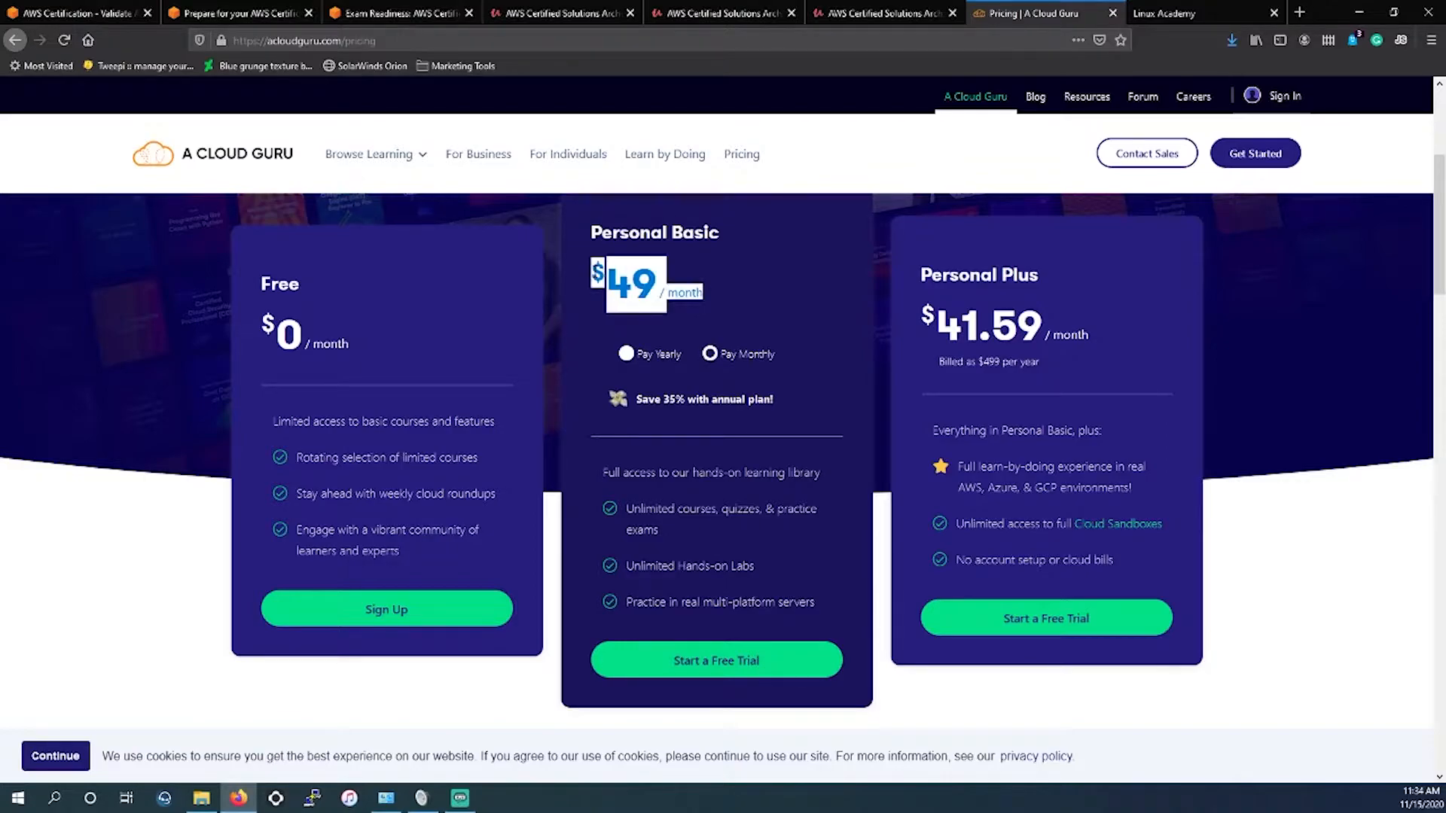
pyautogui.moveTo(765, 304)
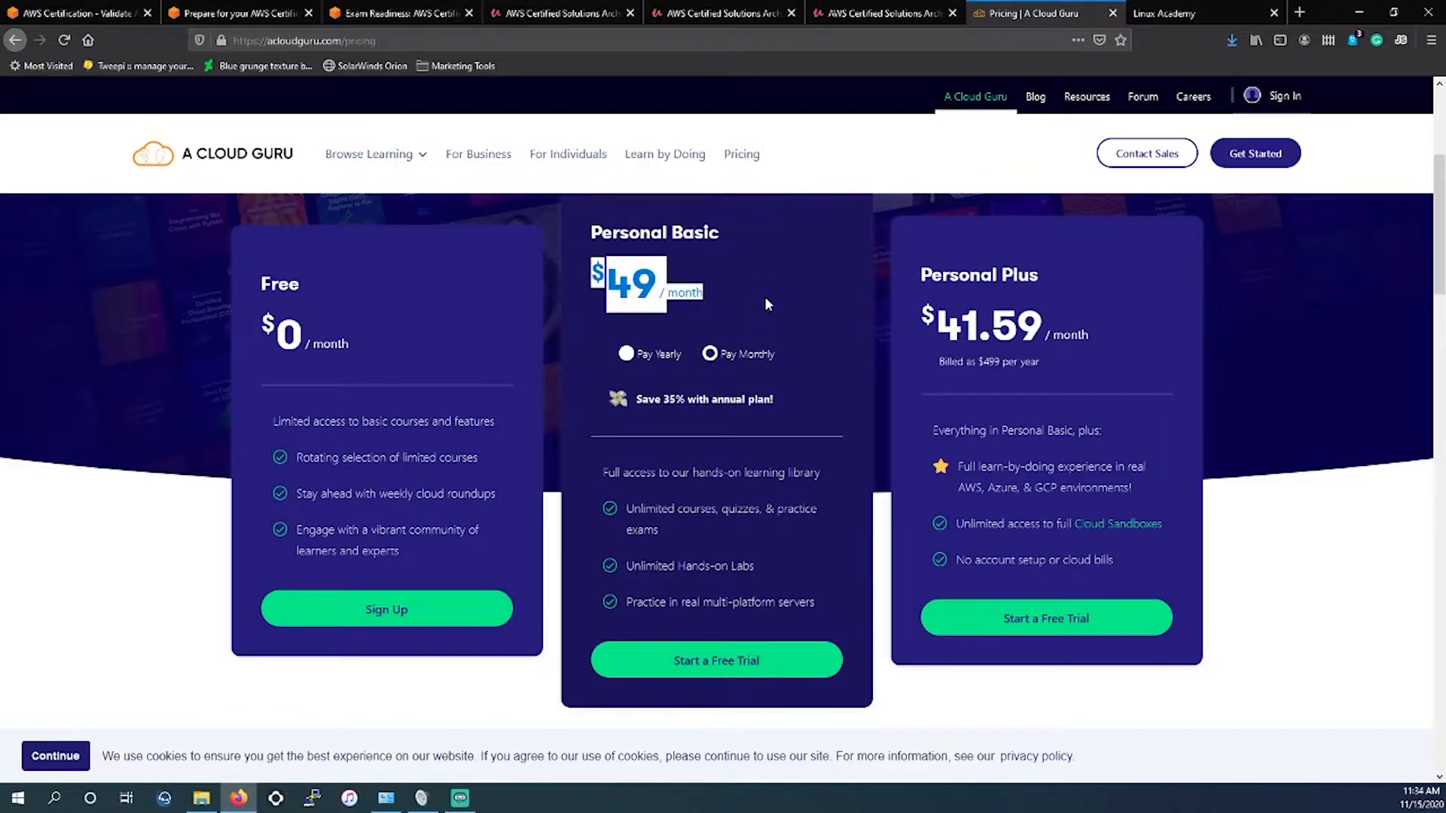
pyautogui.moveTo(721, 253)
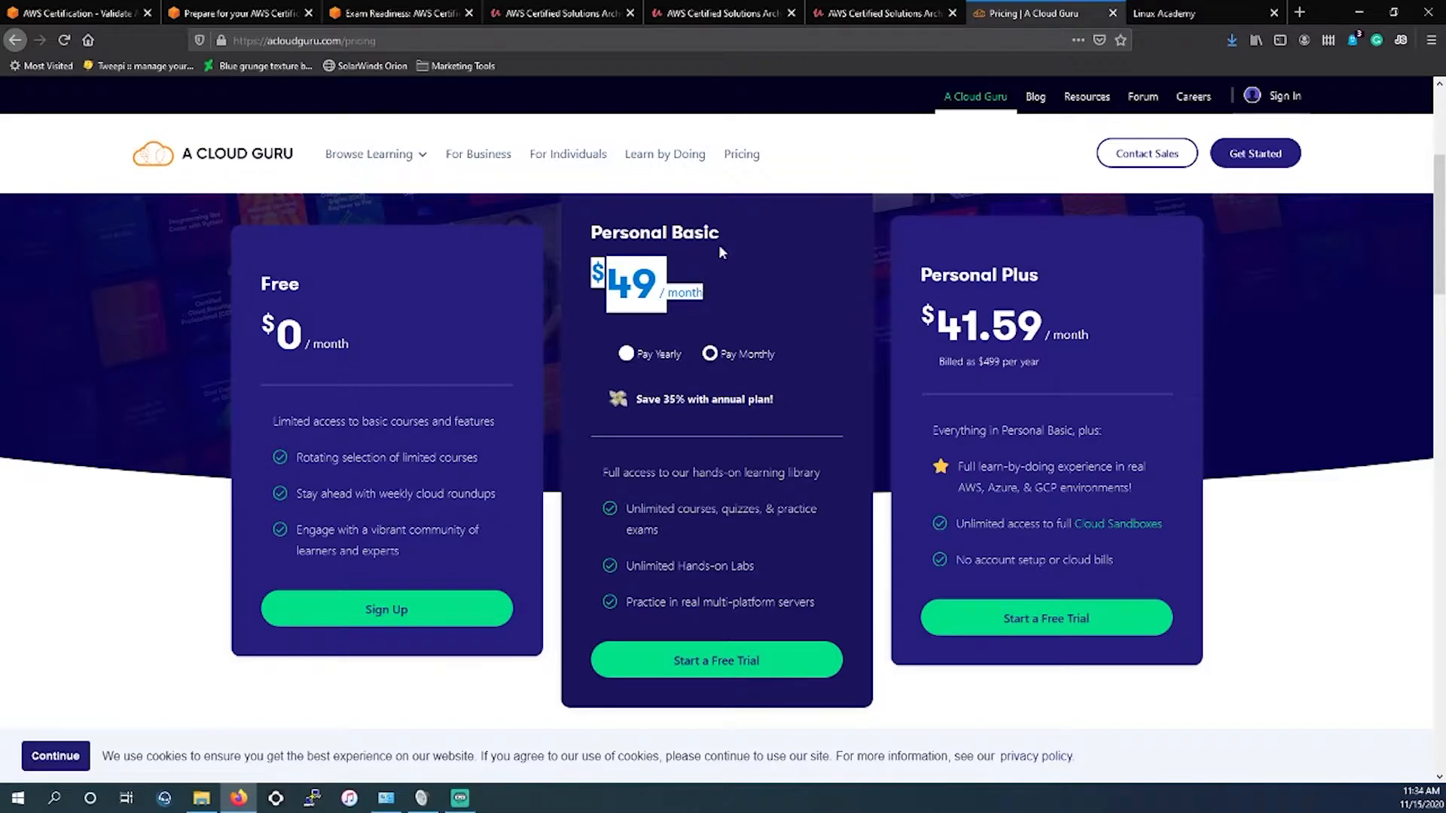
pyautogui.moveTo(720, 14)
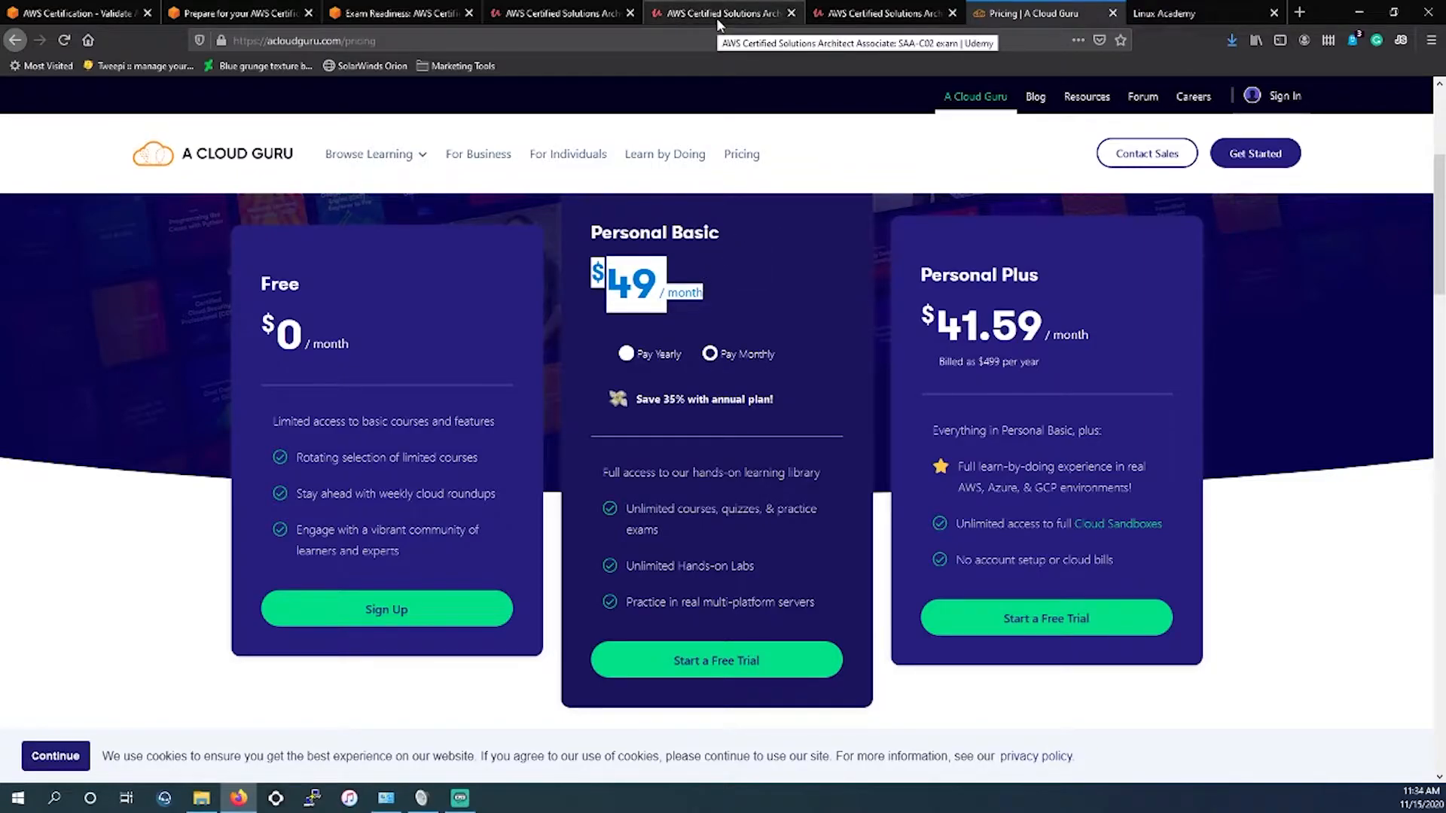
# - Return to the Udemy AWS Certified Solutions Architect - Associate 2020 course page listed at $94.99
pyautogui.click(560, 13)
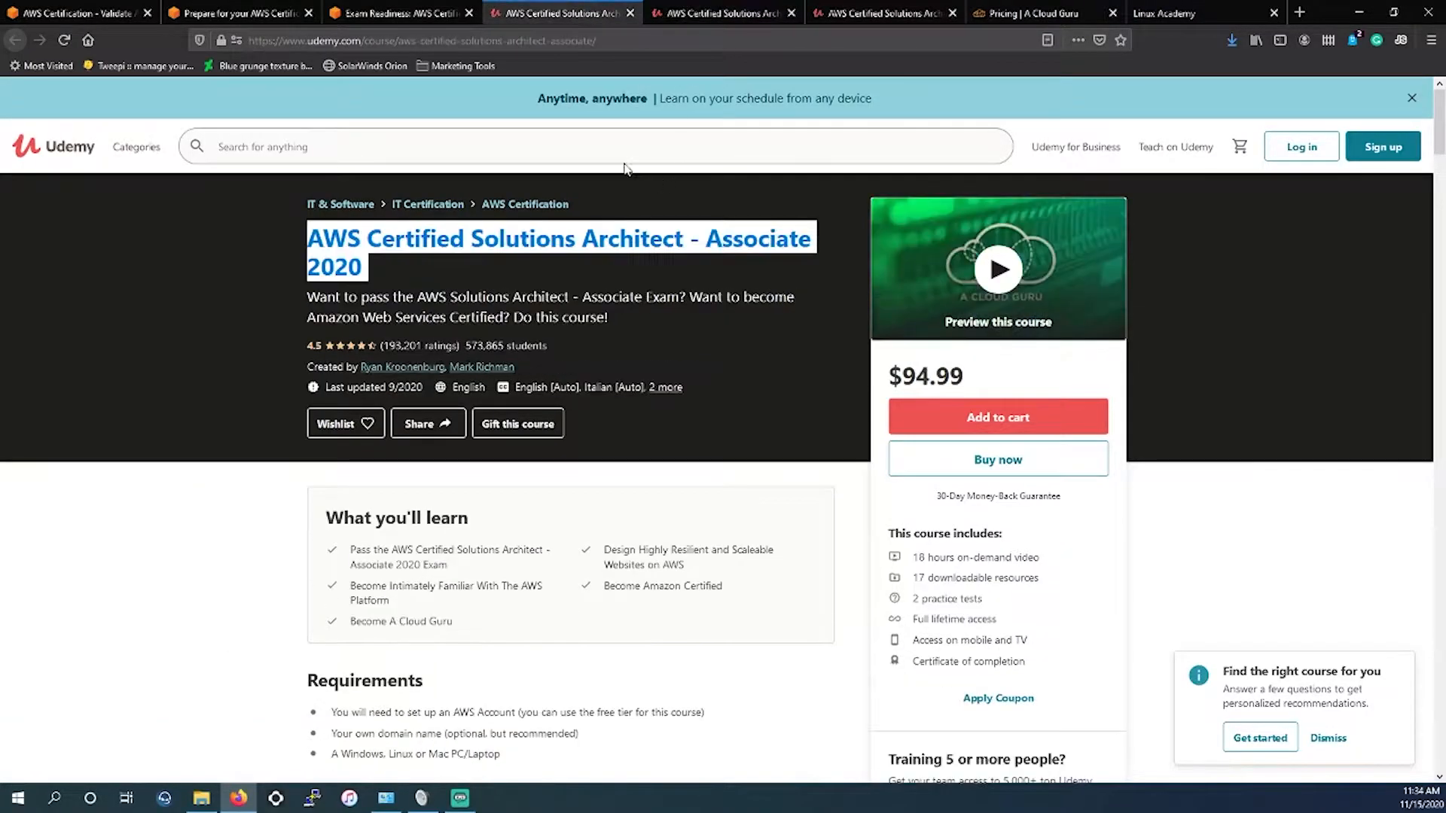
pyautogui.moveTo(593, 363)
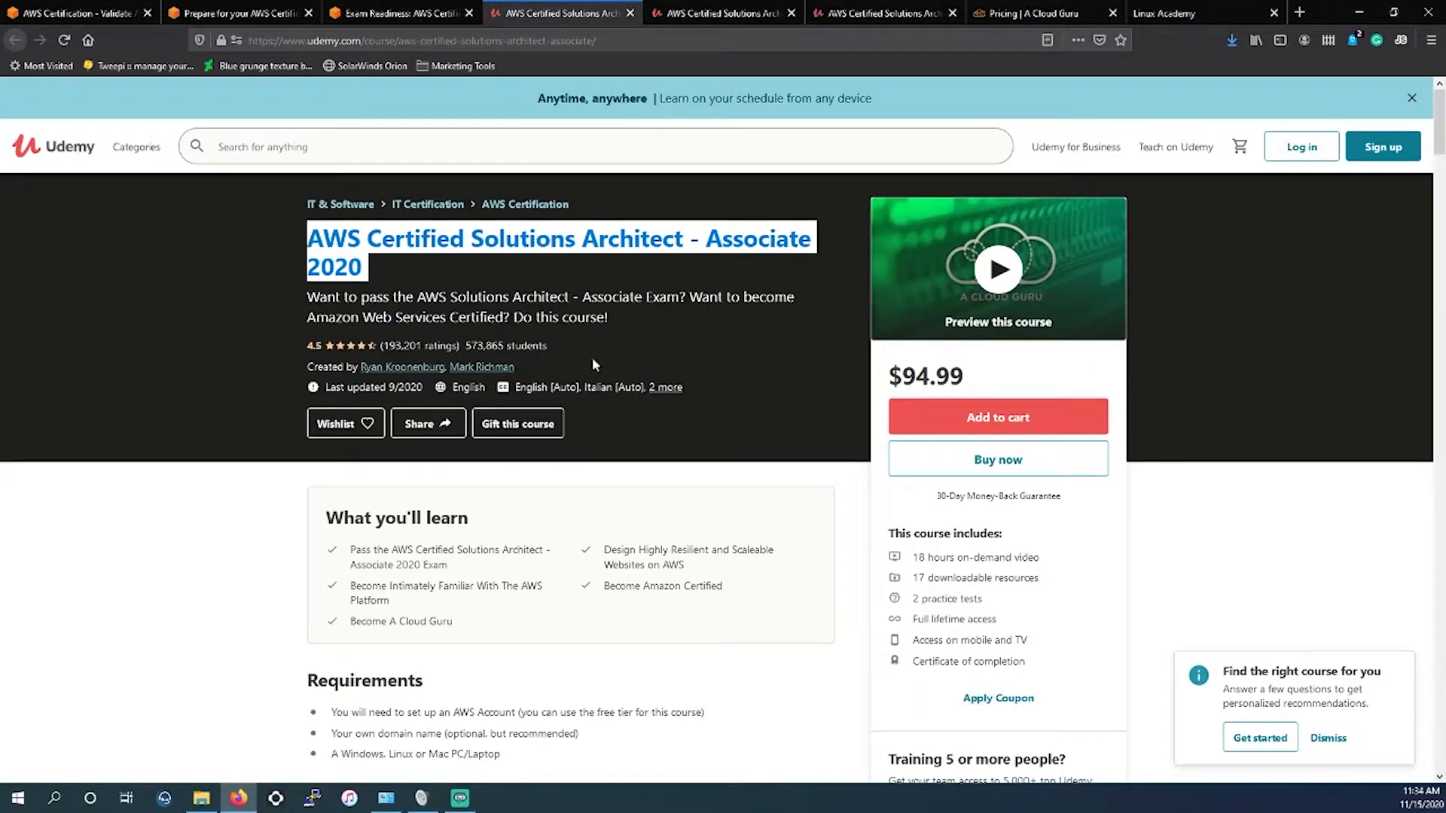
pyautogui.moveTo(631, 335)
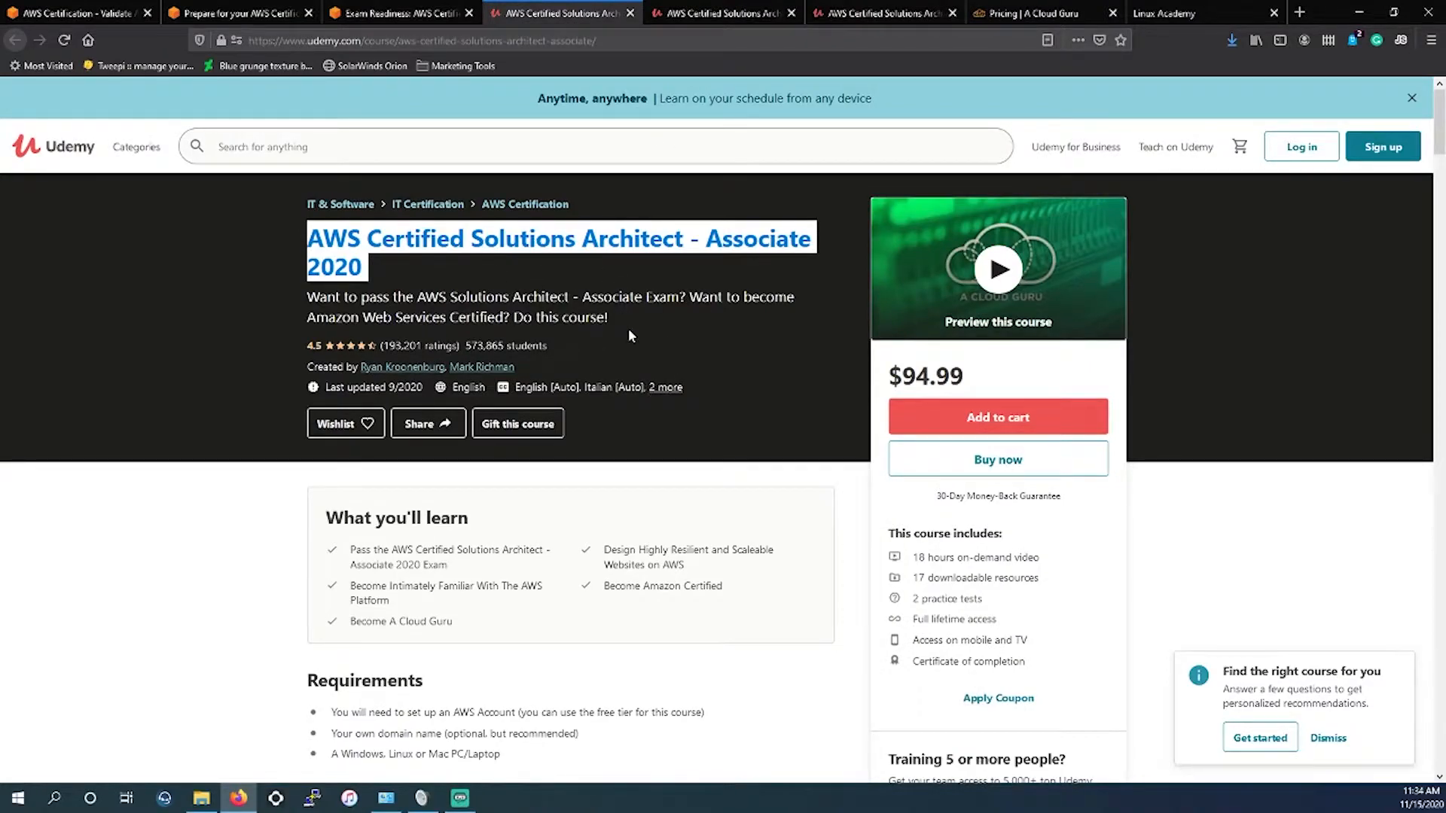
pyautogui.moveTo(621, 332)
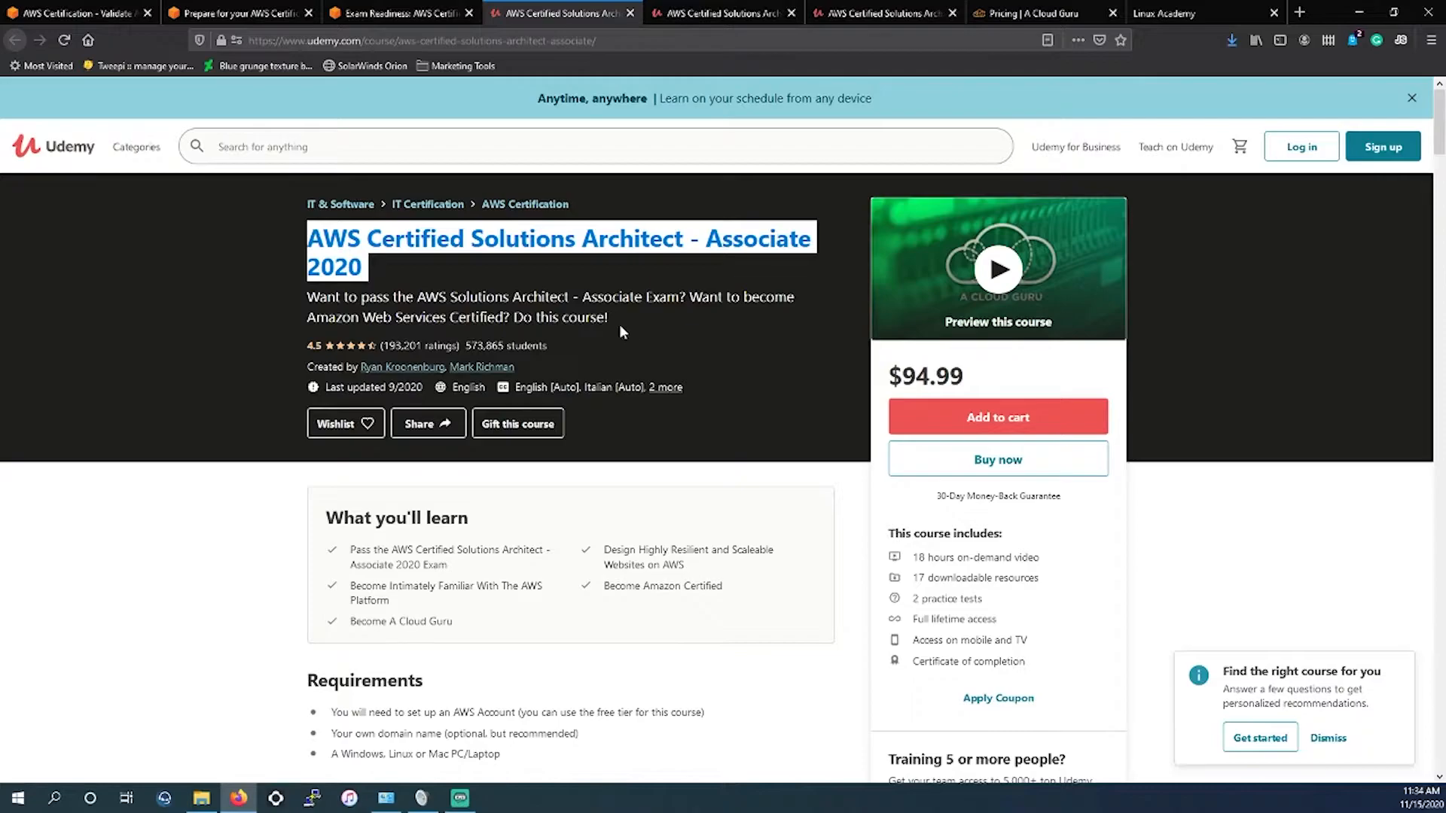
pyautogui.moveTo(621, 331)
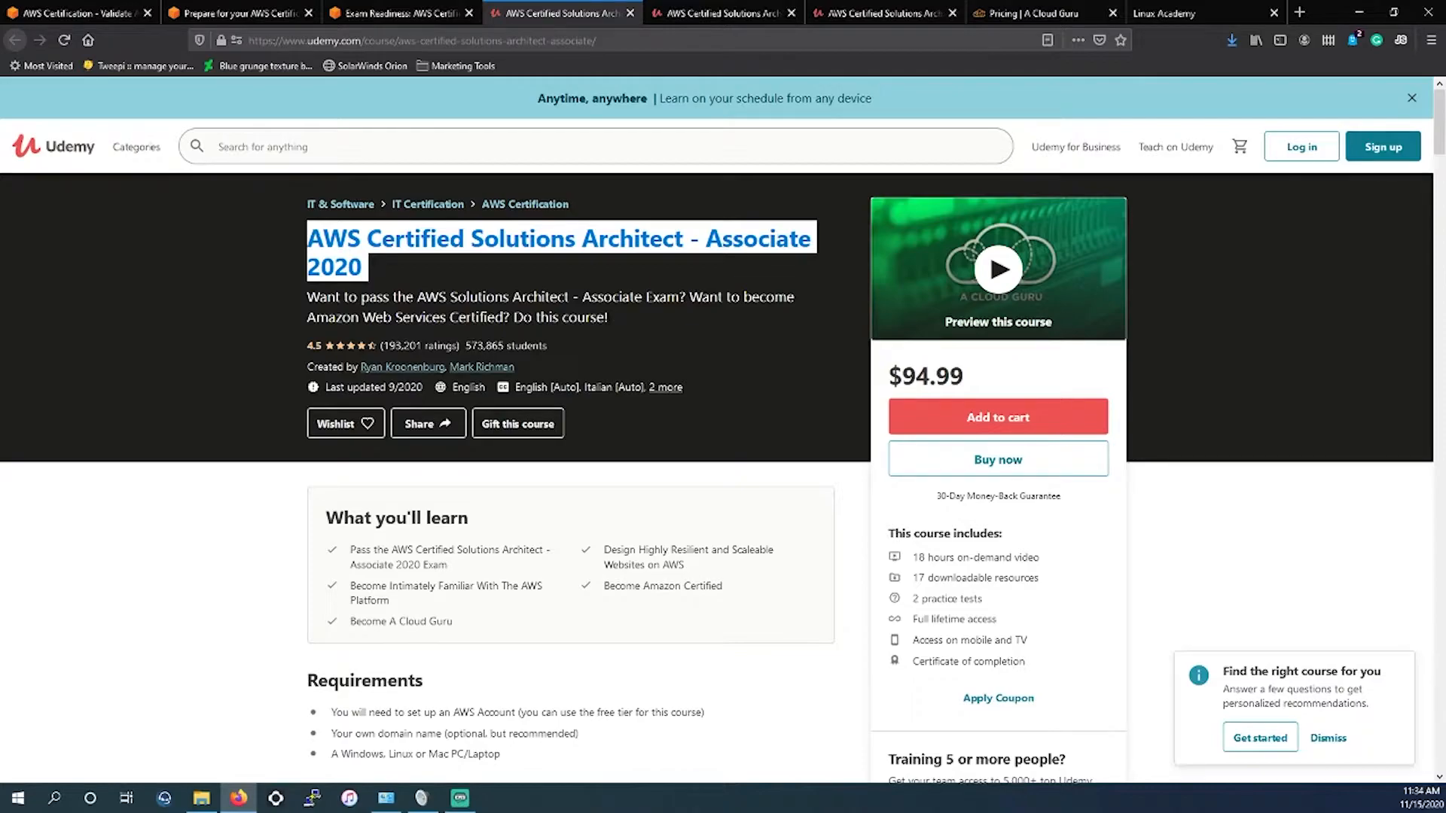
pyautogui.moveTo(616, 338)
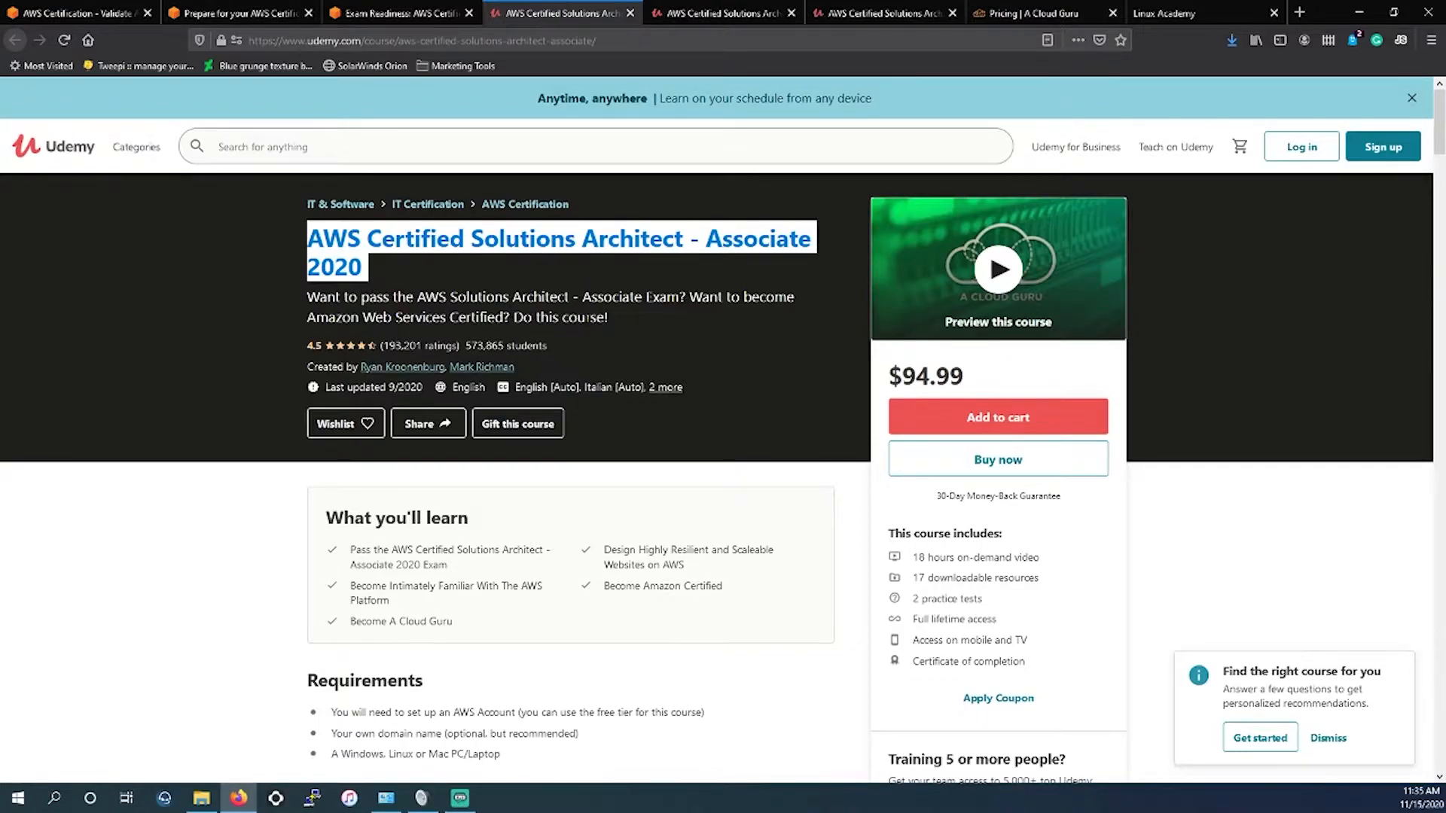
pyautogui.moveTo(612, 324)
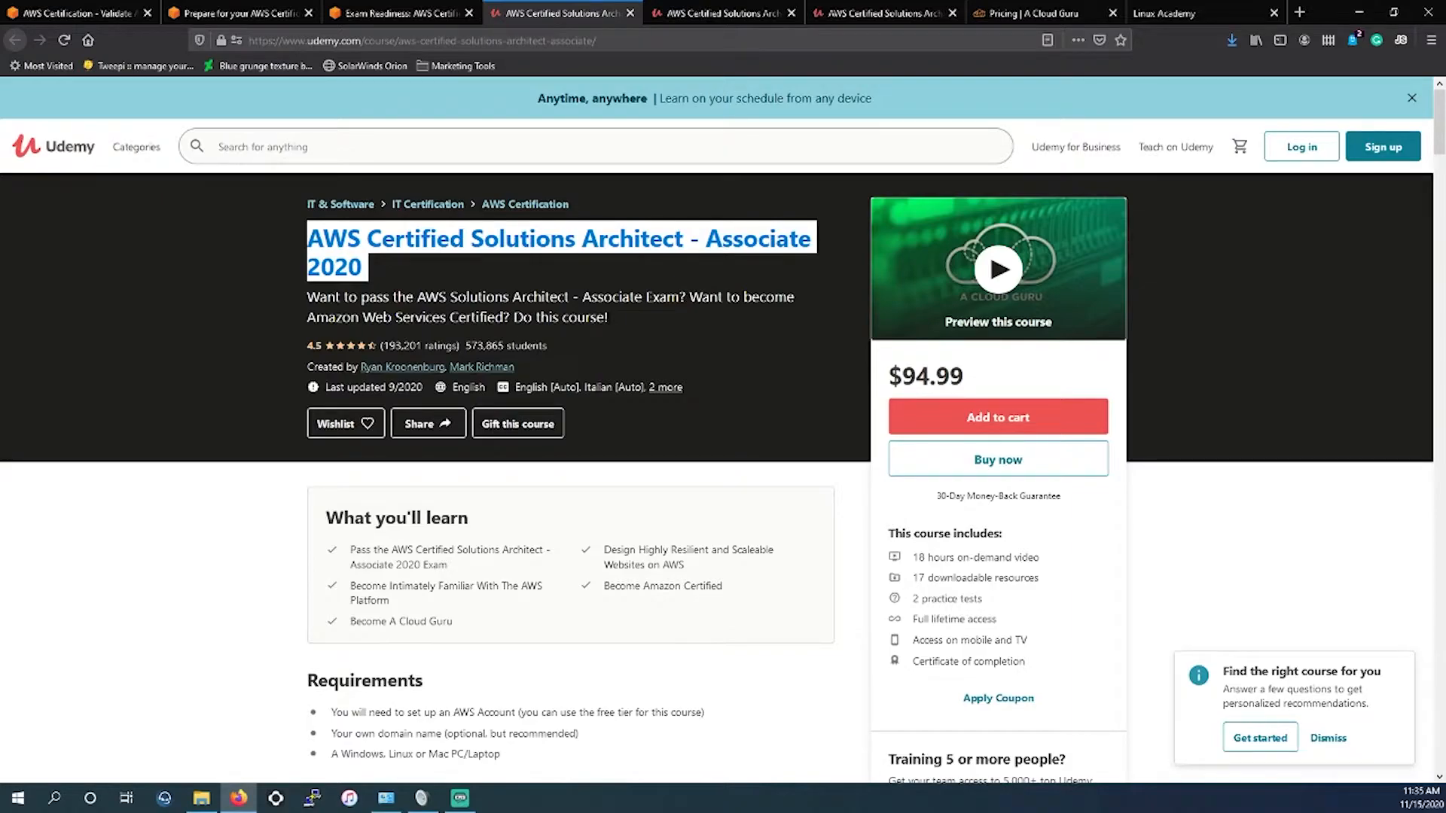
pyautogui.moveTo(635, 247)
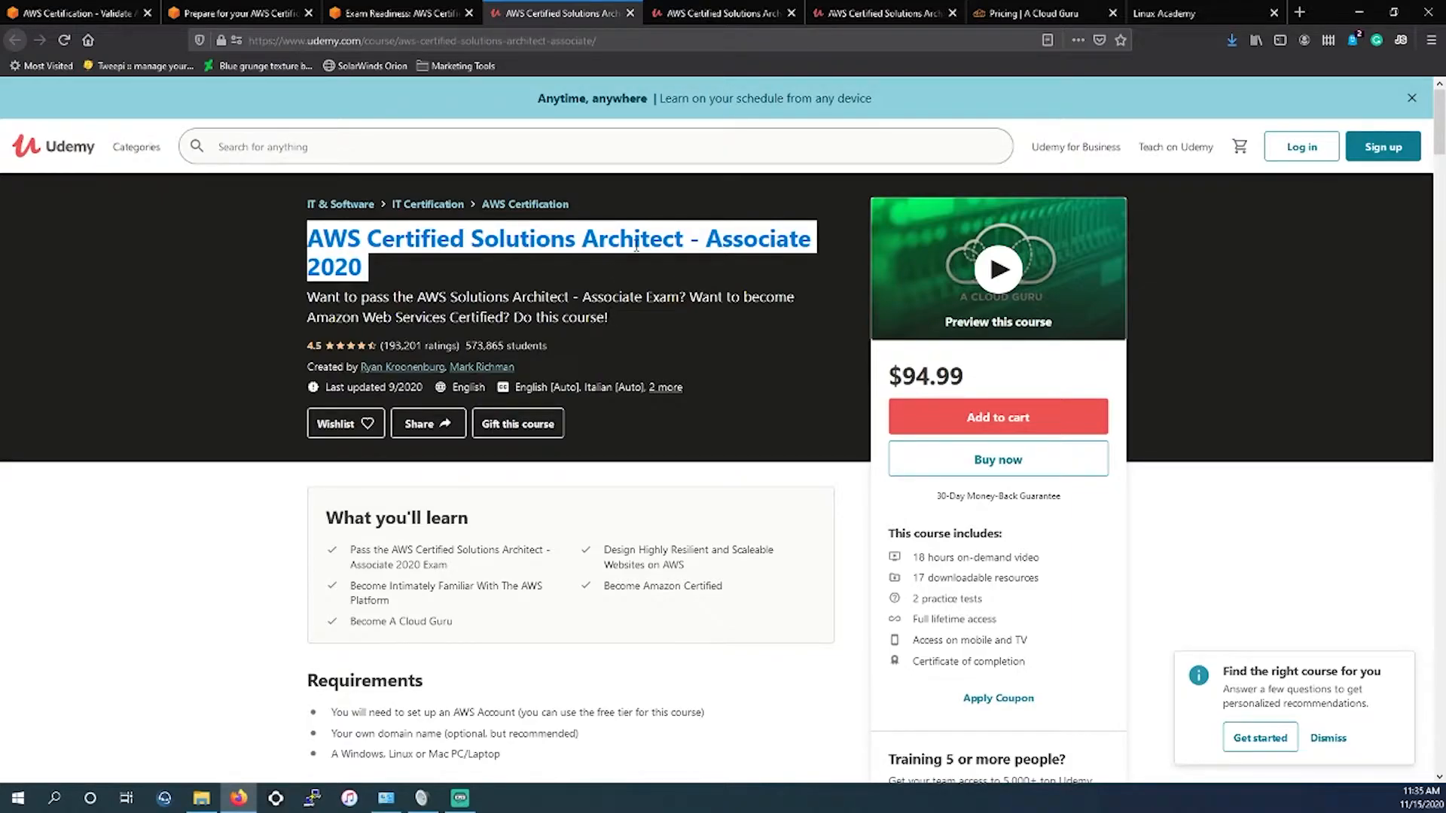
pyautogui.moveTo(629, 17)
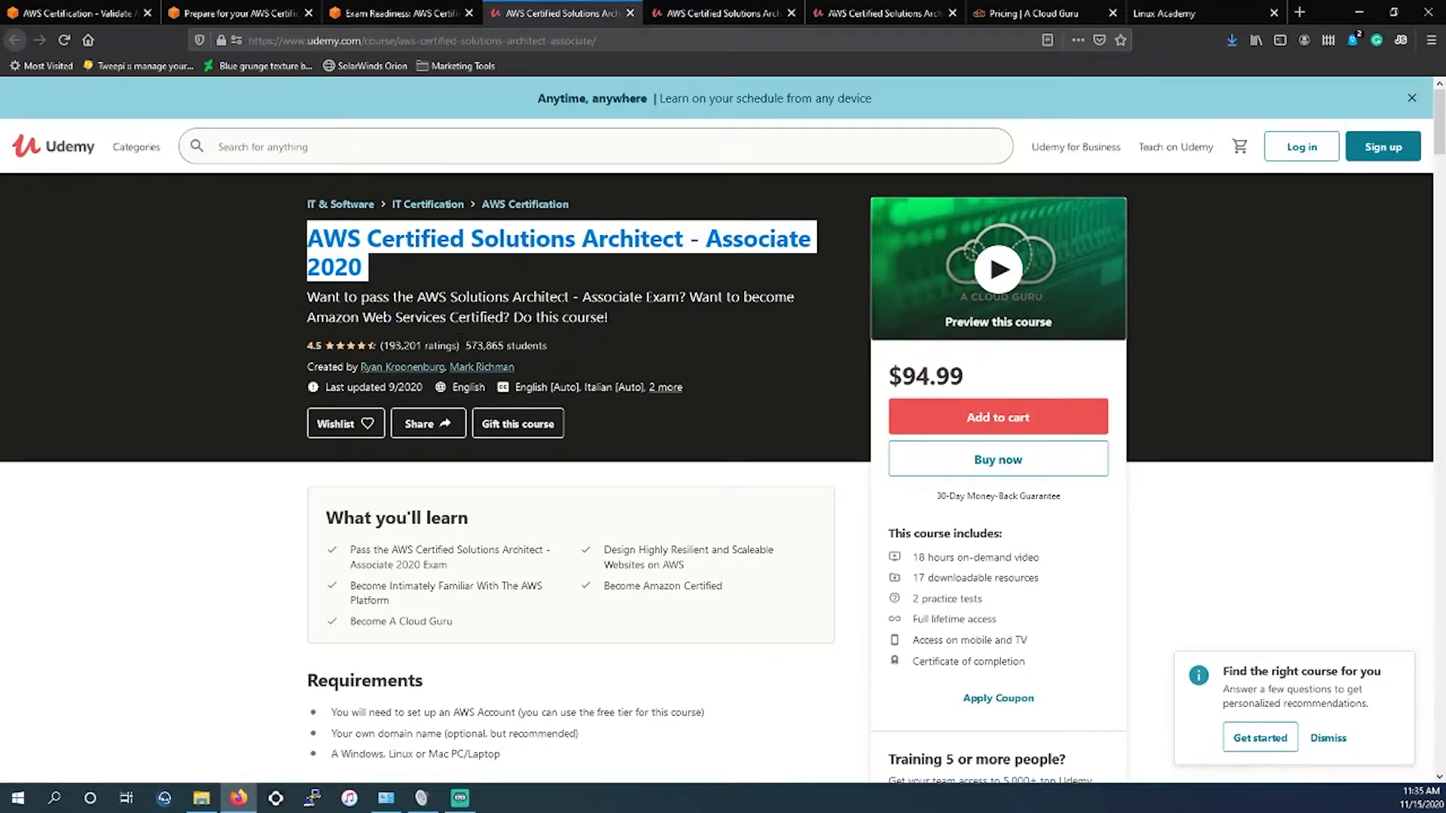
pyautogui.moveTo(569, 351)
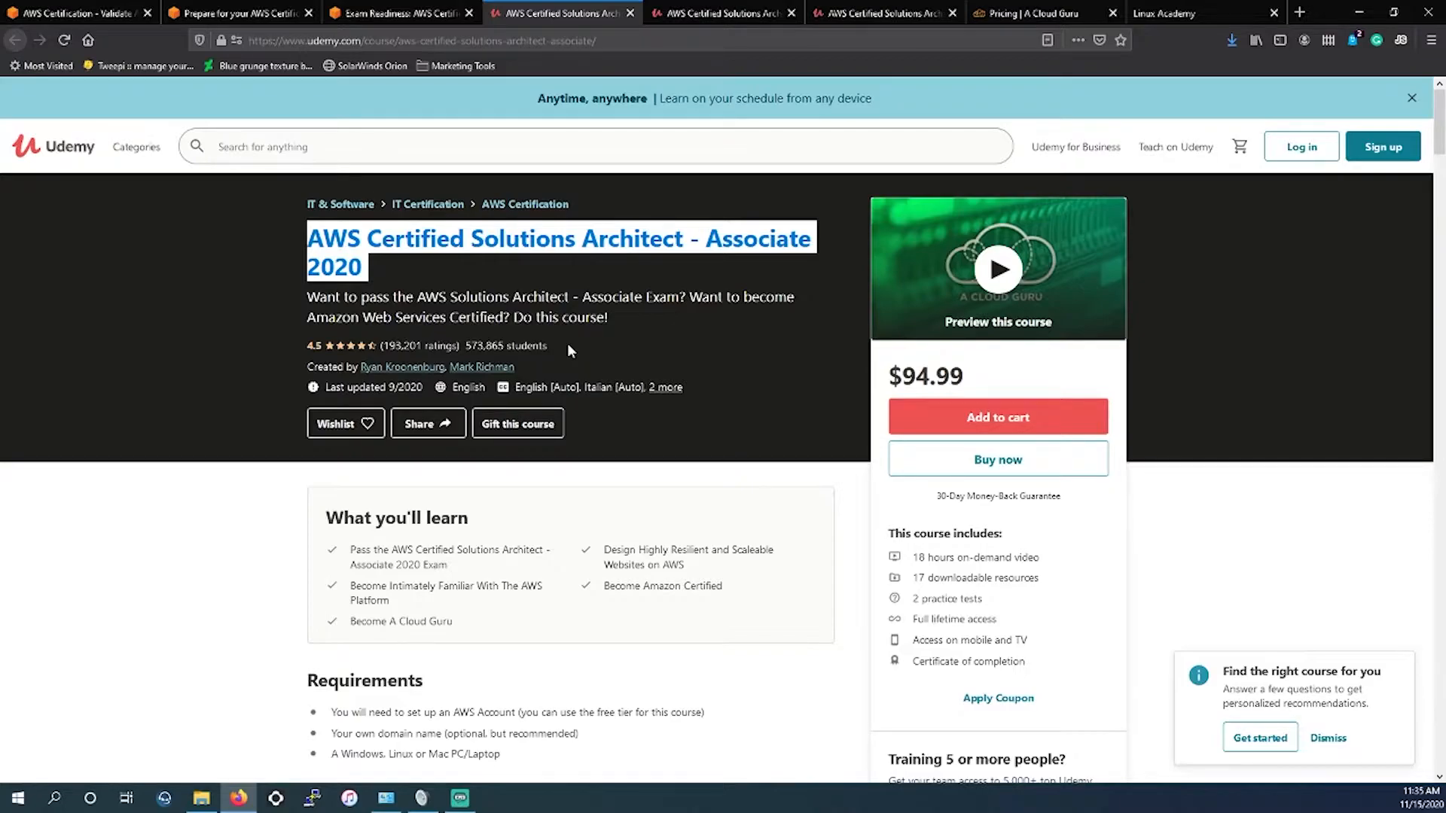
pyautogui.moveTo(787, 375)
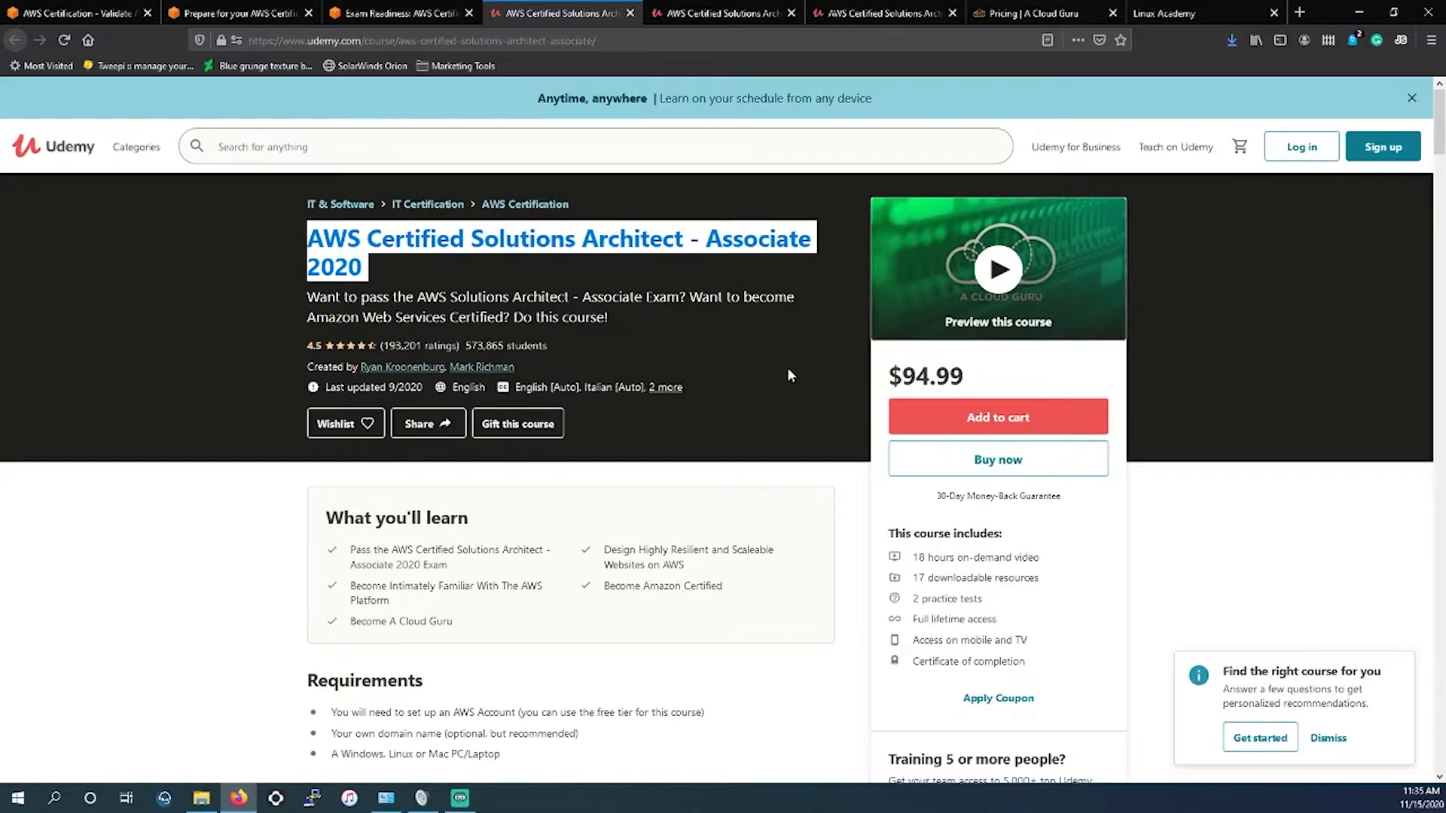
pyautogui.moveTo(631, 13)
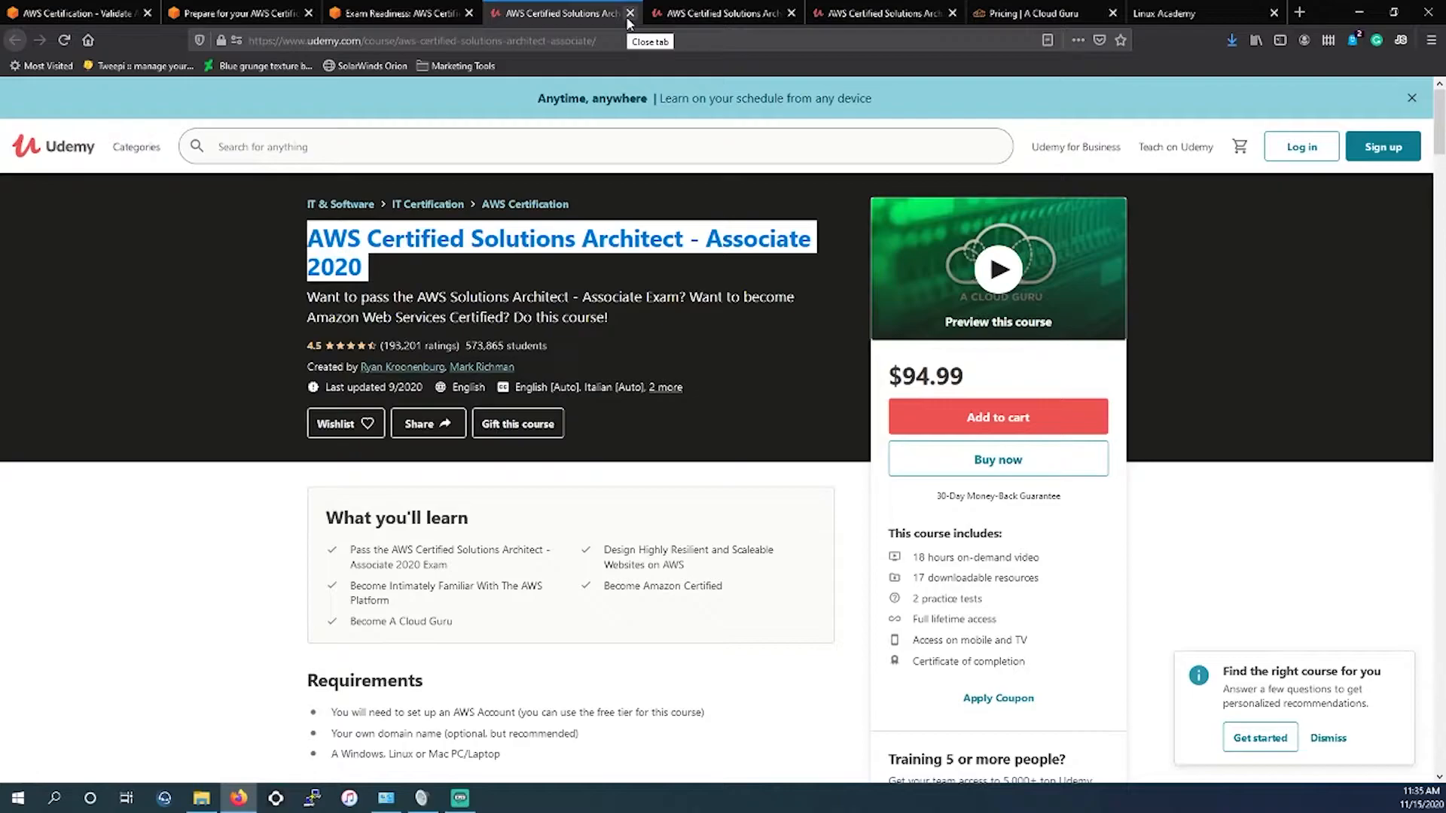
pyautogui.moveTo(593, 345)
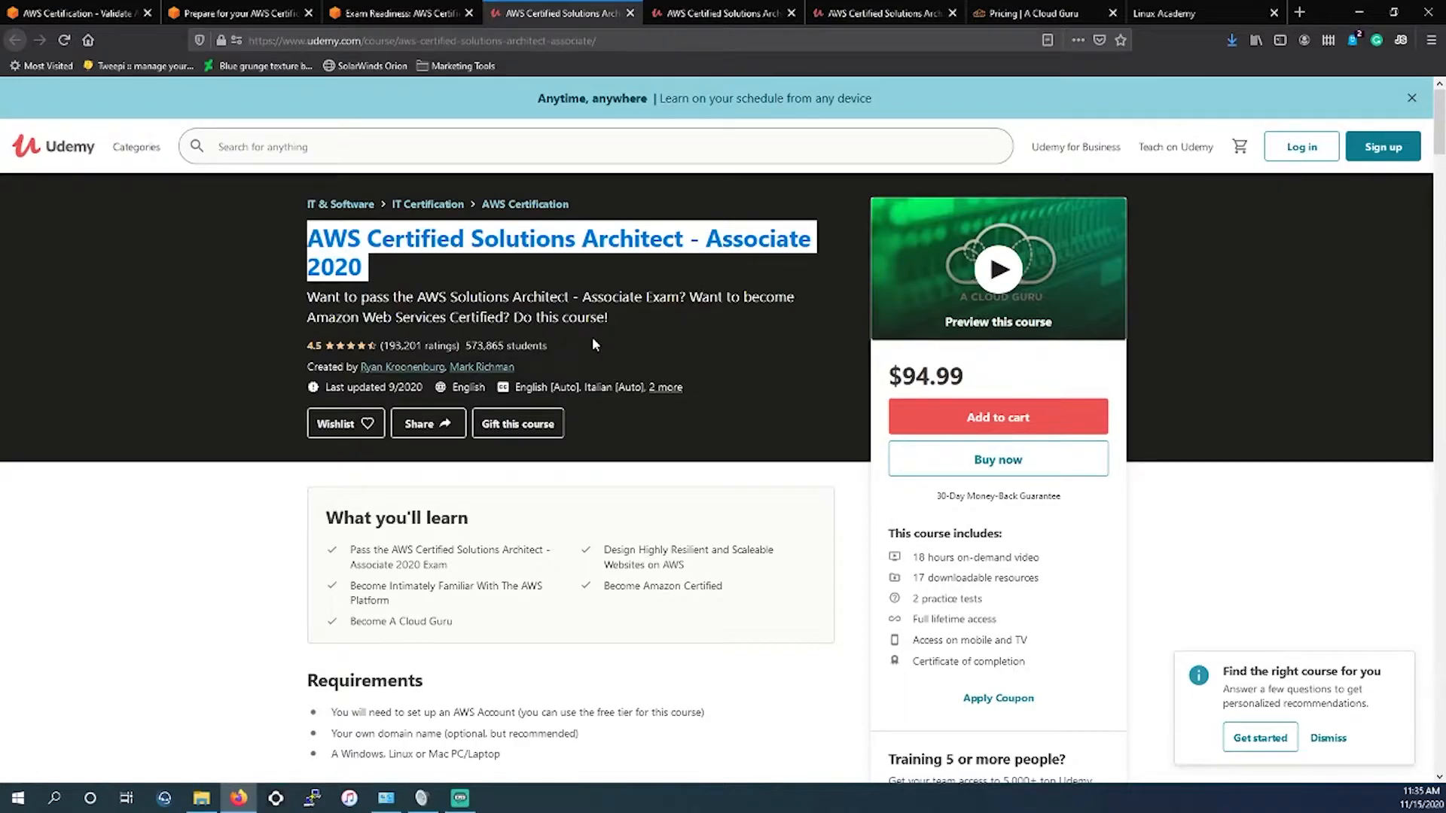
pyautogui.moveTo(633, 13)
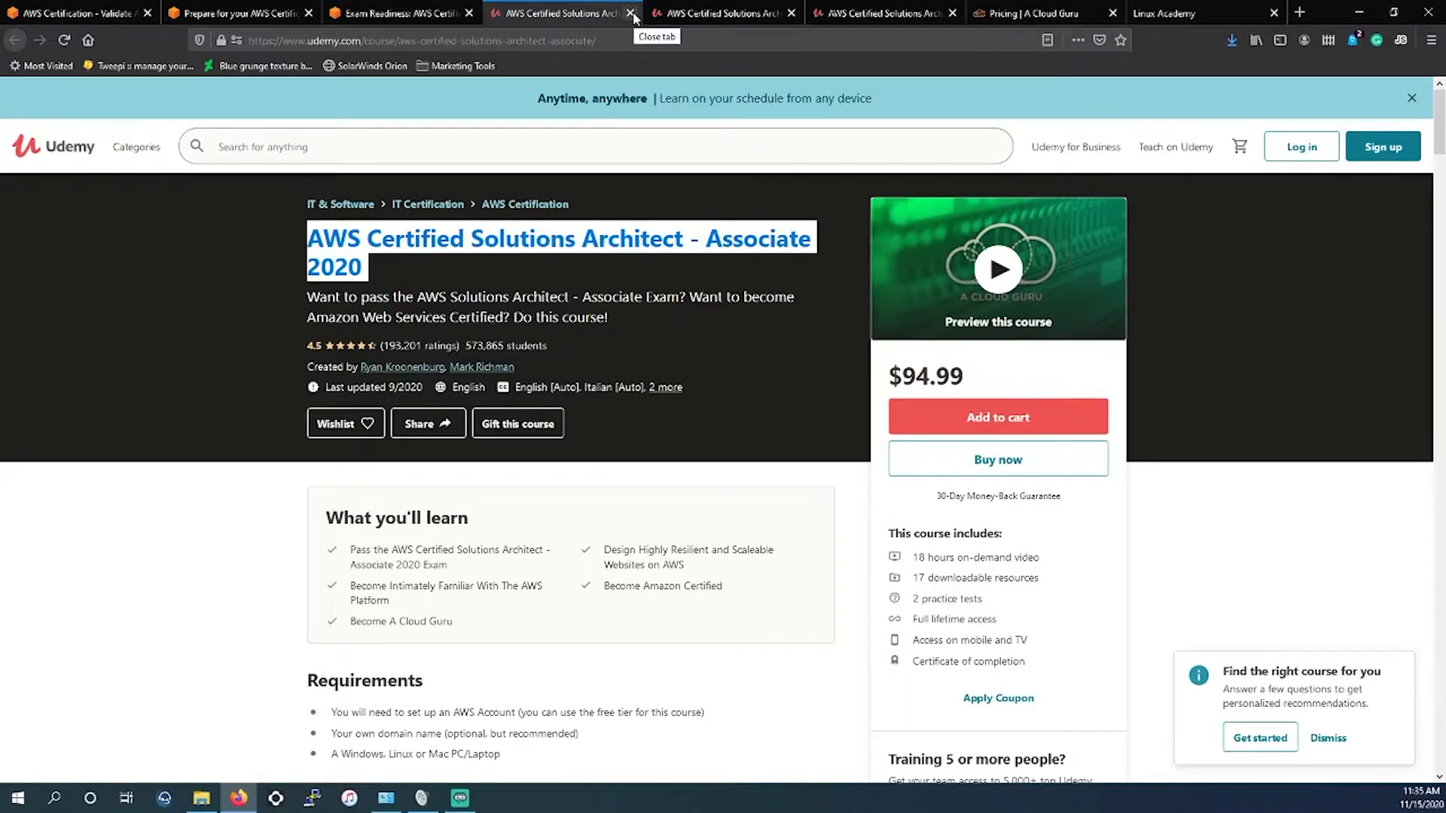
# - Close the Associate 2020 tab and highlight the $19.99 SAA-C02 exam course title and description
pyautogui.click(634, 13)
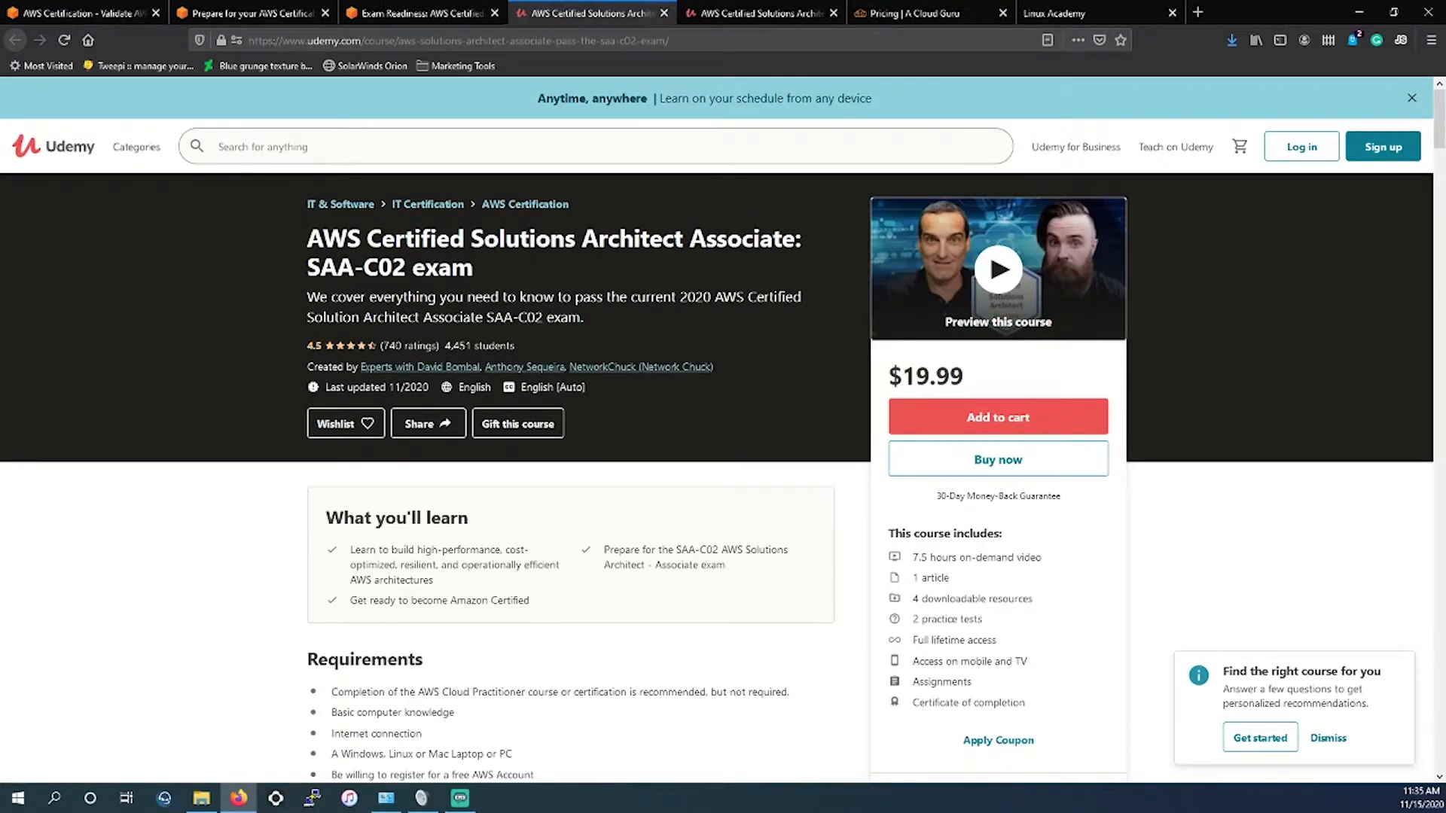
pyautogui.moveTo(307, 238); pyautogui.dragTo(494, 296)
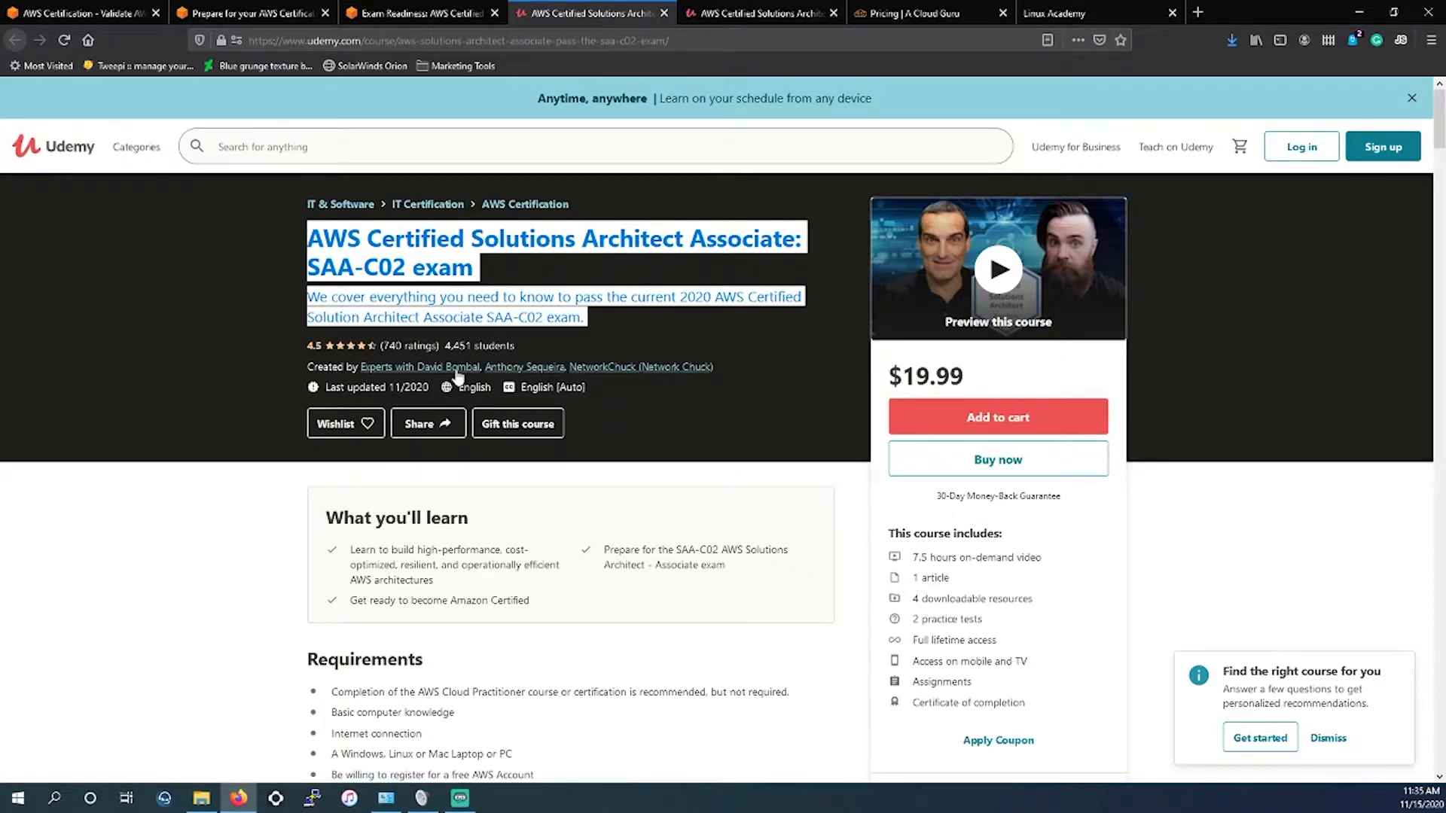
pyautogui.moveTo(539, 384)
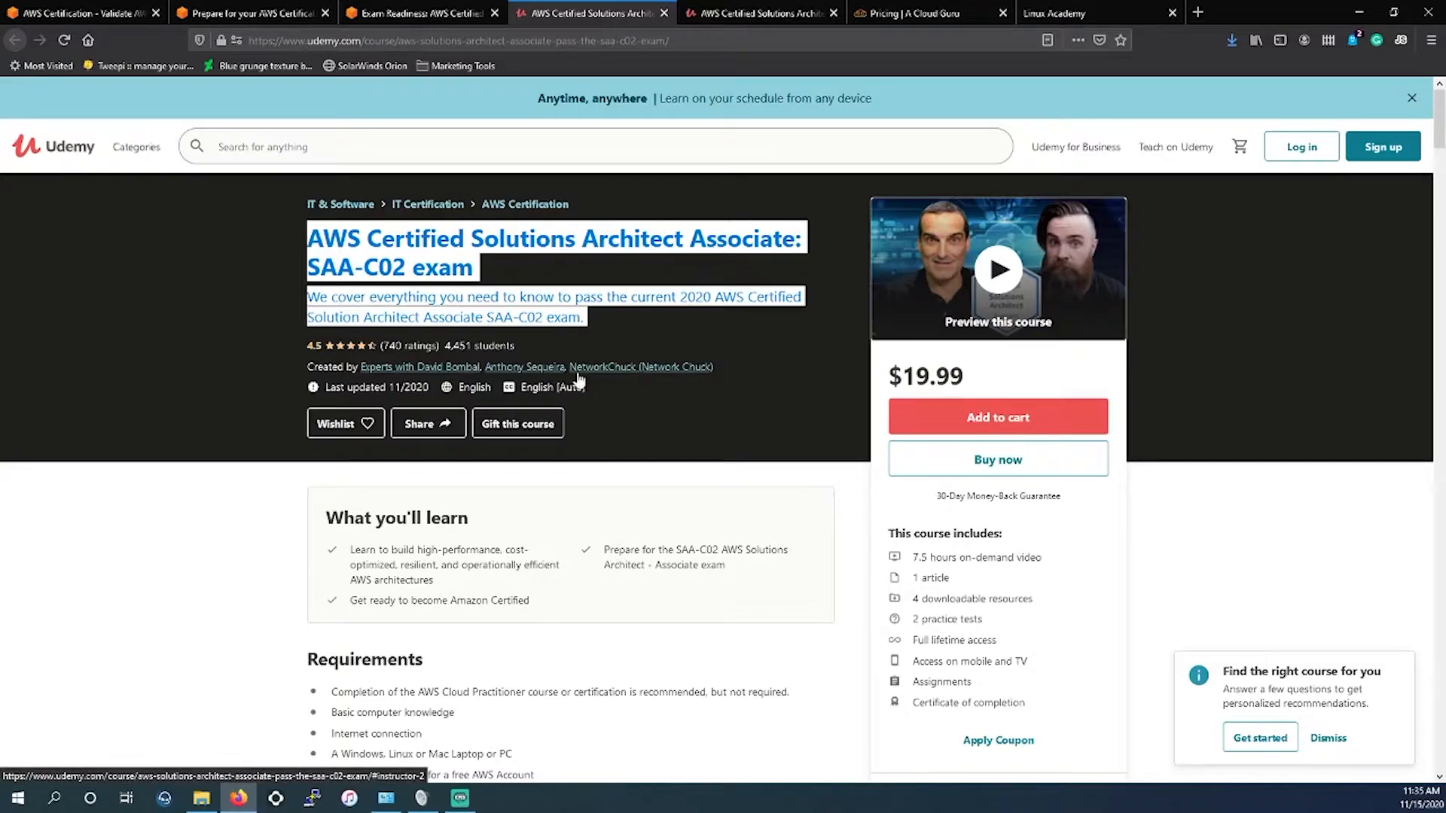
pyautogui.moveTo(682, 377)
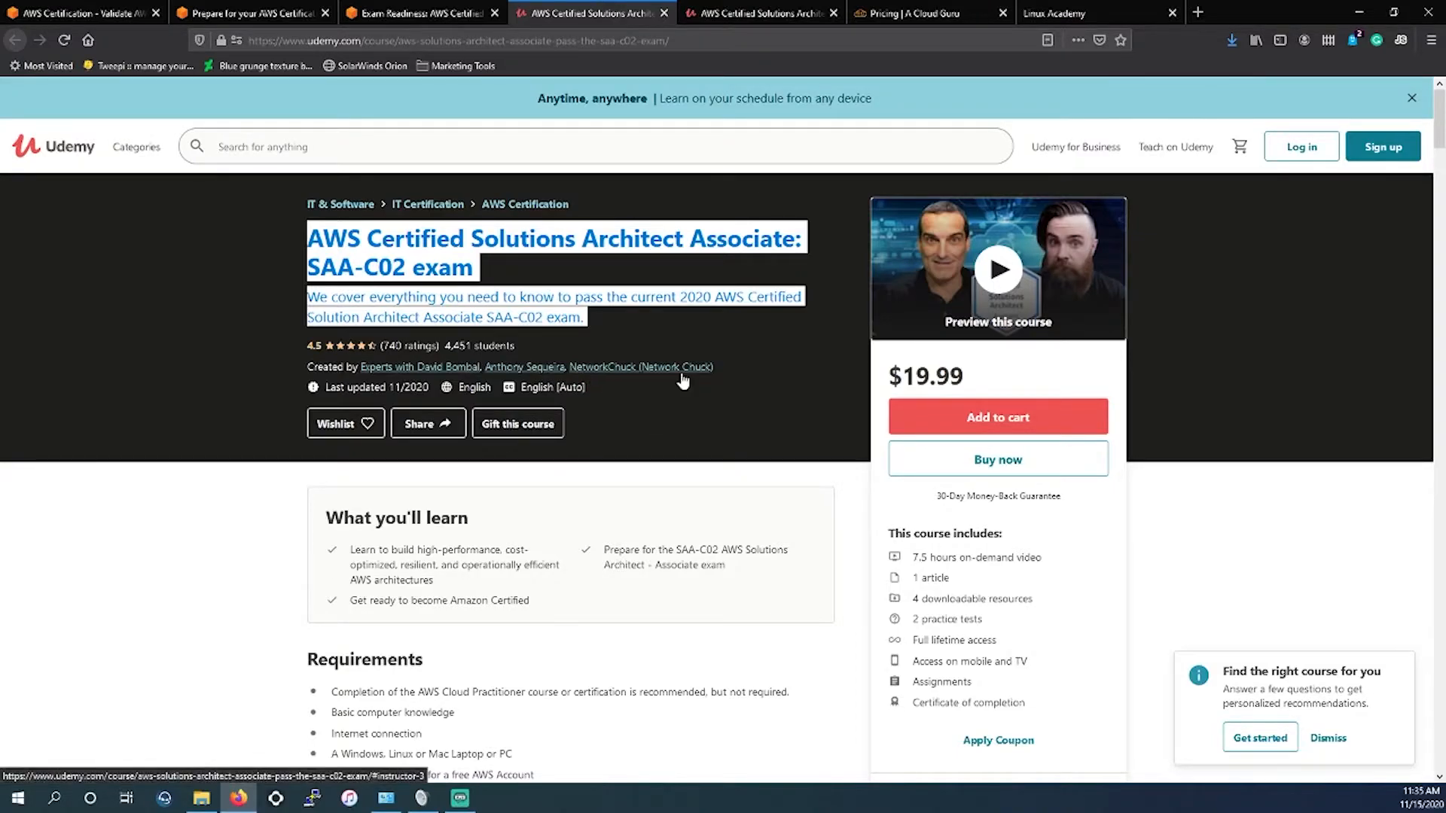
pyautogui.moveTo(676, 378)
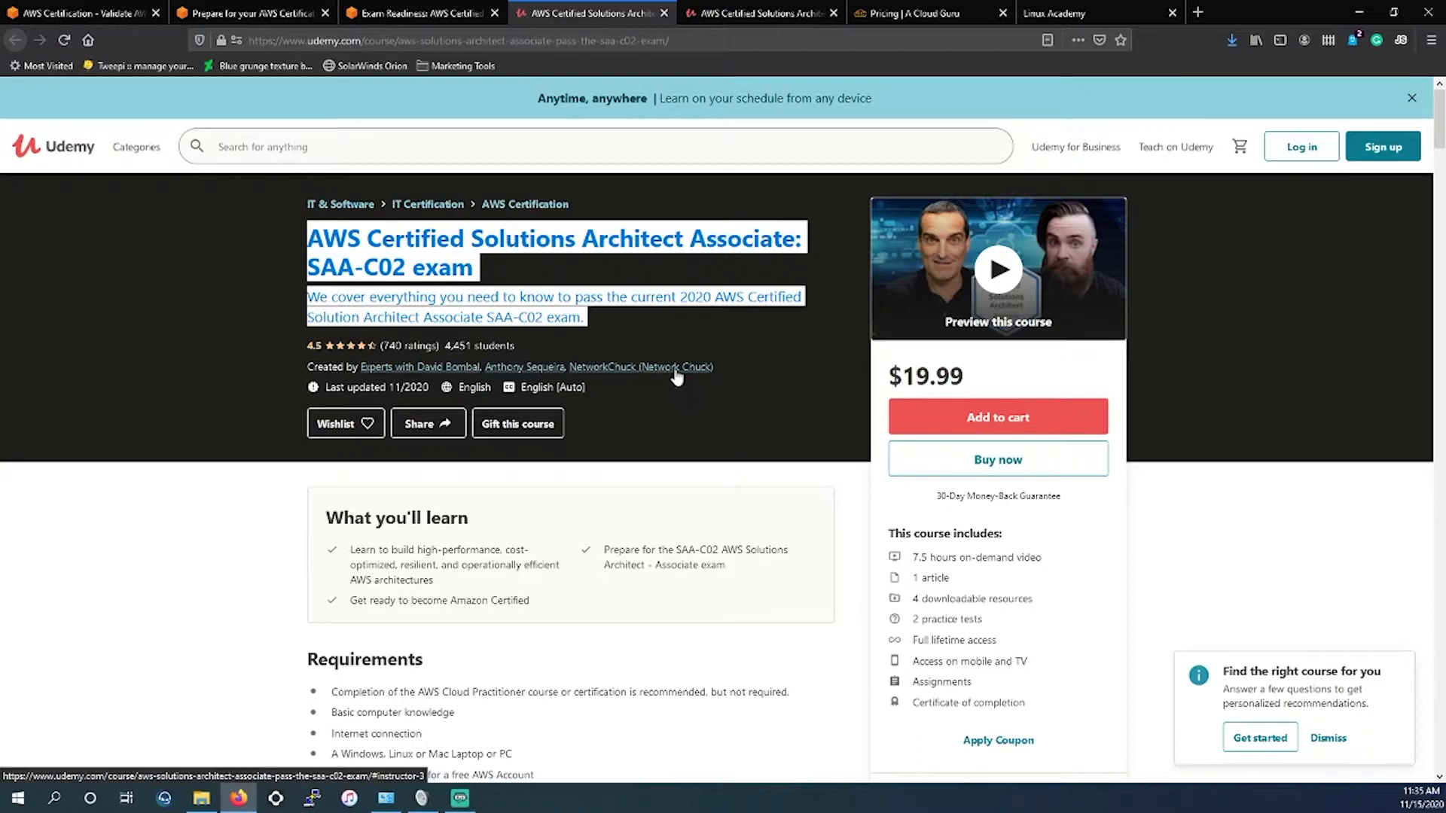
pyautogui.moveTo(615, 380)
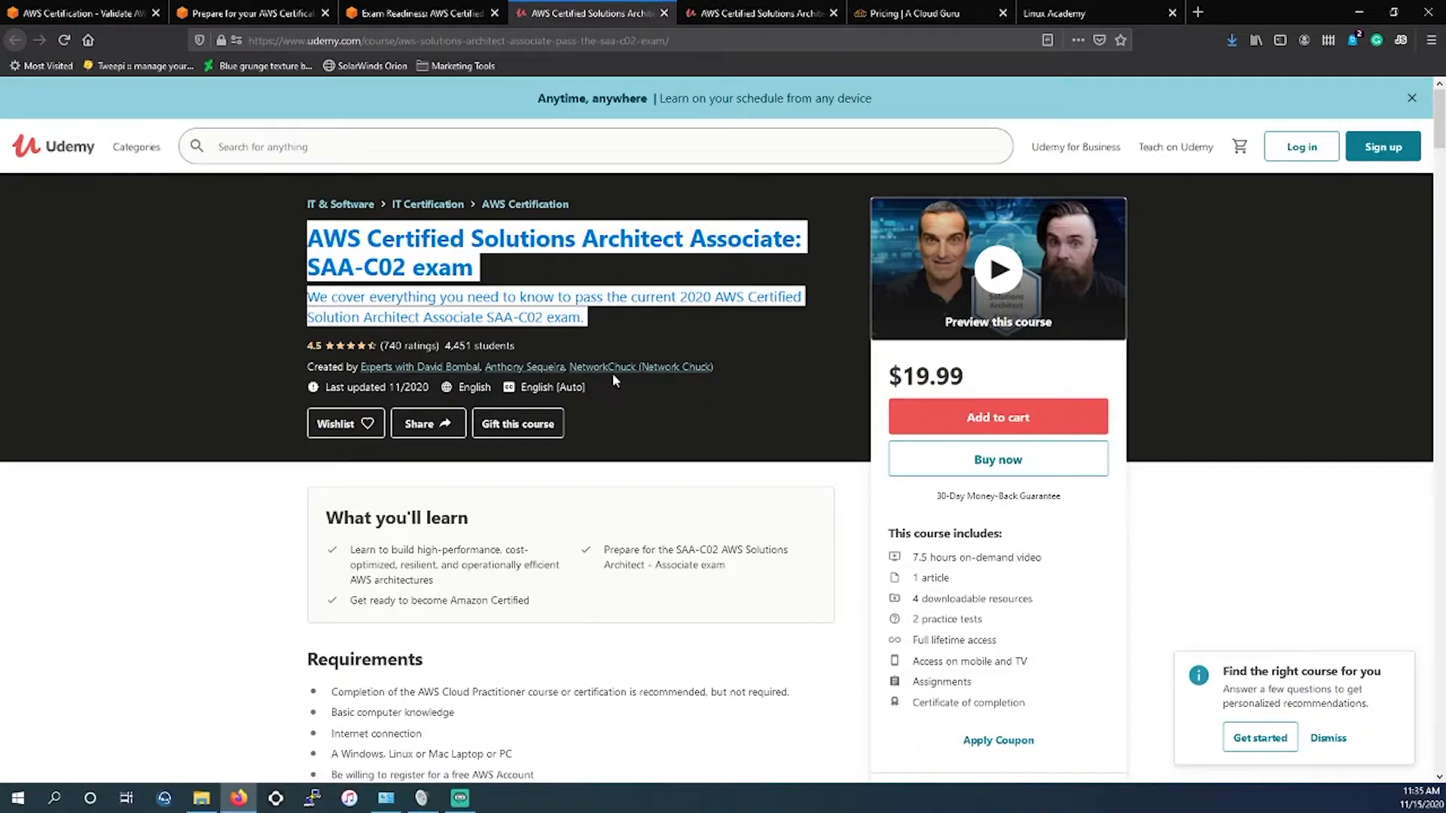
pyautogui.moveTo(675, 373)
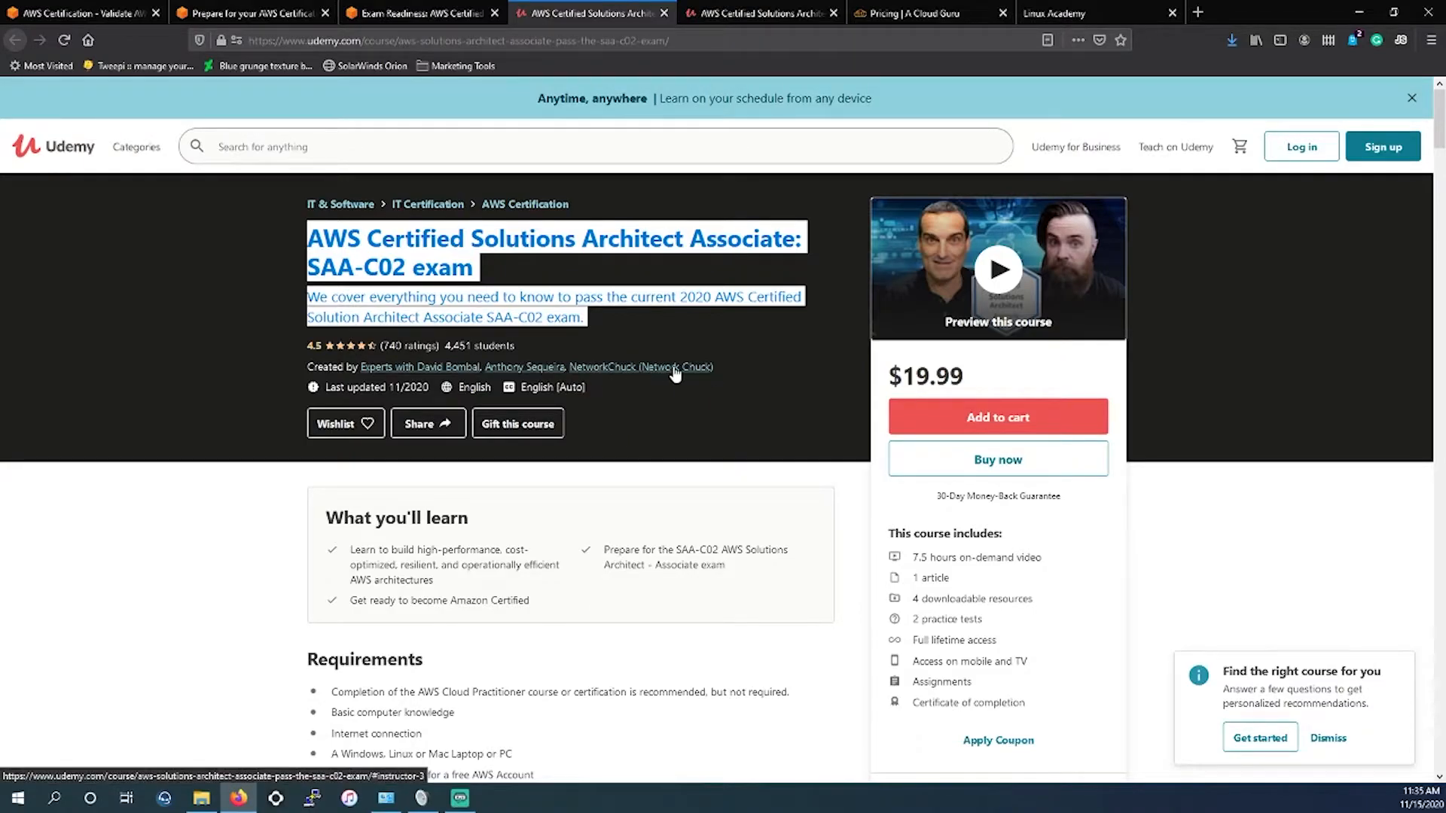
pyautogui.moveTo(657, 378)
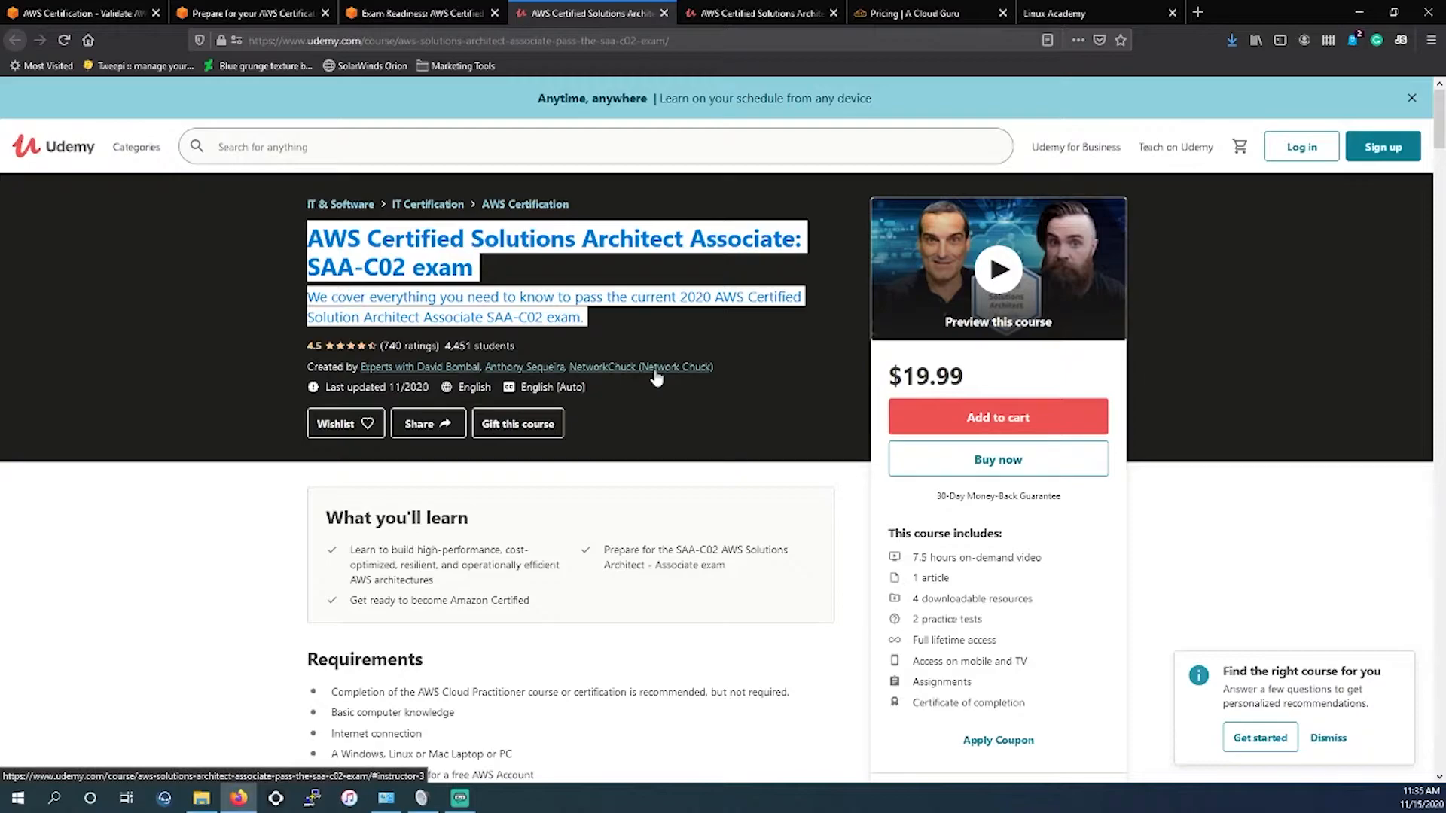
pyautogui.moveTo(452, 378)
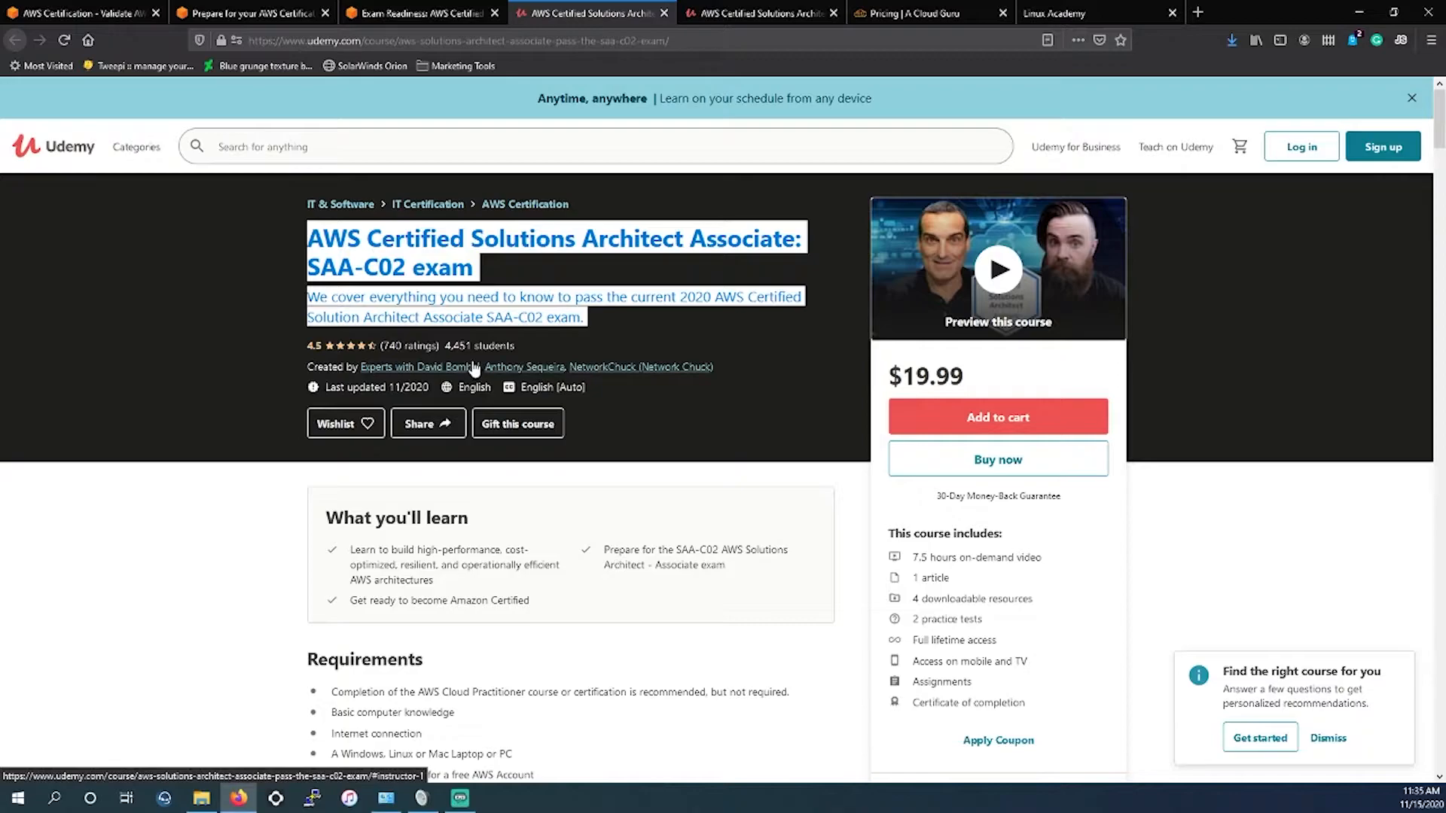
pyautogui.moveTo(524, 353)
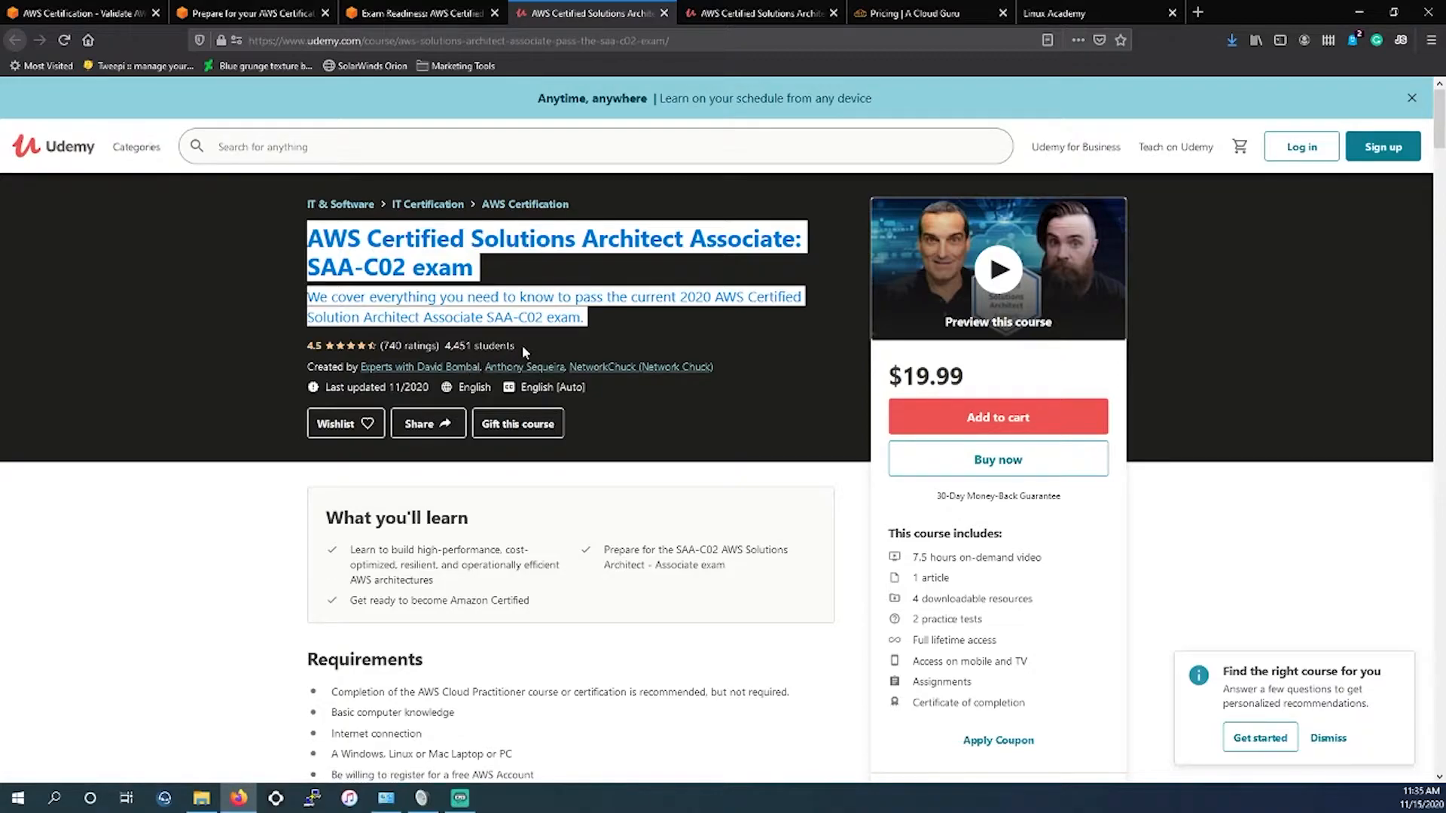
pyautogui.moveTo(523, 353)
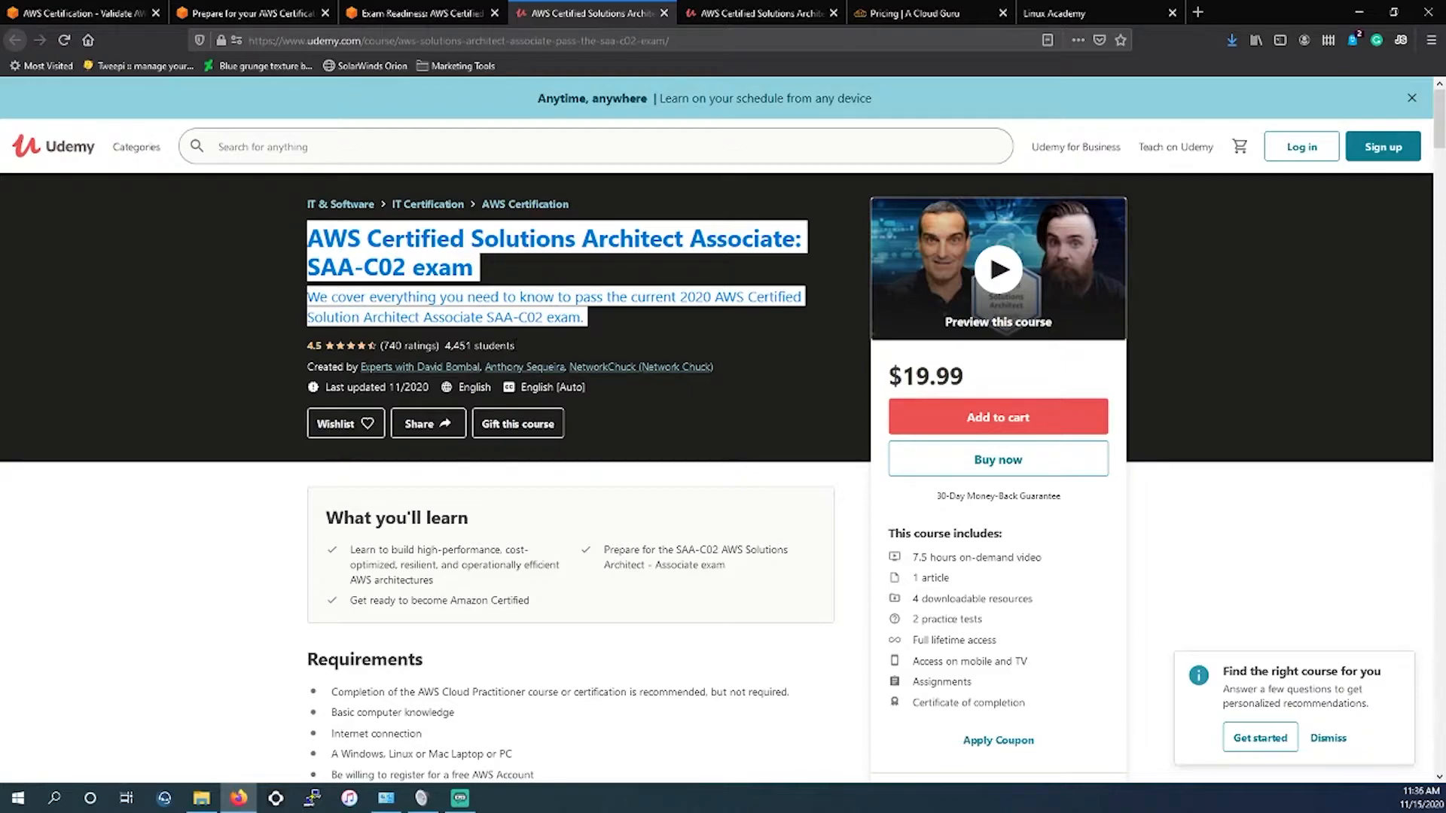
pyautogui.moveTo(648, 376)
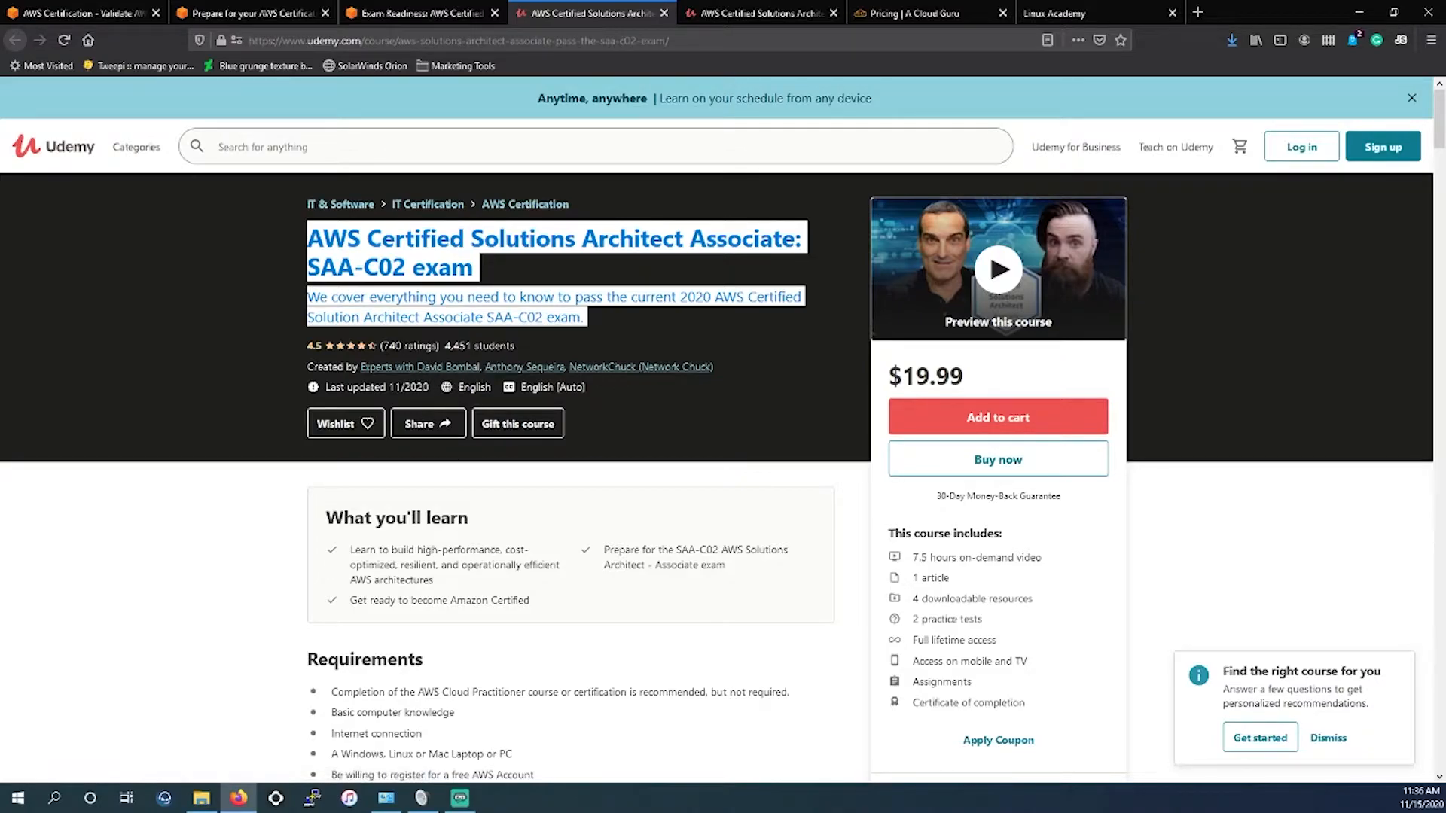
pyautogui.moveTo(499, 373)
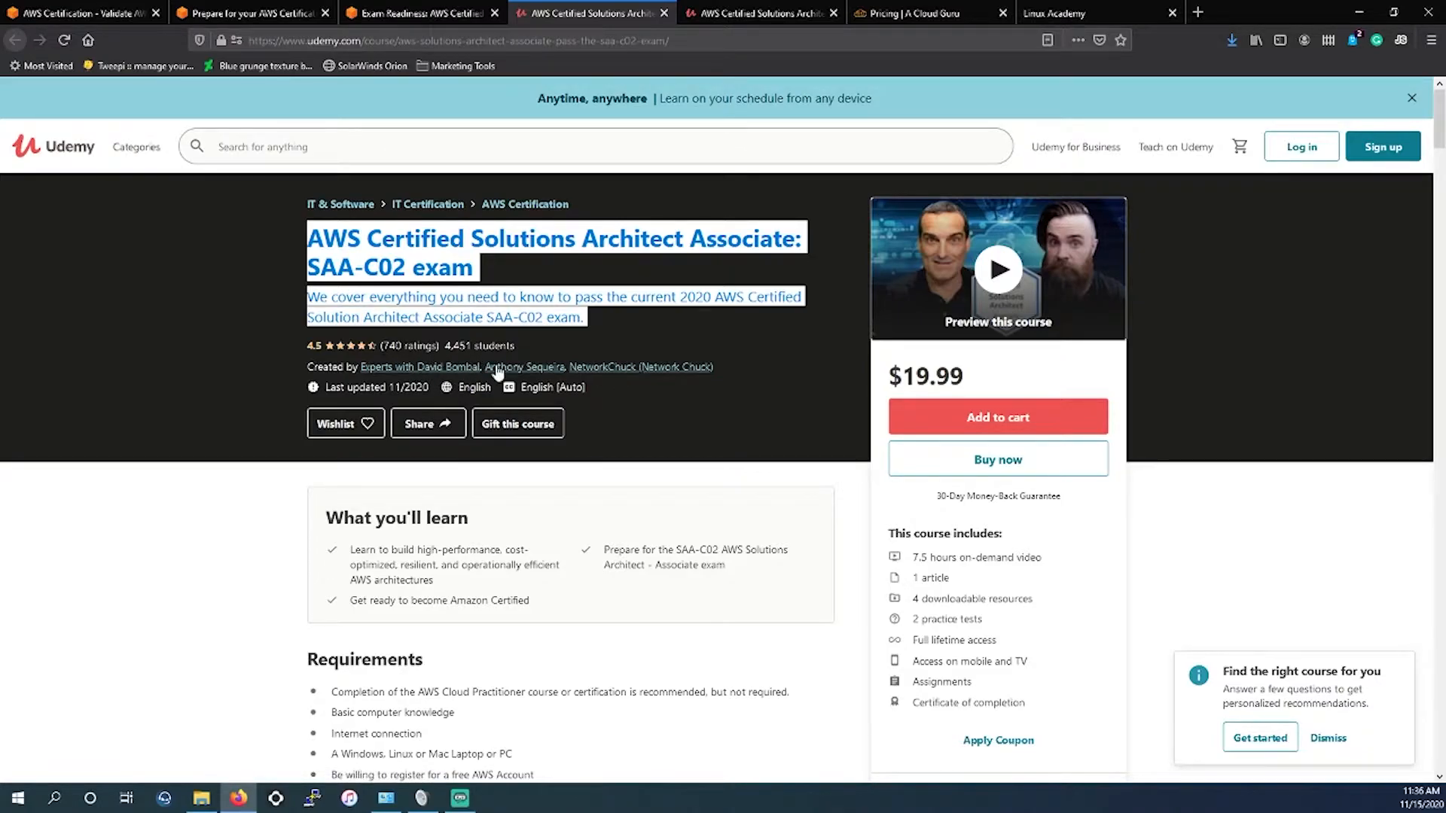
pyautogui.moveTo(517, 423)
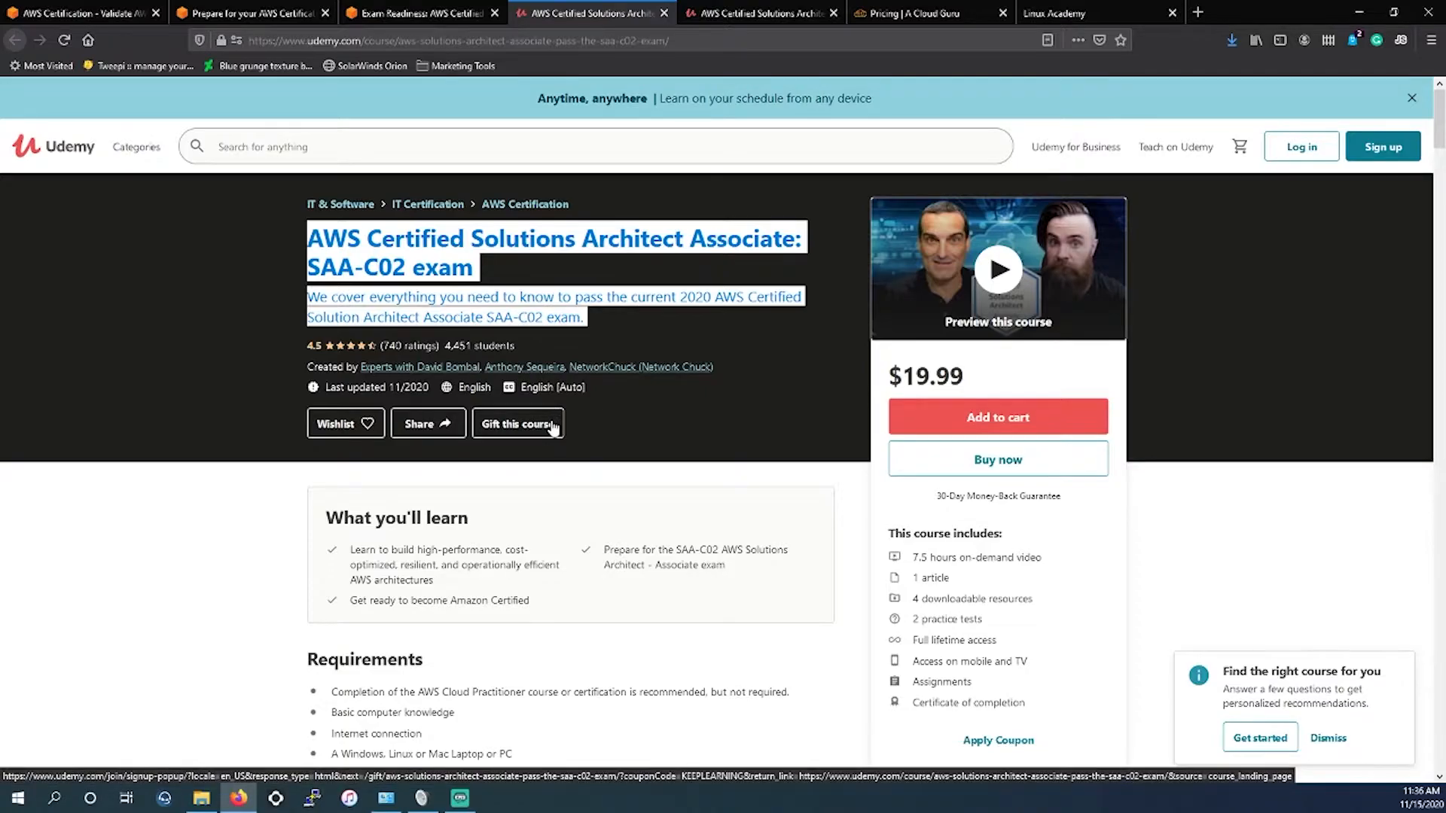
# - Scroll through the SAA-C02 course content sections and instructors, then back to the overview
pyautogui.scroll(-3)
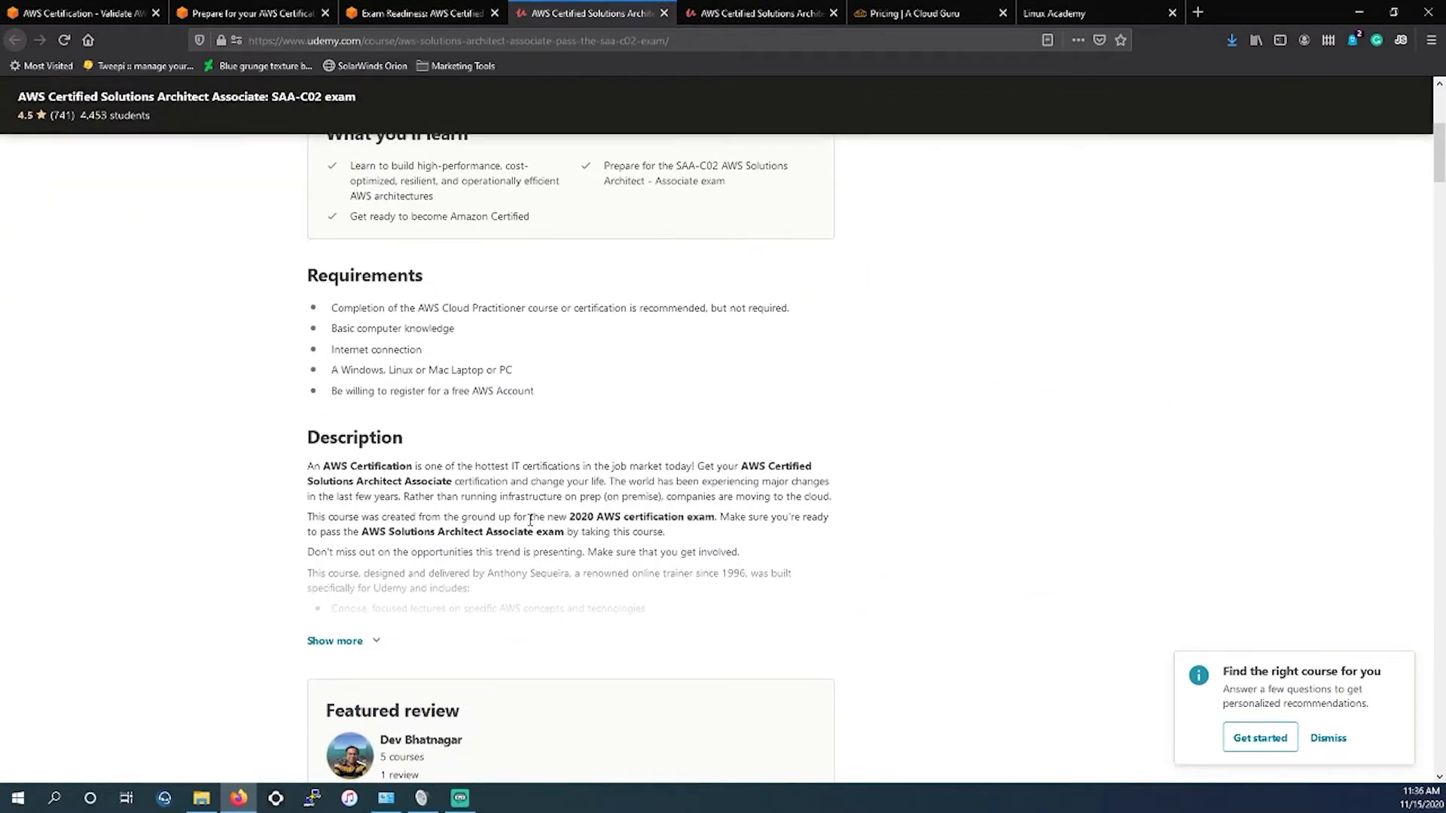
pyautogui.scroll(3)
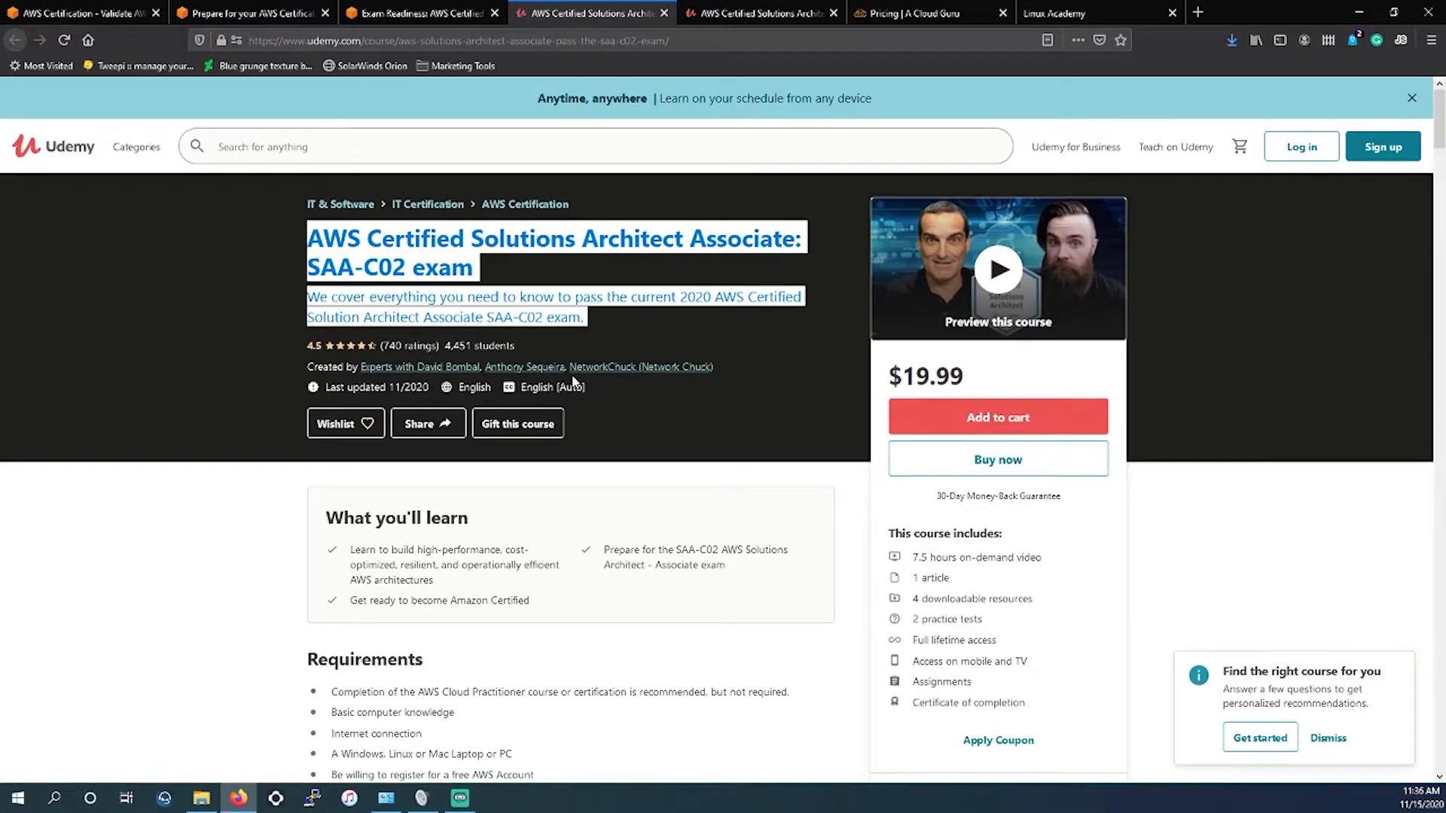
pyautogui.scroll(-3)
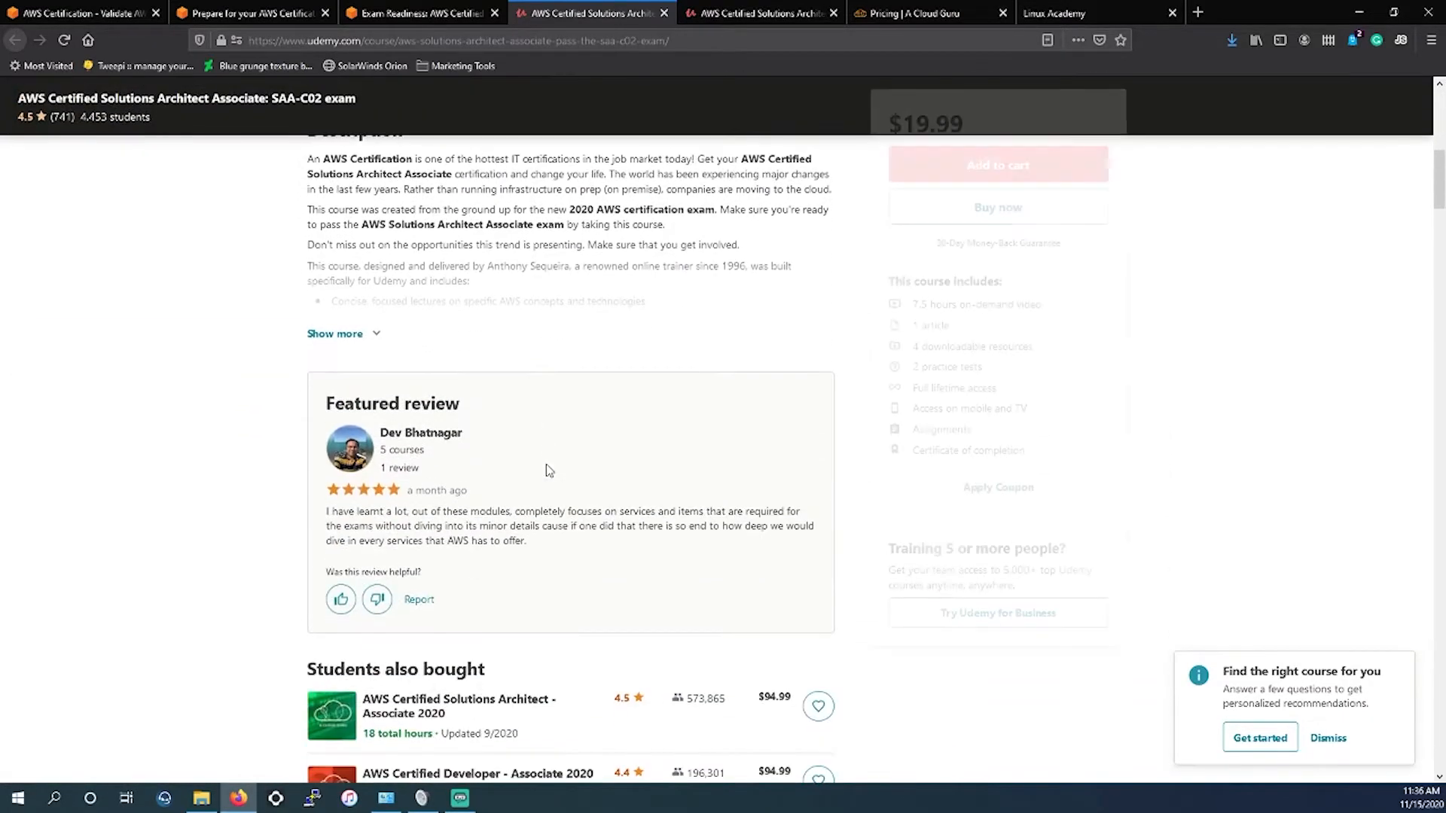
pyautogui.scroll(3)
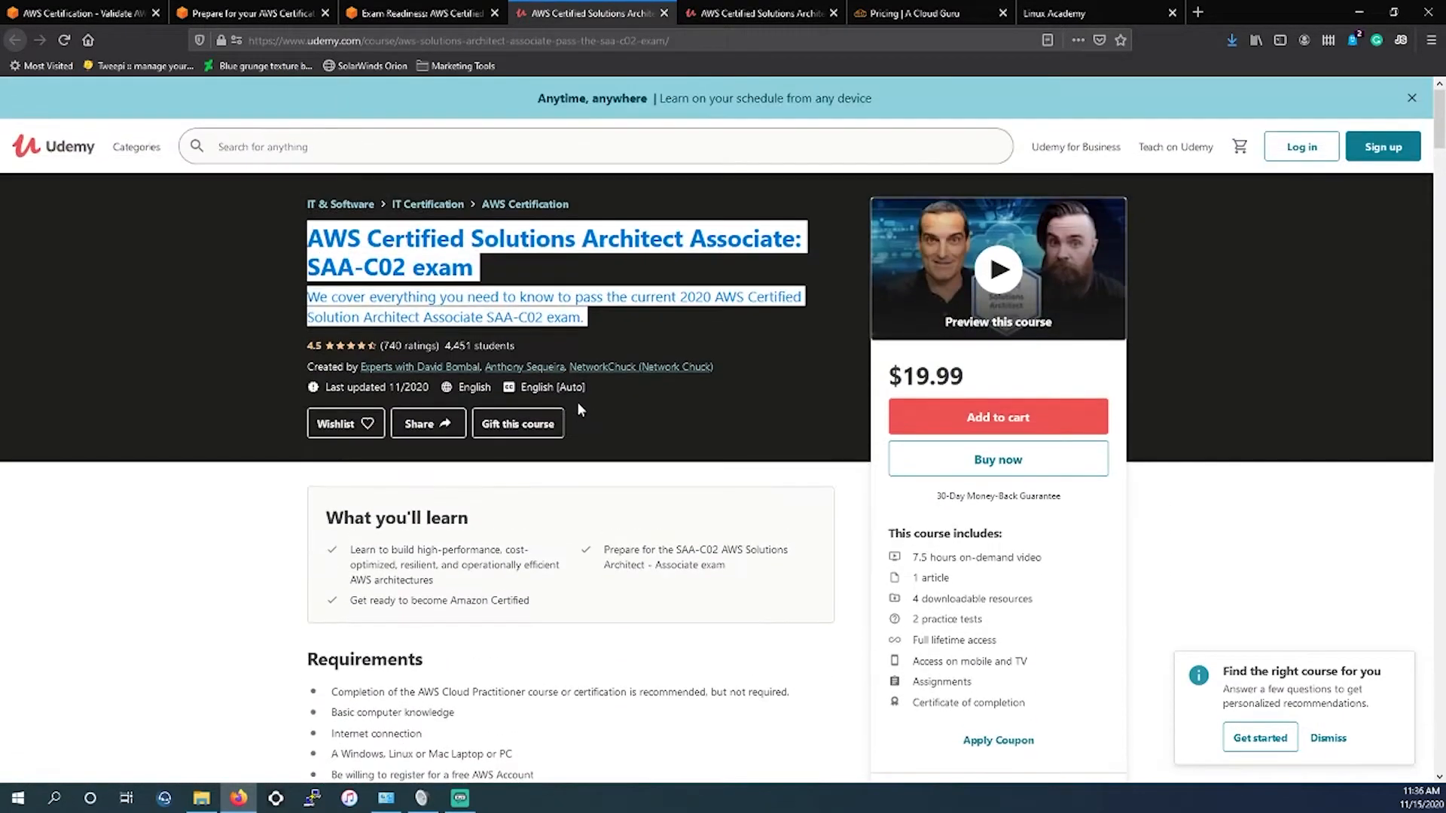
pyautogui.moveTo(525, 369)
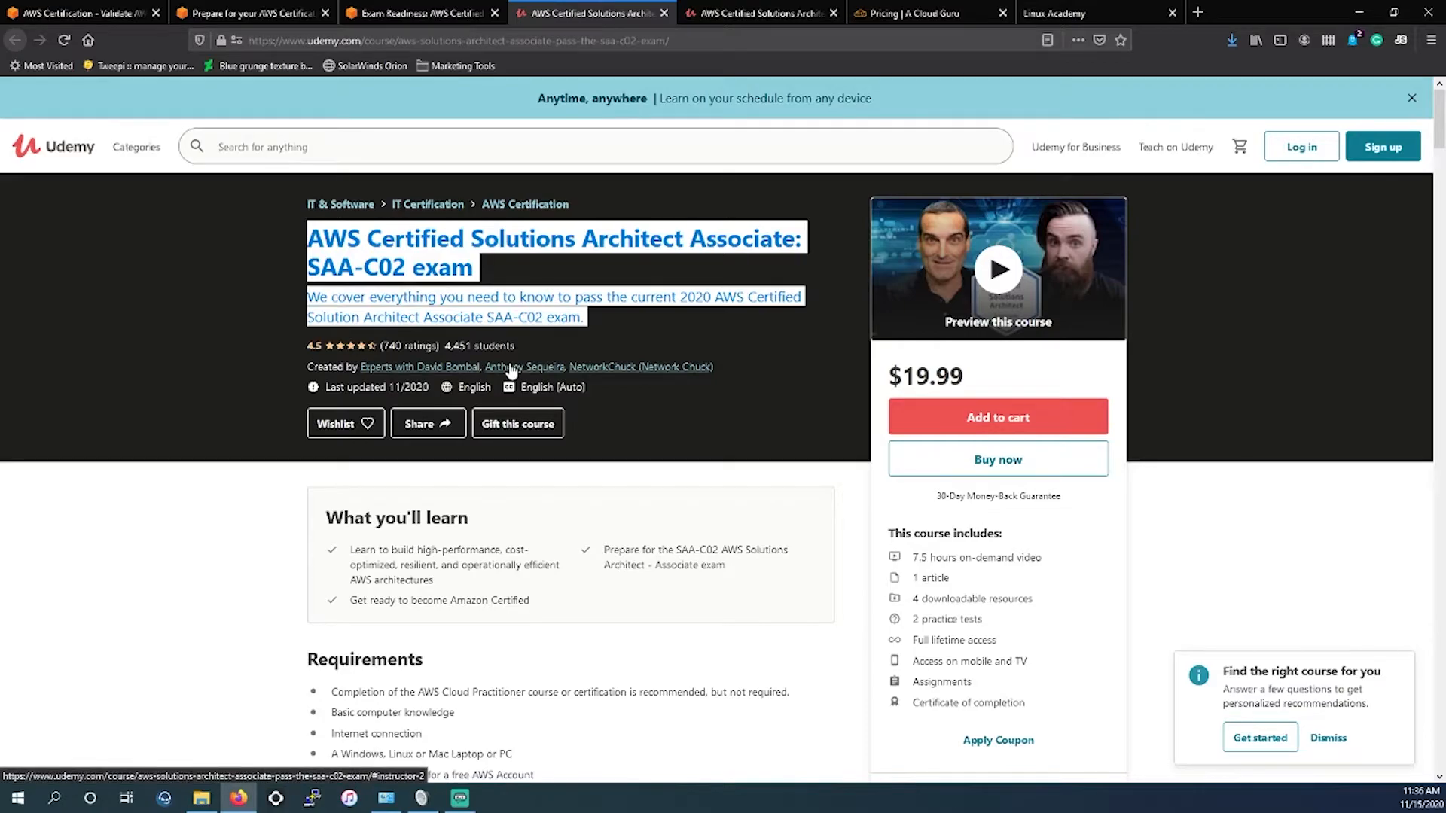
pyautogui.moveTo(581, 378)
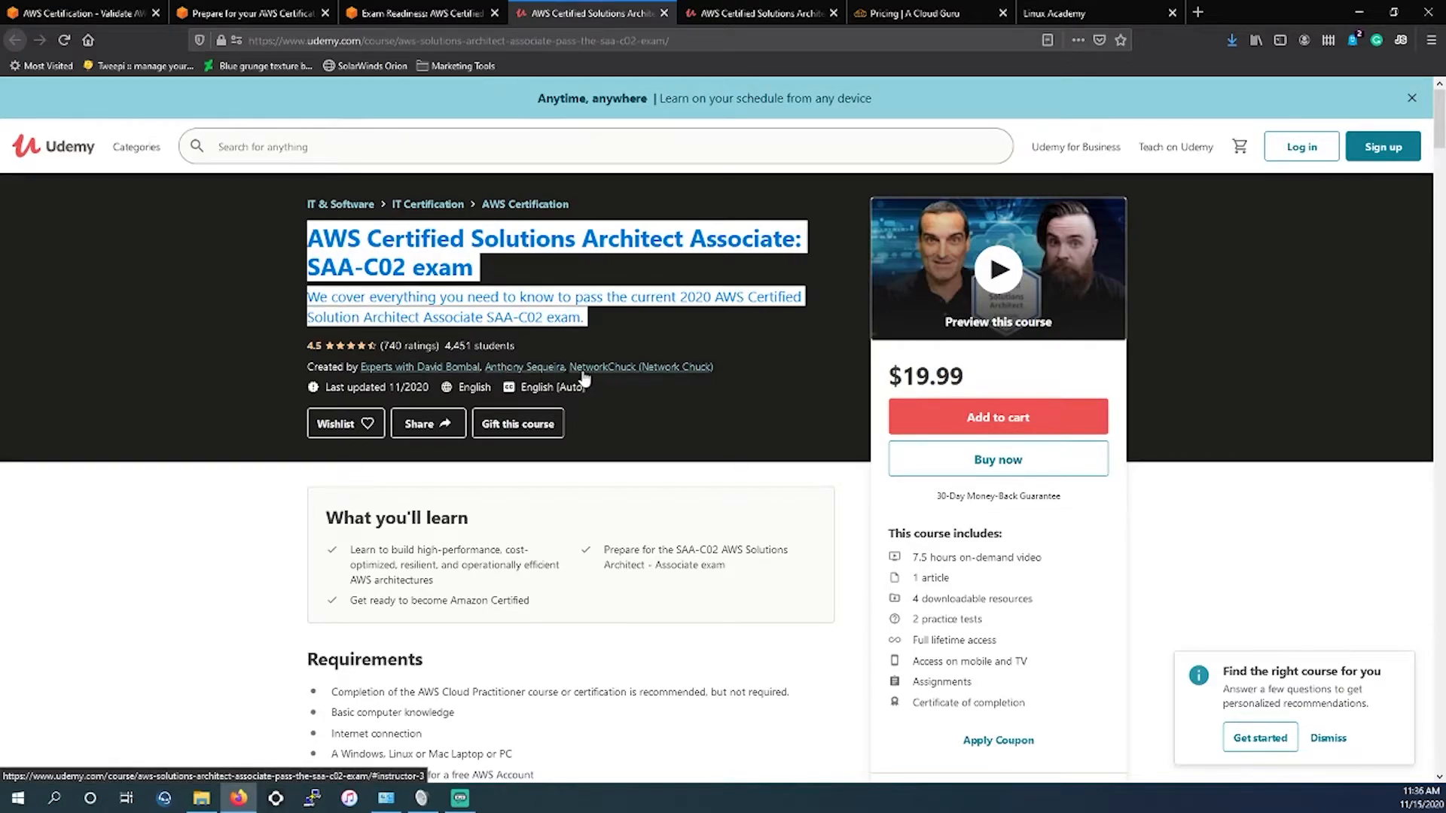
pyautogui.moveTo(523, 369)
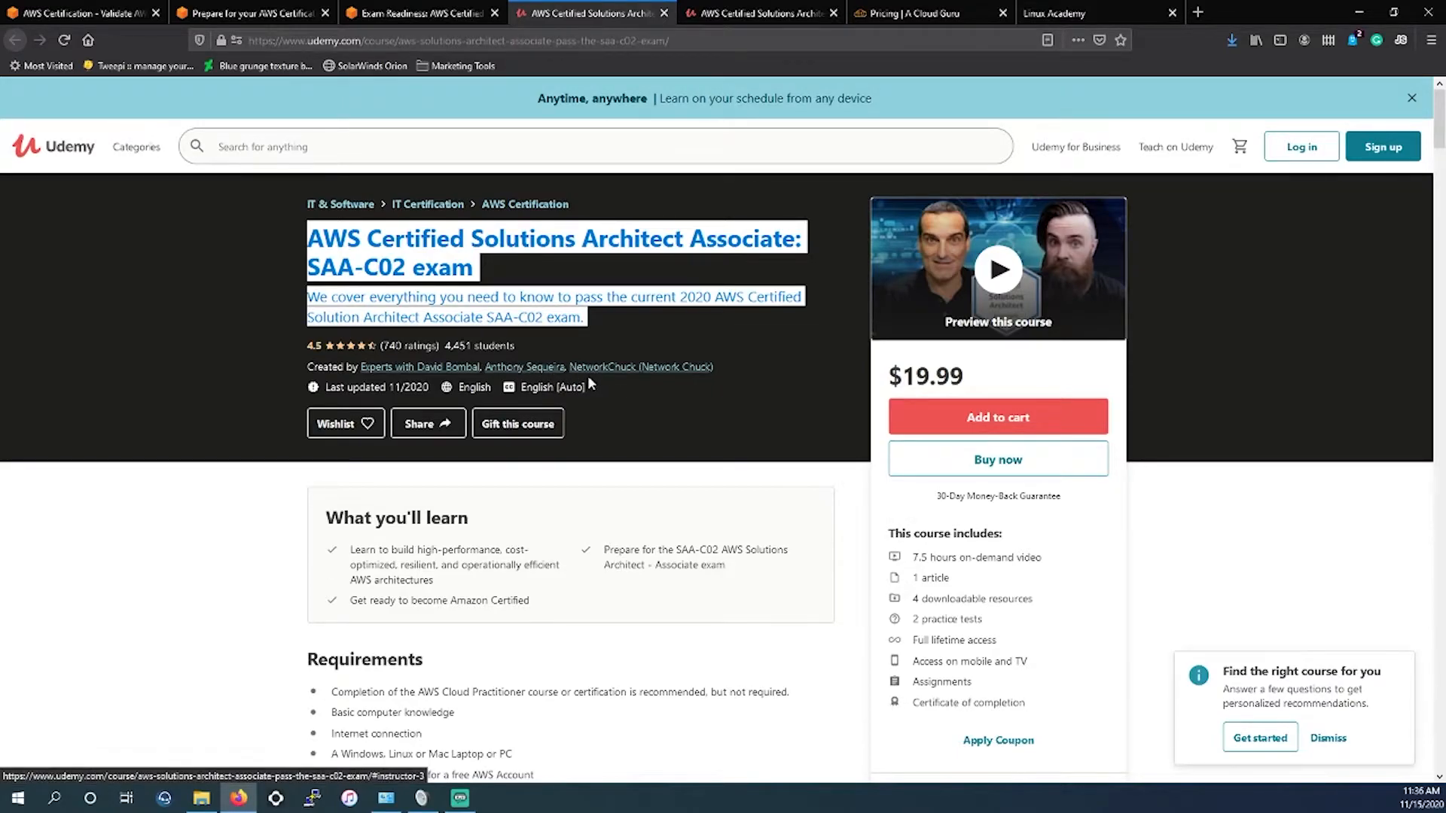
pyautogui.scroll(-3)
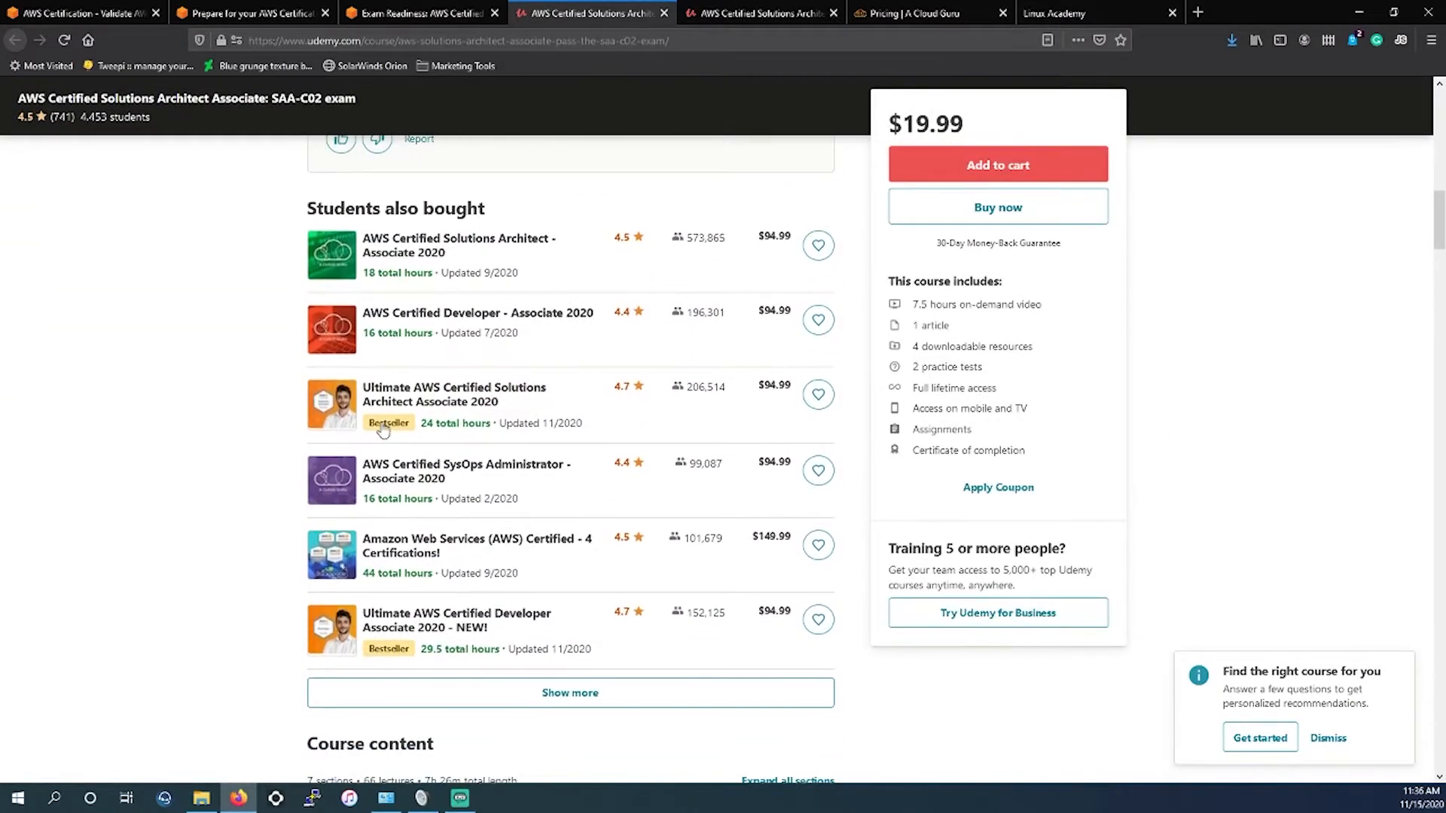
pyautogui.scroll(-3)
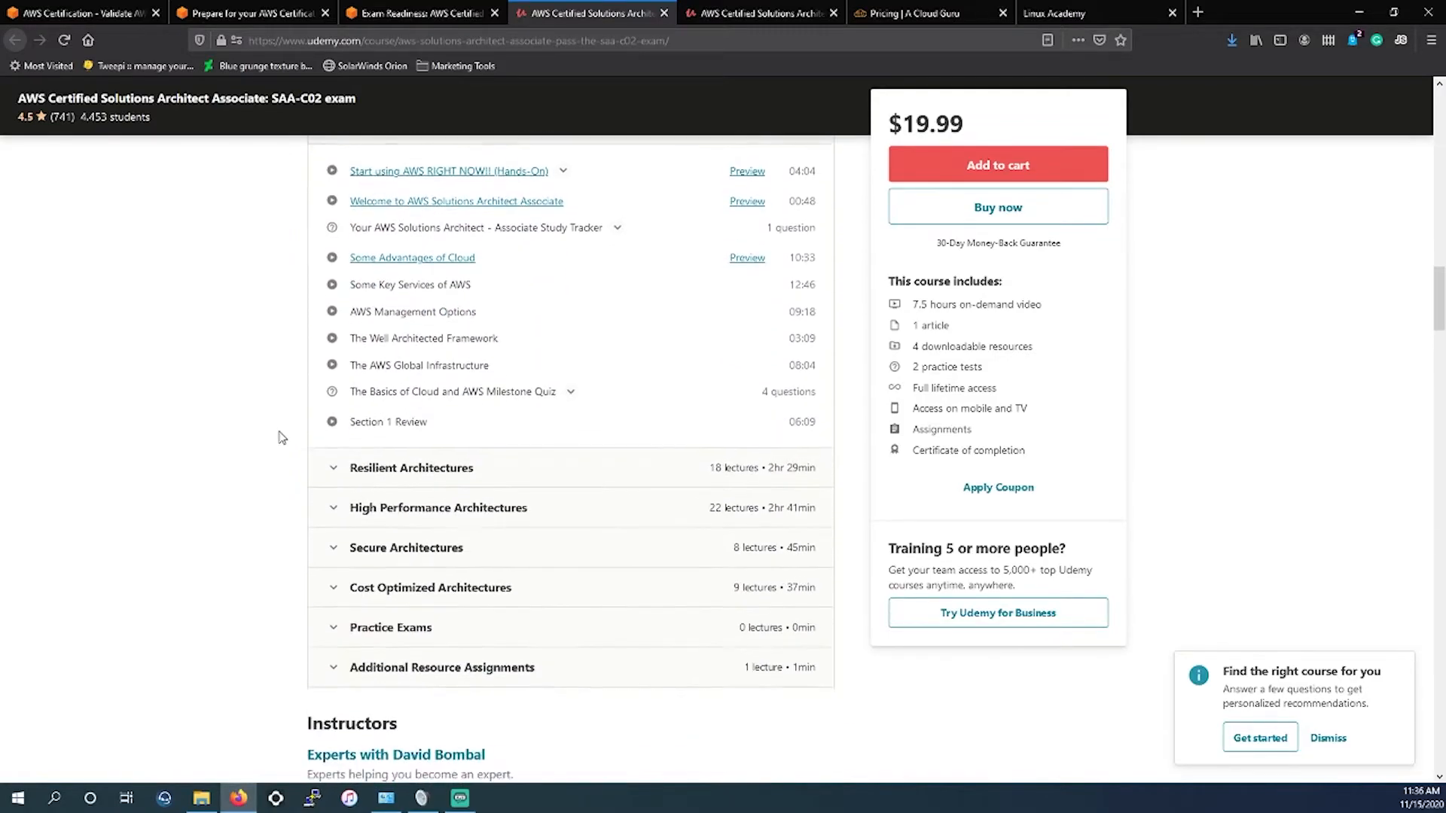
pyautogui.scroll(-3)
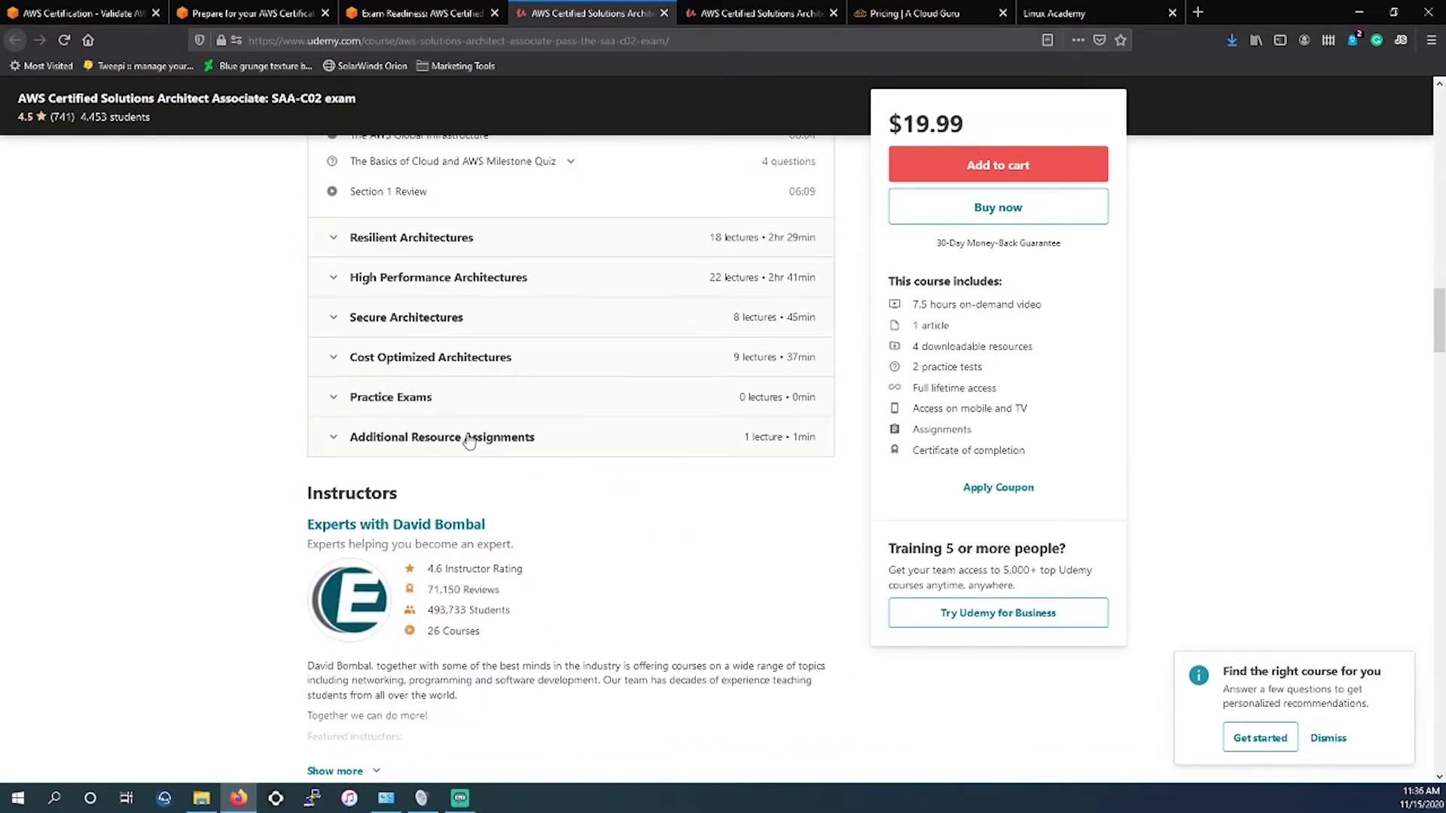
pyautogui.scroll(3)
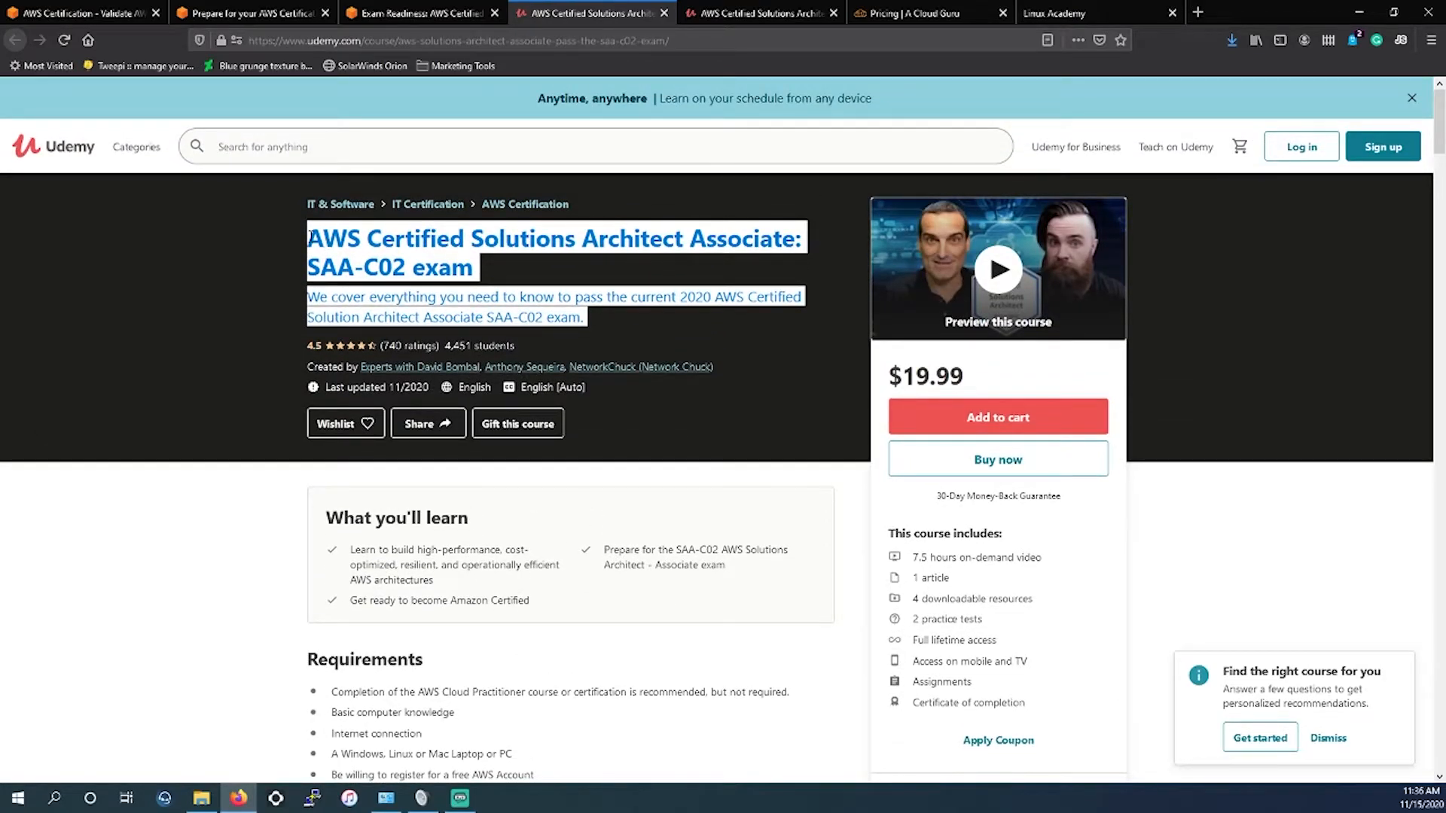
pyautogui.moveTo(491, 281)
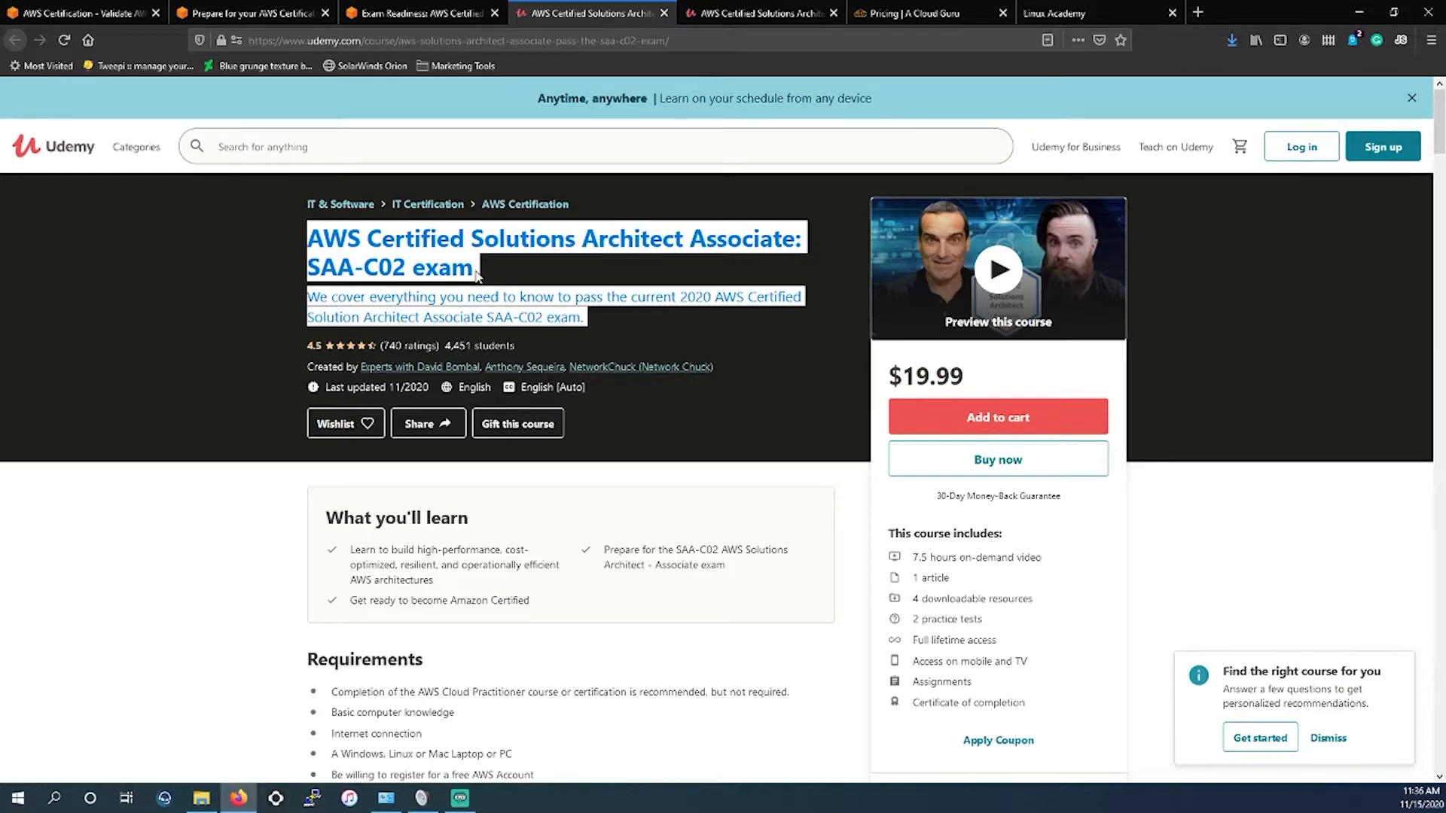
pyautogui.moveTo(599, 268)
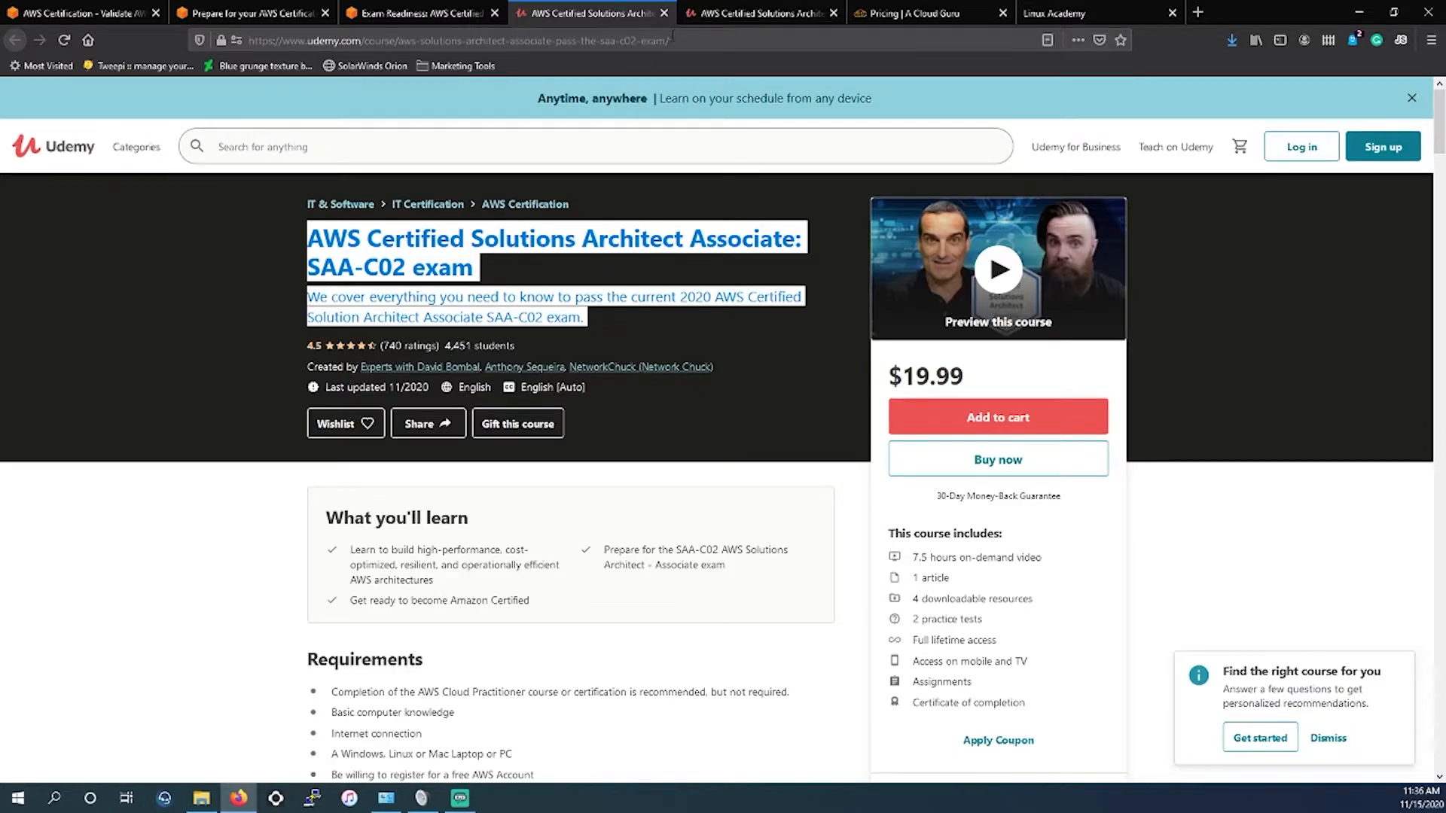
pyautogui.moveTo(662, 14)
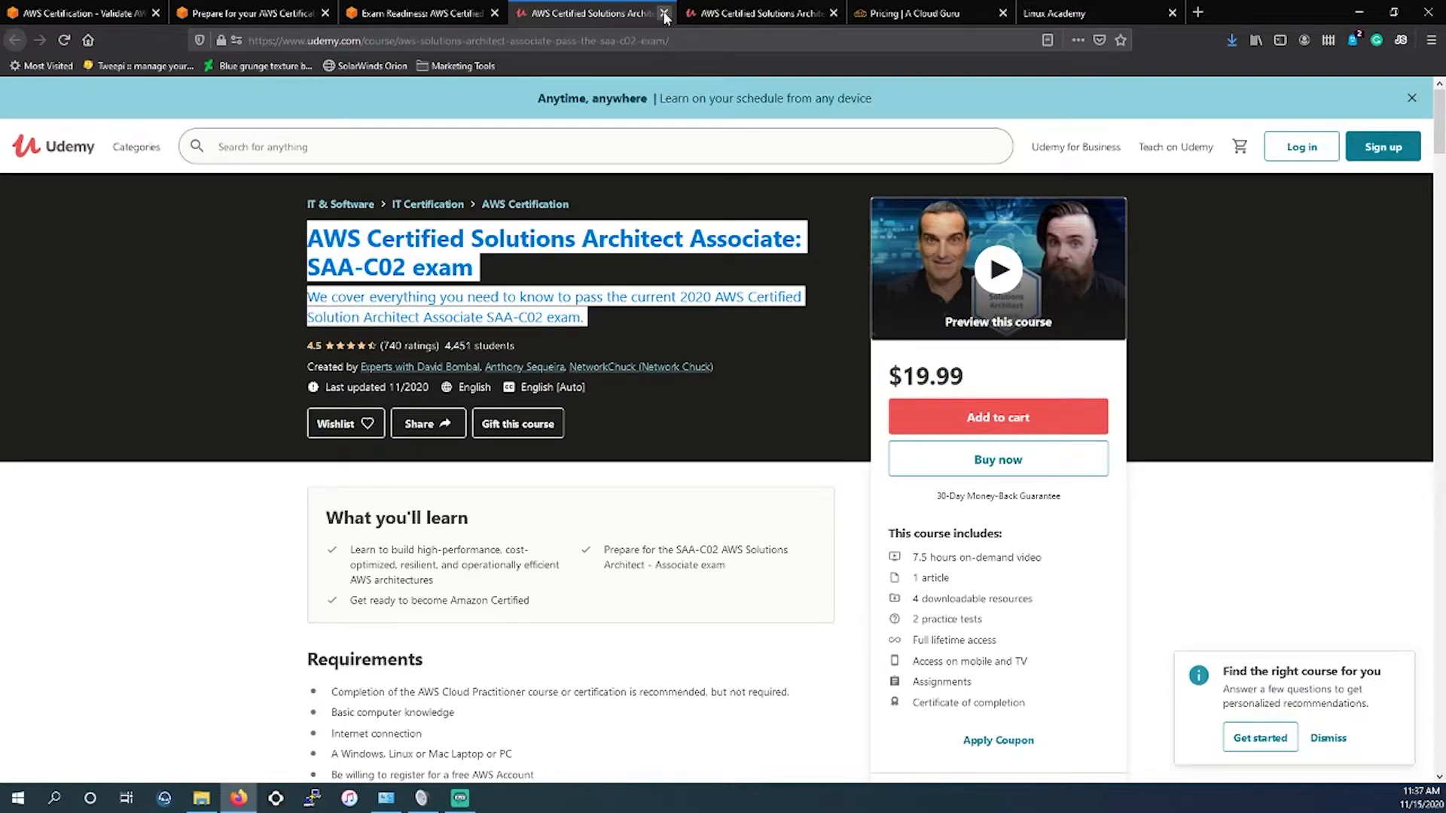
# - Close the SAA-C02 tab and review the $29.99 Practice Exams course with six 65-question tests
pyautogui.click(663, 13)
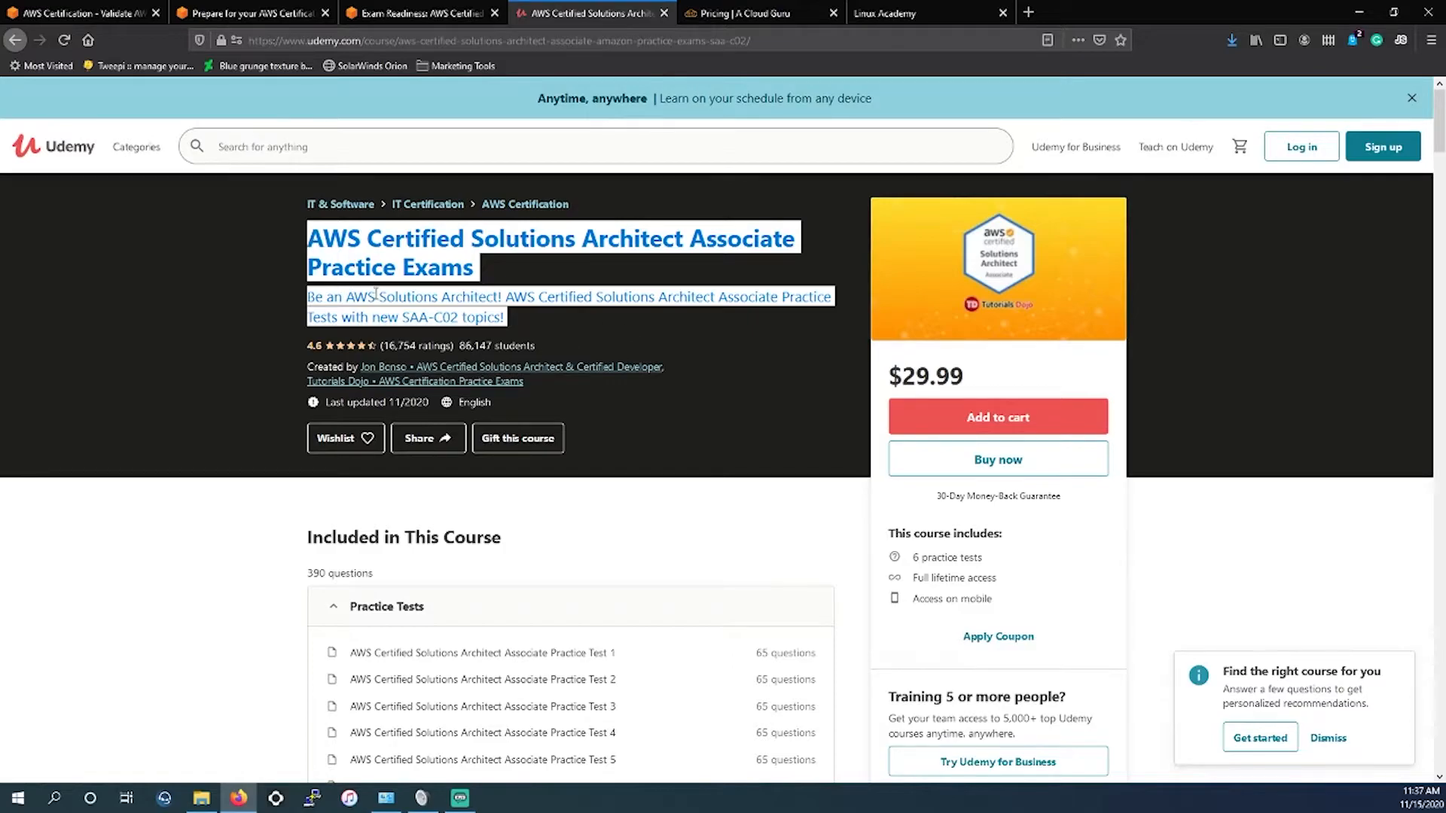
pyautogui.moveTo(387, 378)
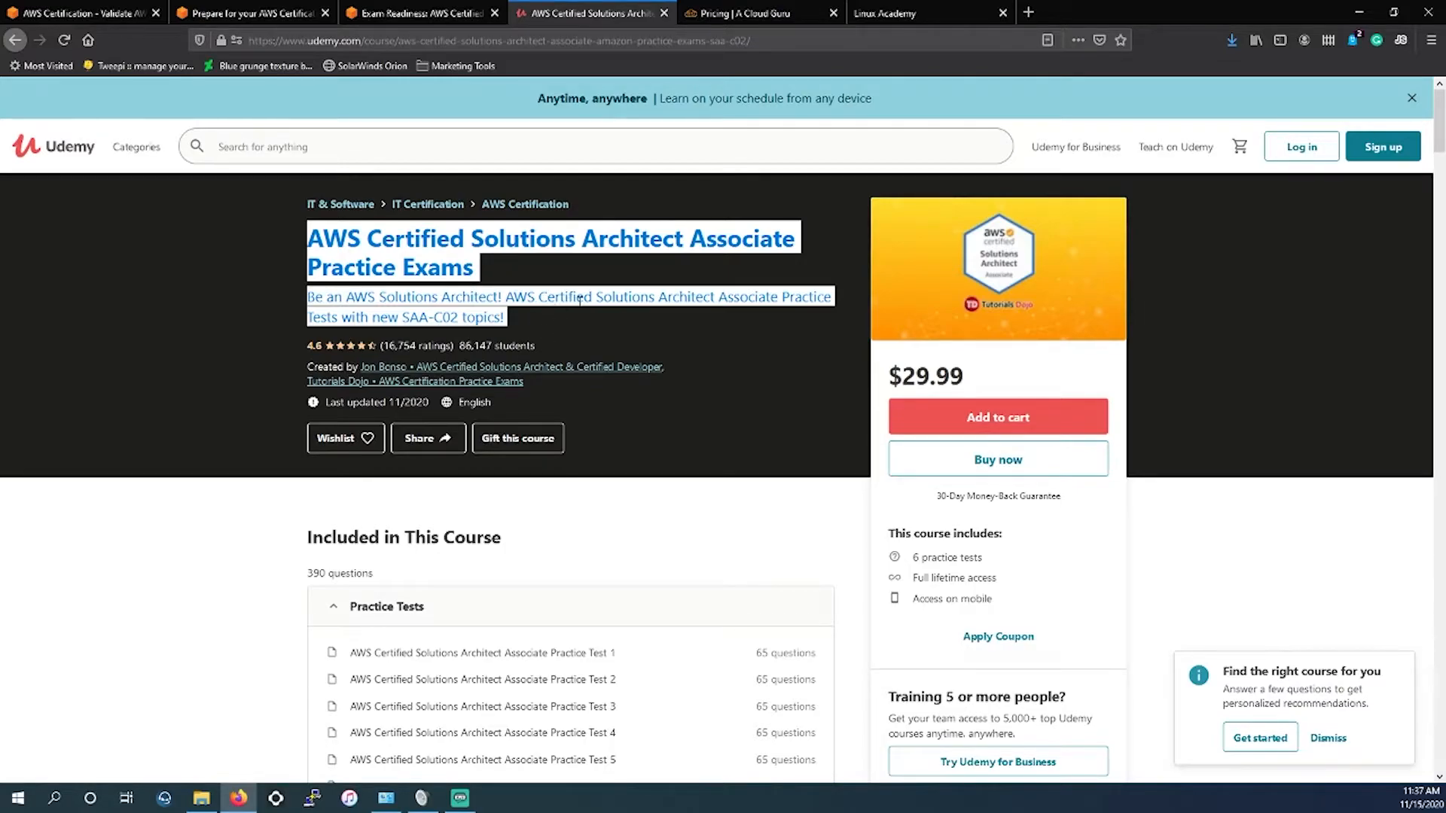
pyautogui.click(1411, 98)
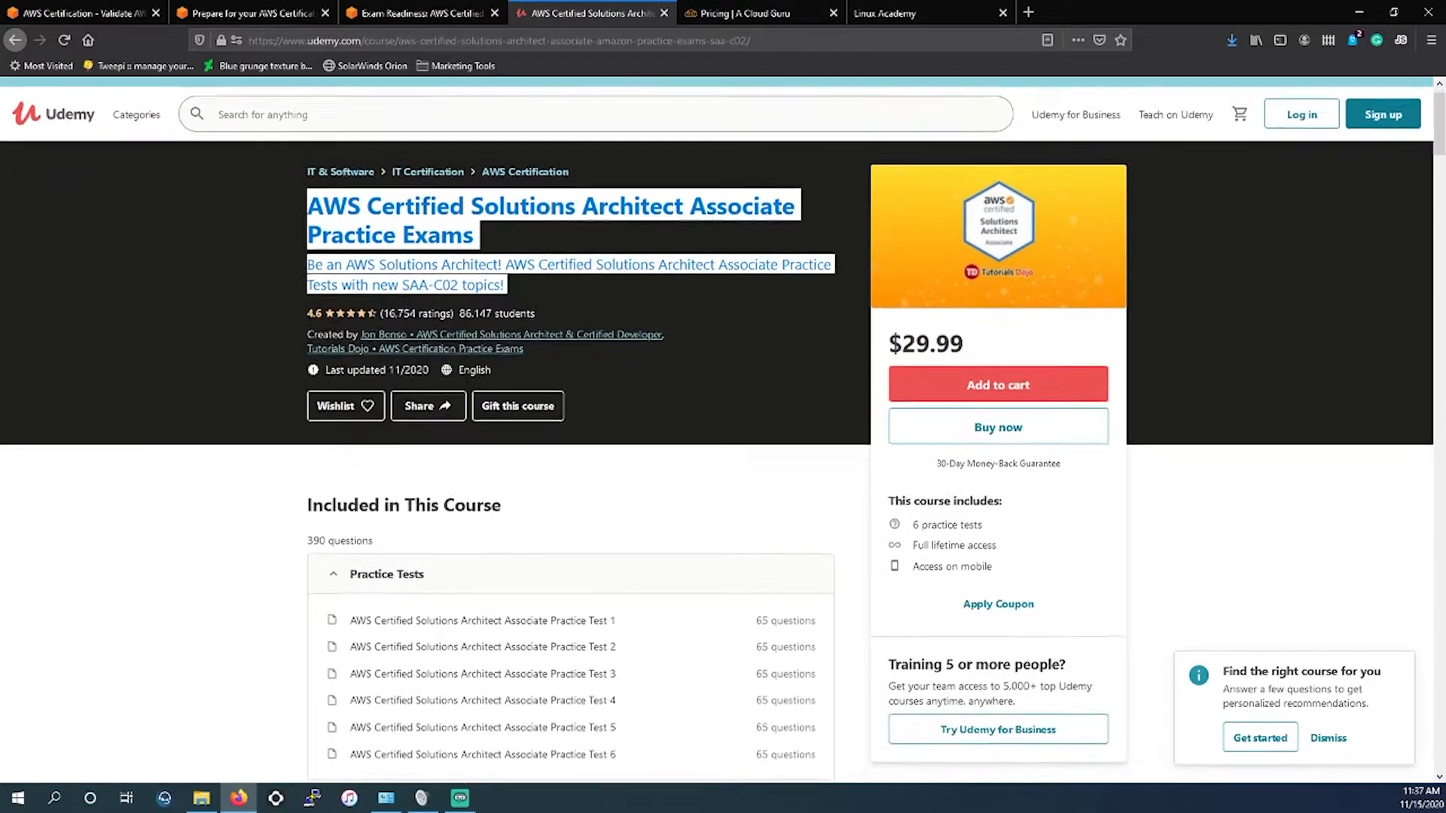
pyautogui.scroll(-3)
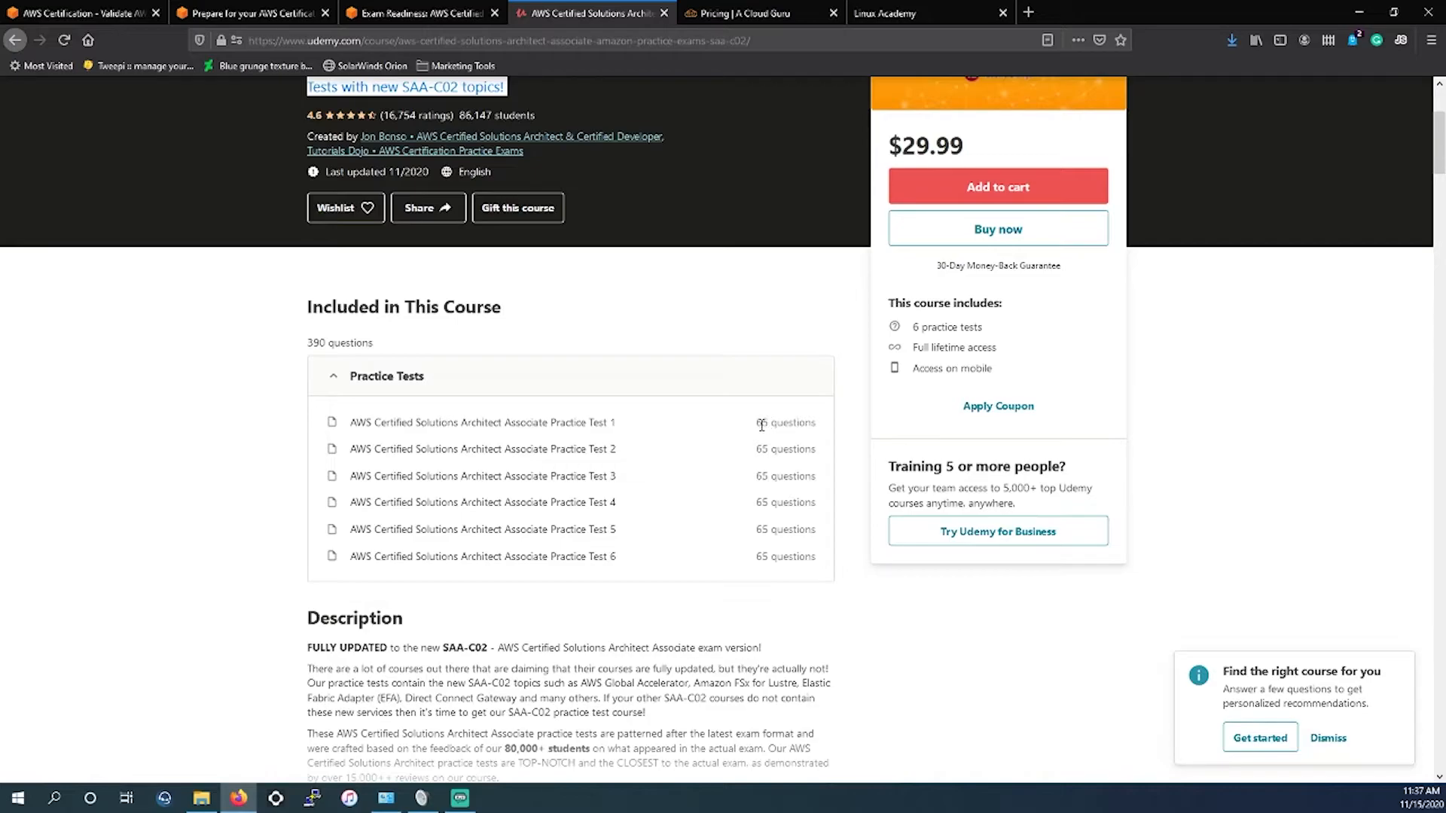
pyautogui.scroll(3)
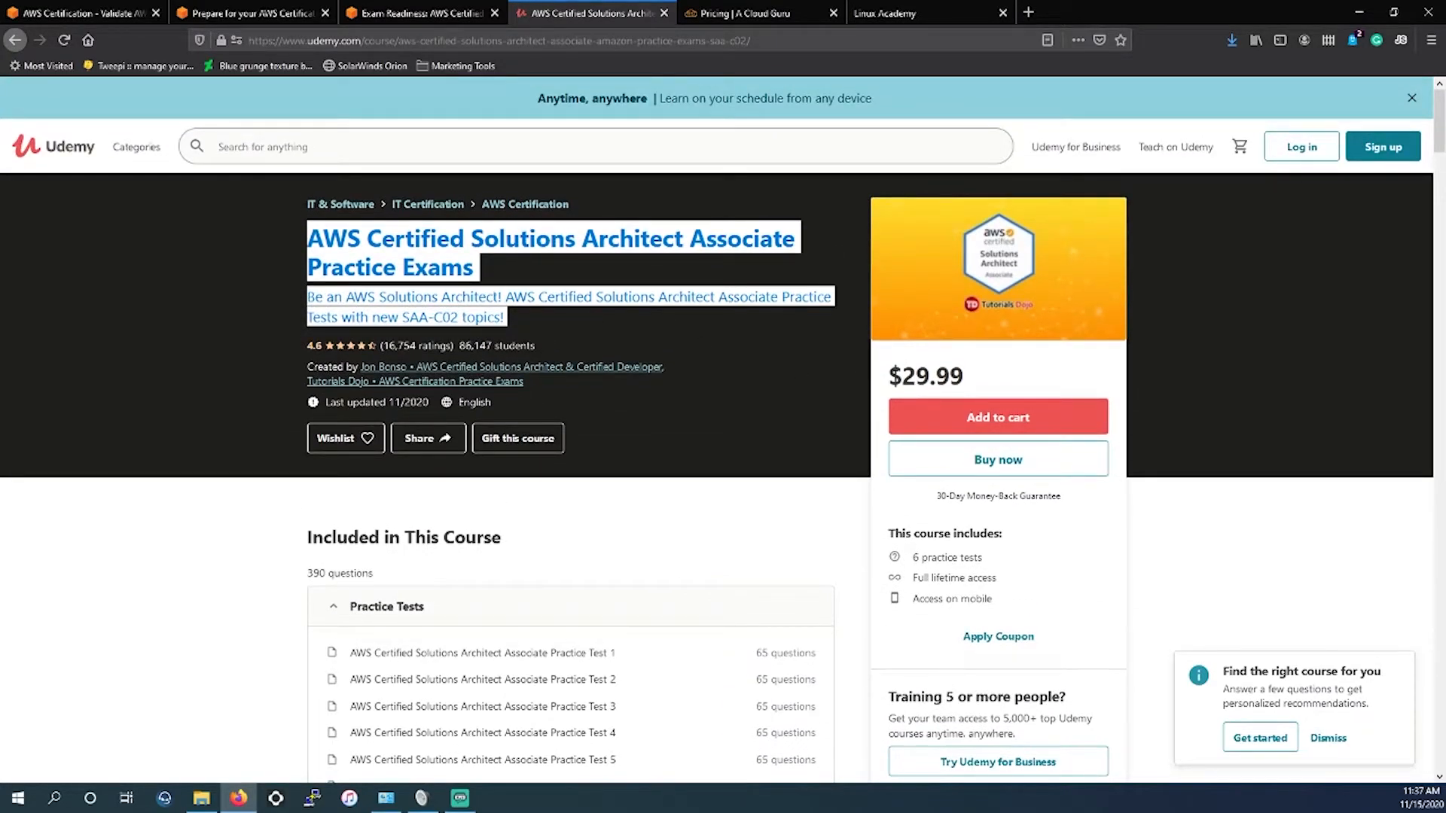
pyautogui.doubleClick(931, 375)
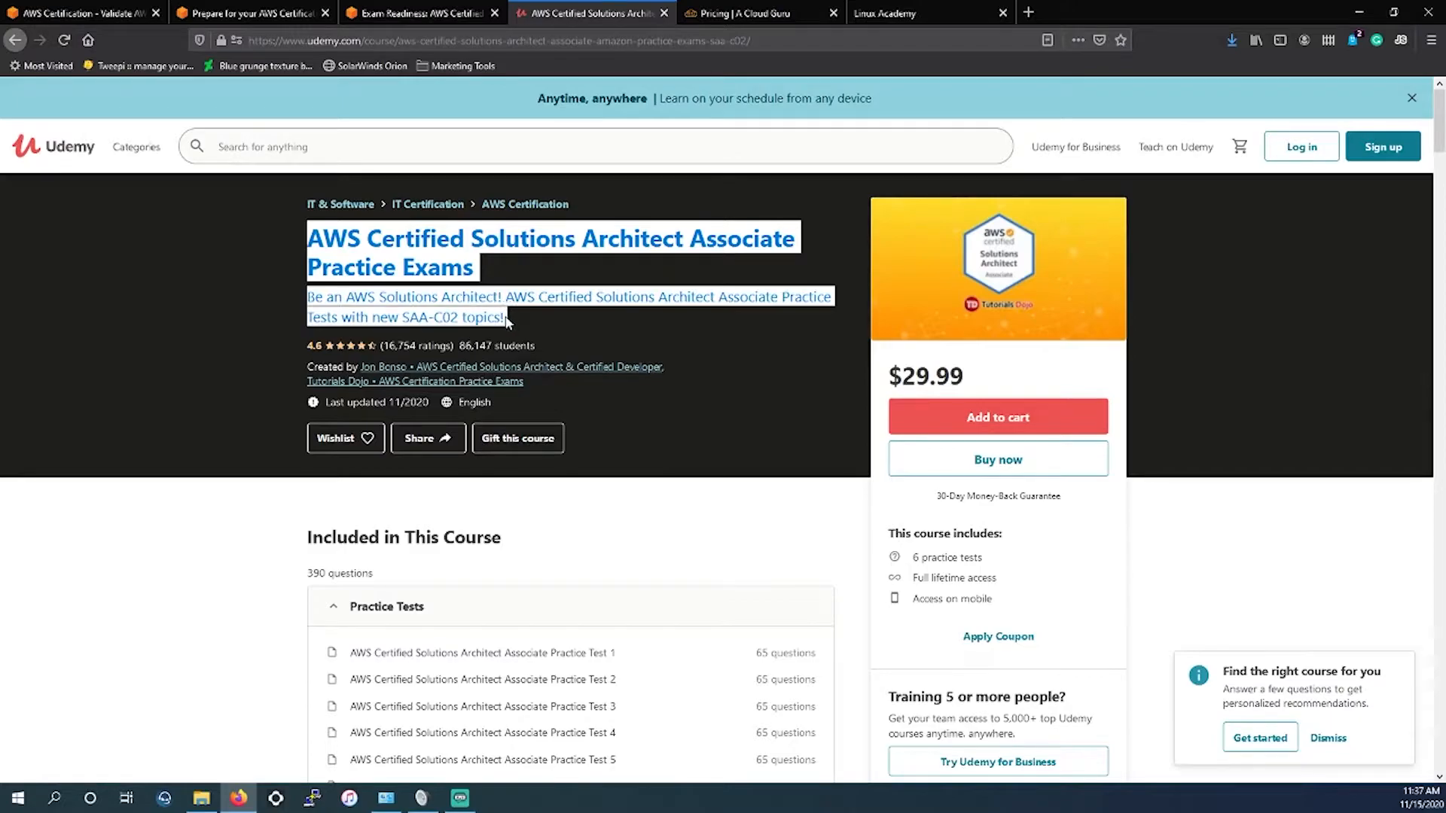
pyautogui.moveTo(523, 651)
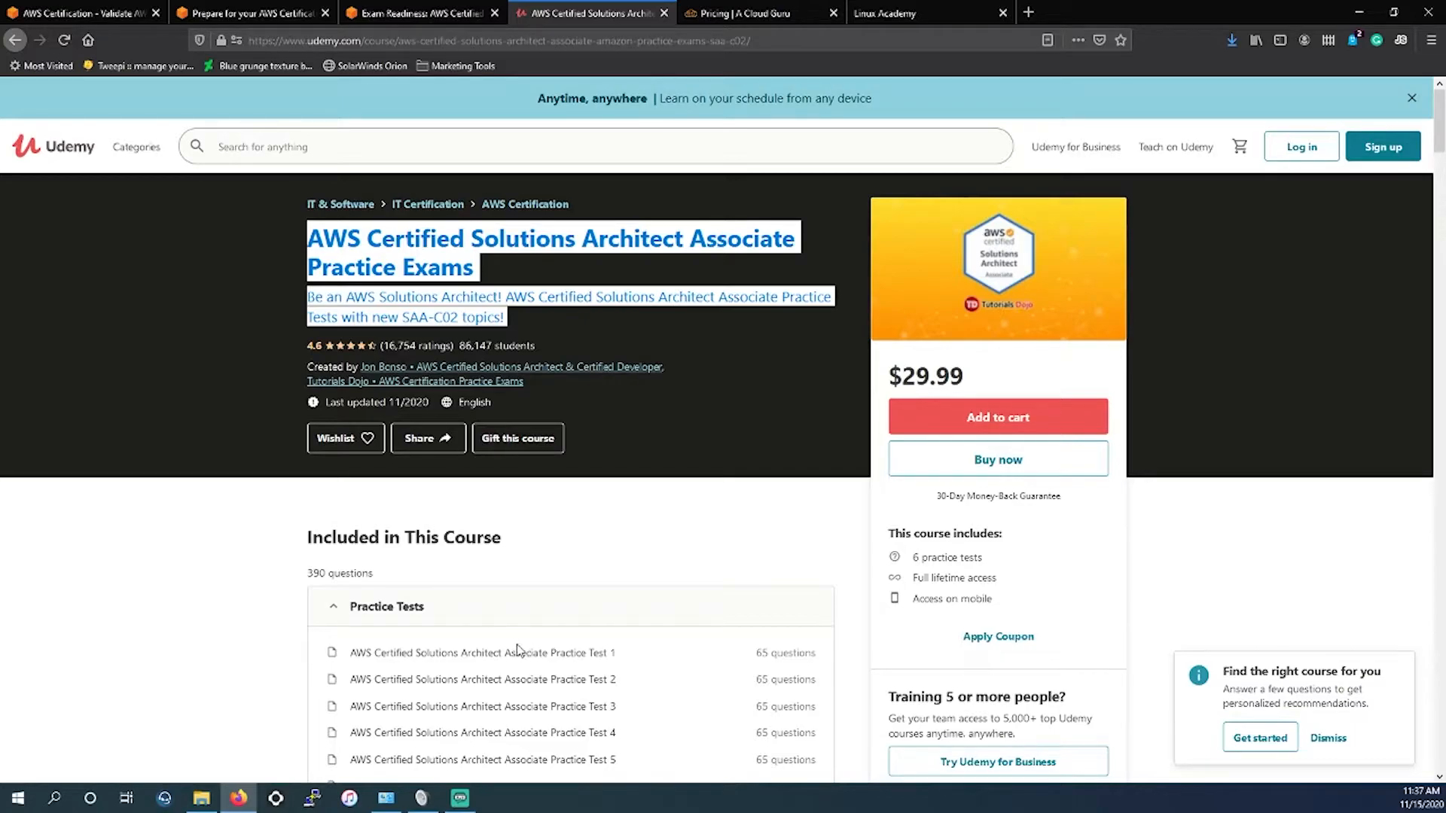
pyautogui.moveTo(427, 451)
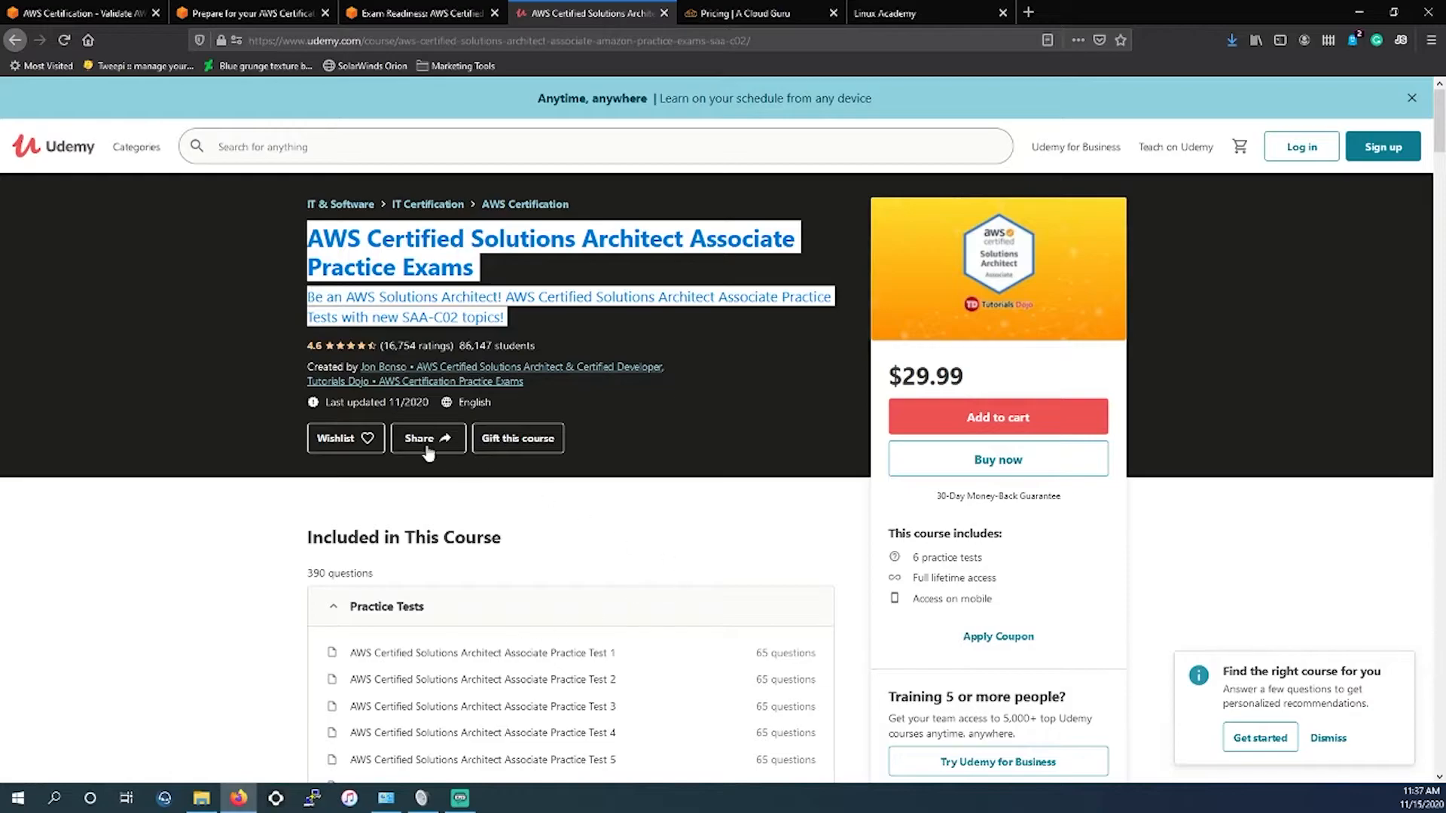
pyautogui.moveTo(553, 339)
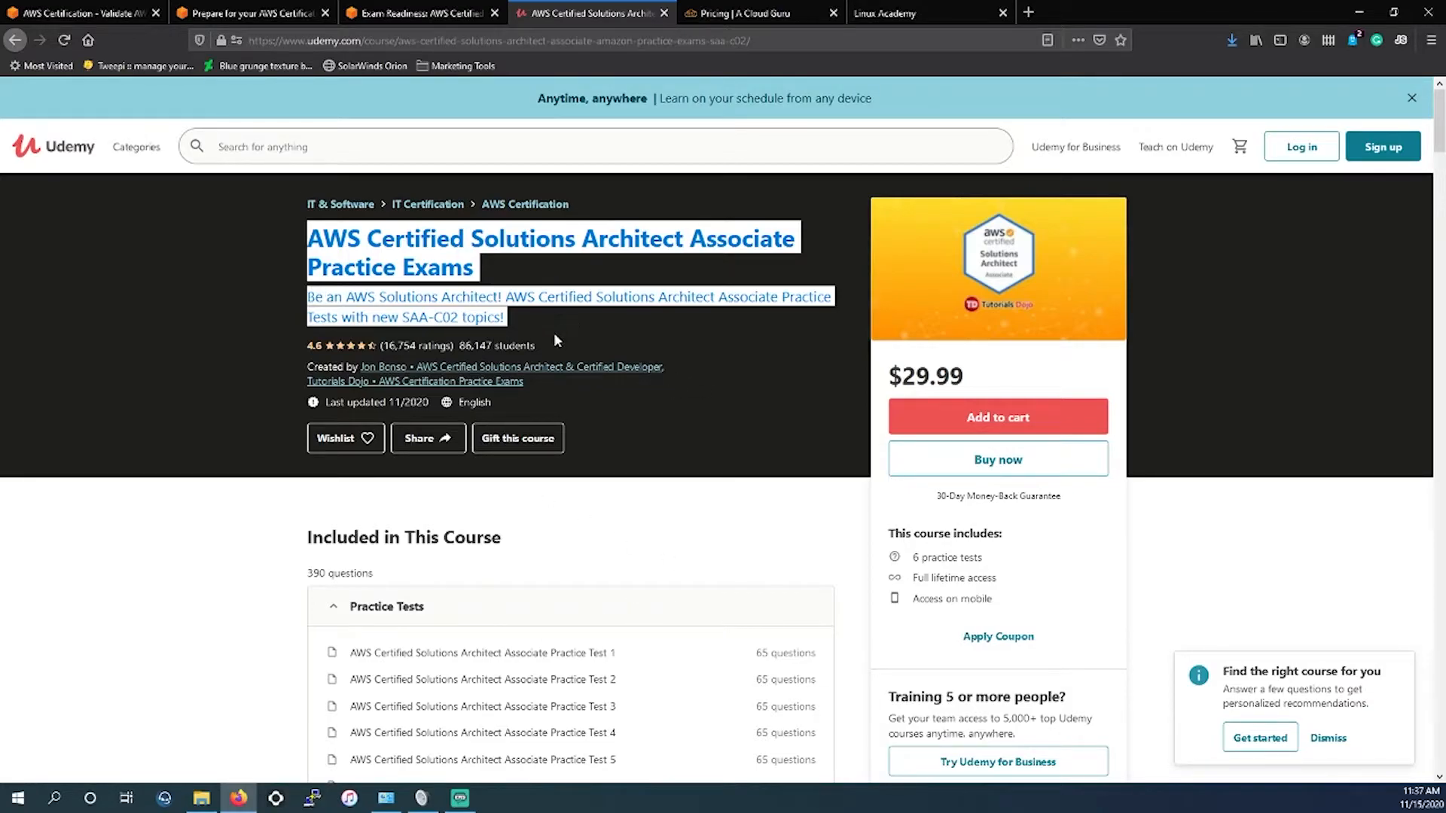
pyautogui.moveTo(533, 313)
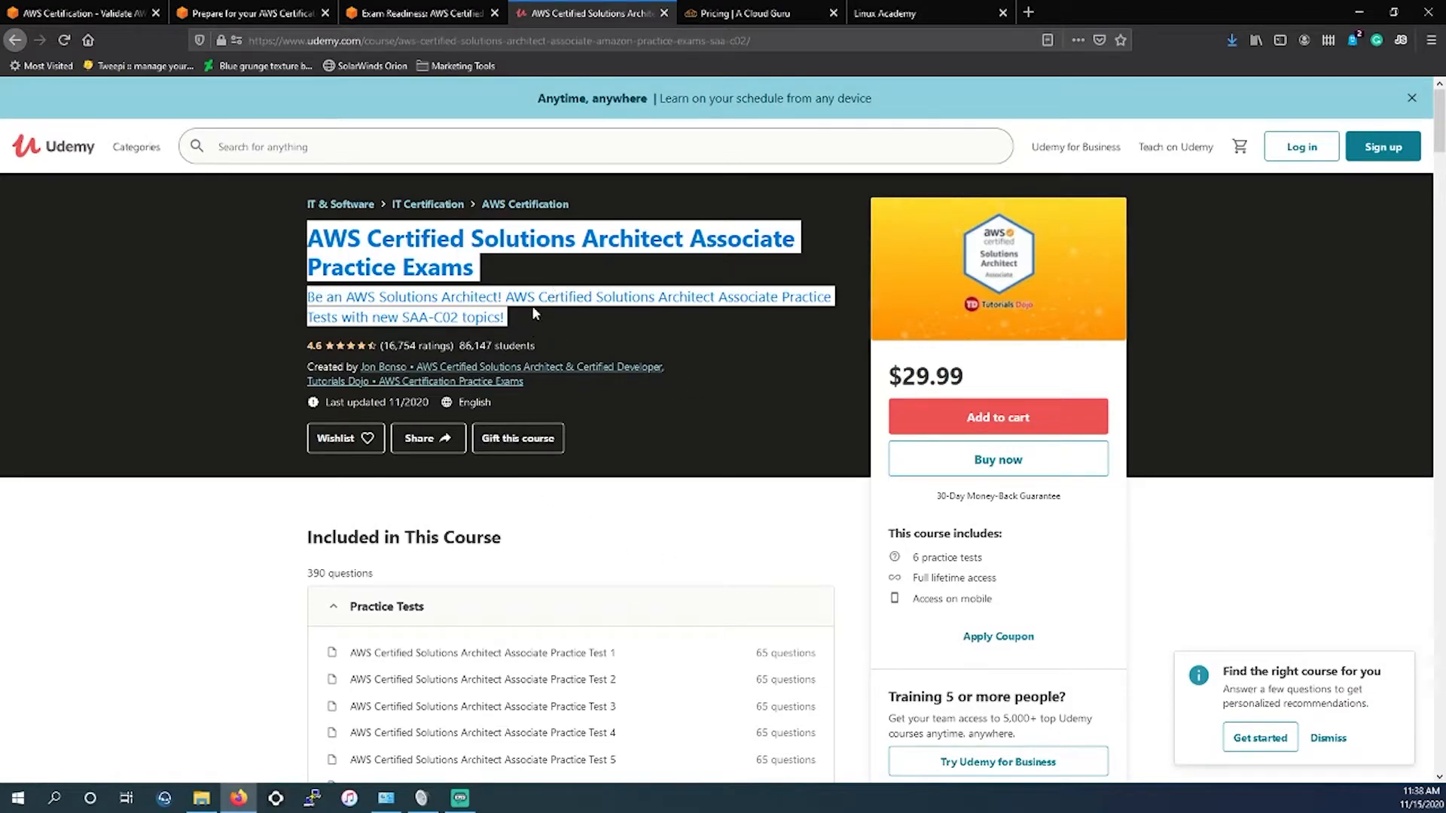
pyautogui.moveTo(666, 16)
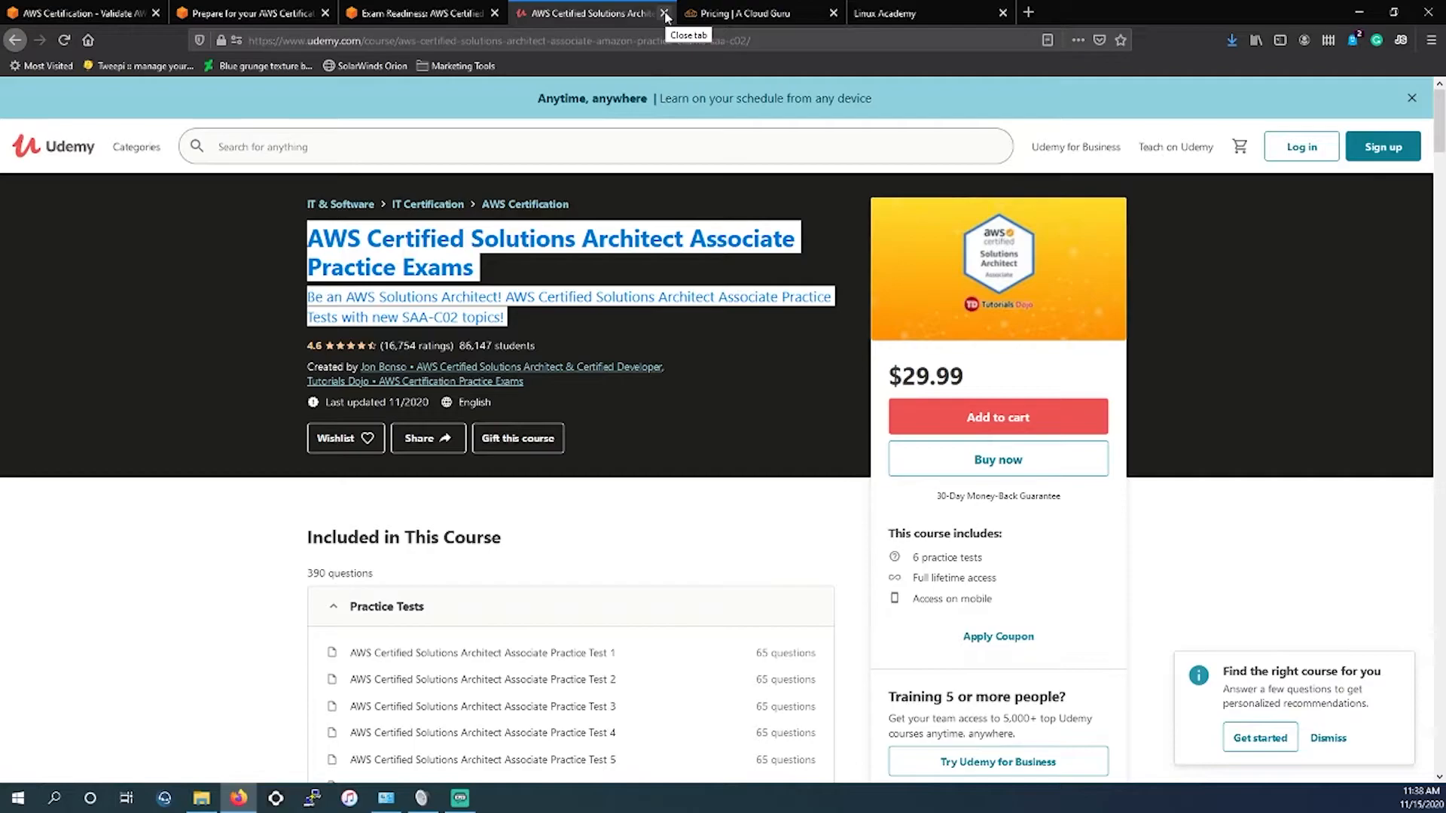
pyautogui.moveTo(648, 27)
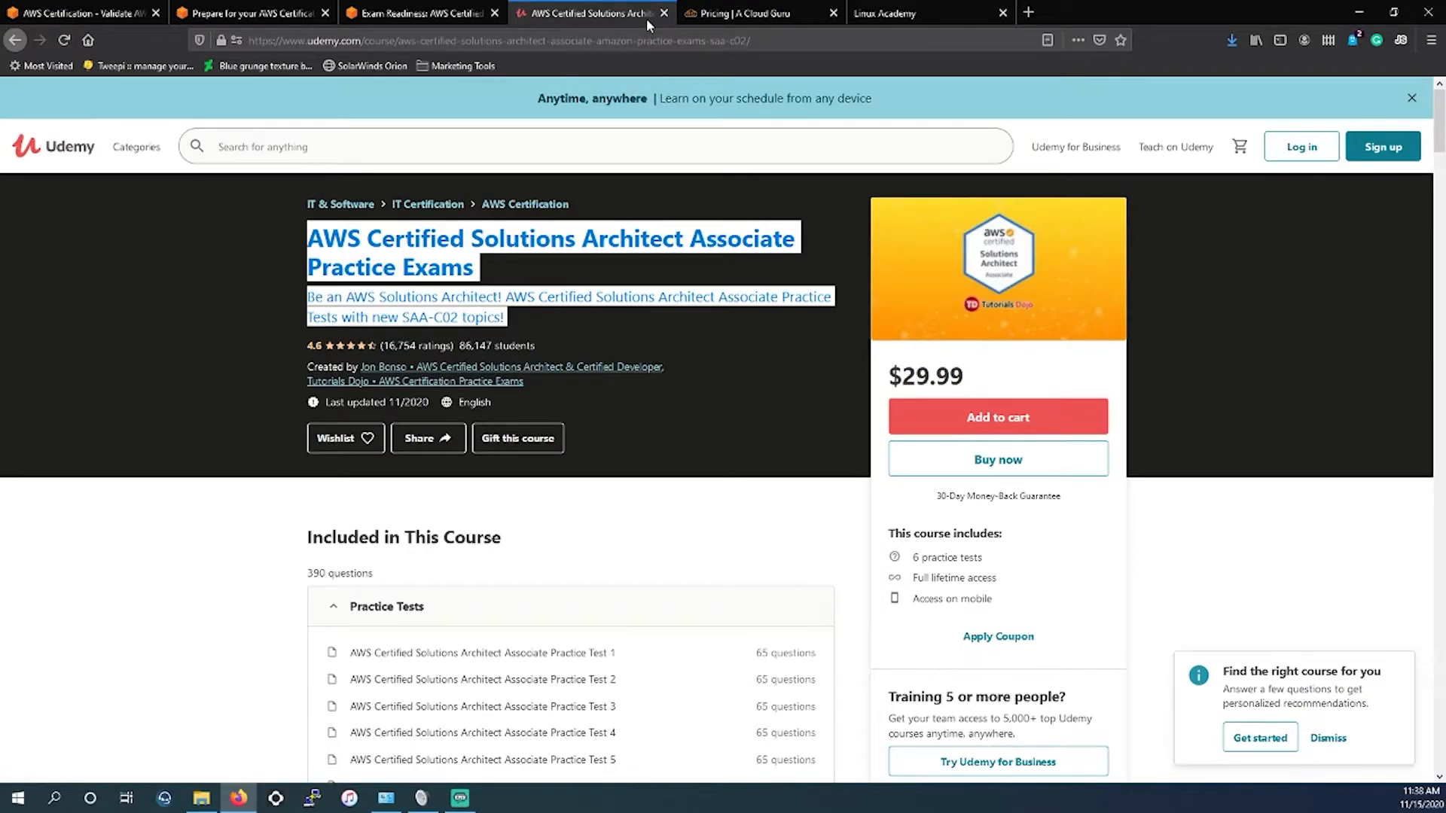
pyautogui.moveTo(662, 14)
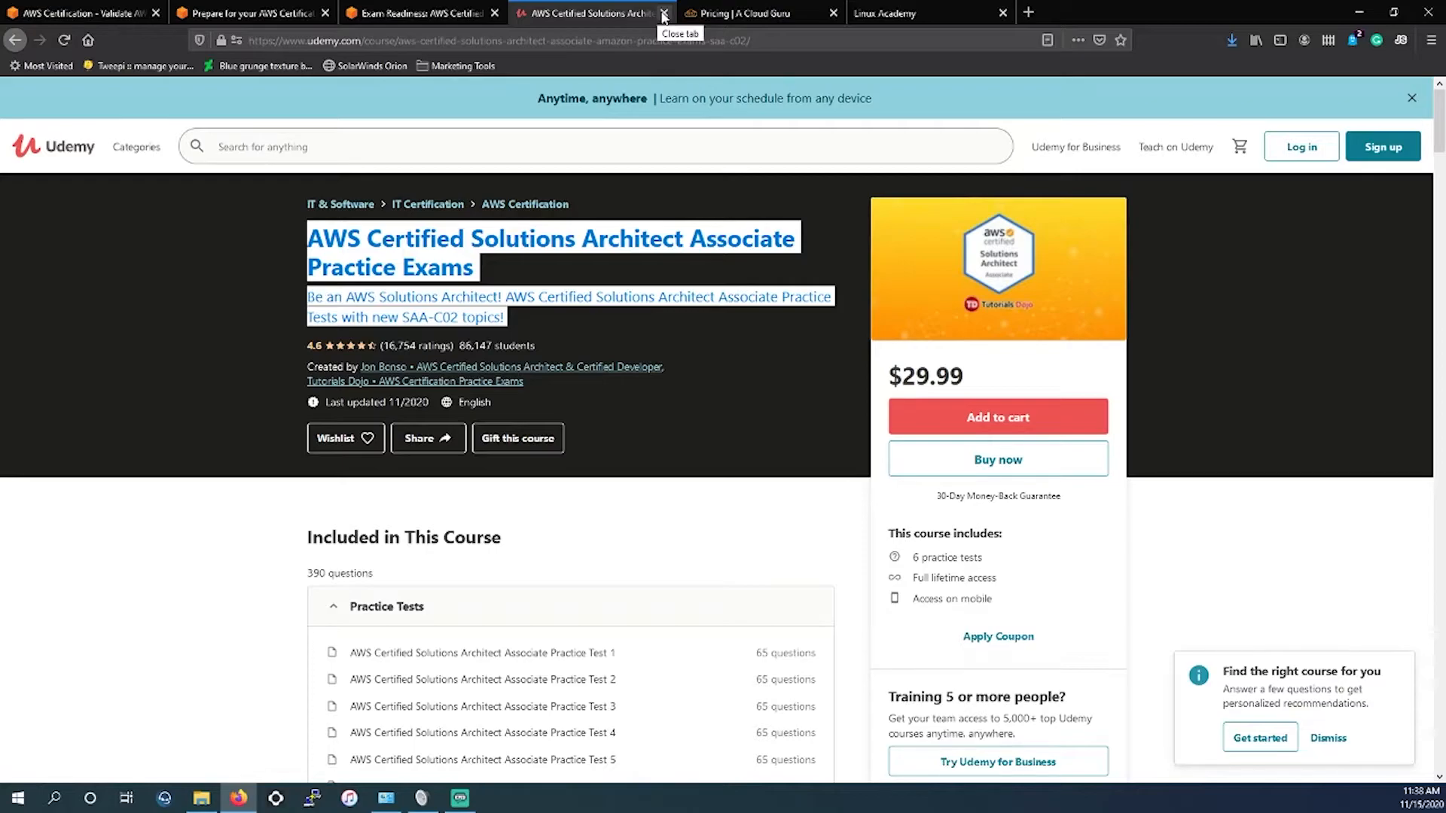
# - Close the Udemy practice exams tab and review A Cloud Guru's Free, $31.59 Basic and $41.59 Plus plans, highlighting the $499/year billing
pyautogui.click(663, 13)
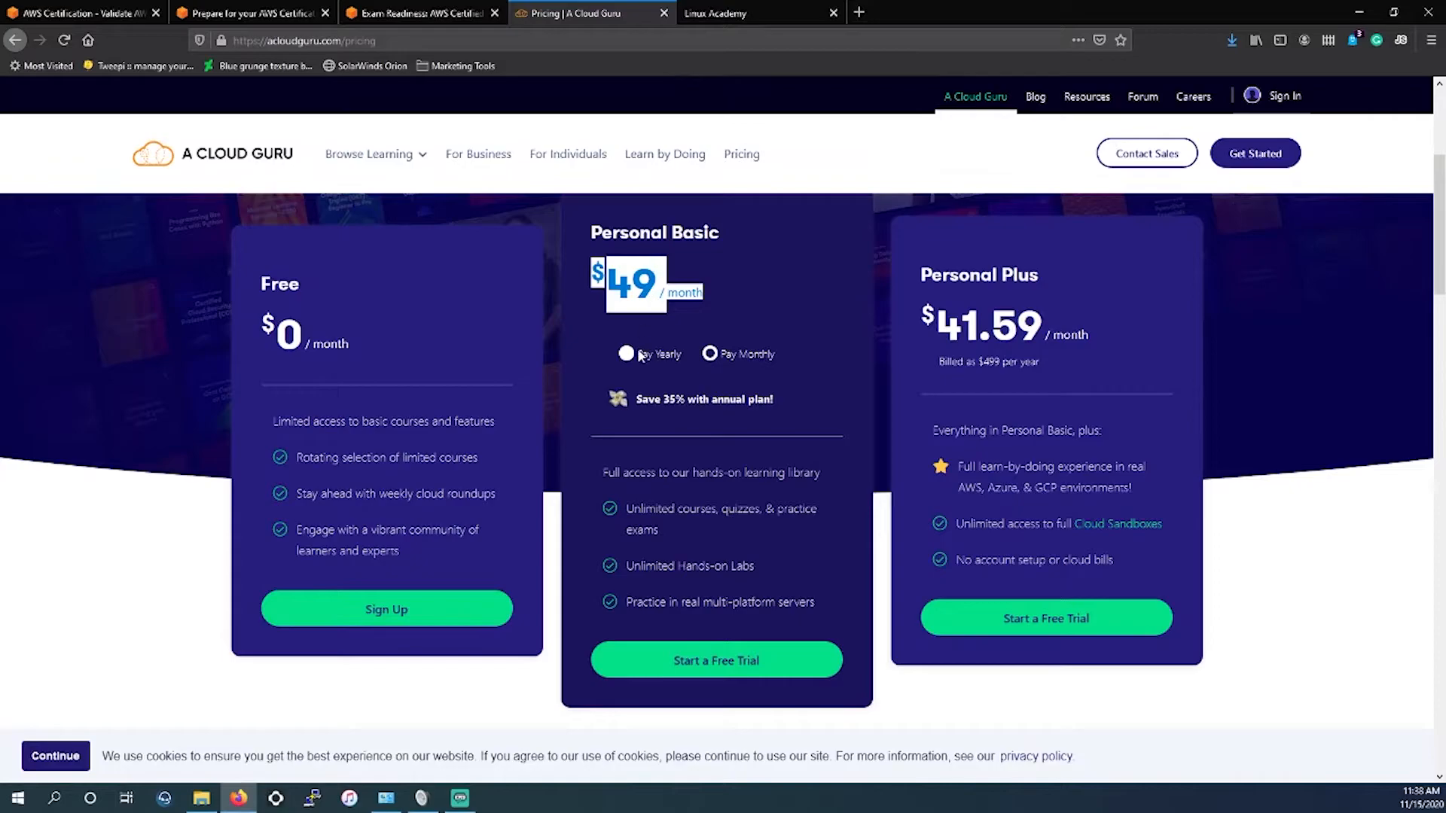
pyautogui.scroll(3)
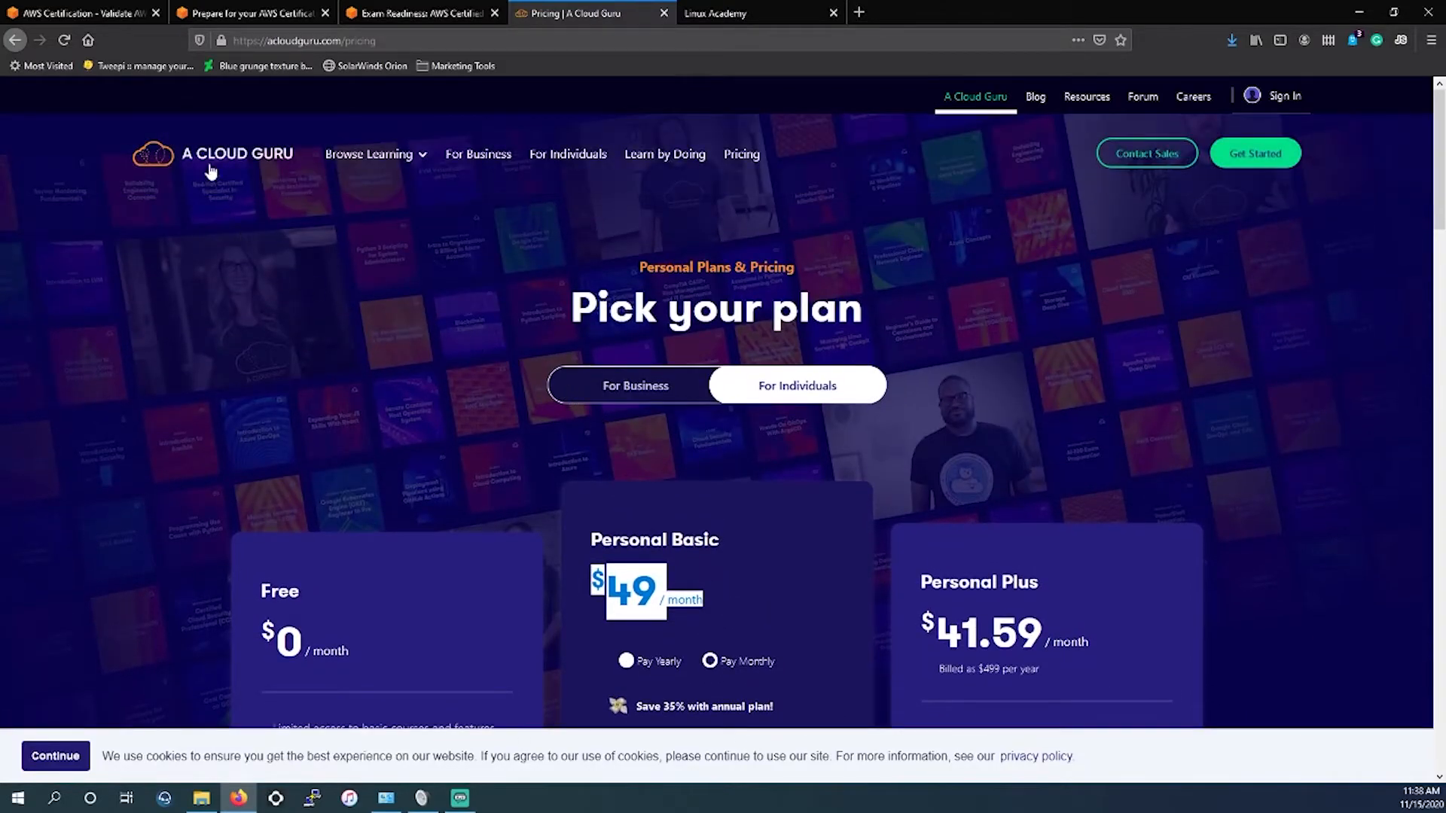
pyautogui.moveTo(598, 520)
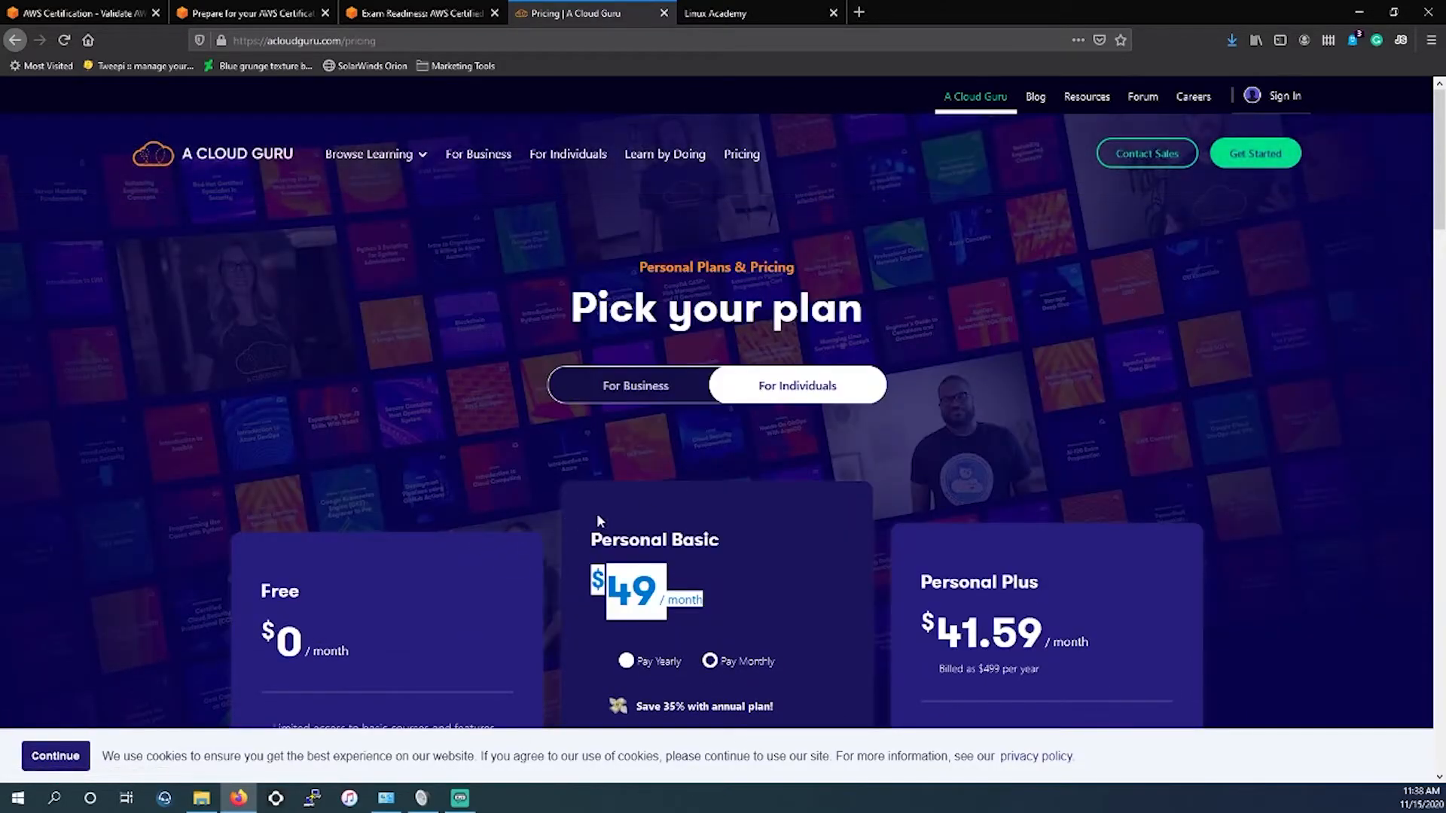
pyautogui.scroll(-3)
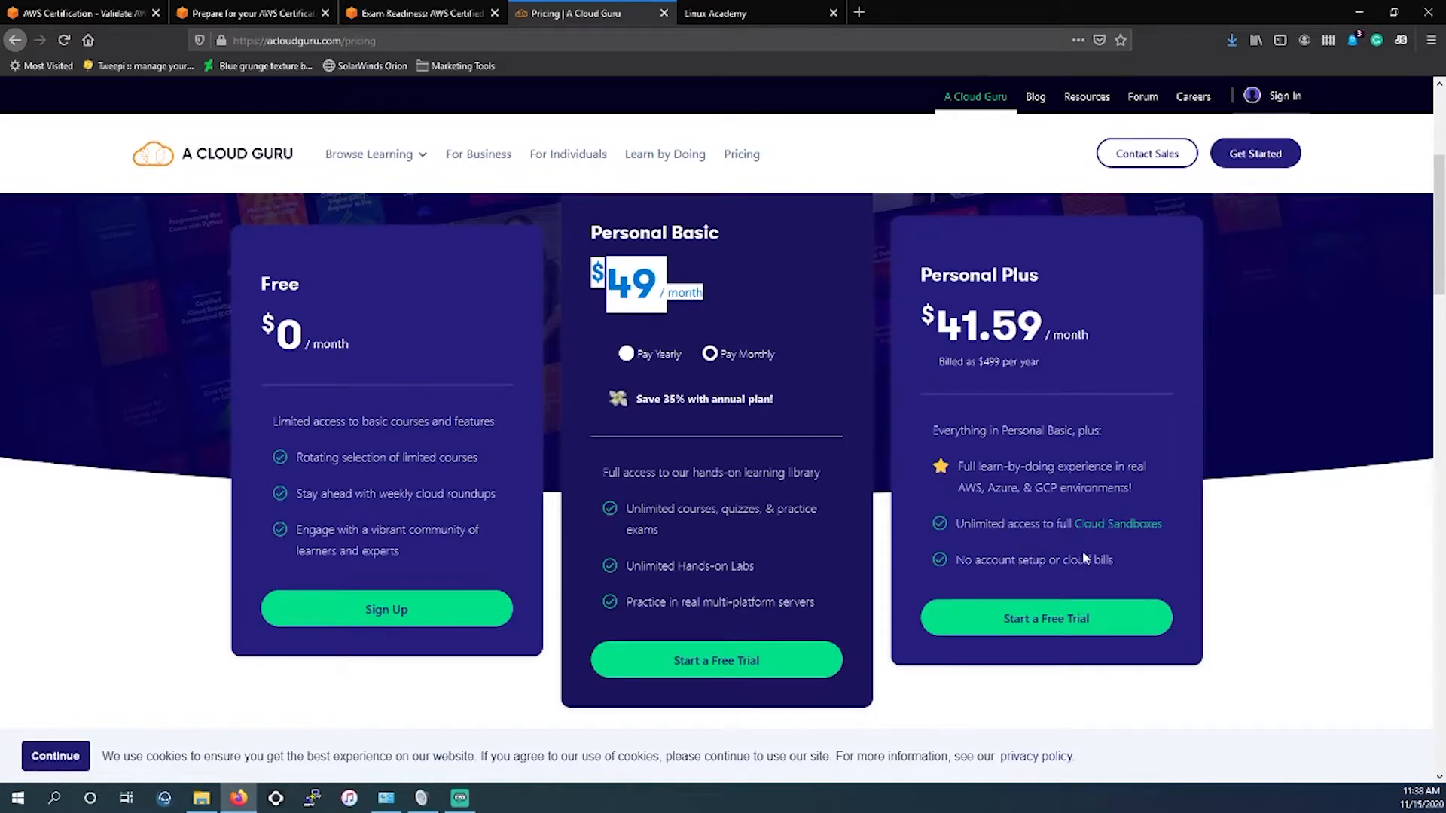
pyautogui.moveTo(1116, 566)
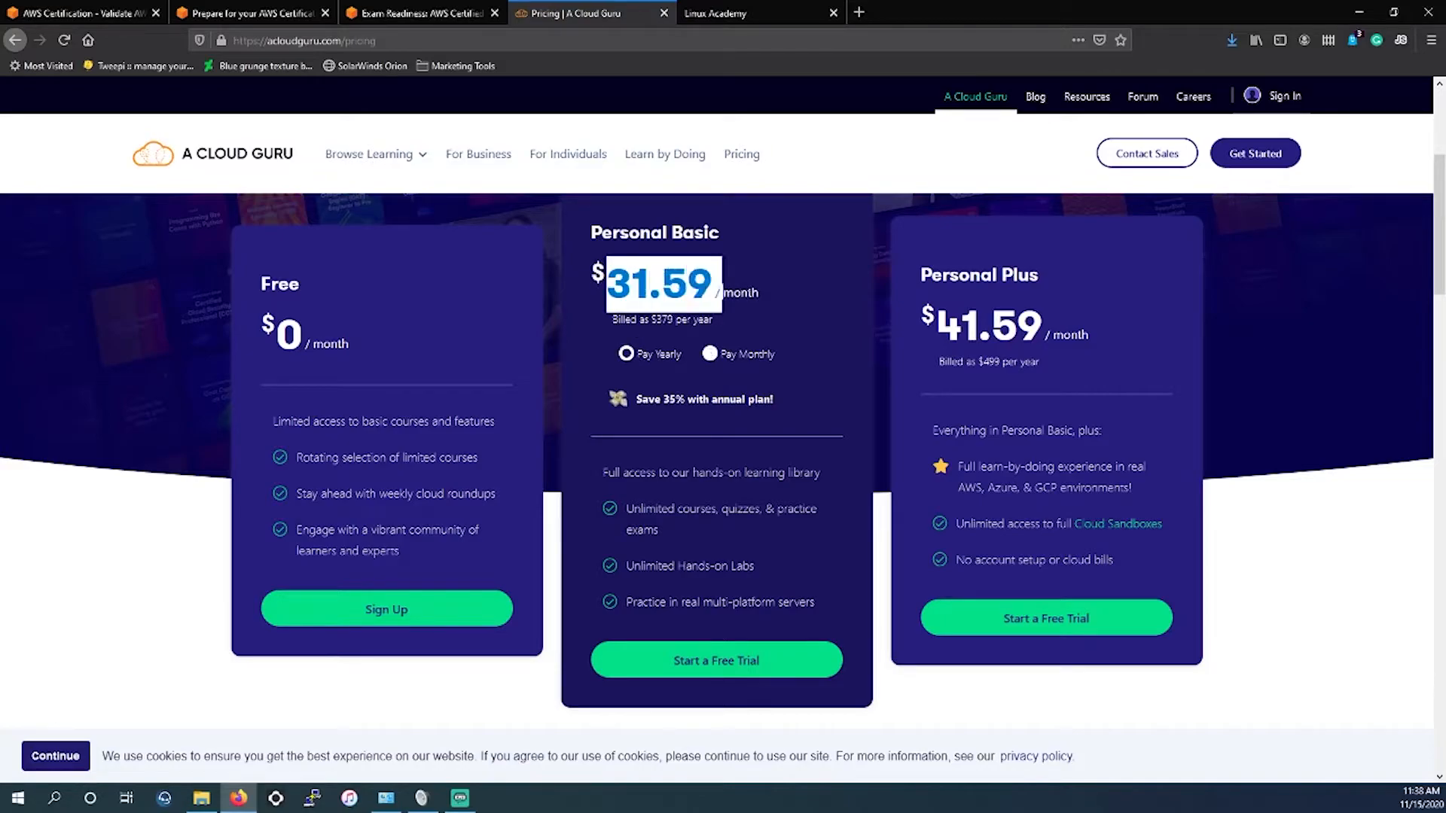
pyautogui.doubleClick(1007, 362)
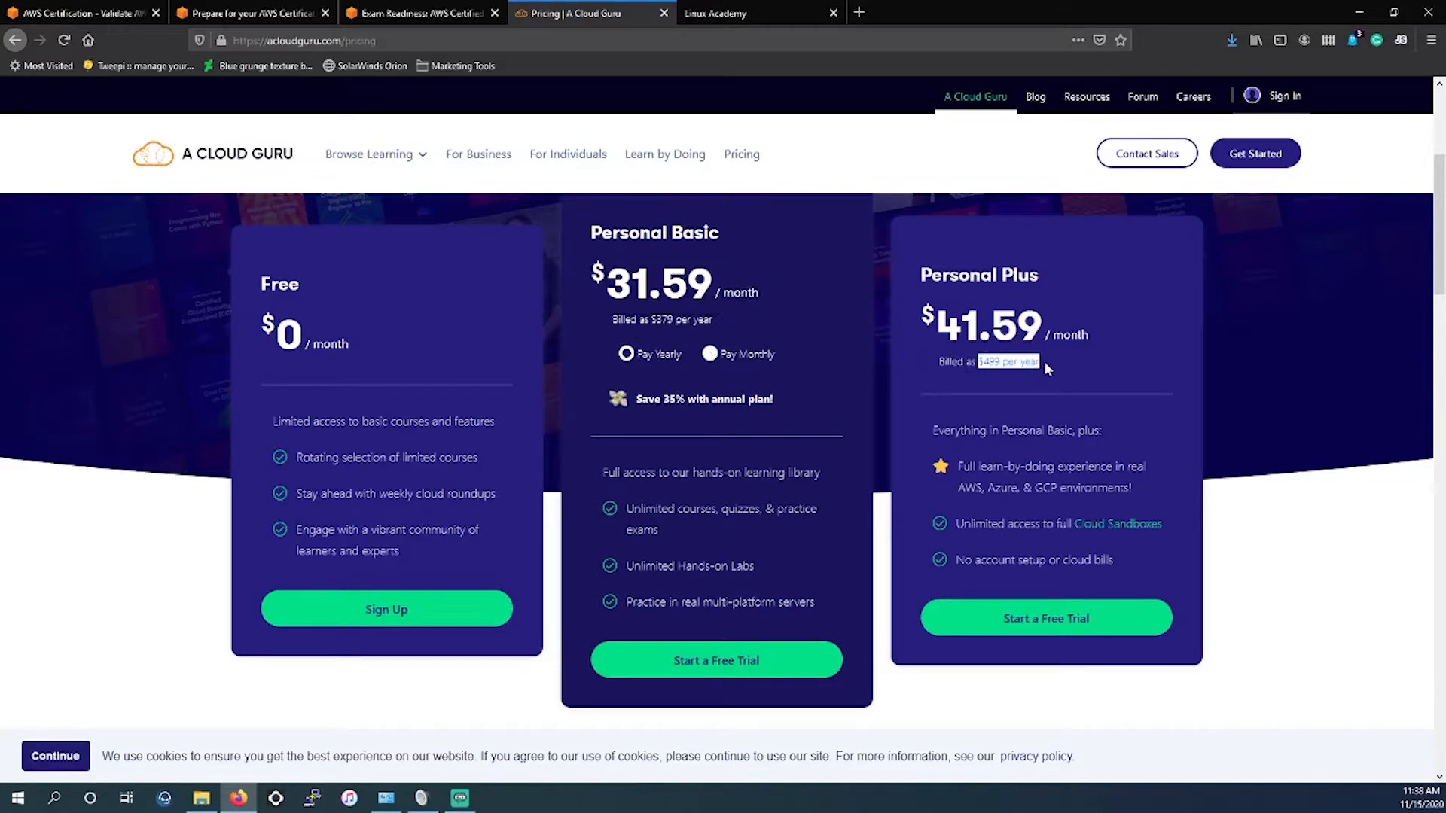
pyautogui.moveTo(977, 386)
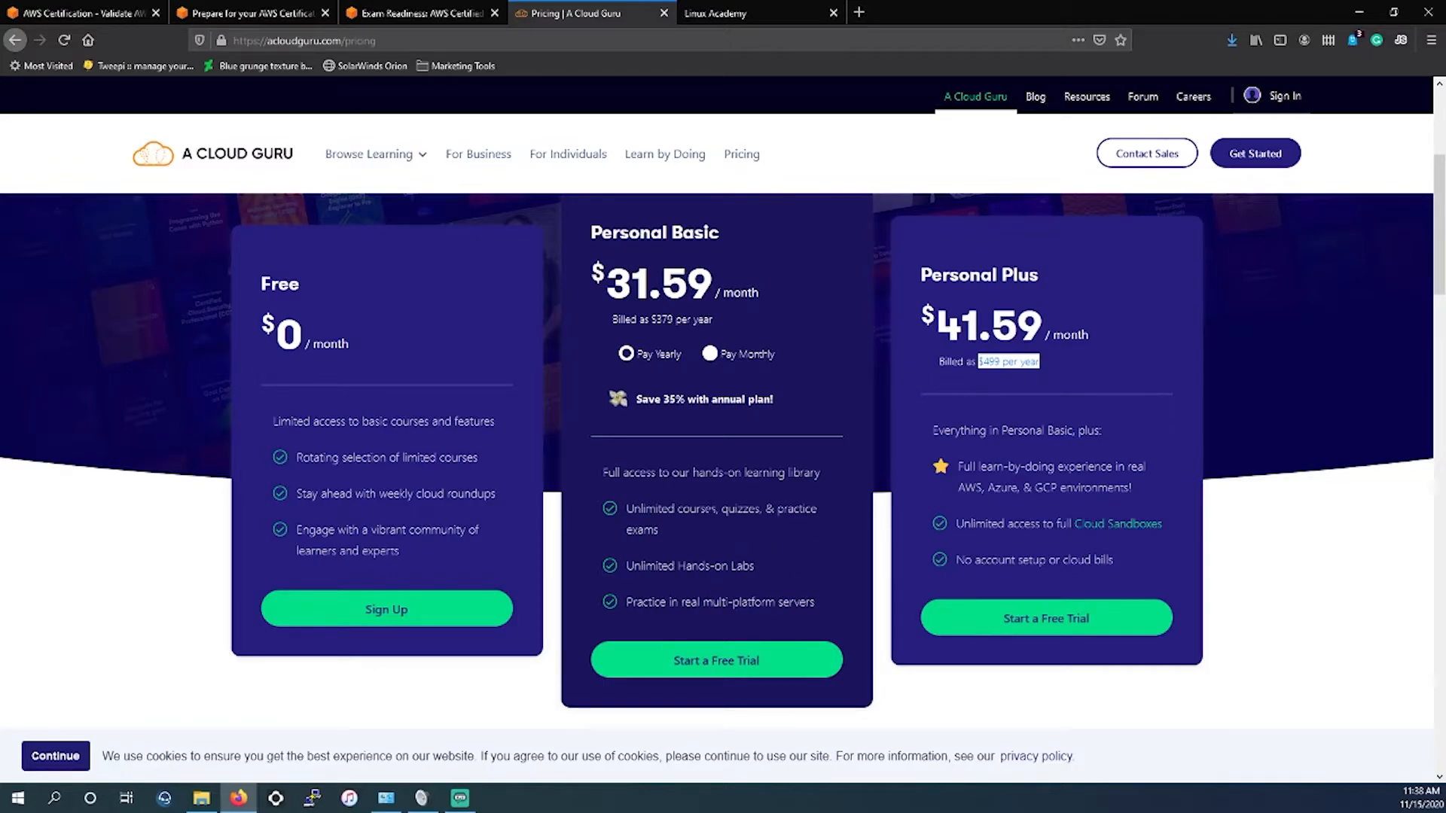
pyautogui.moveTo(952, 573)
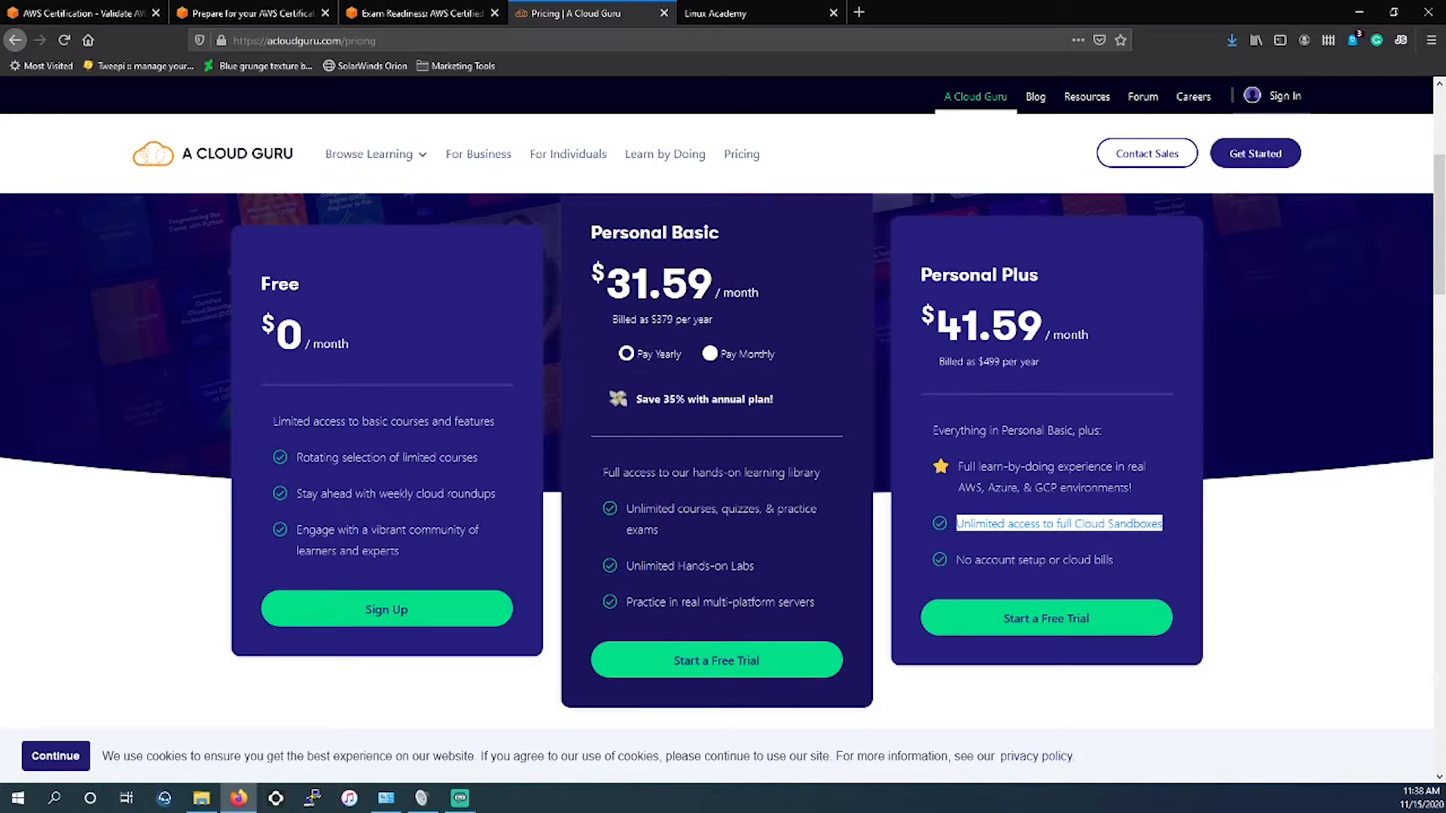
pyautogui.moveTo(1121, 533)
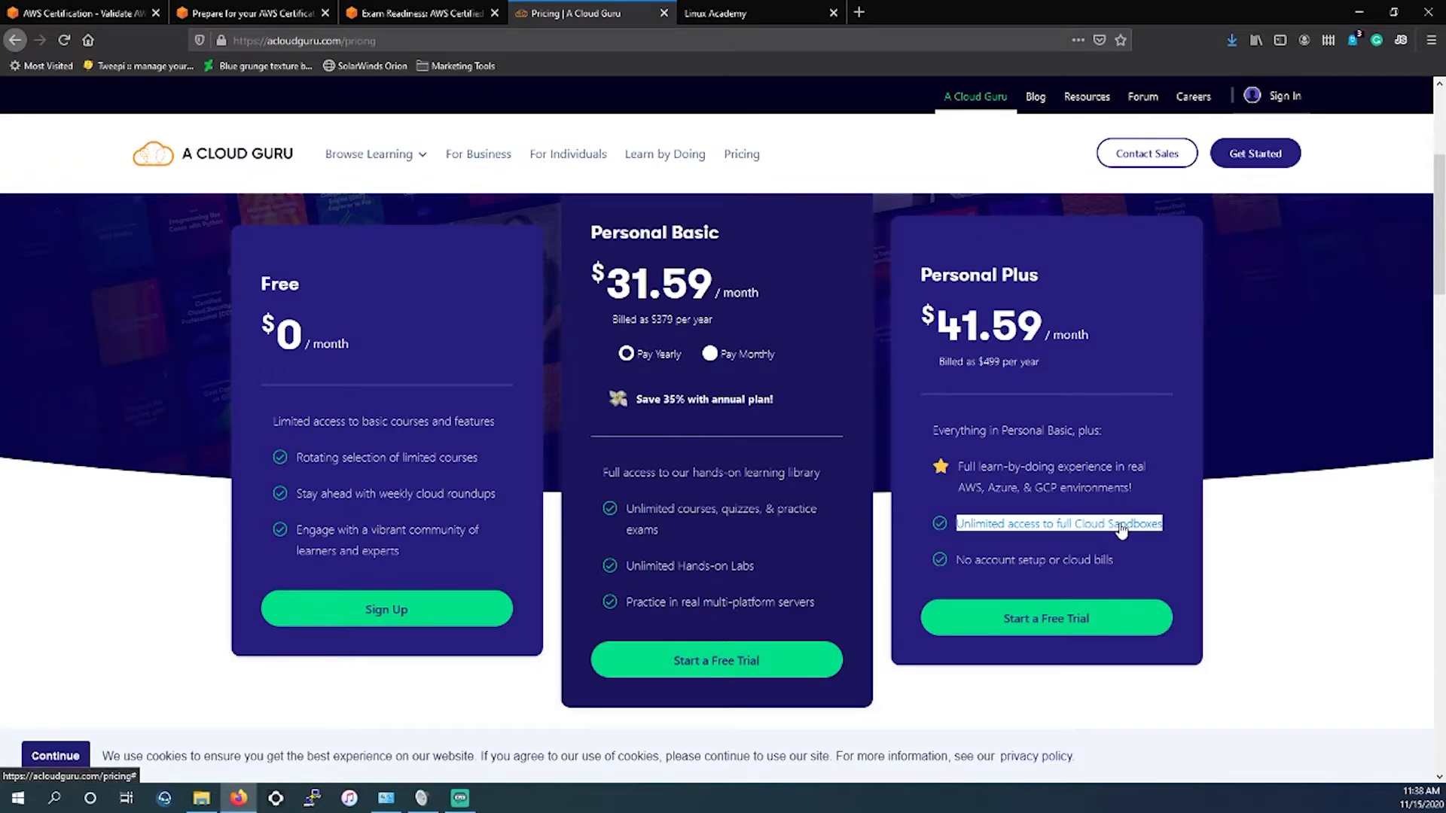
pyautogui.moveTo(1132, 500)
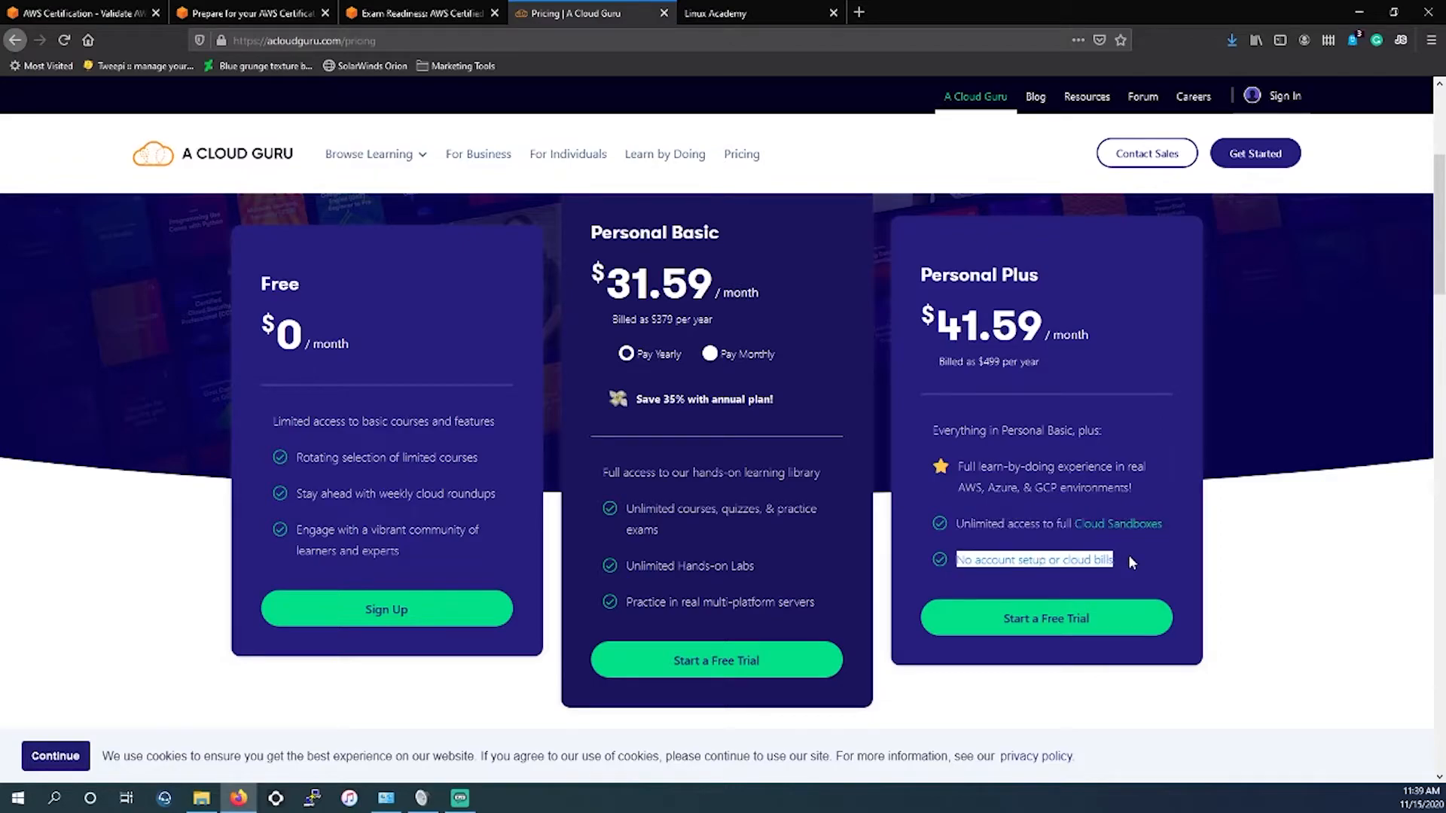
pyautogui.moveTo(1120, 565)
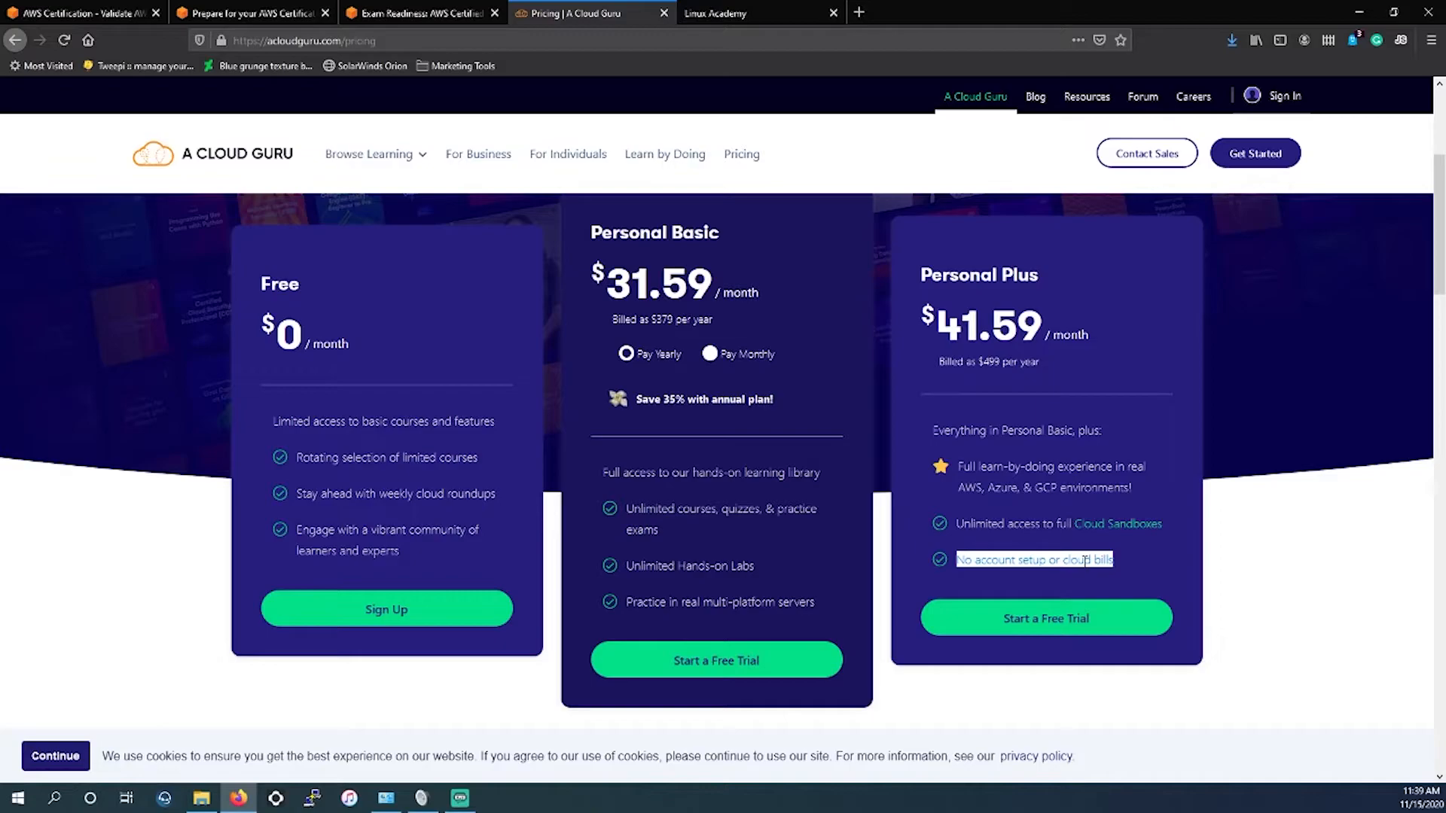
pyautogui.moveTo(1063, 551)
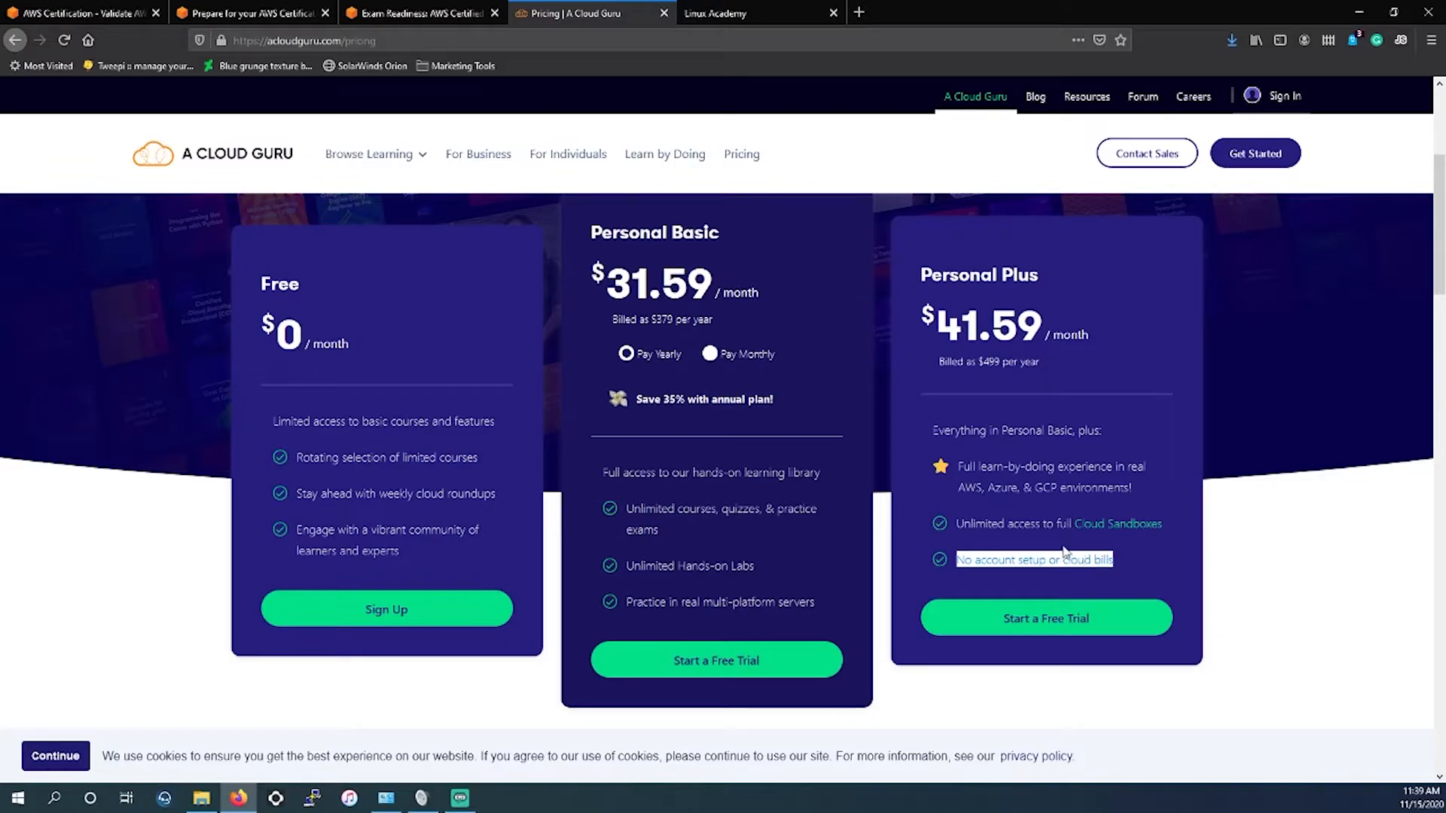
pyautogui.moveTo(999, 509)
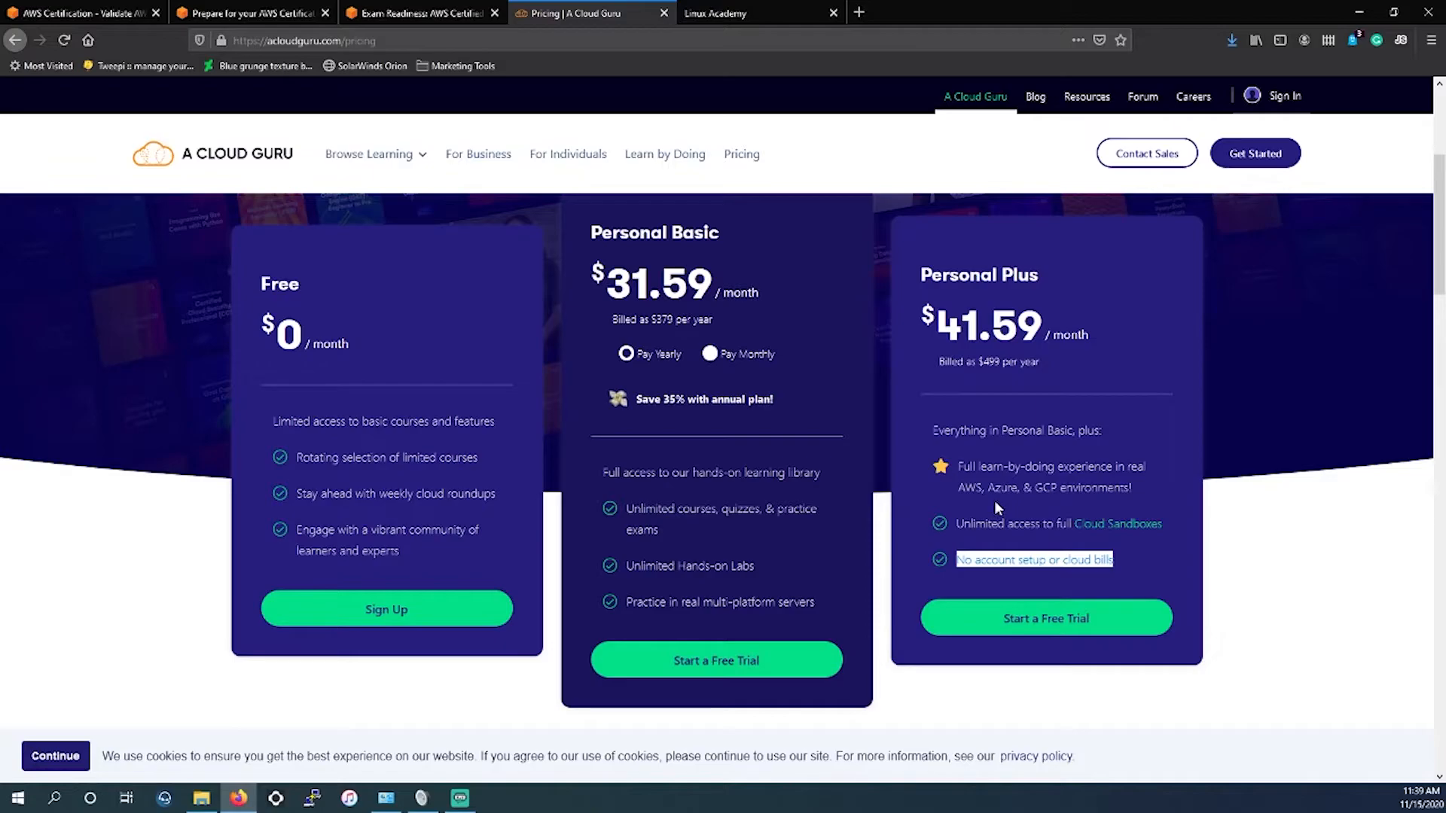
pyautogui.moveTo(995, 504)
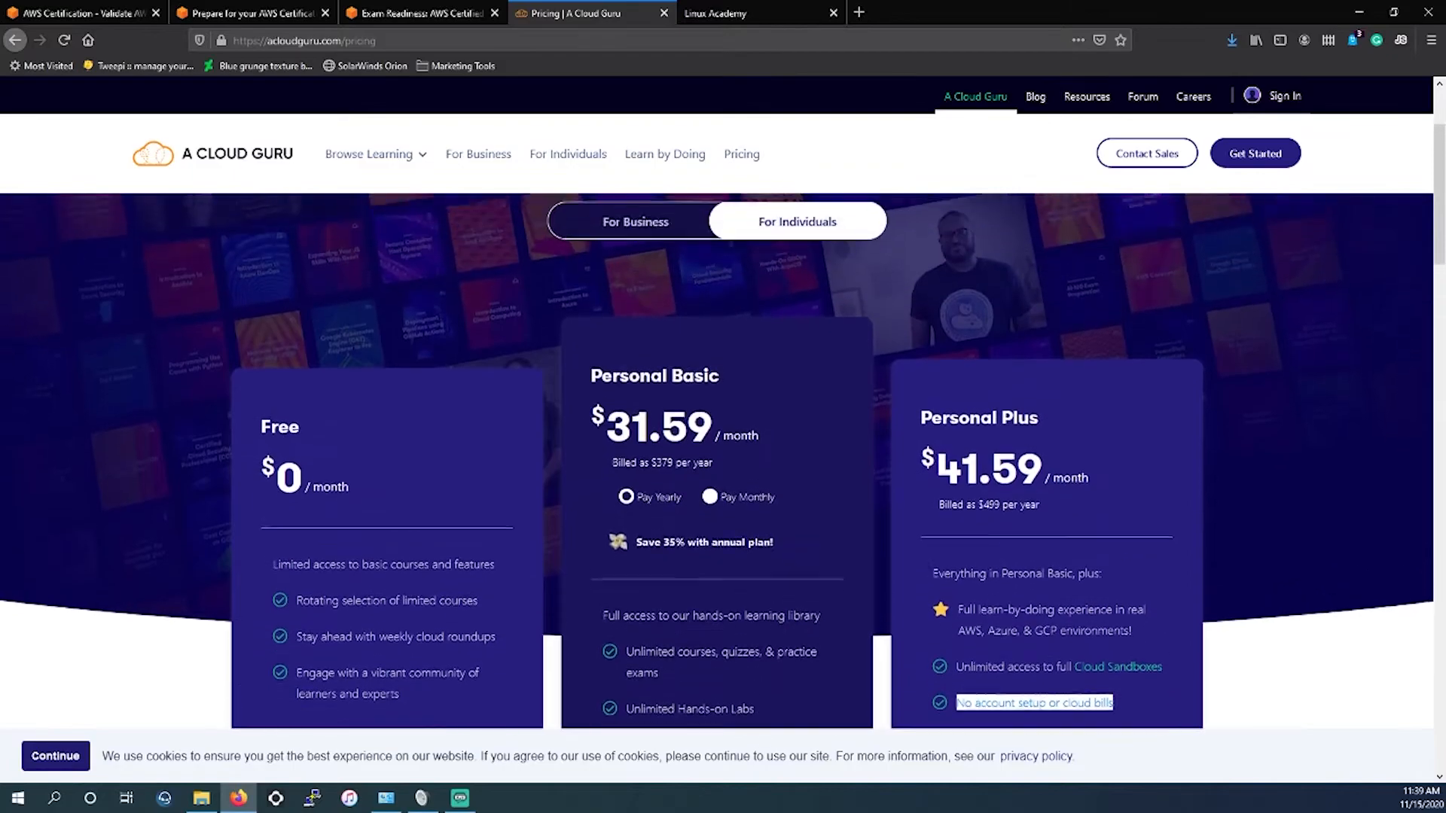
pyautogui.scroll(3)
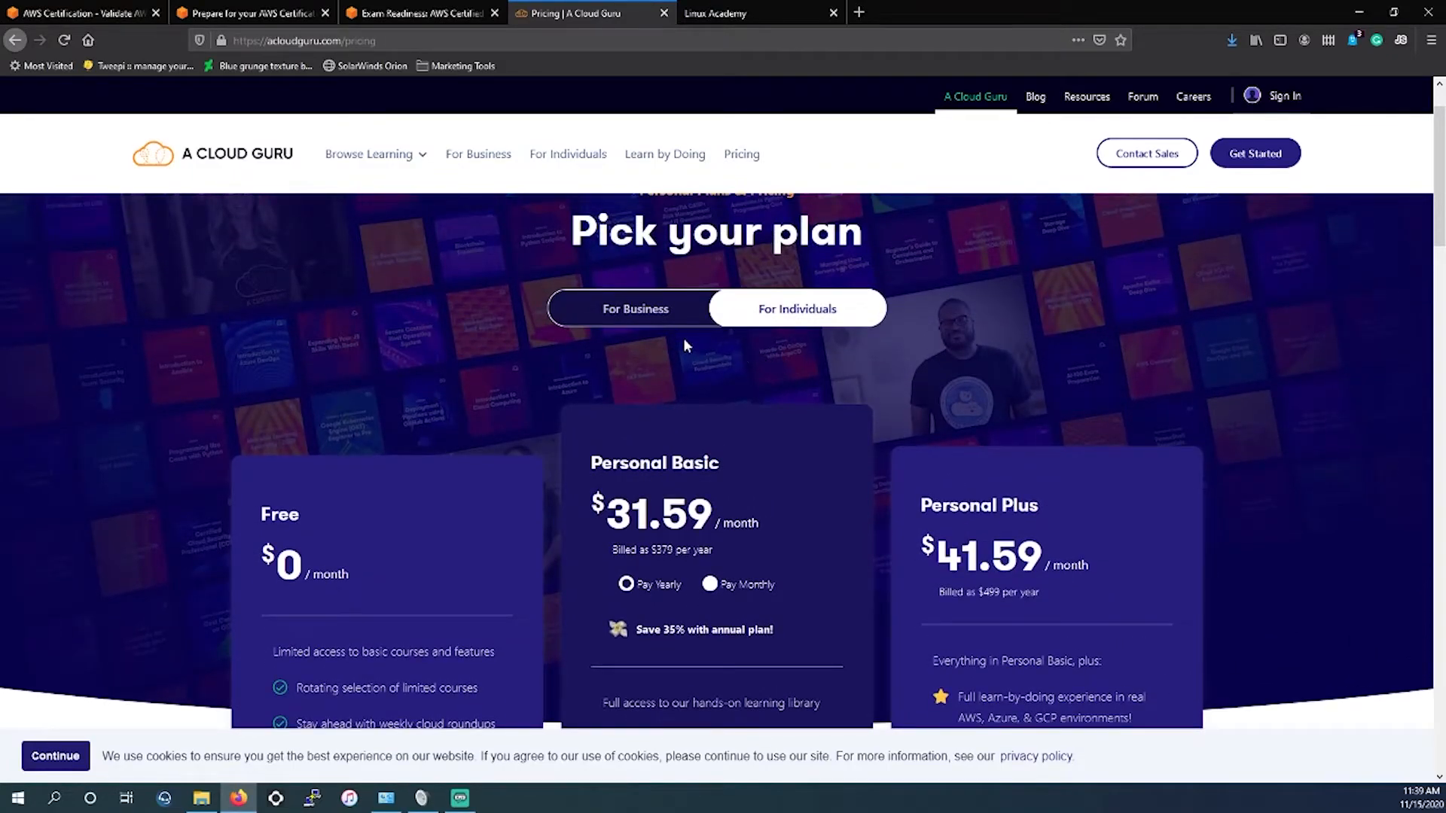
pyautogui.moveTo(734, 13)
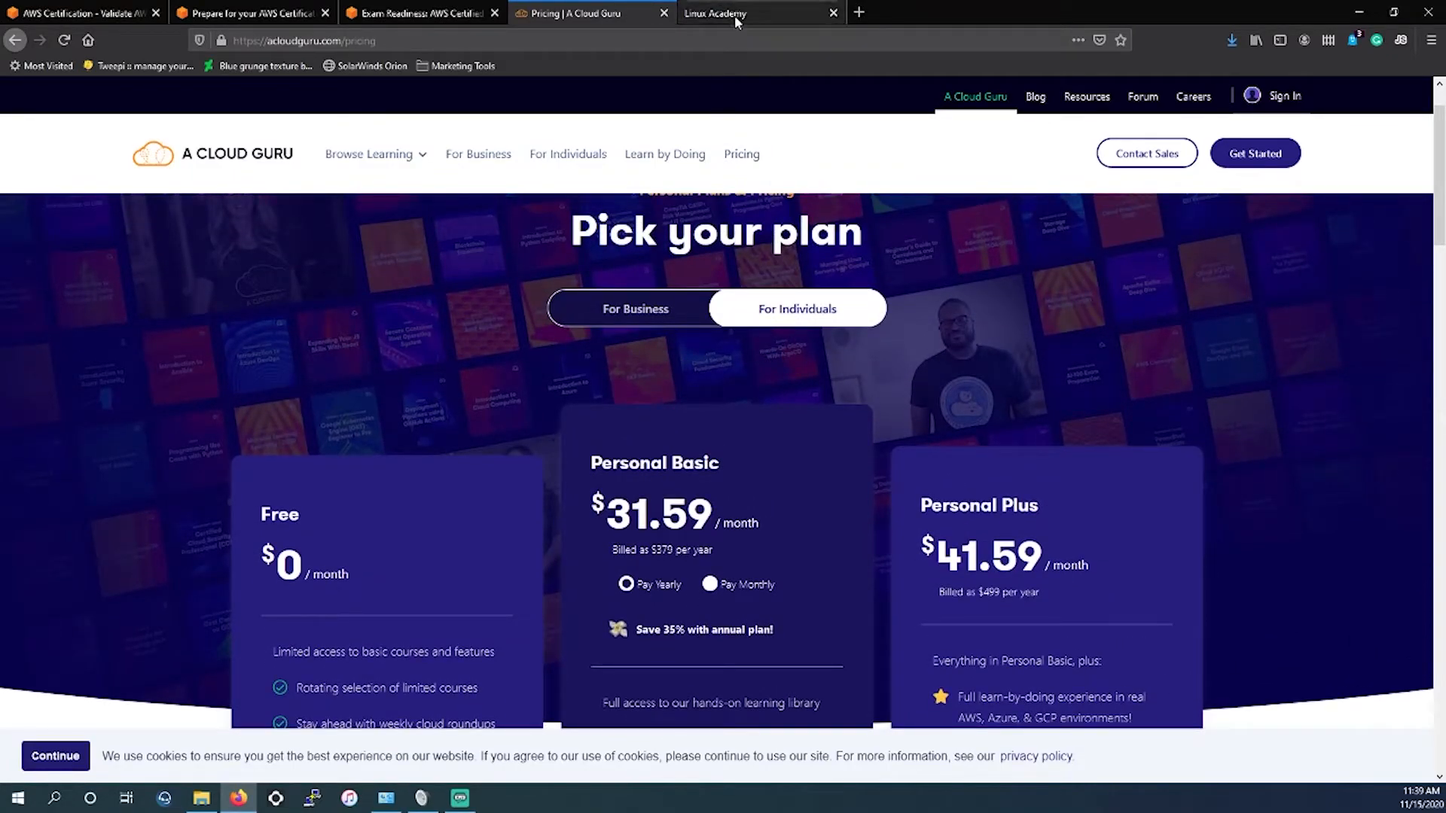
# - Switch to Linux Academy's Cloud Practitioner course and scroll up to the Introduction chapter
pyautogui.click(714, 14)
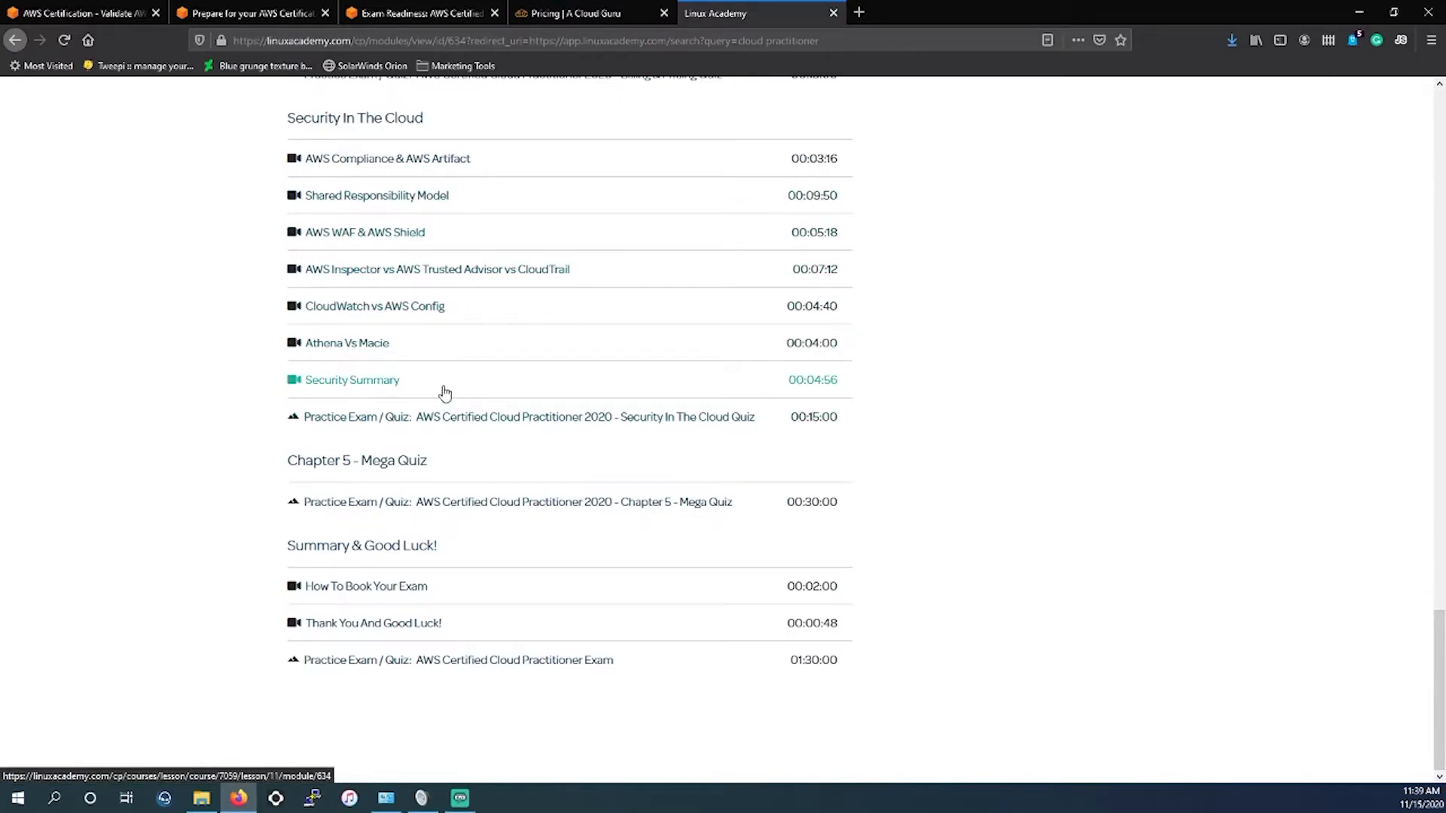
pyautogui.moveTo(536, 443)
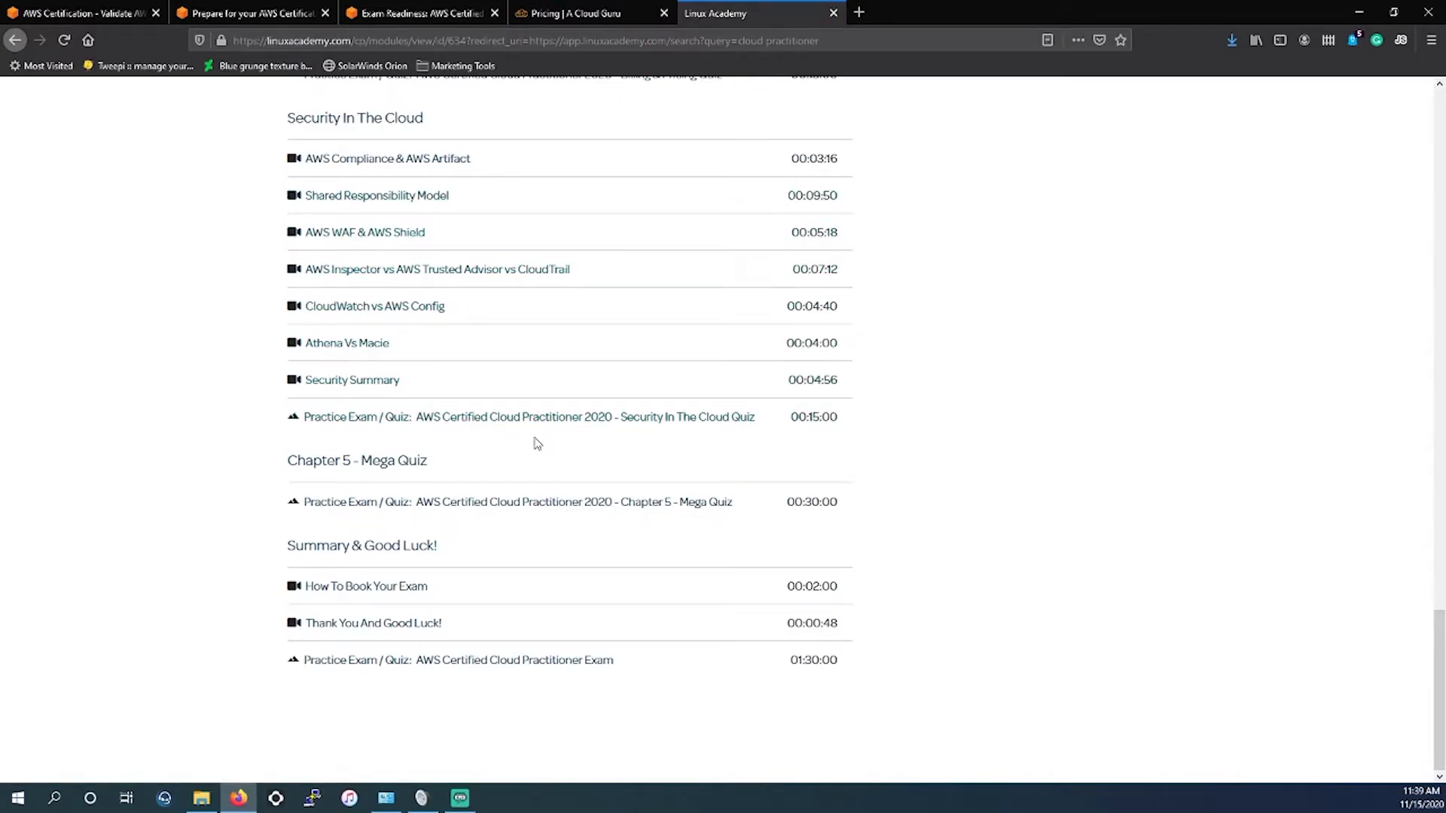
pyautogui.scroll(3)
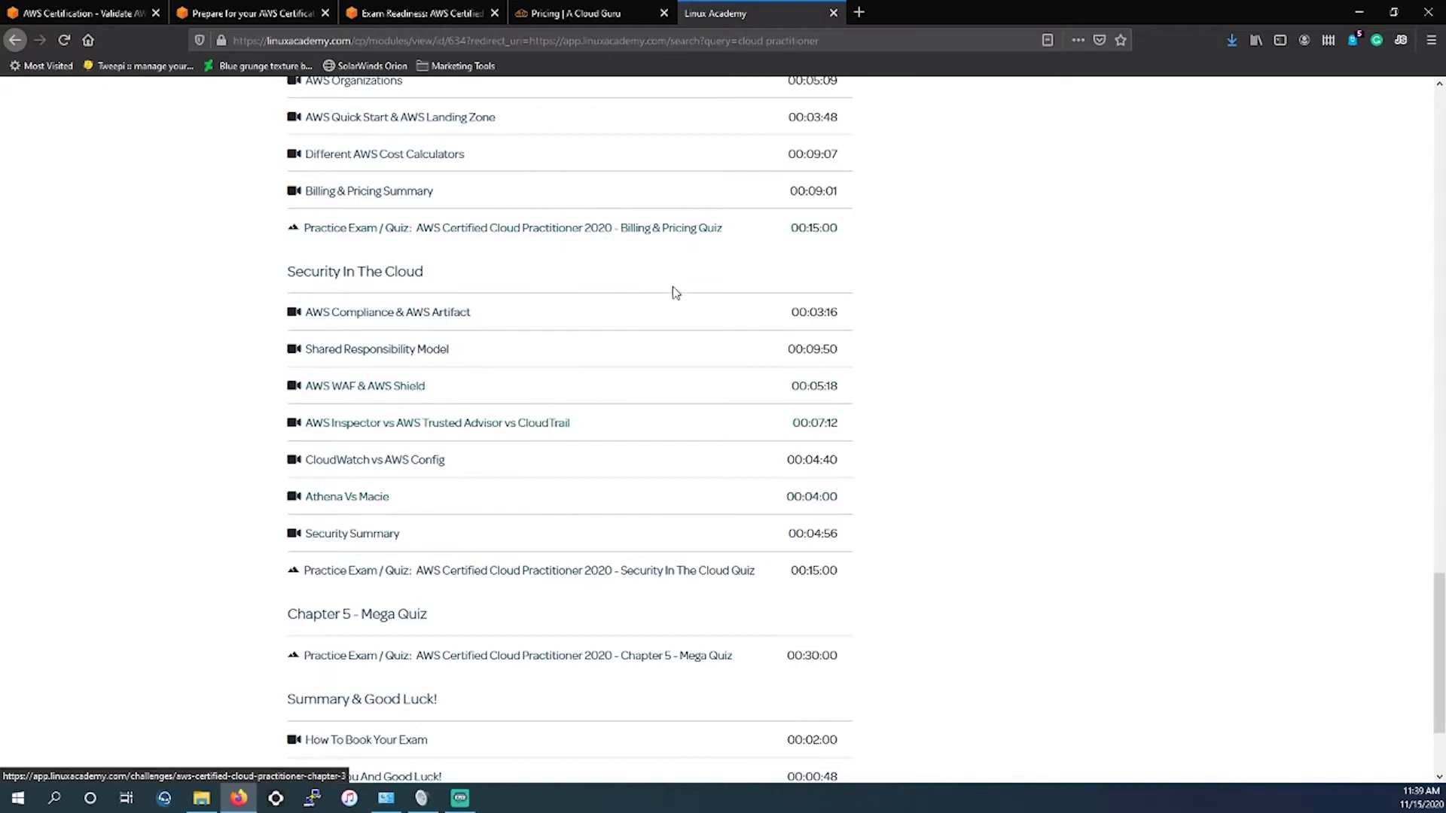
pyautogui.moveTo(597, 466)
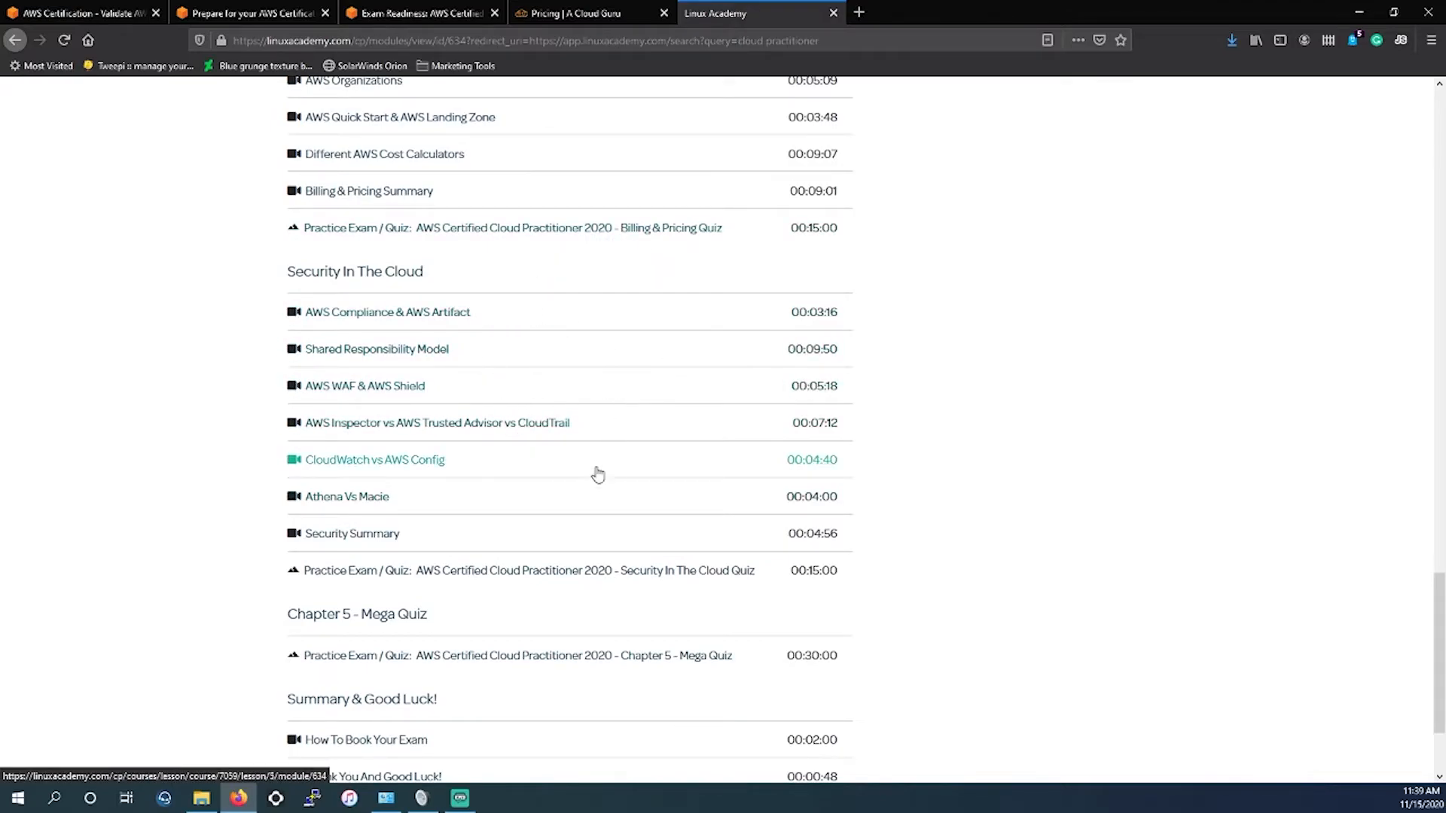
pyautogui.moveTo(517, 429)
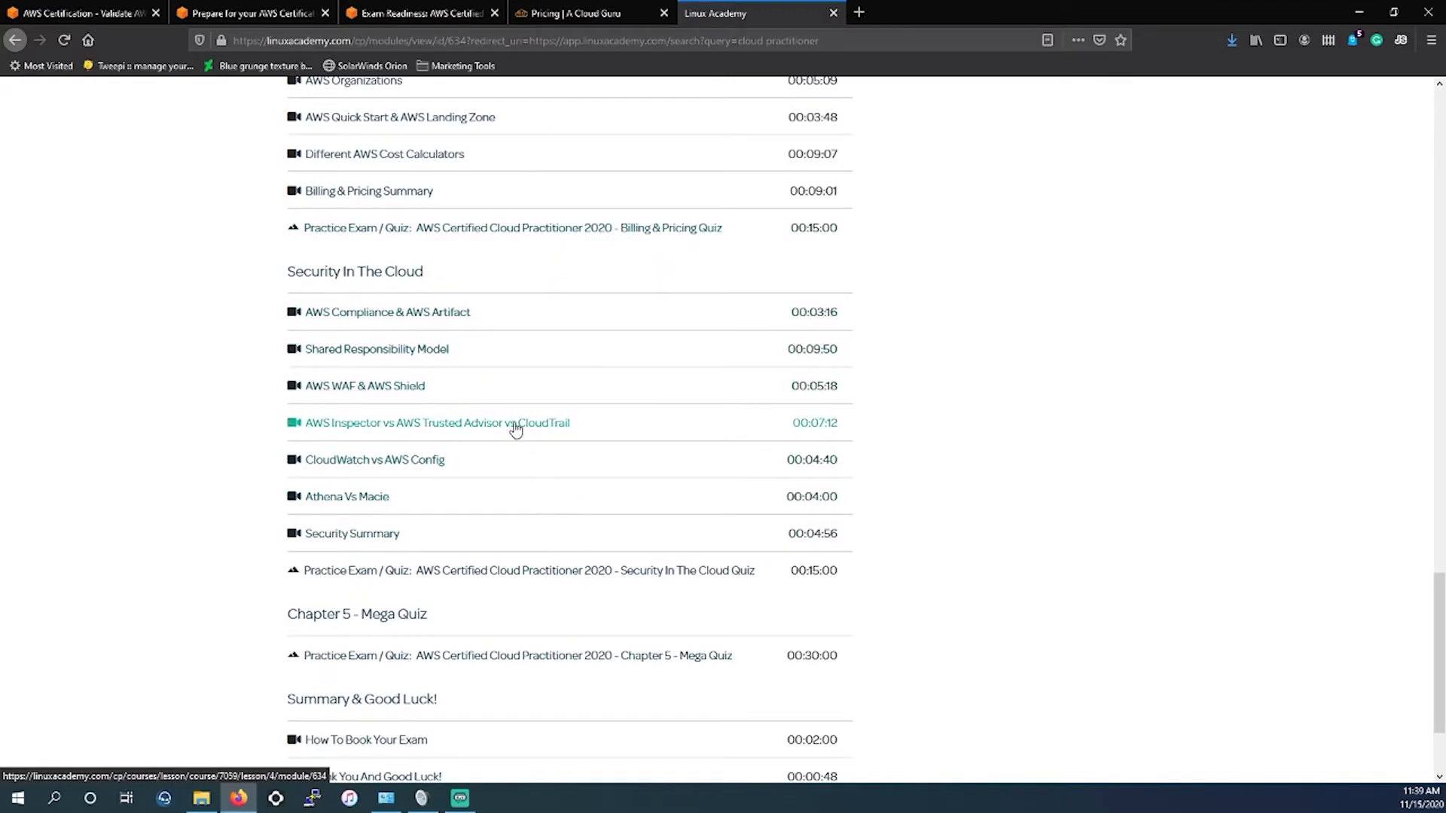
pyautogui.scroll(-3)
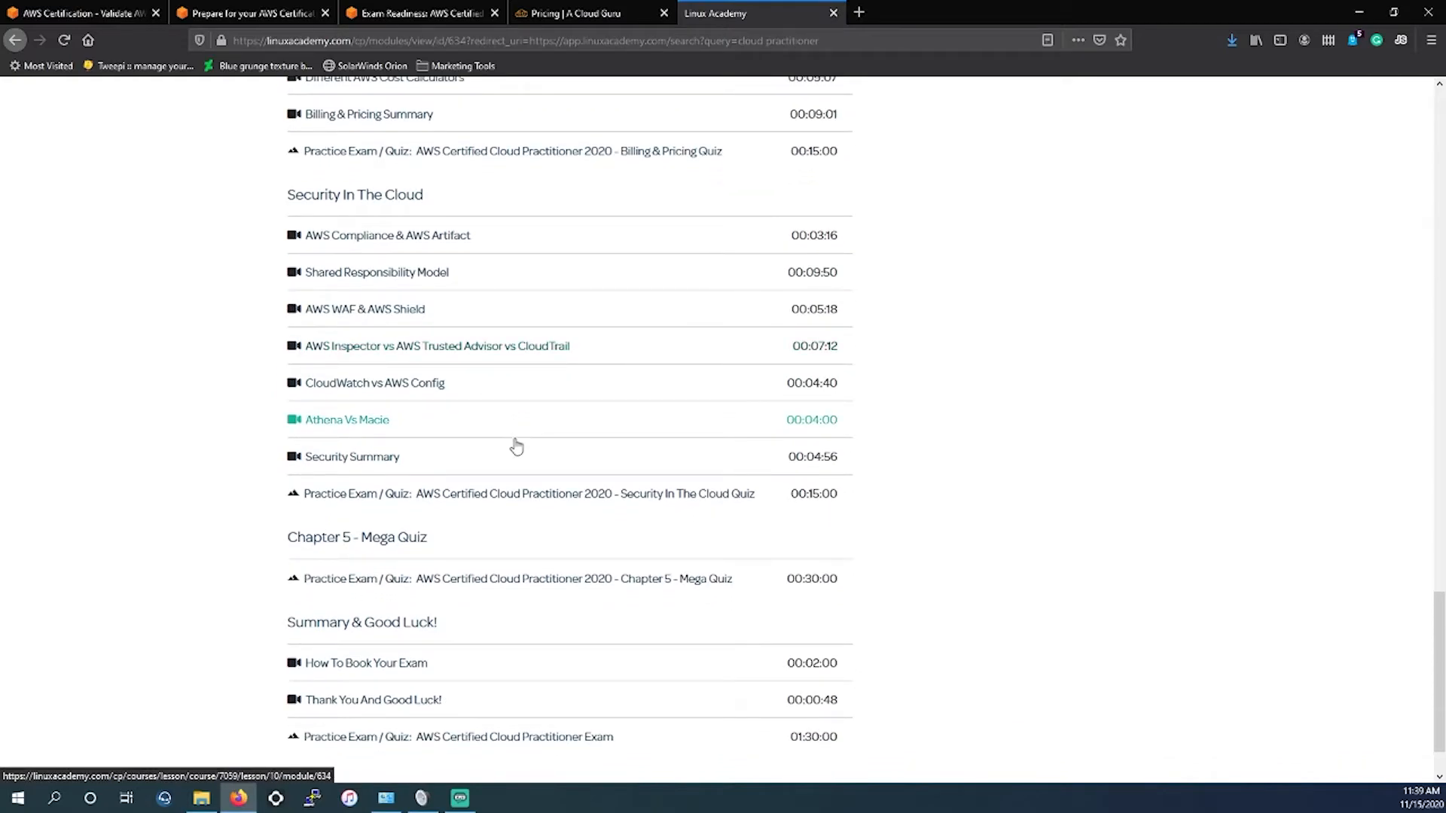
pyautogui.moveTo(517, 532)
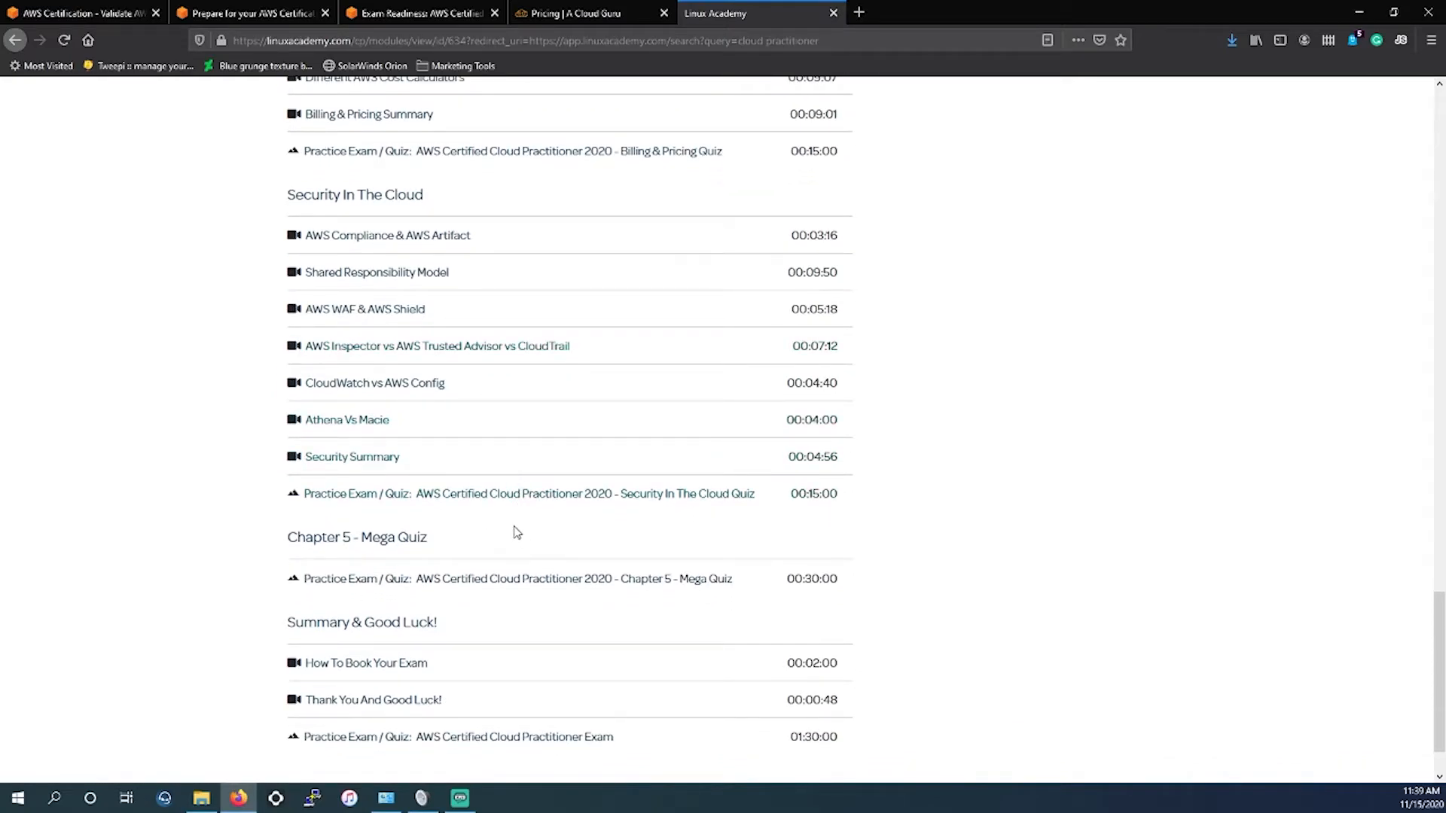
pyautogui.scroll(3)
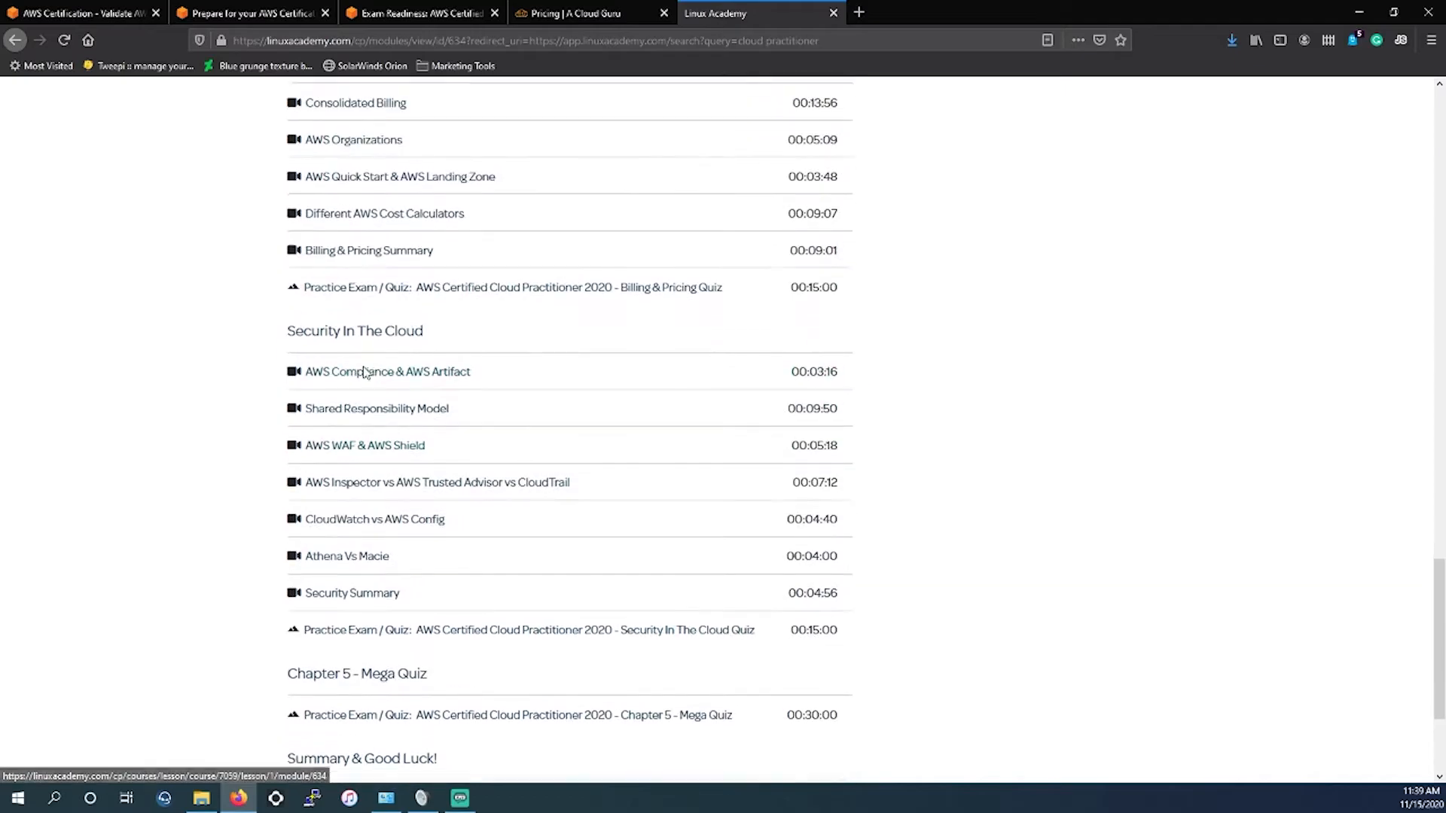
pyautogui.scroll(3)
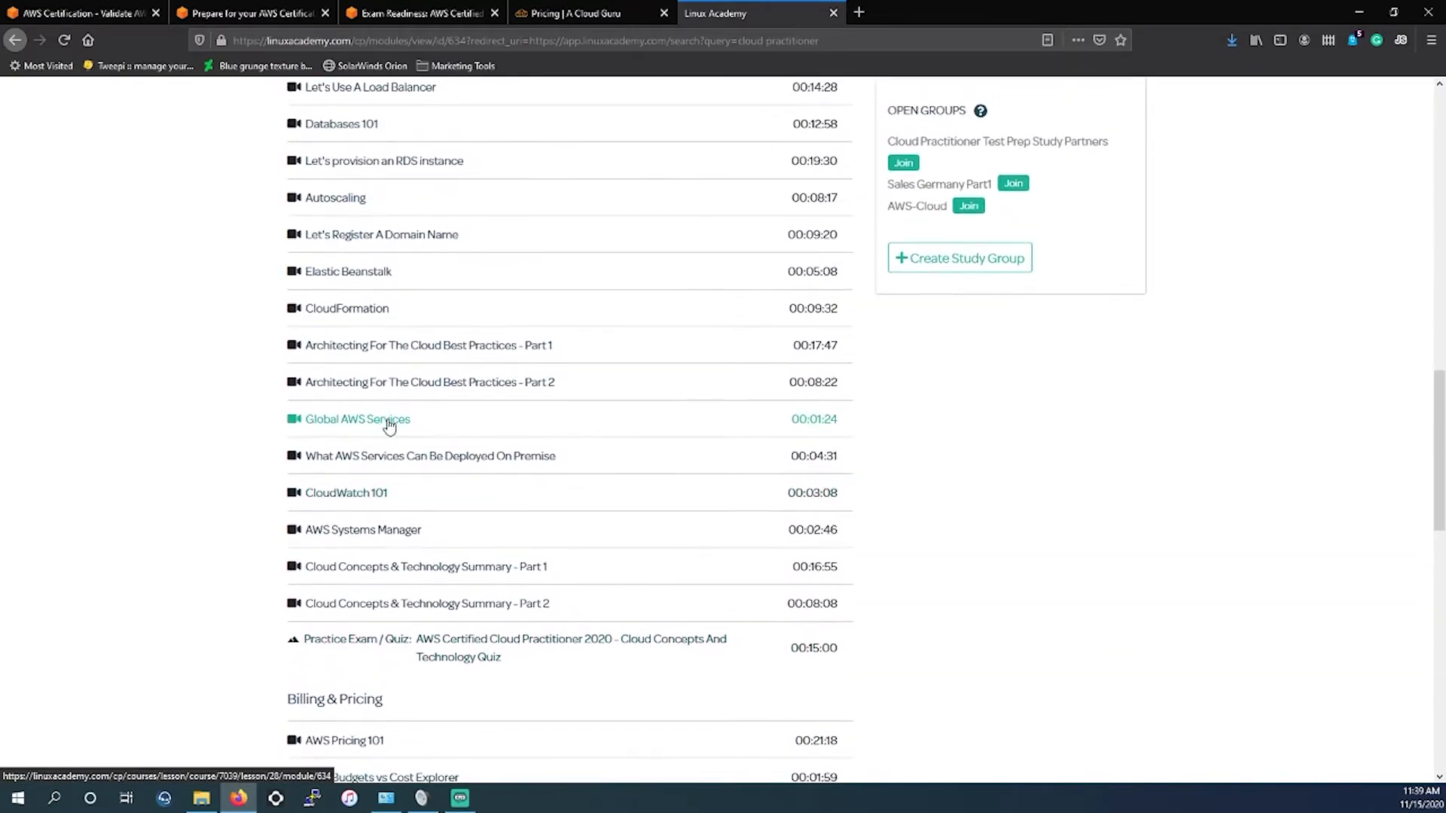
pyautogui.scroll(3)
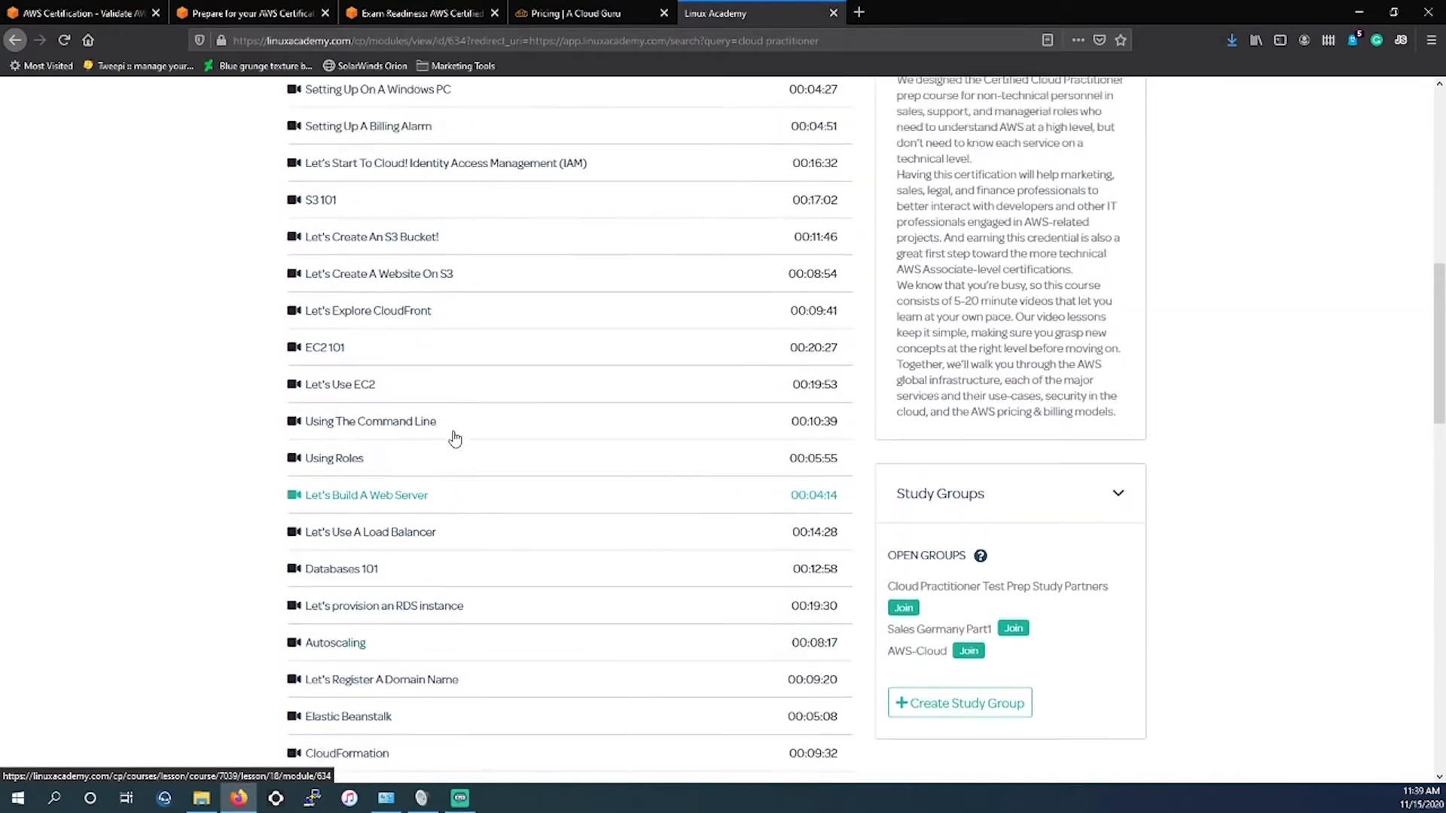
pyautogui.scroll(3)
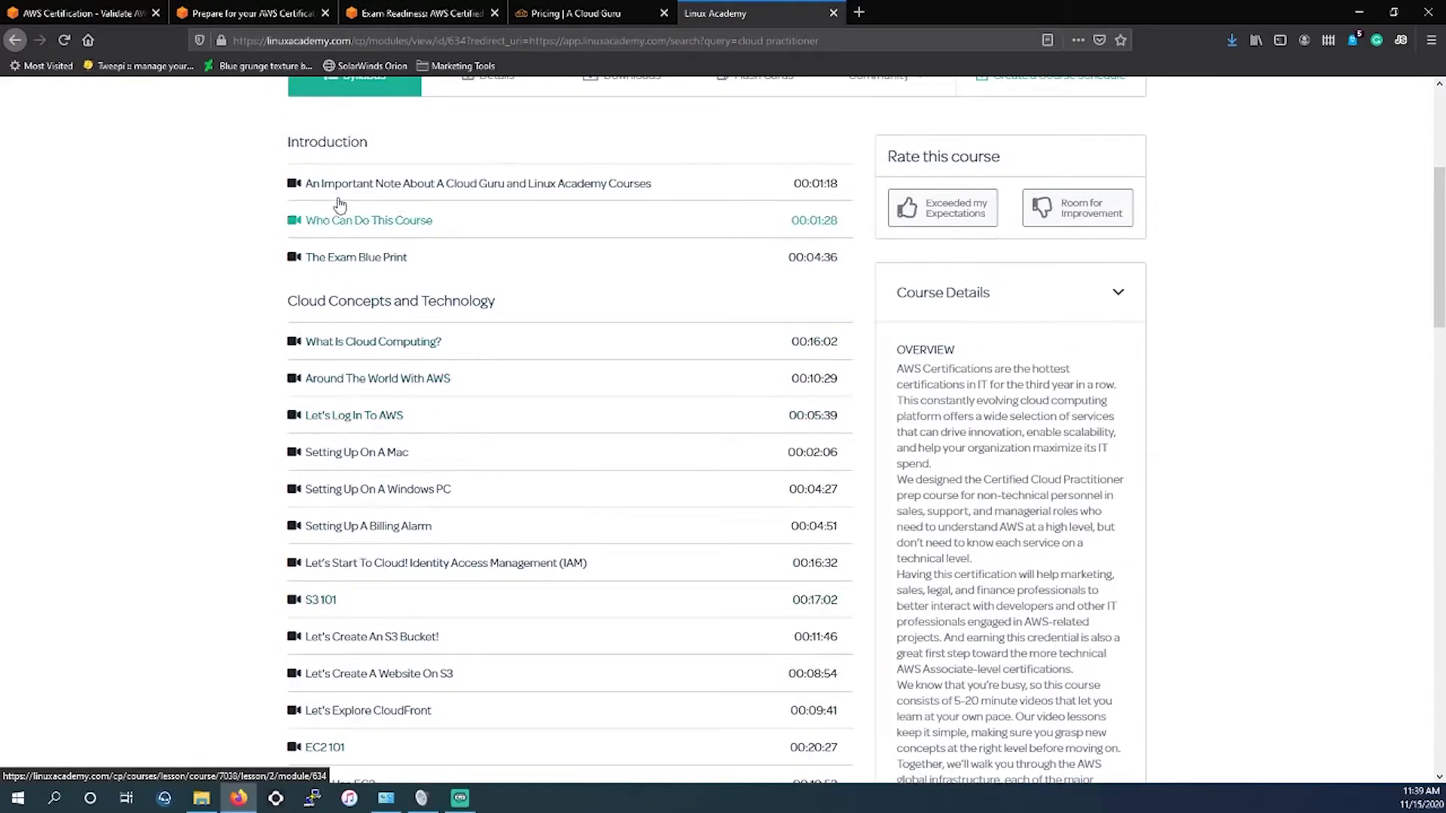
# - Scroll down the lesson list through Summary & Good Luck! to the final practice exam
pyautogui.scroll(-3)
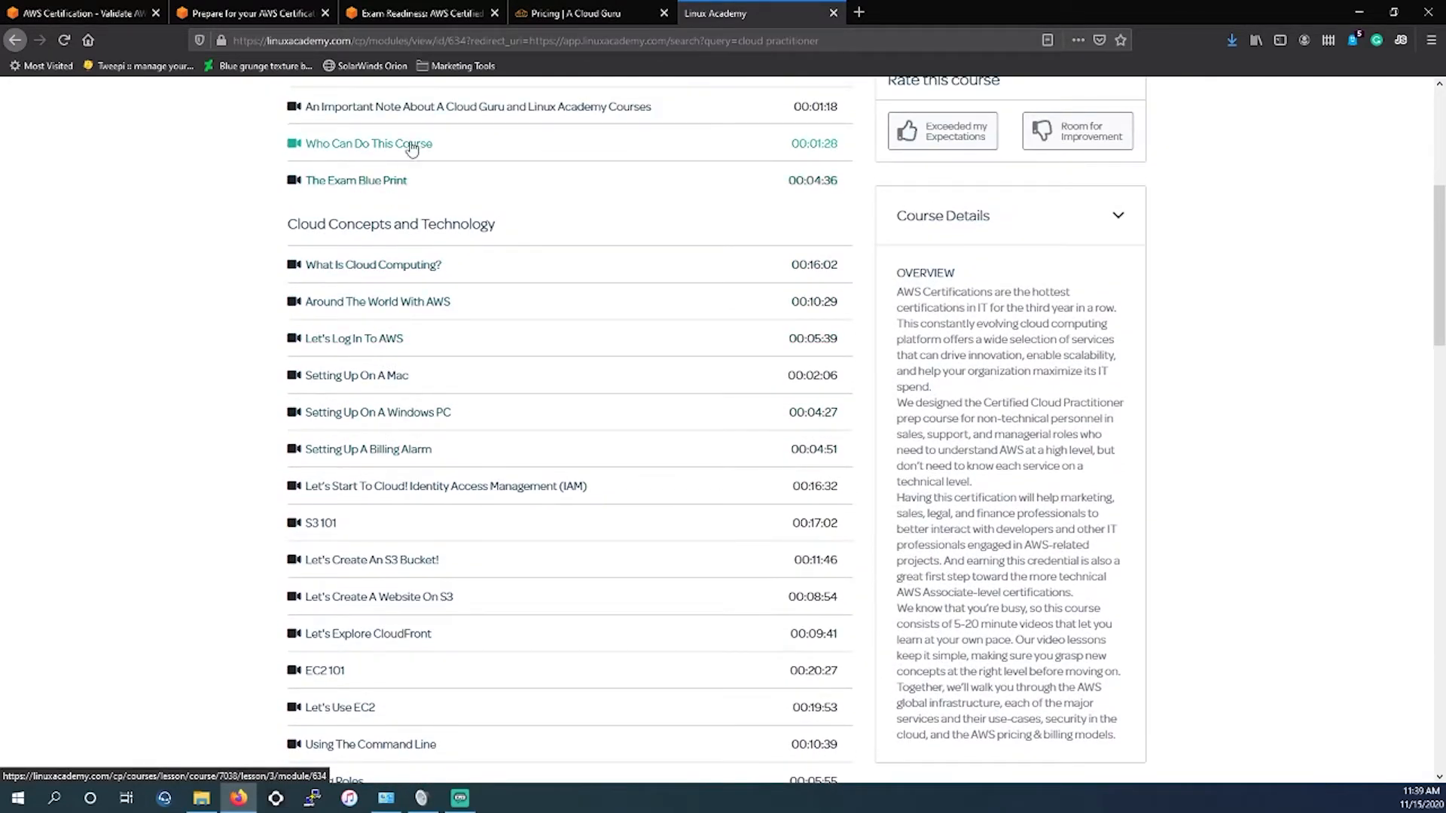
pyautogui.moveTo(416, 109)
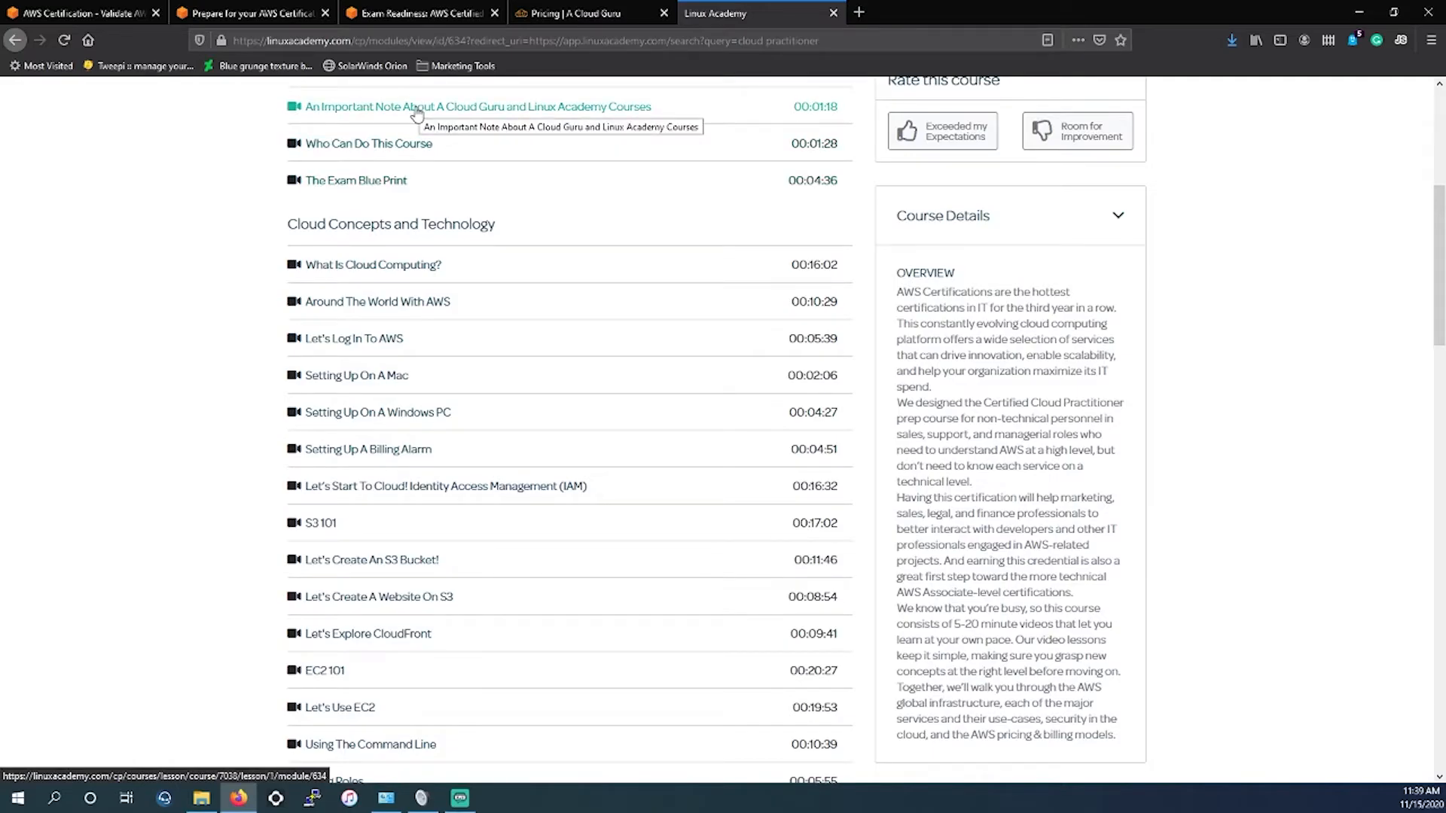
pyautogui.moveTo(353, 338)
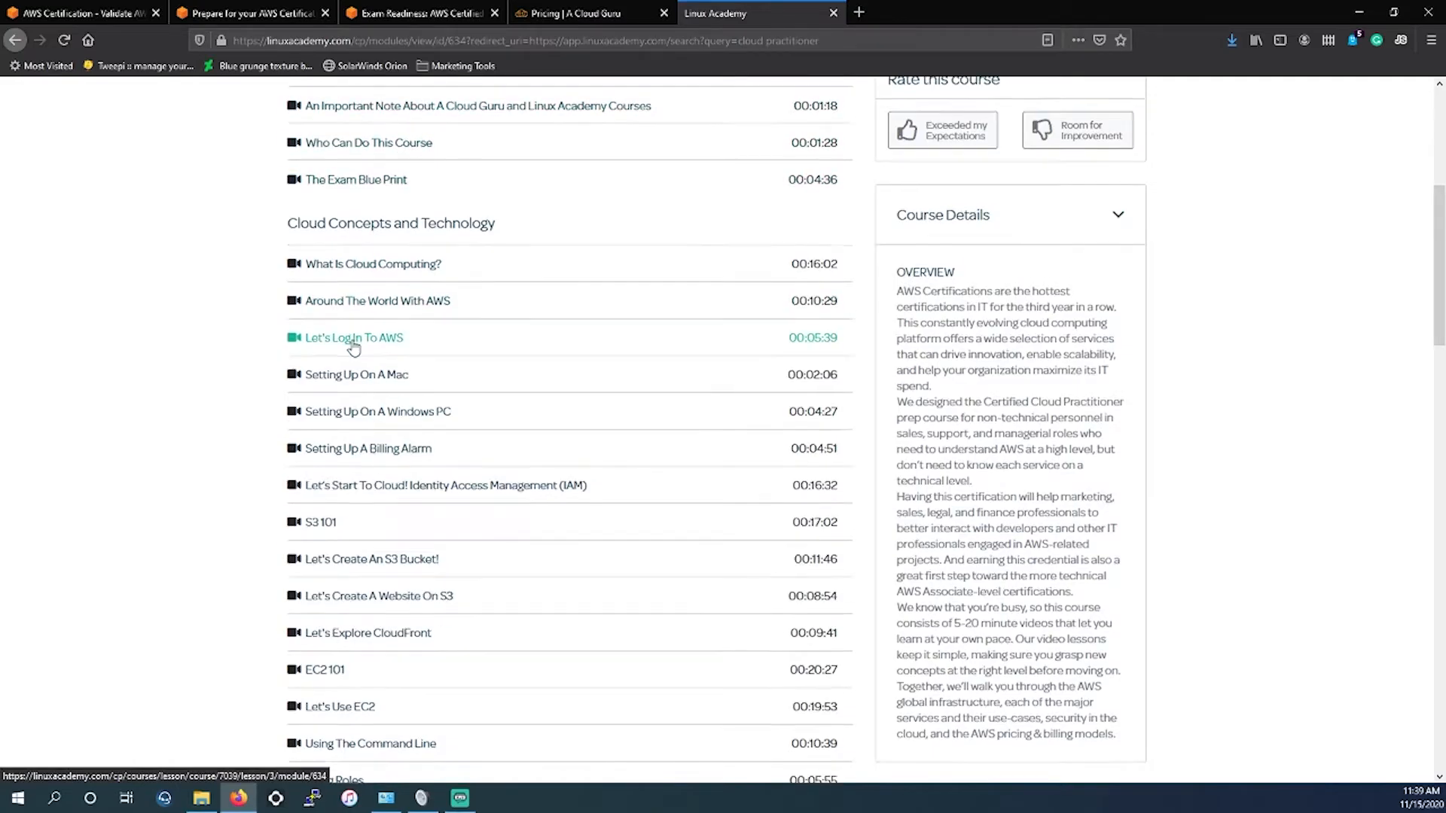
pyautogui.scroll(-3)
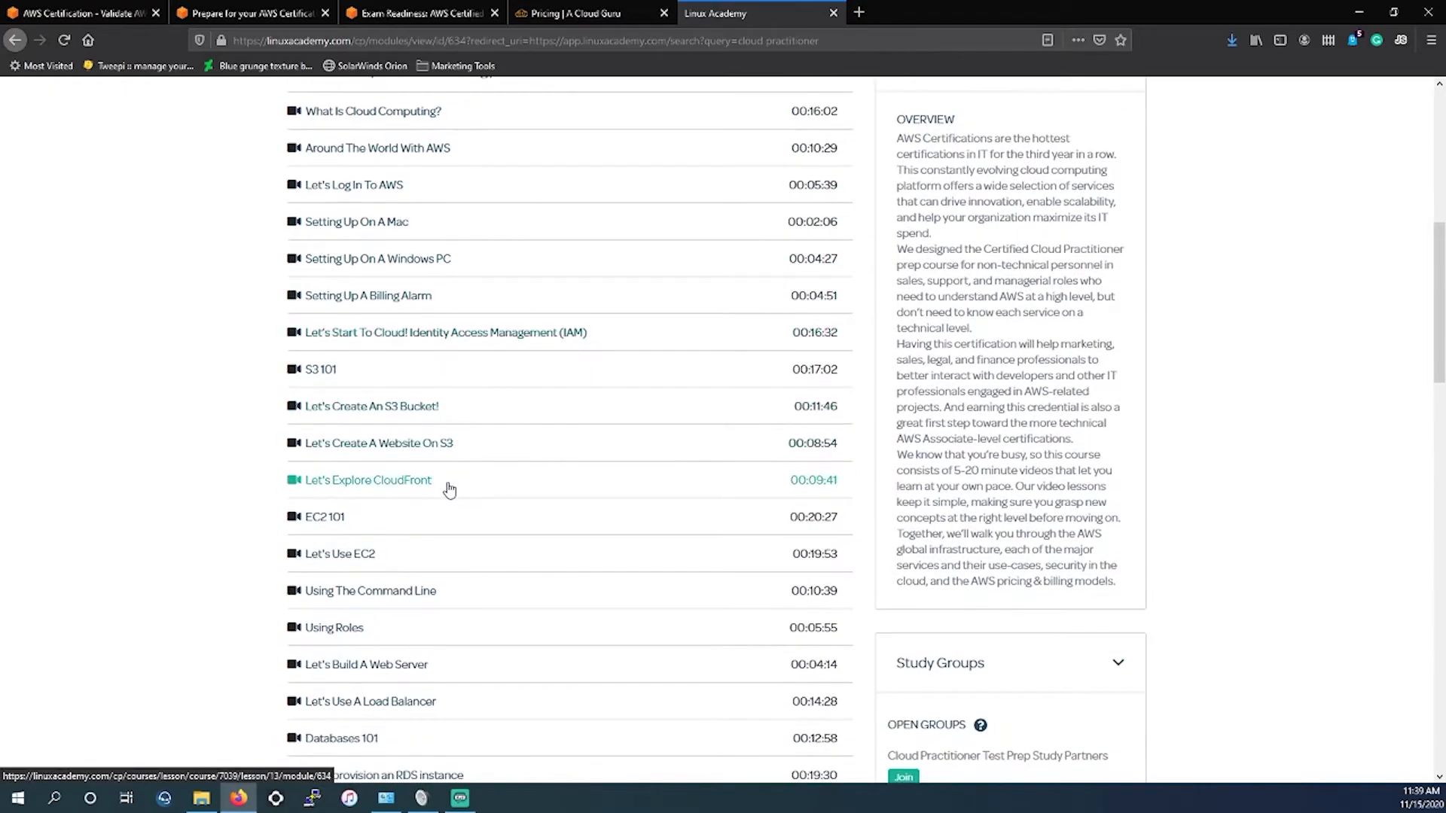
pyautogui.scroll(-3)
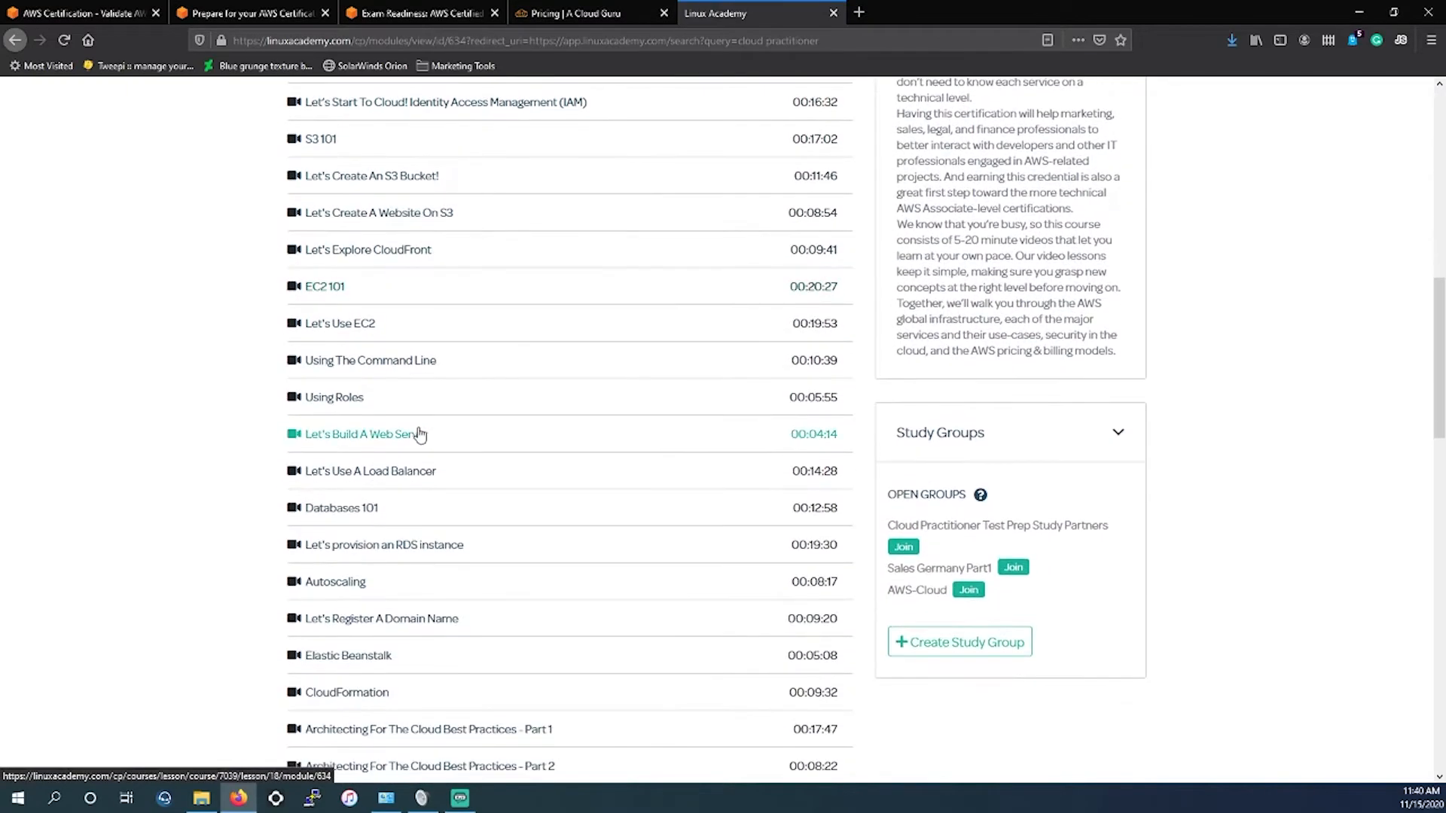
pyautogui.scroll(-3)
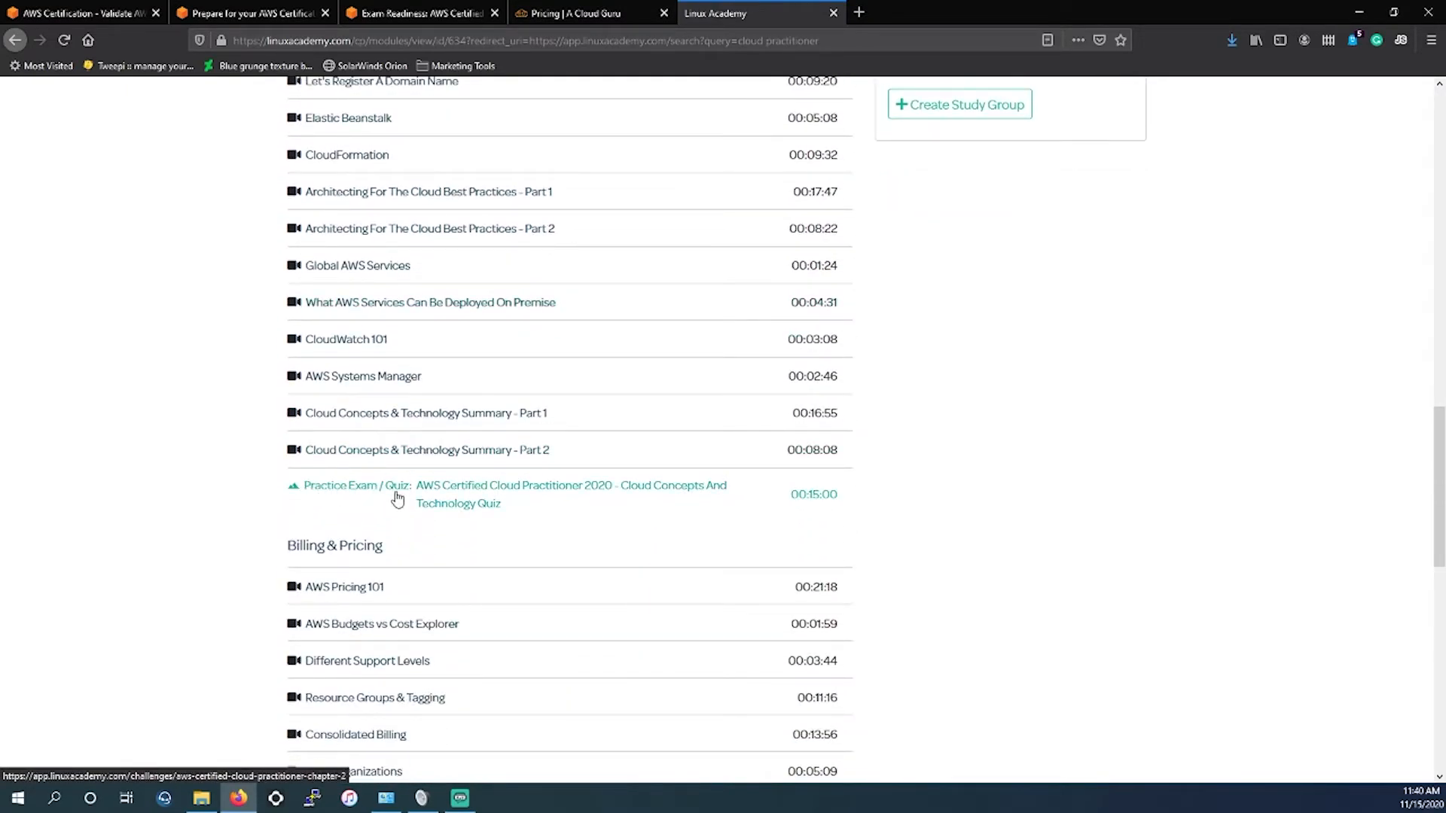
pyautogui.scroll(-3)
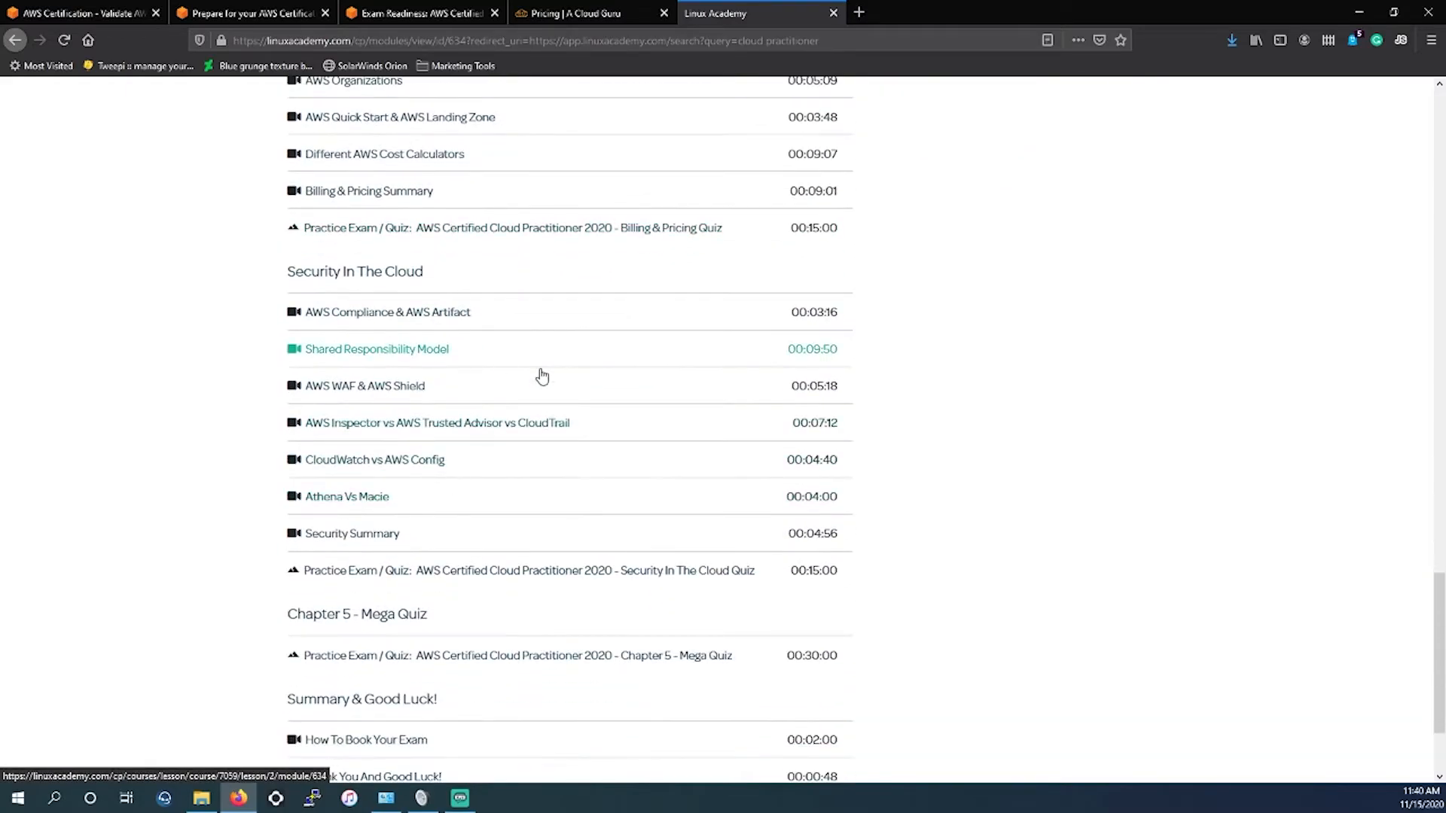
pyautogui.scroll(-3)
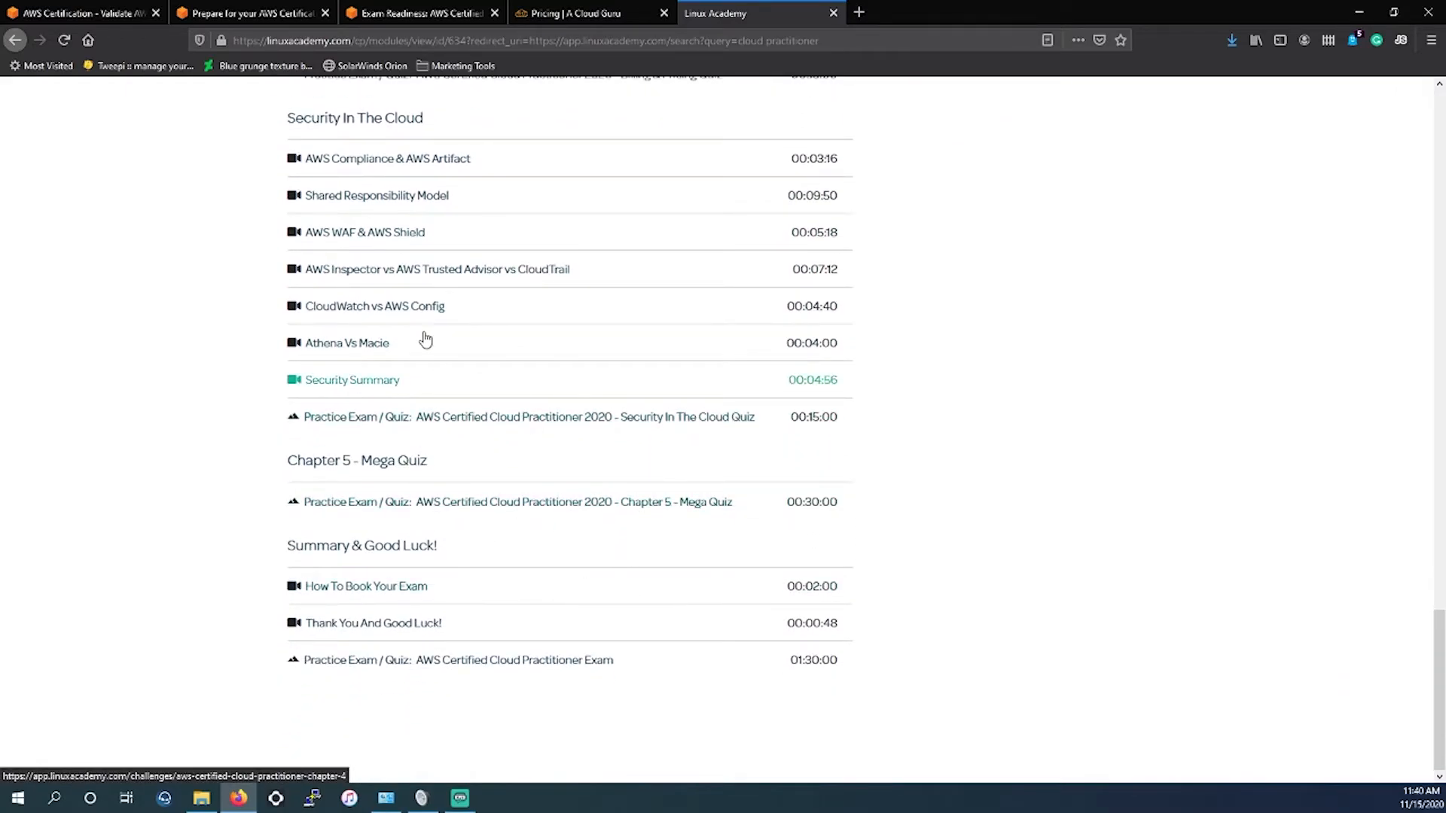
pyautogui.moveTo(643, 474)
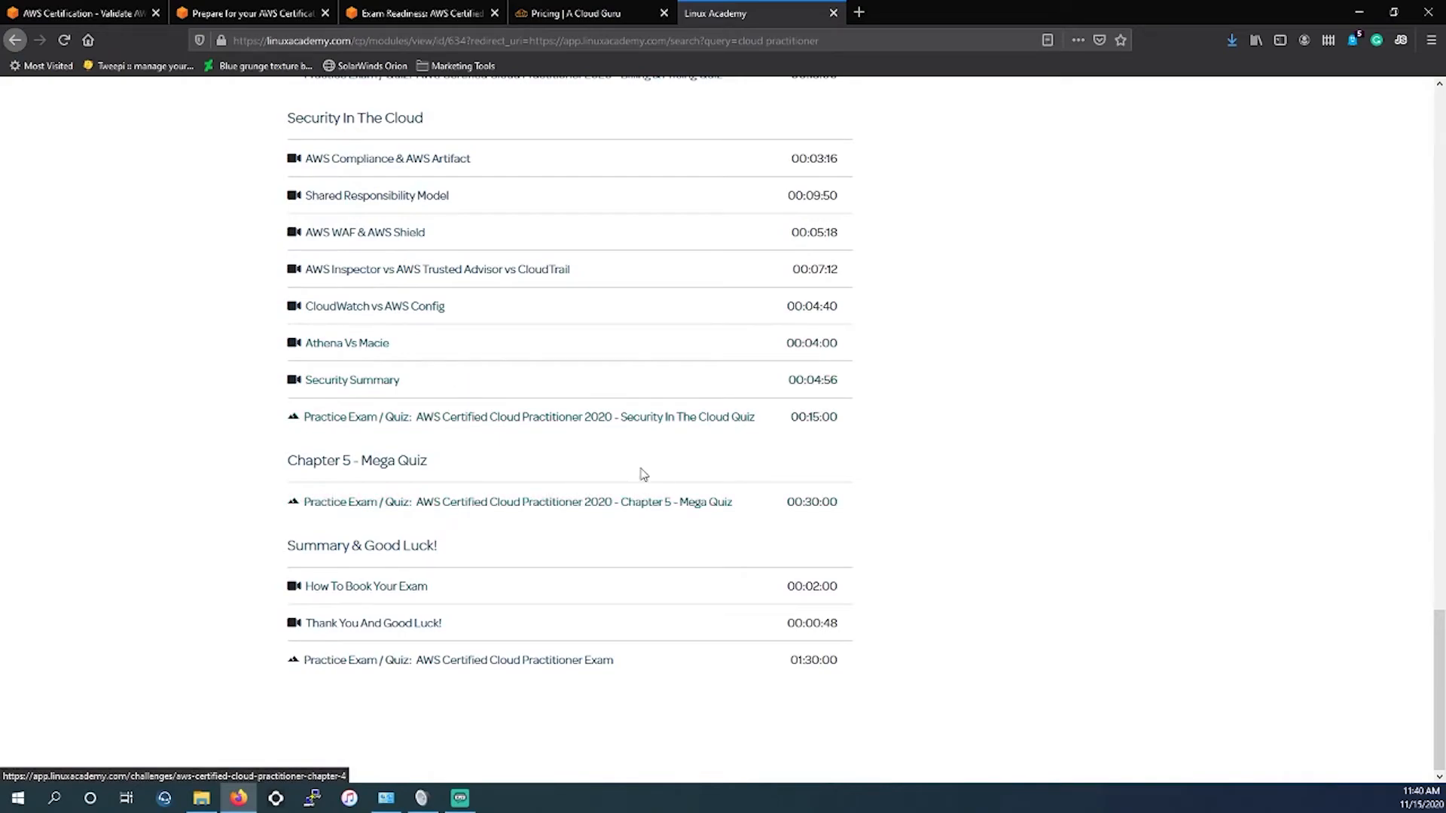
pyautogui.moveTo(517, 502)
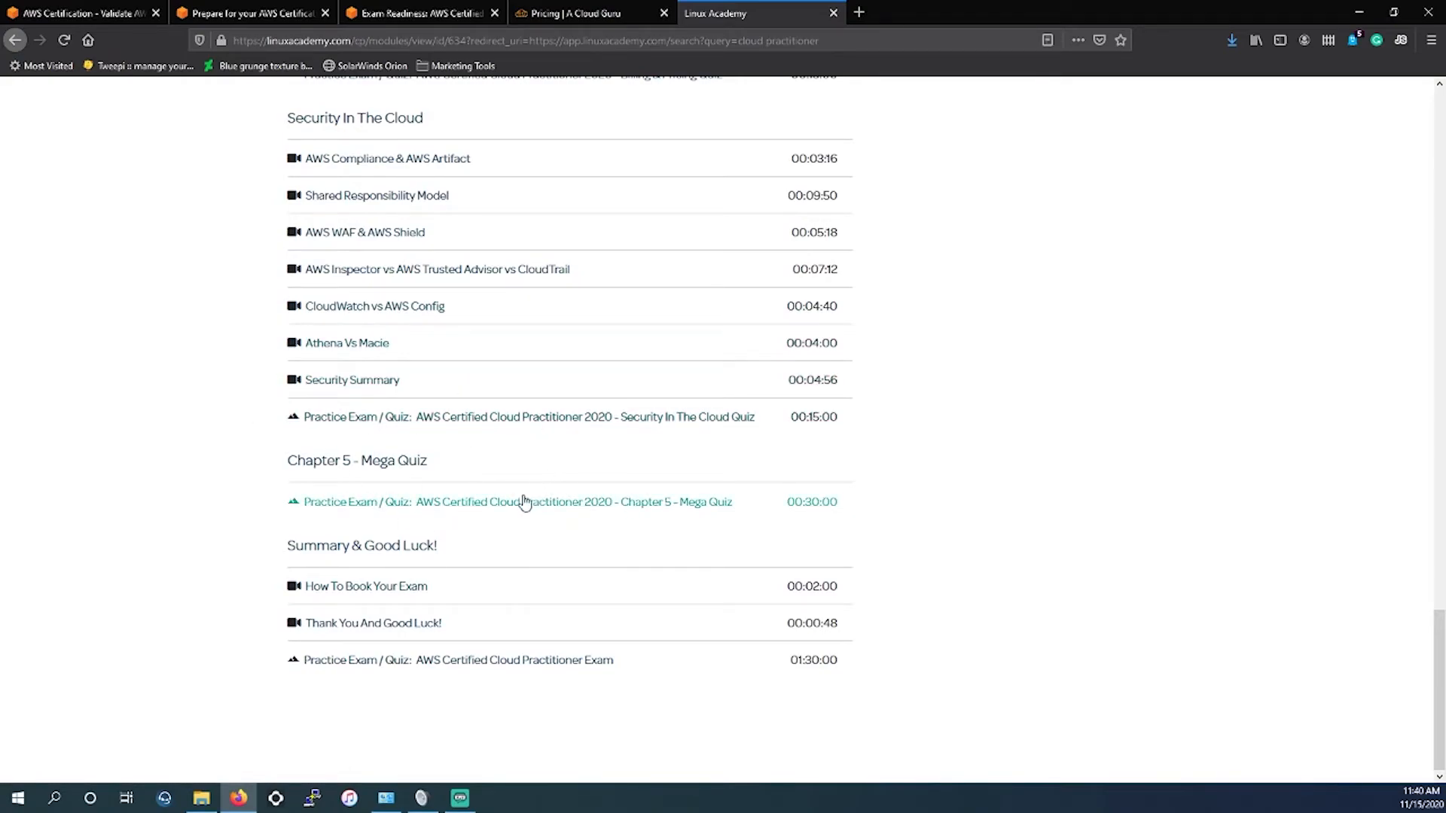